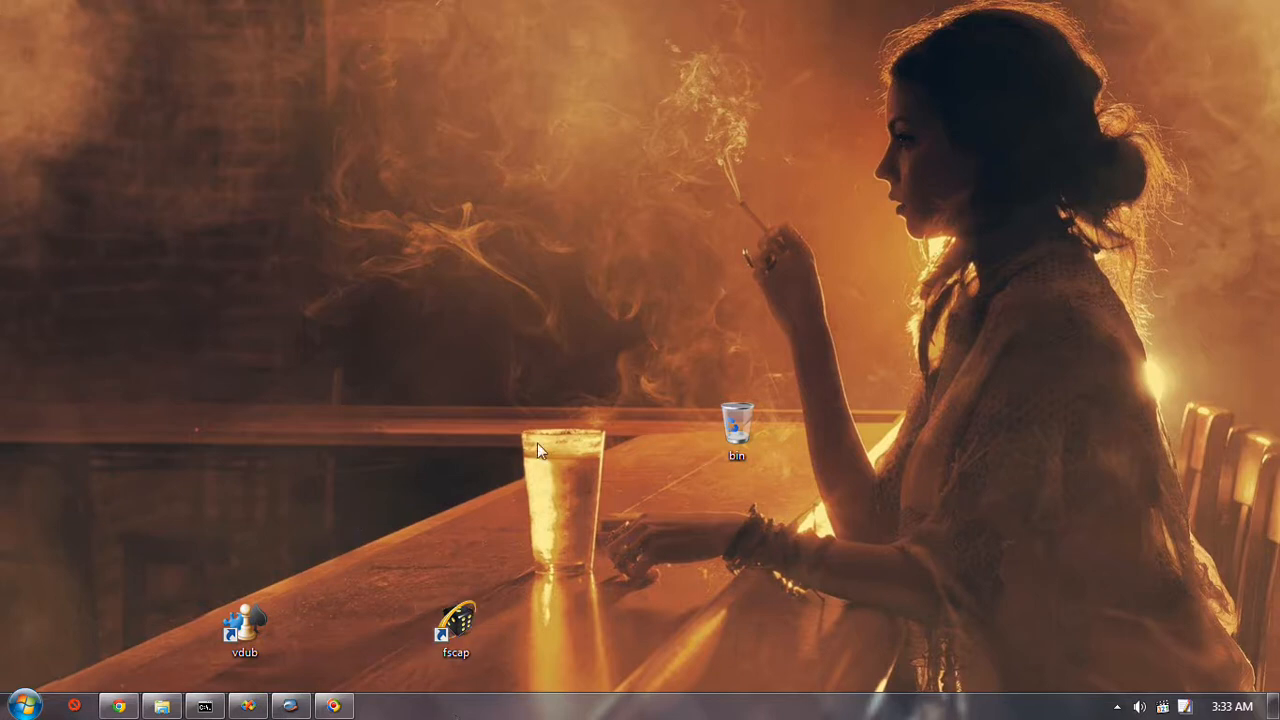
mouse_move(436, 418)
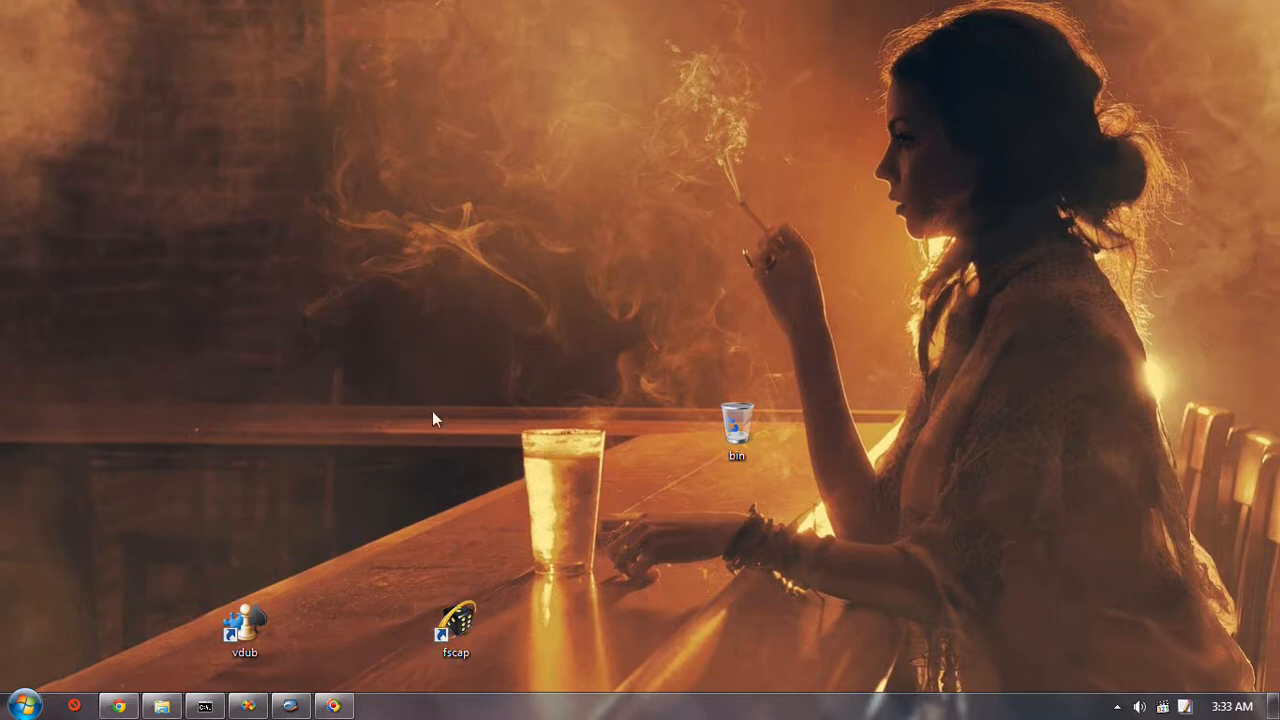
mouse_move(1070, 304)
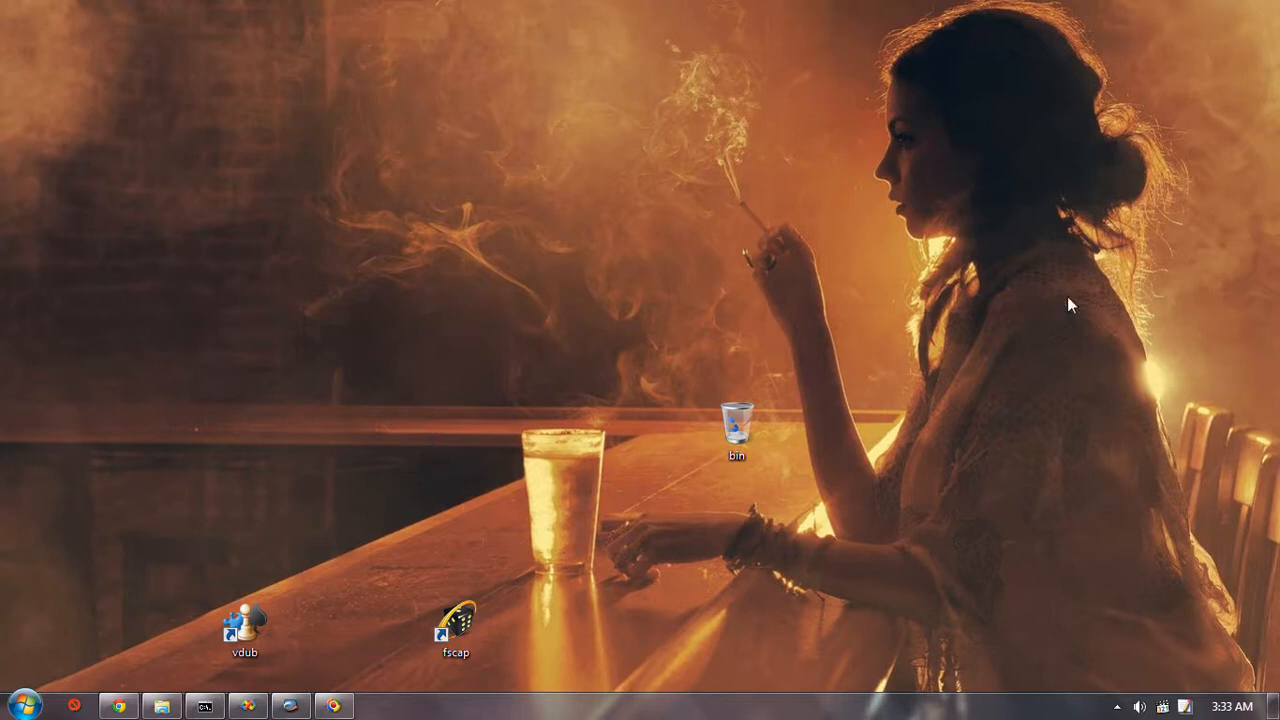
mouse_move(668, 180)
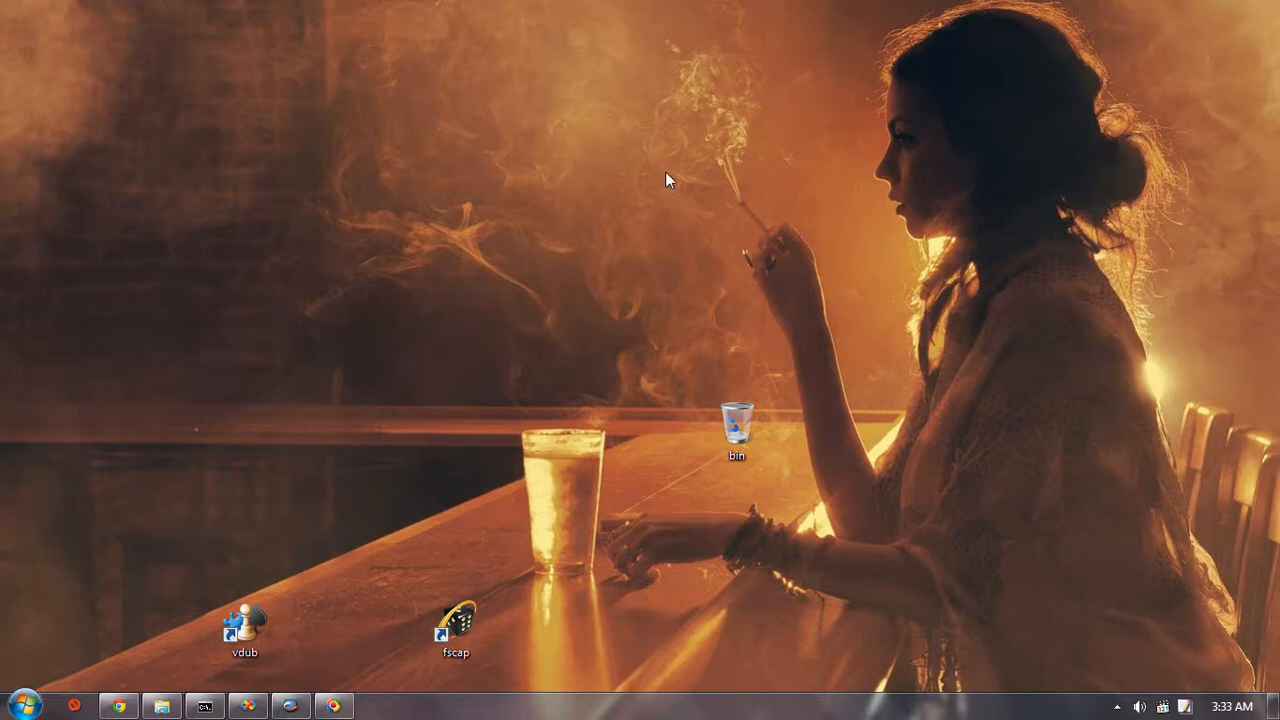
mouse_move(652, 186)
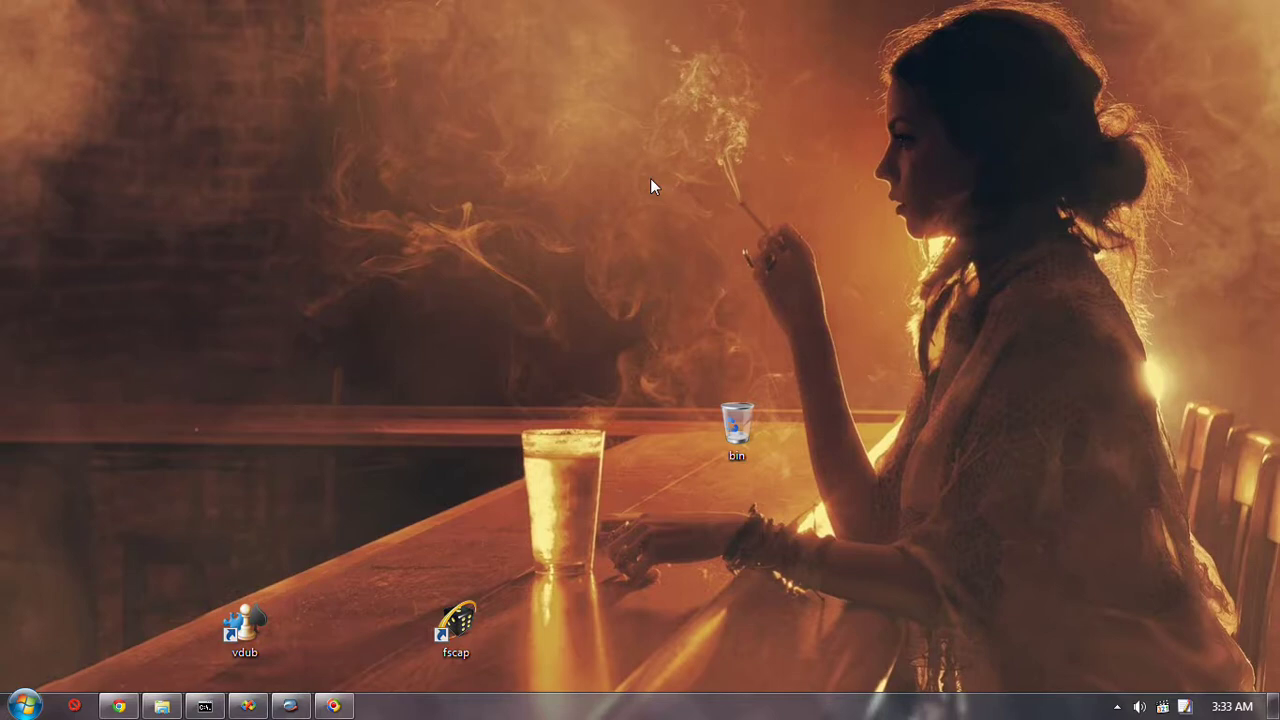
mouse_move(624, 172)
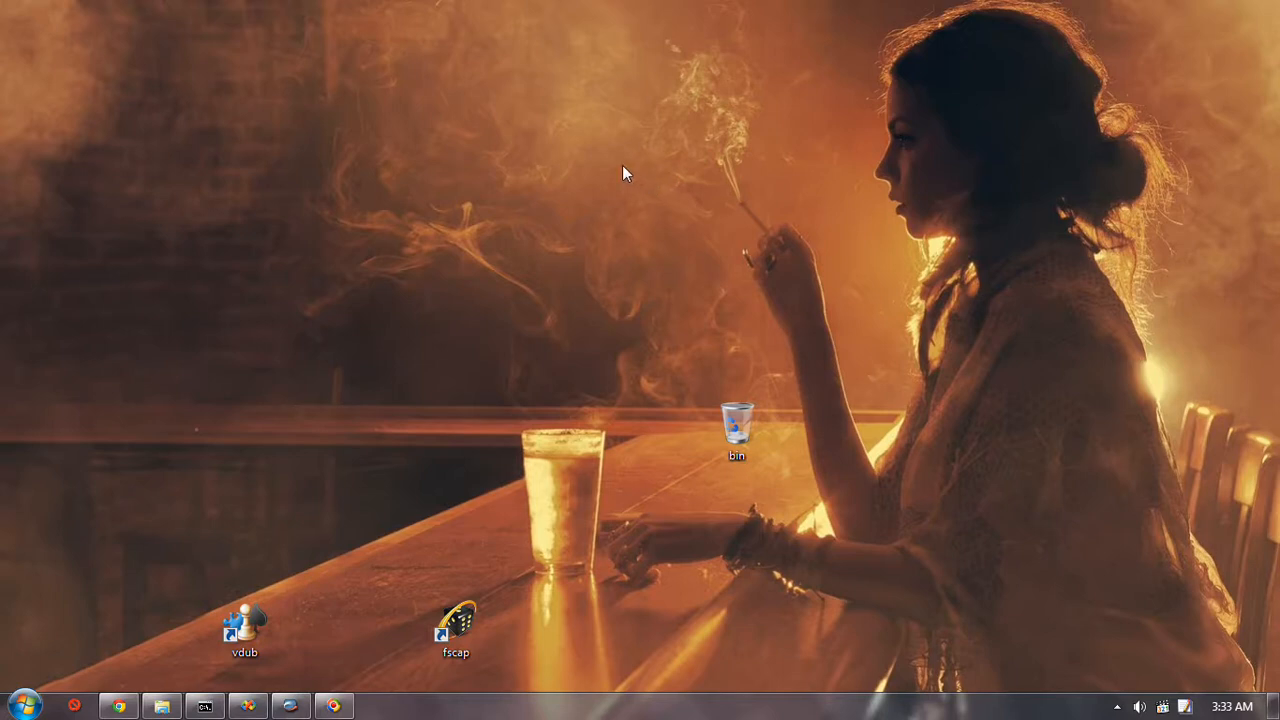
mouse_move(464, 296)
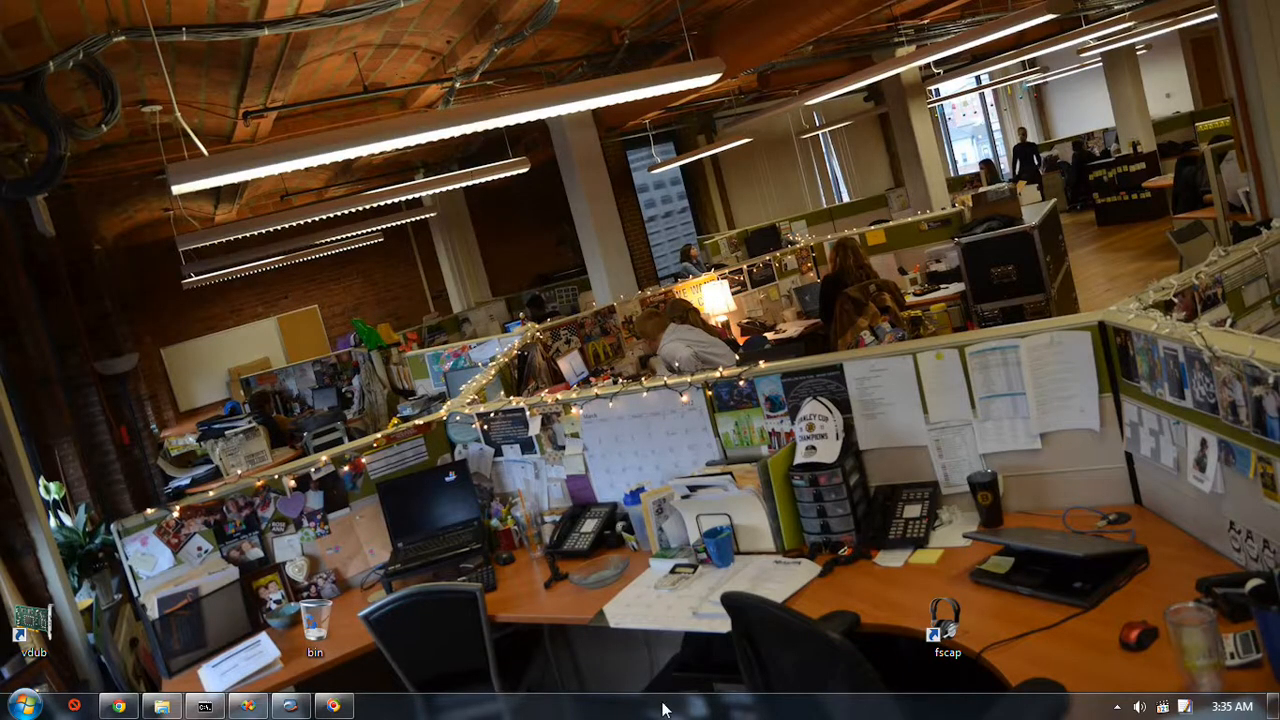
Step: Bring Chrome forward over the desktop with the YouTube uploads tab showing
left_click(952, 630)
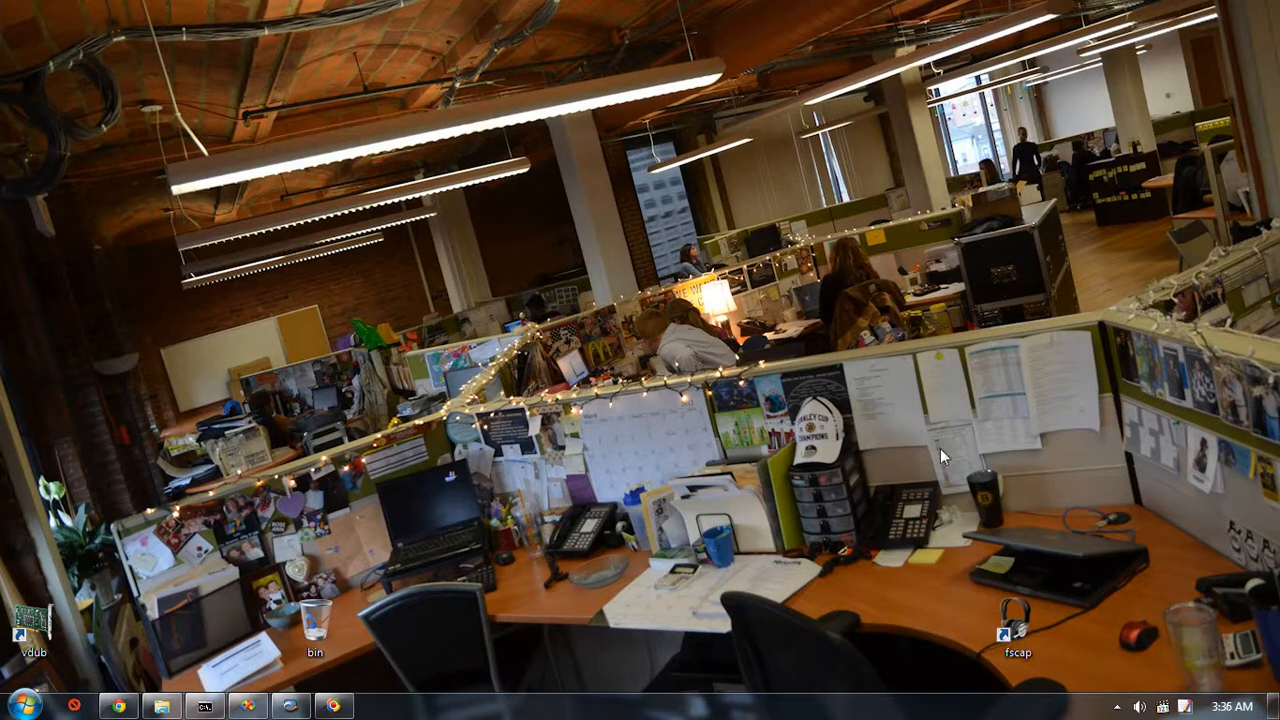
mouse_move(496, 272)
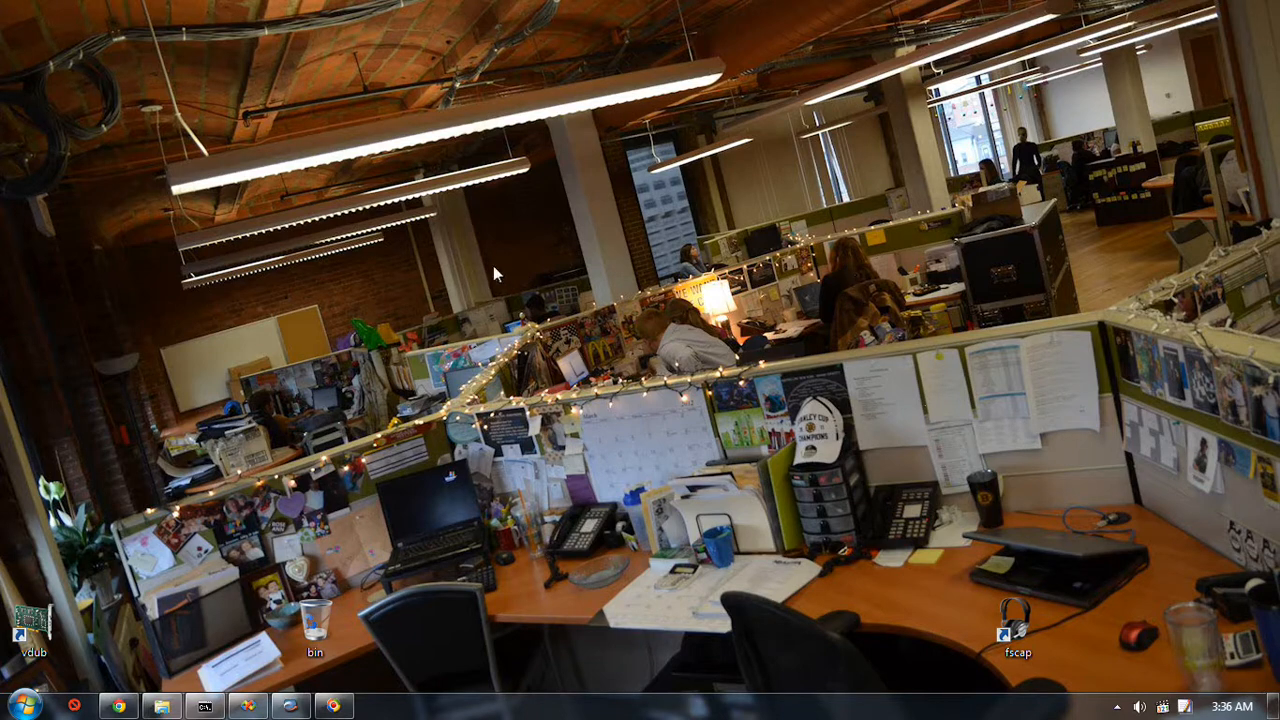
mouse_move(436, 374)
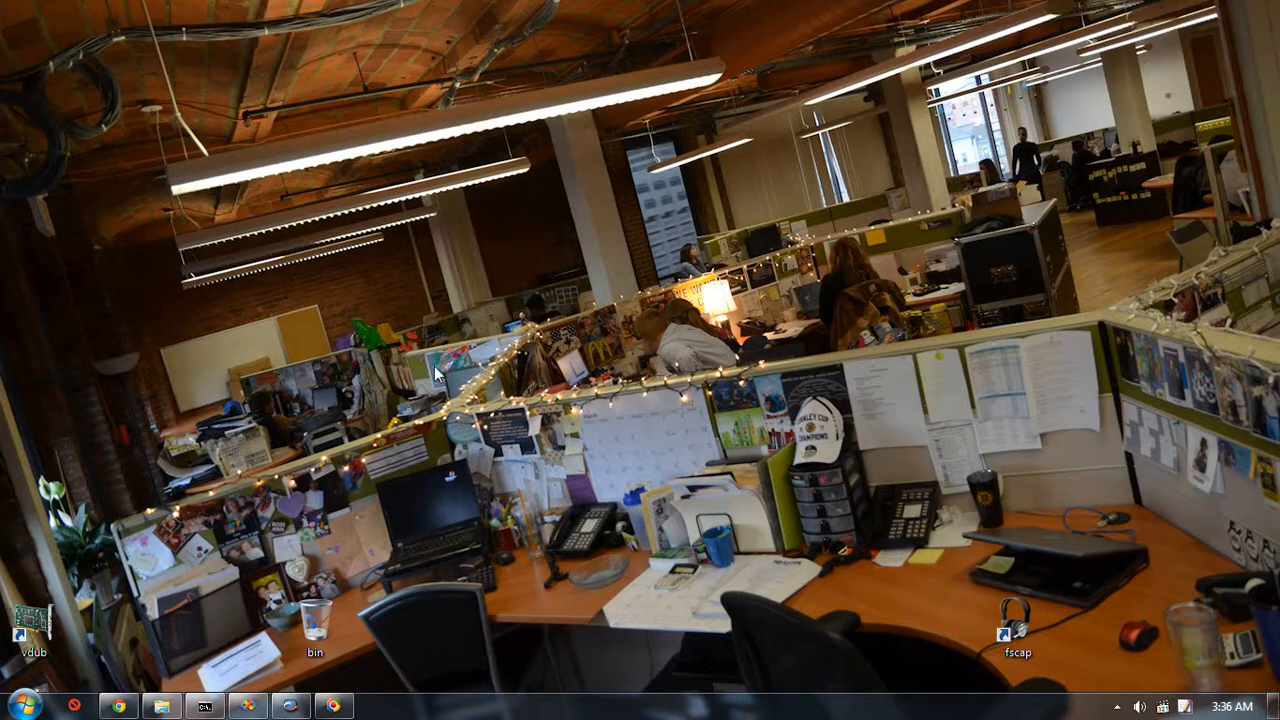
mouse_move(888, 236)
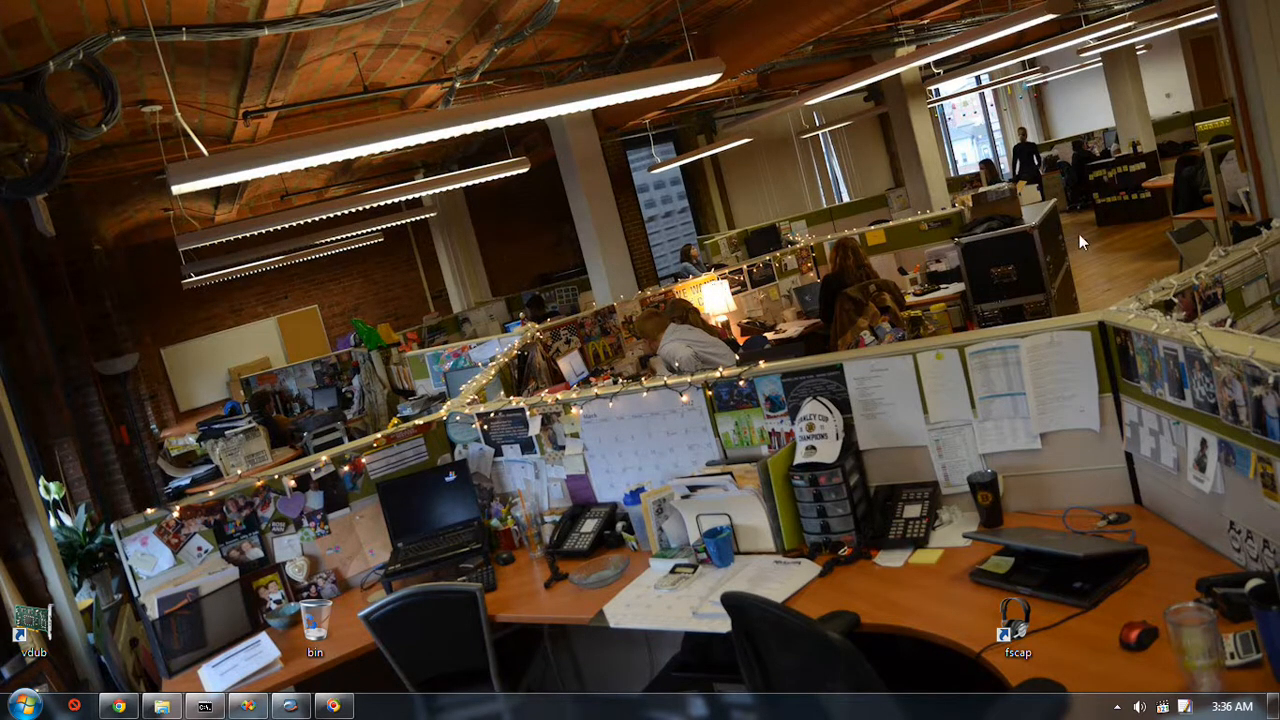
mouse_move(820, 228)
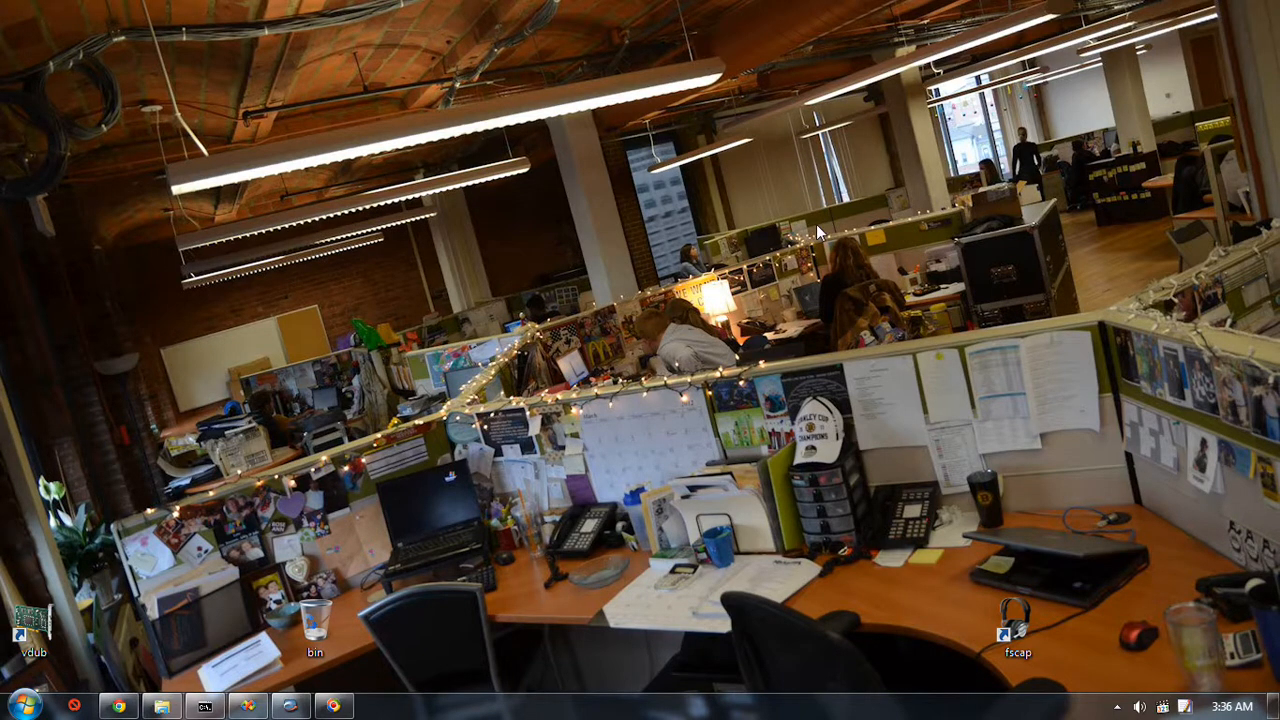
mouse_move(592, 220)
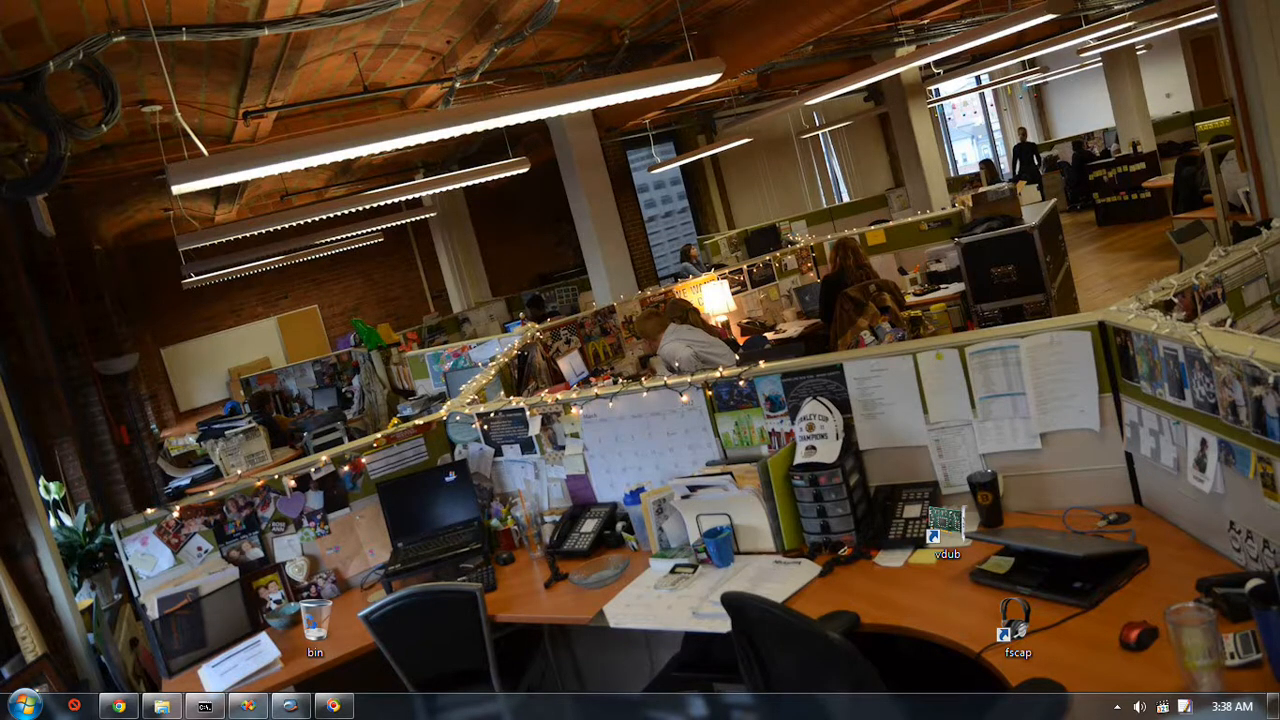
mouse_move(568, 488)
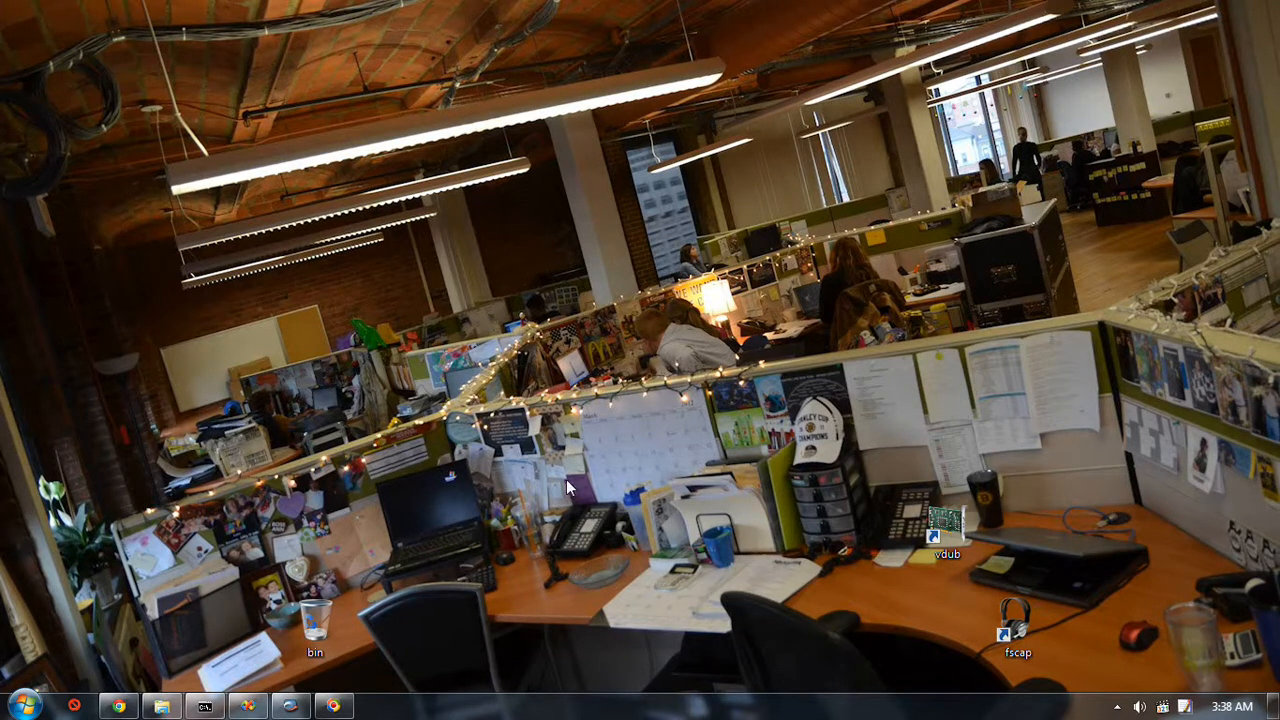
mouse_move(508, 284)
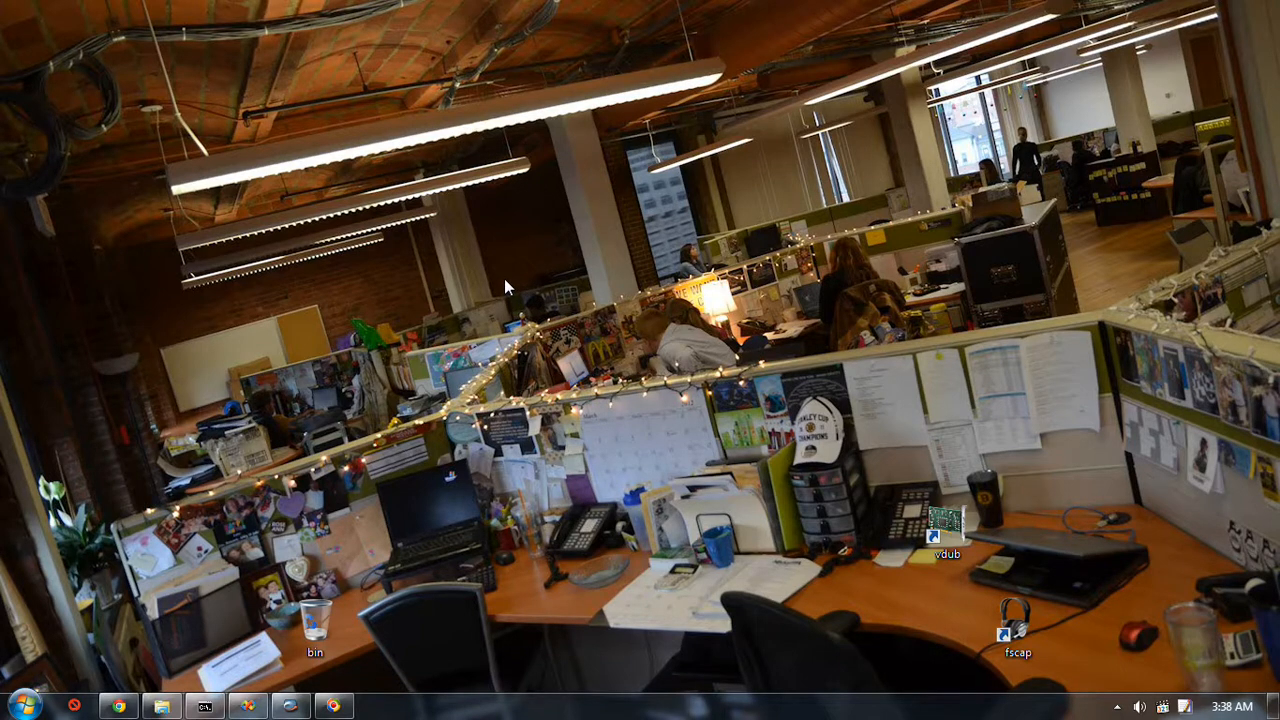
mouse_move(704, 298)
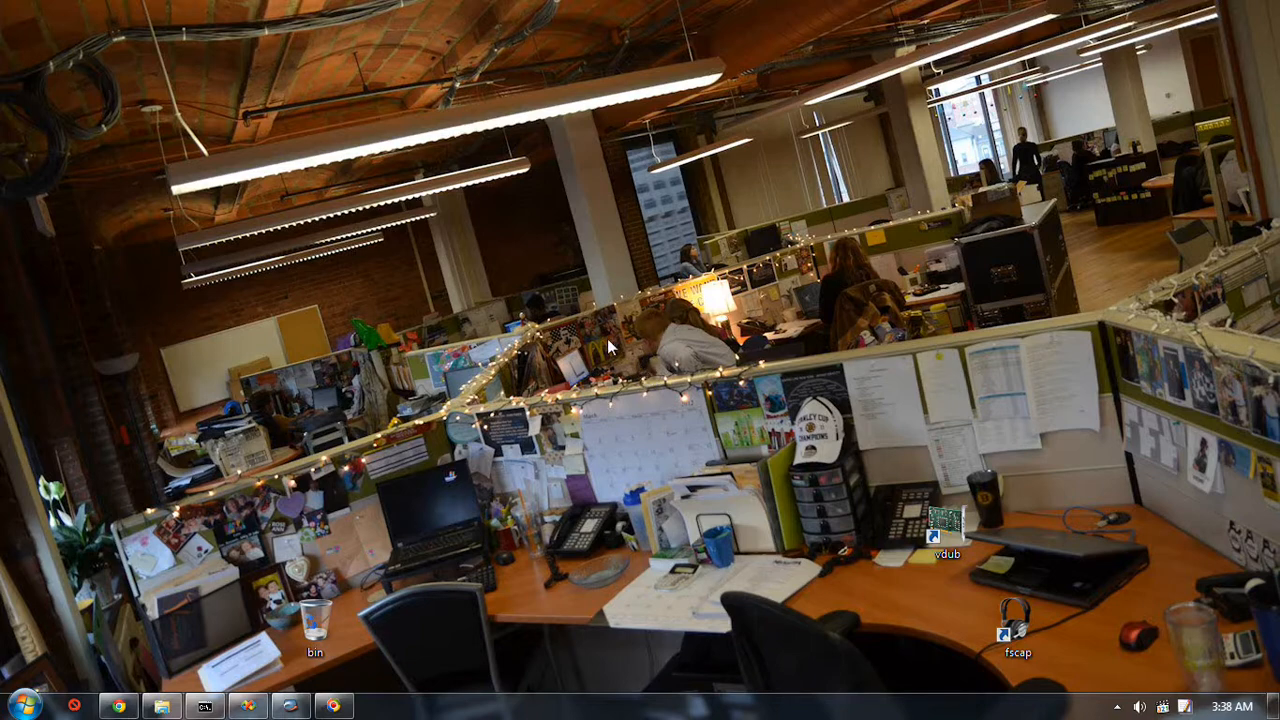
mouse_move(624, 398)
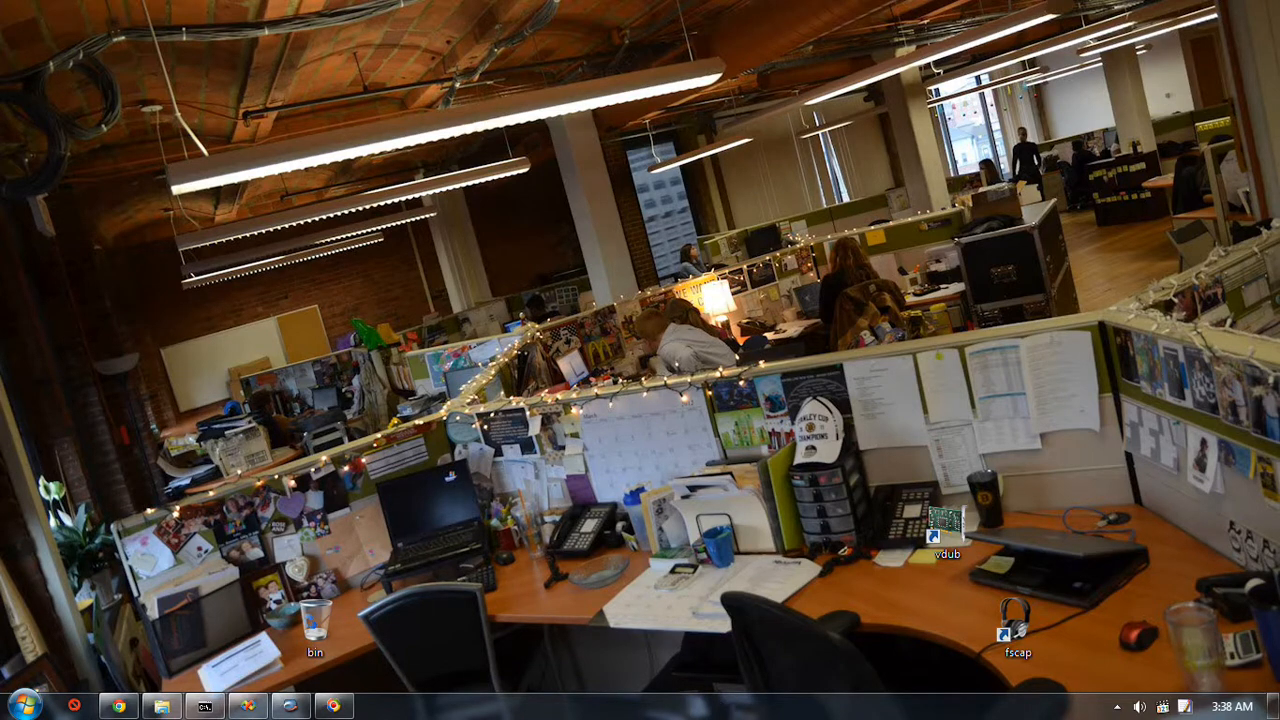
mouse_move(730, 628)
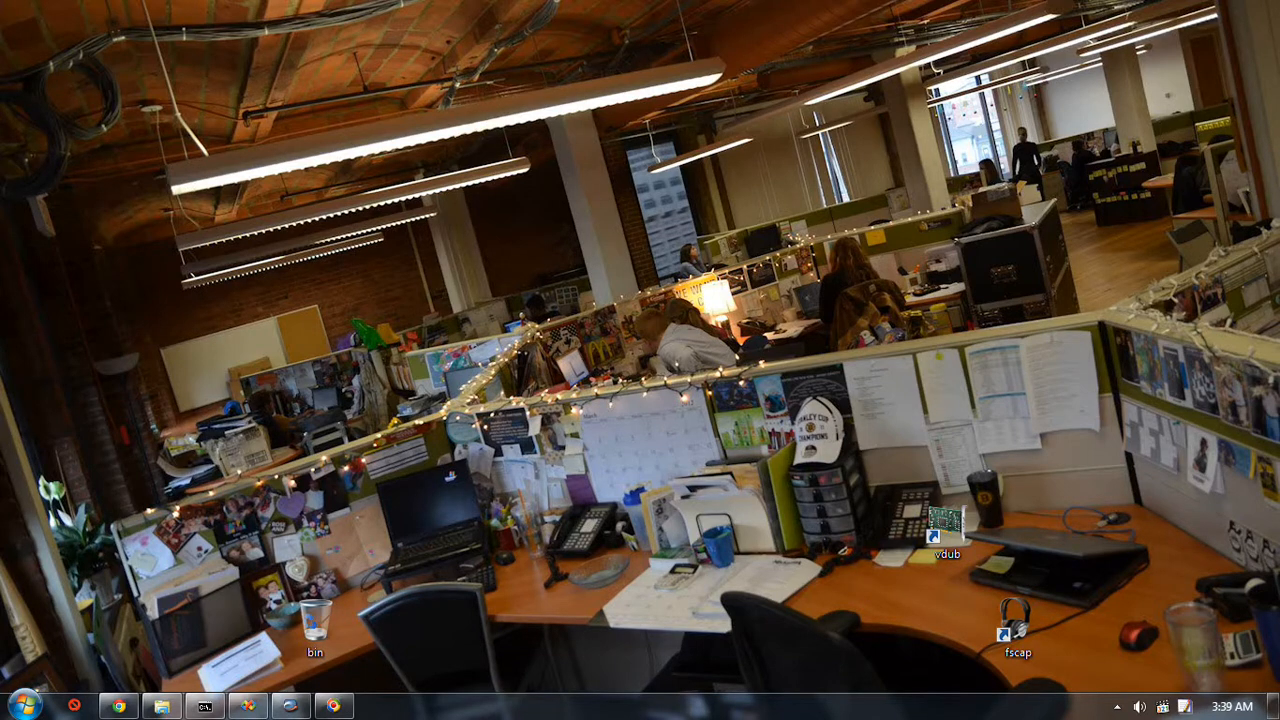
mouse_move(656, 704)
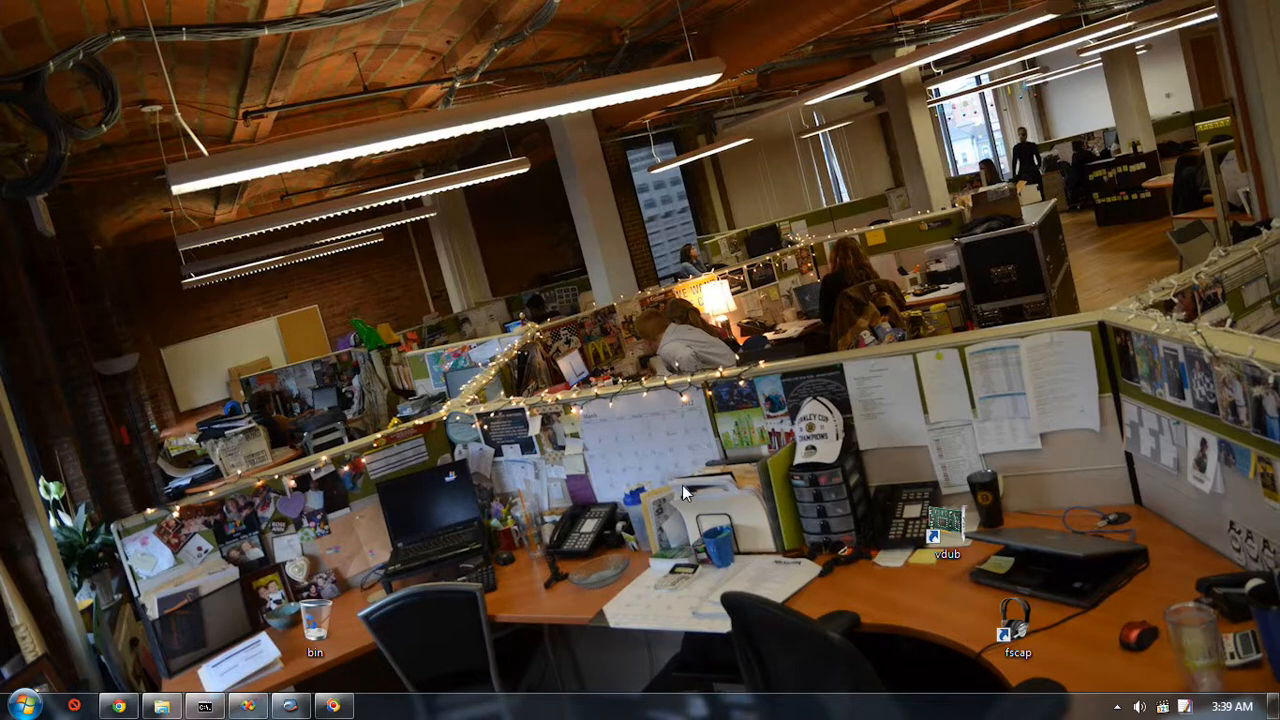
mouse_move(744, 620)
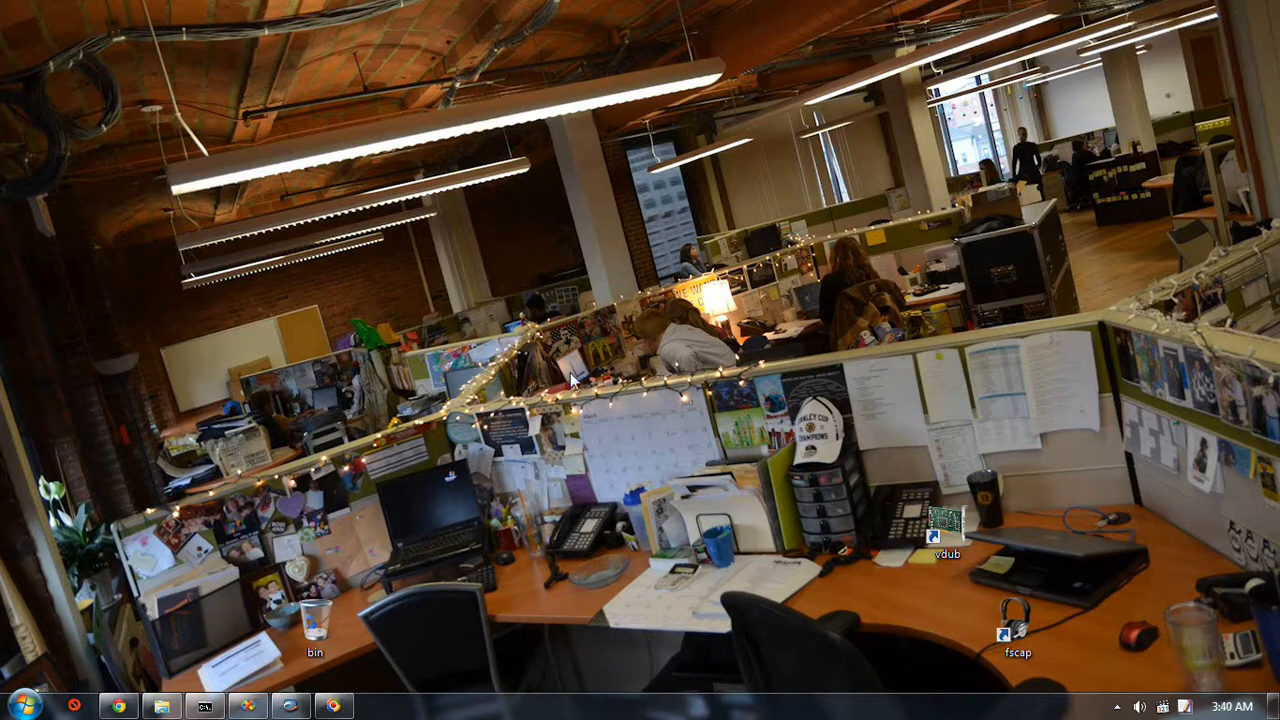
mouse_move(720, 294)
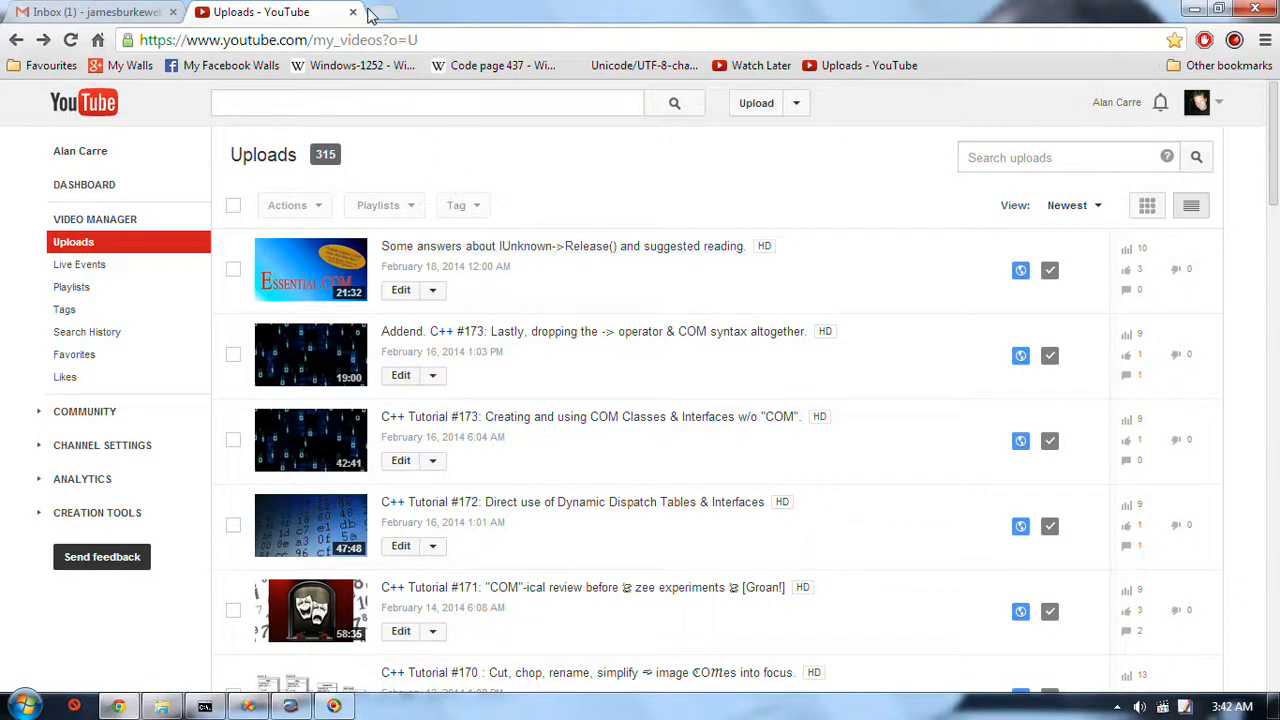
left_click(376, 12)
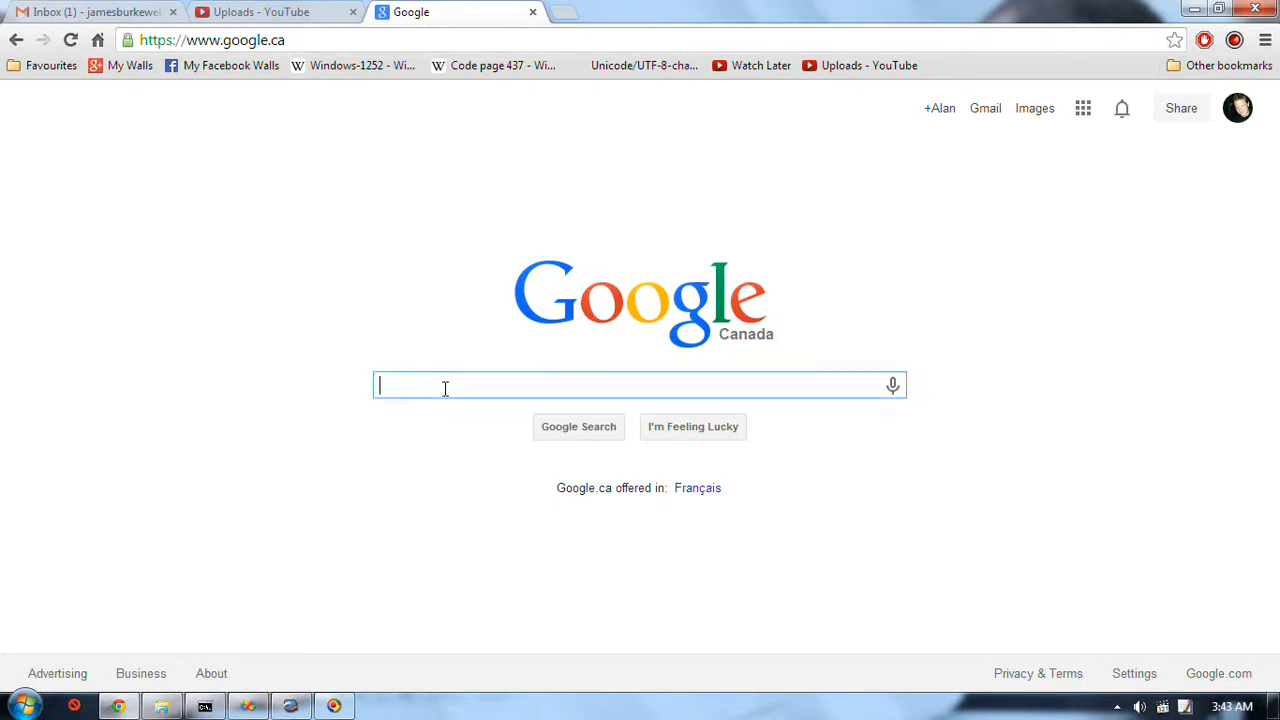
Step: Search Google for 'office space'
type("office space")
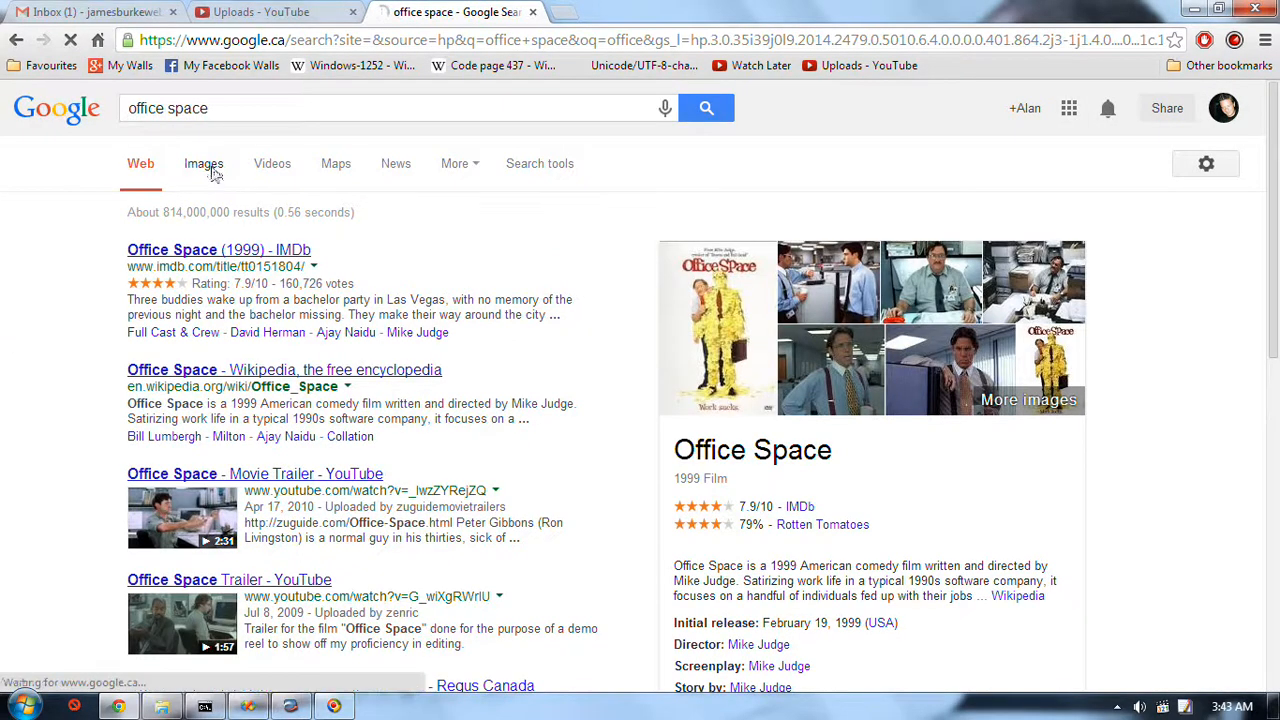
Step: Switch to image results for 'office space' and scroll well down the thumbnail grid
left_click(204, 164)
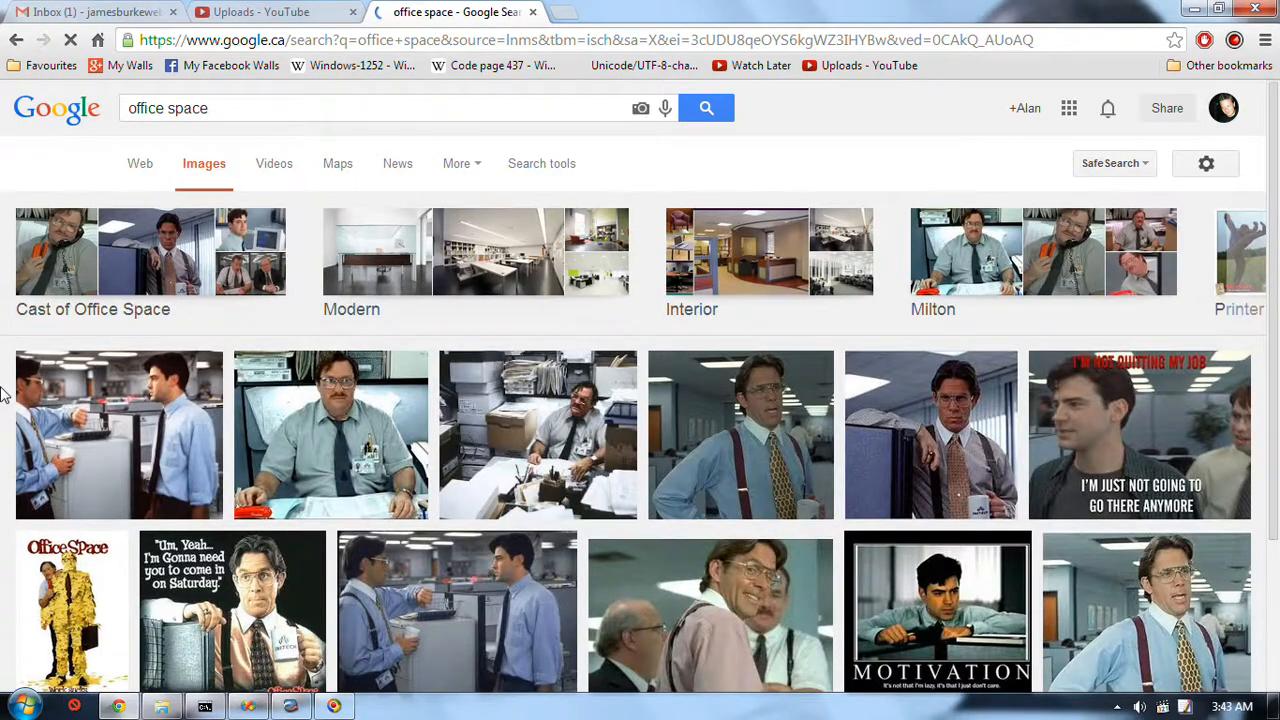
scroll("down", 3)
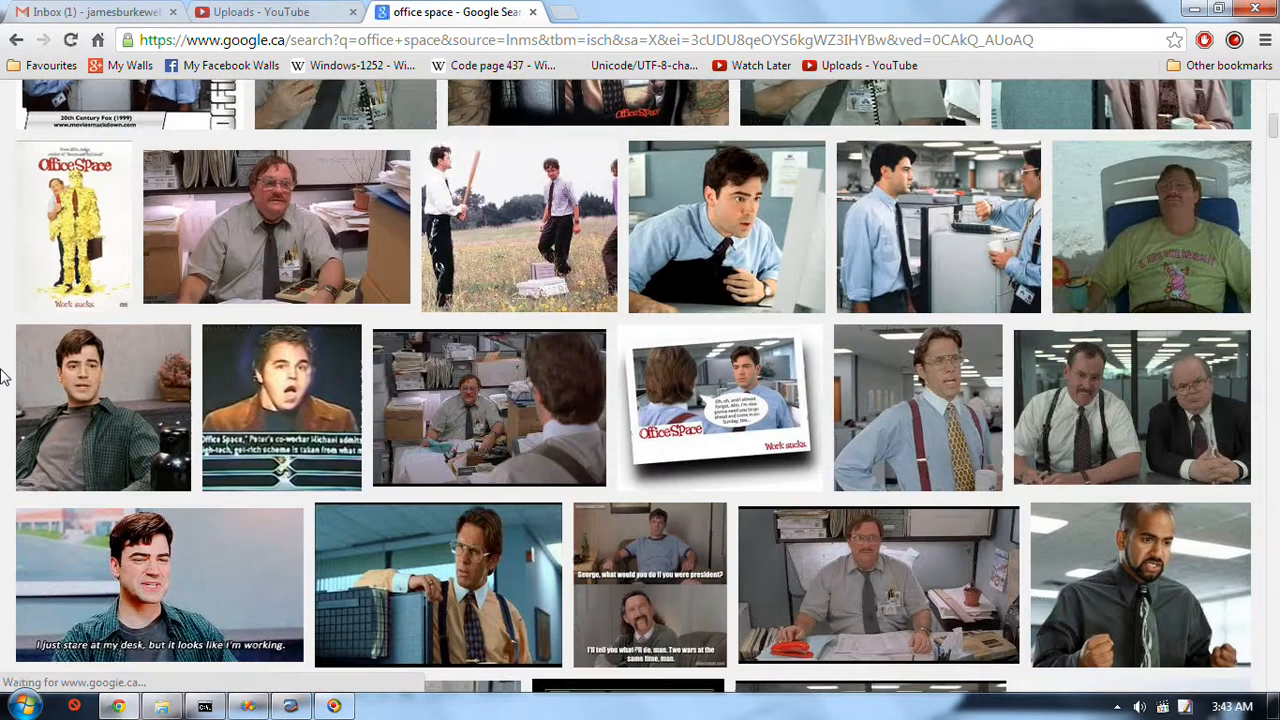
scroll("down", 3)
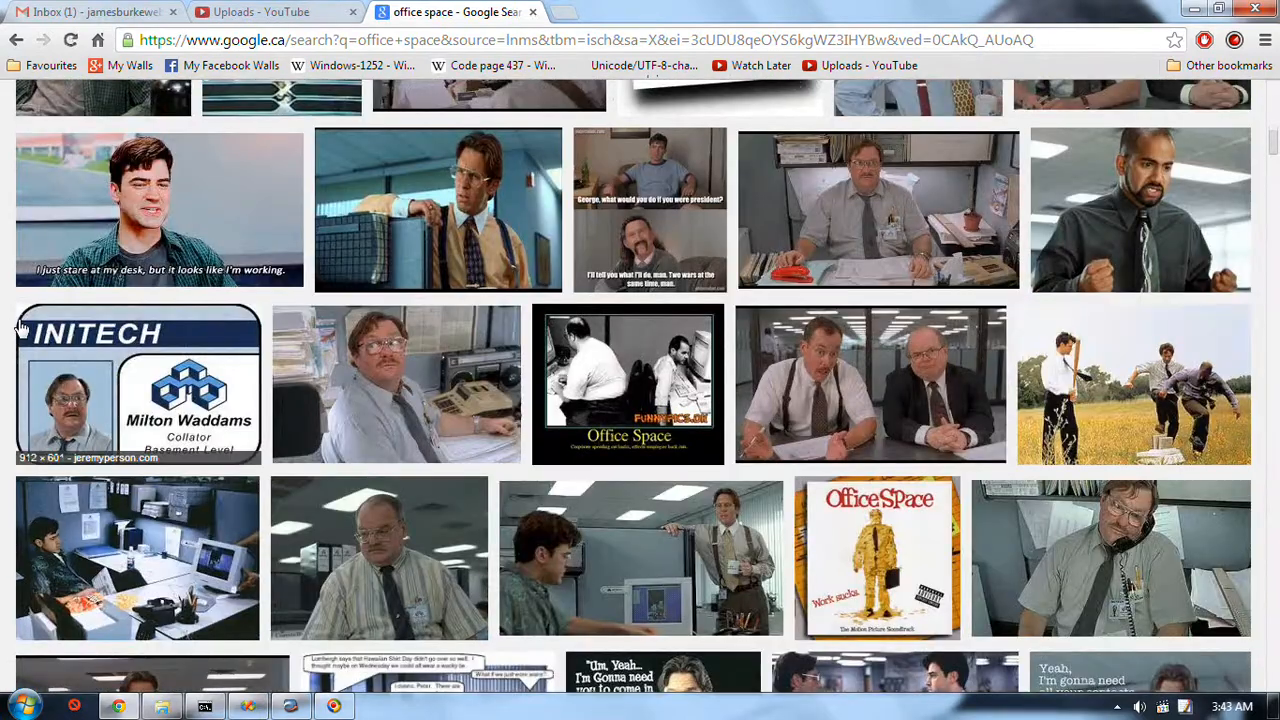
scroll("down", 3)
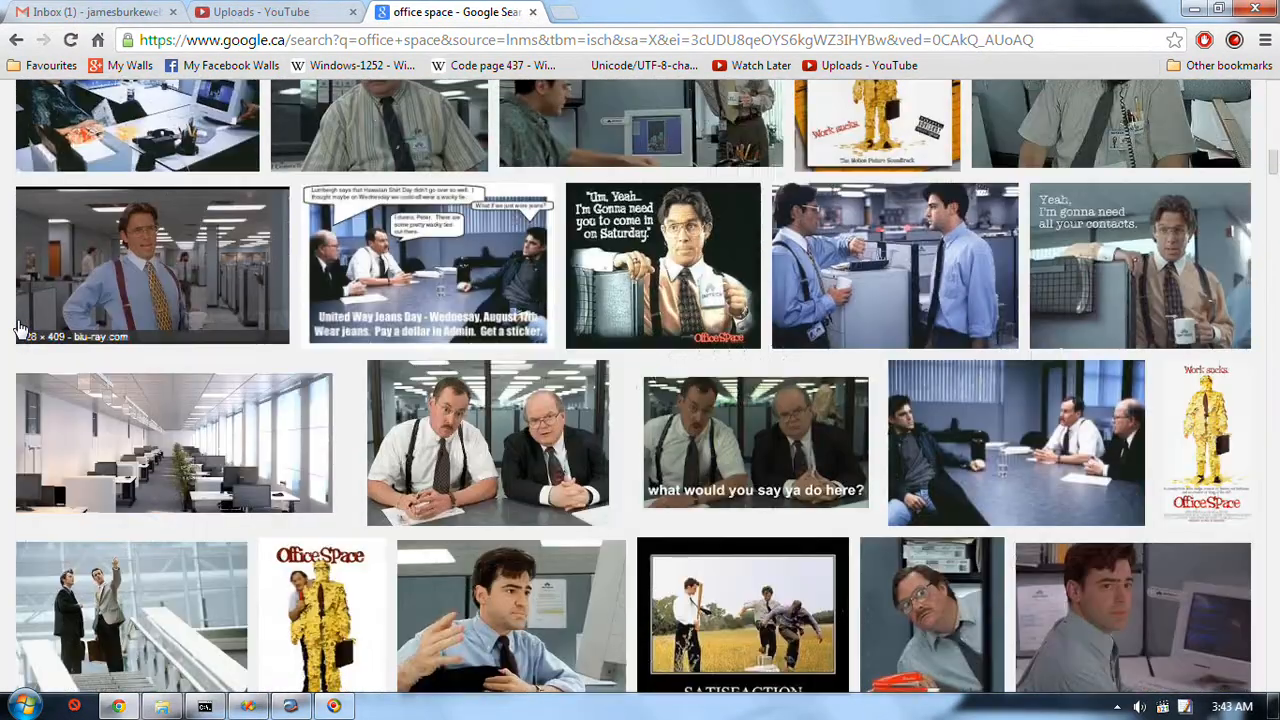
scroll("down", 3)
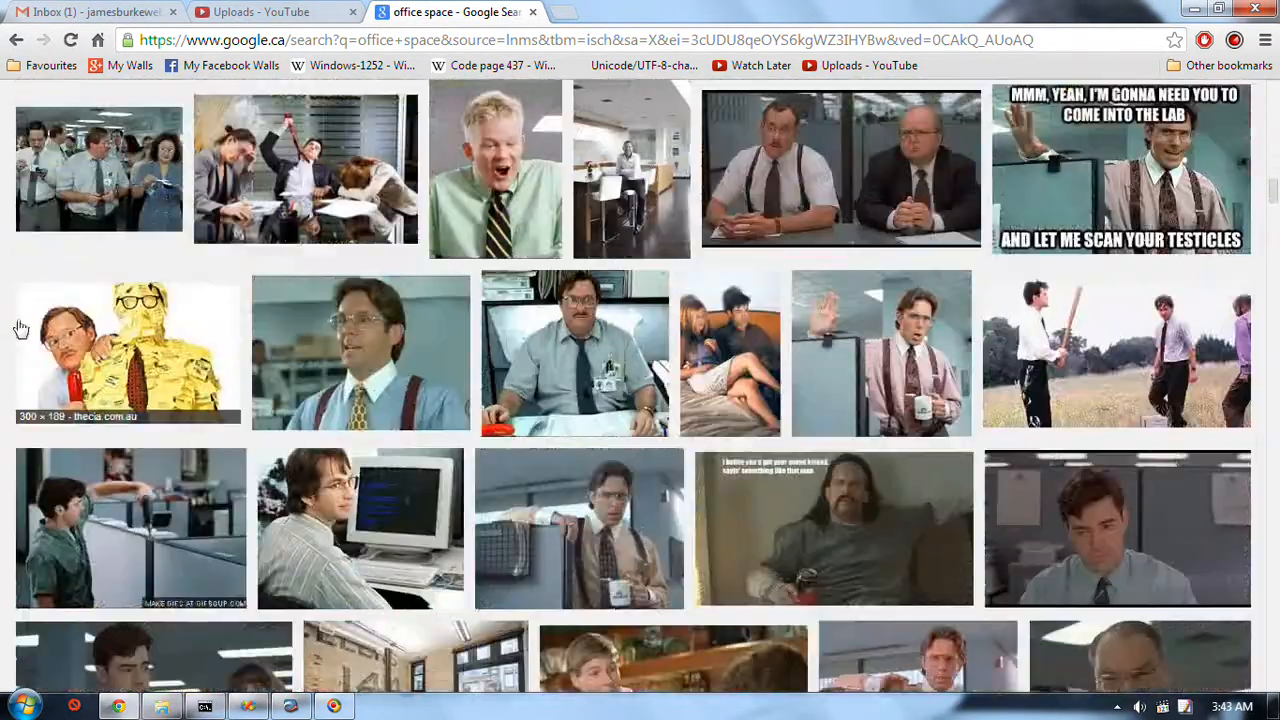
scroll("down", 3)
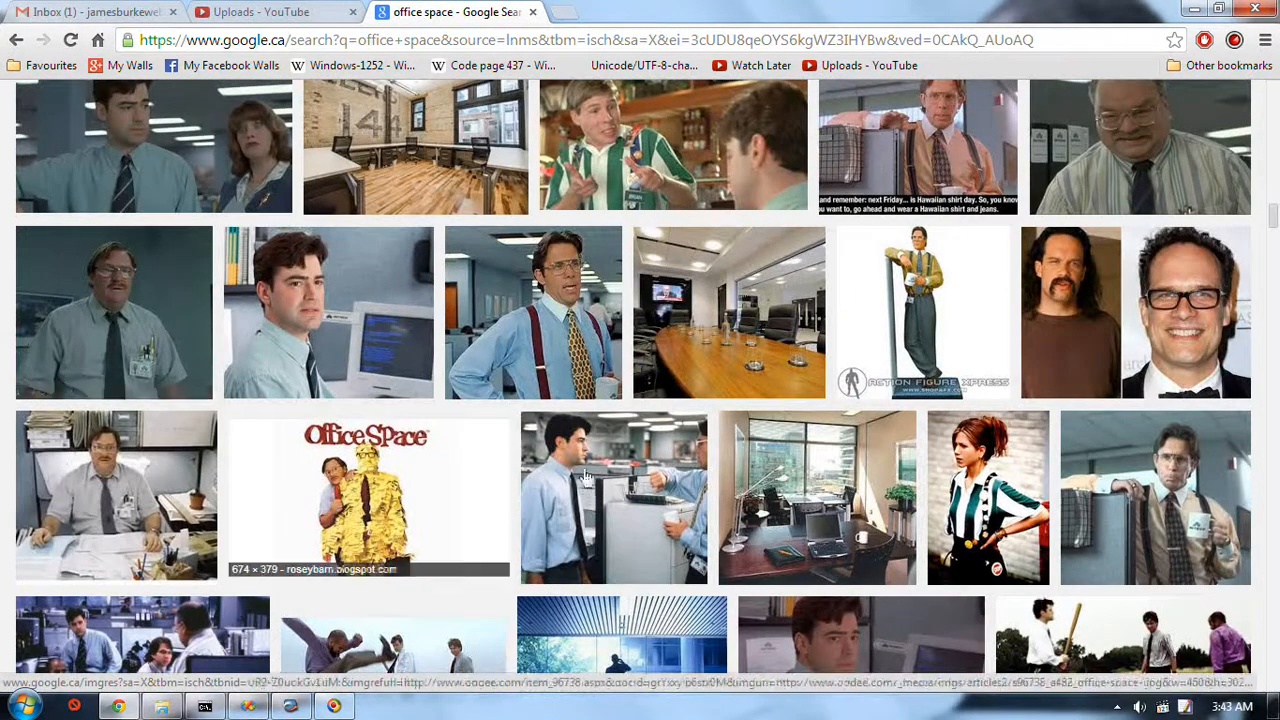
scroll("down", 3)
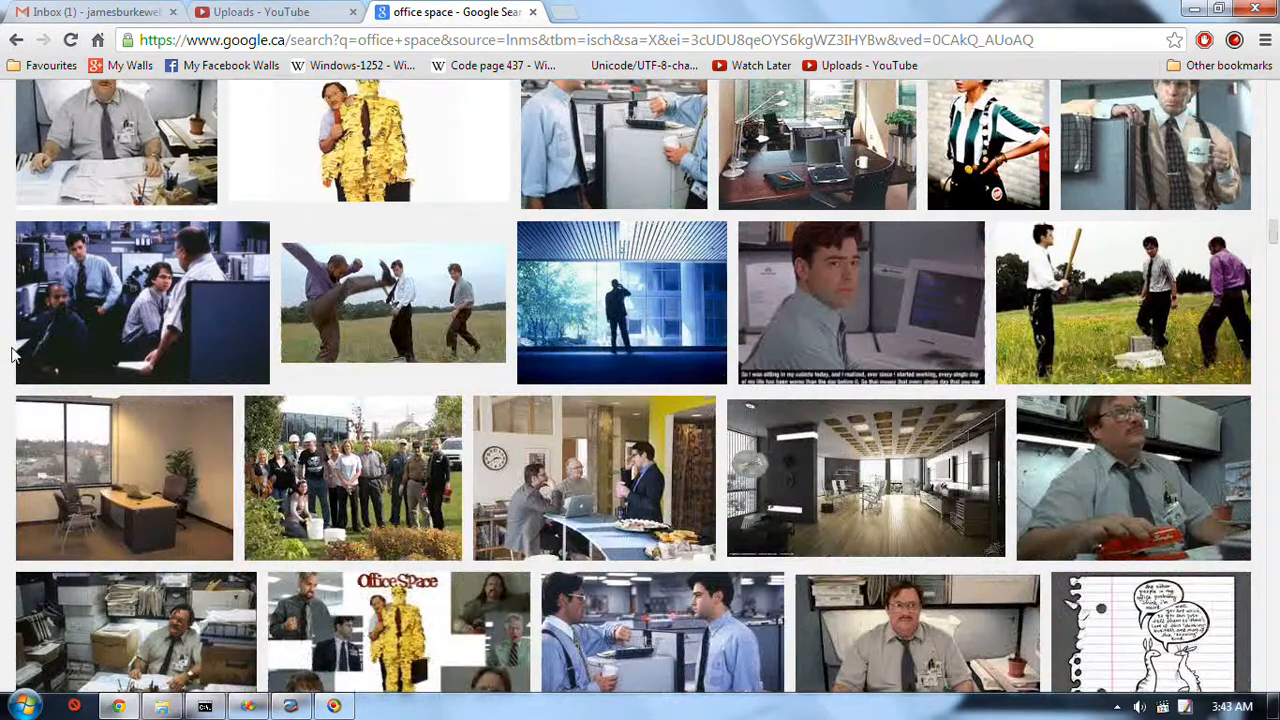
scroll("down", 3)
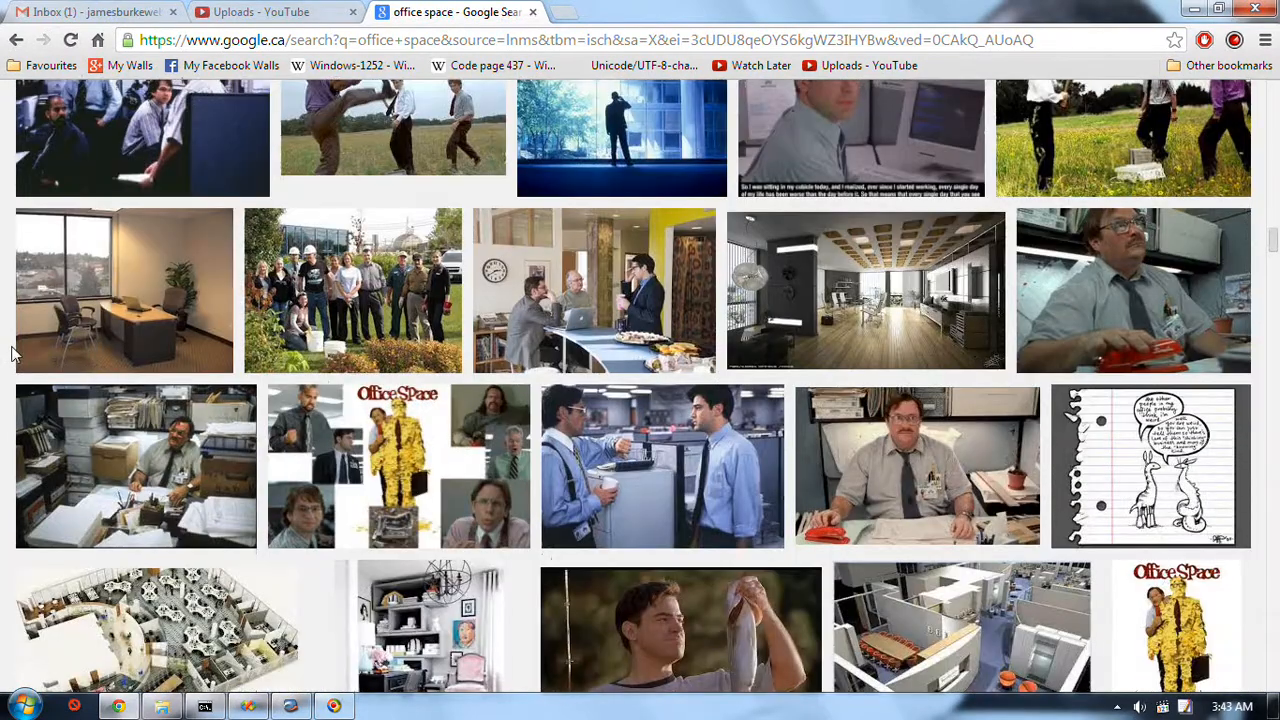
scroll("down", 3)
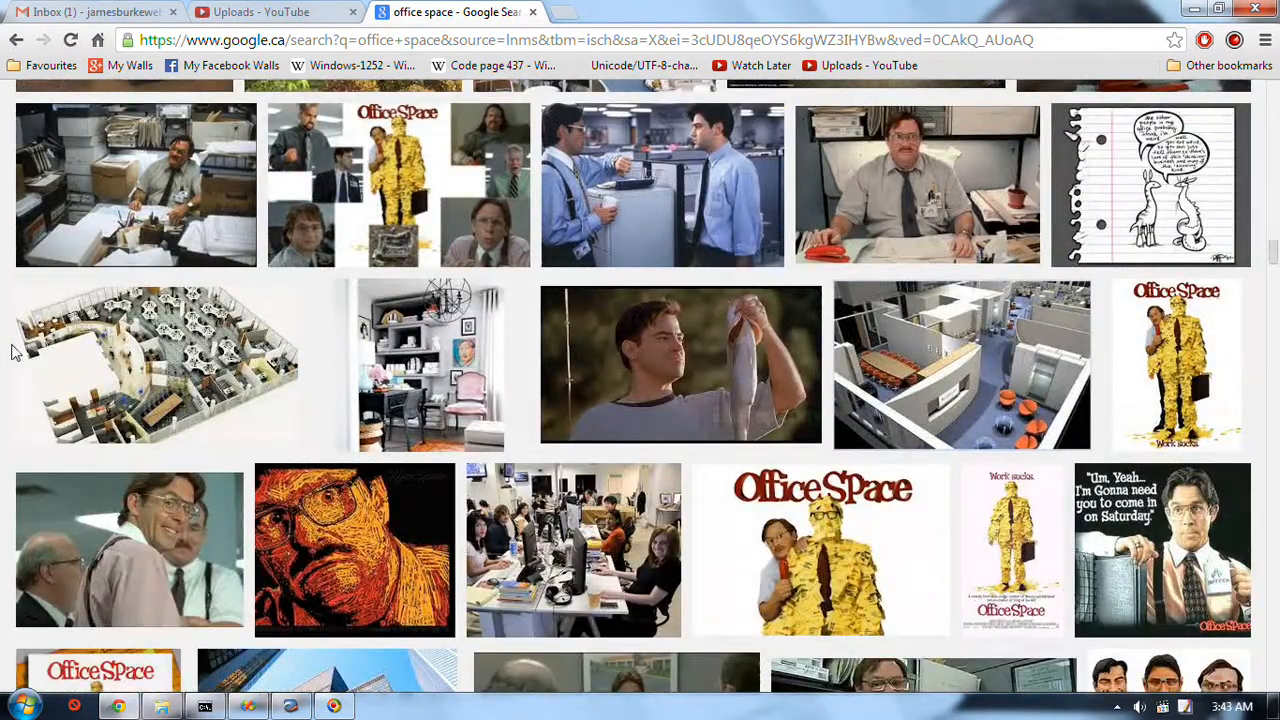
scroll("down", 3)
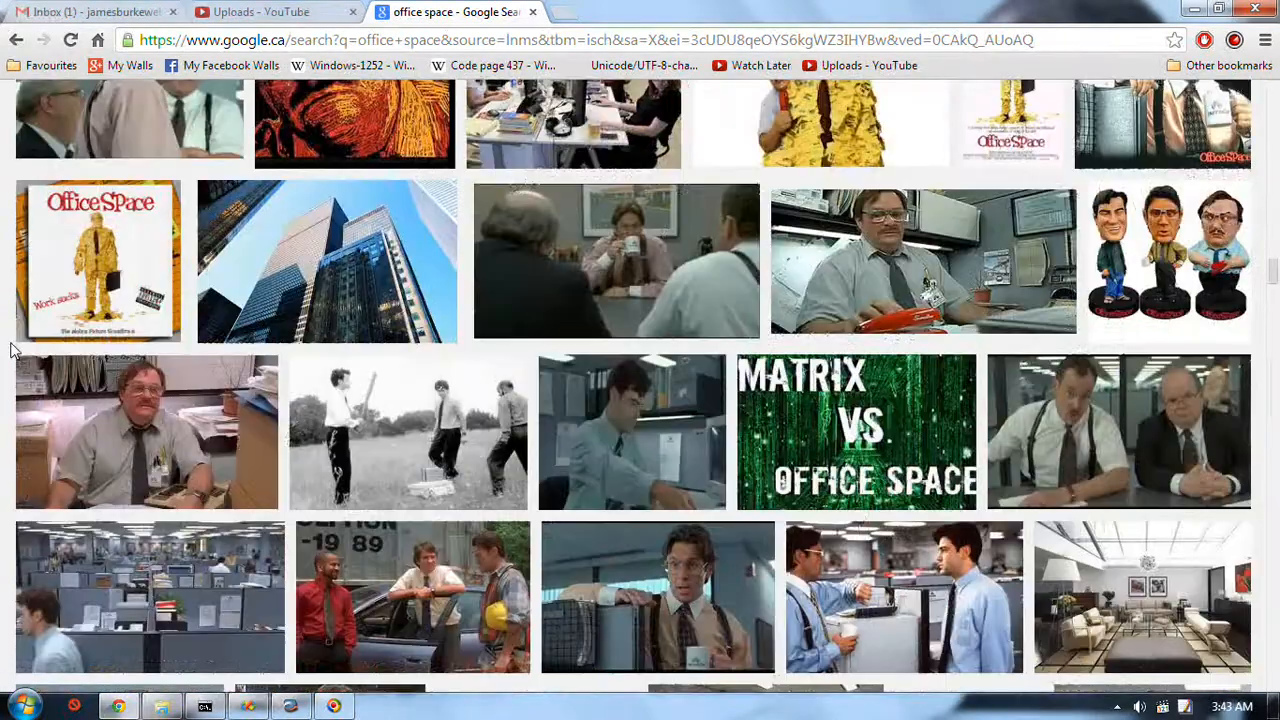
scroll("down", 3)
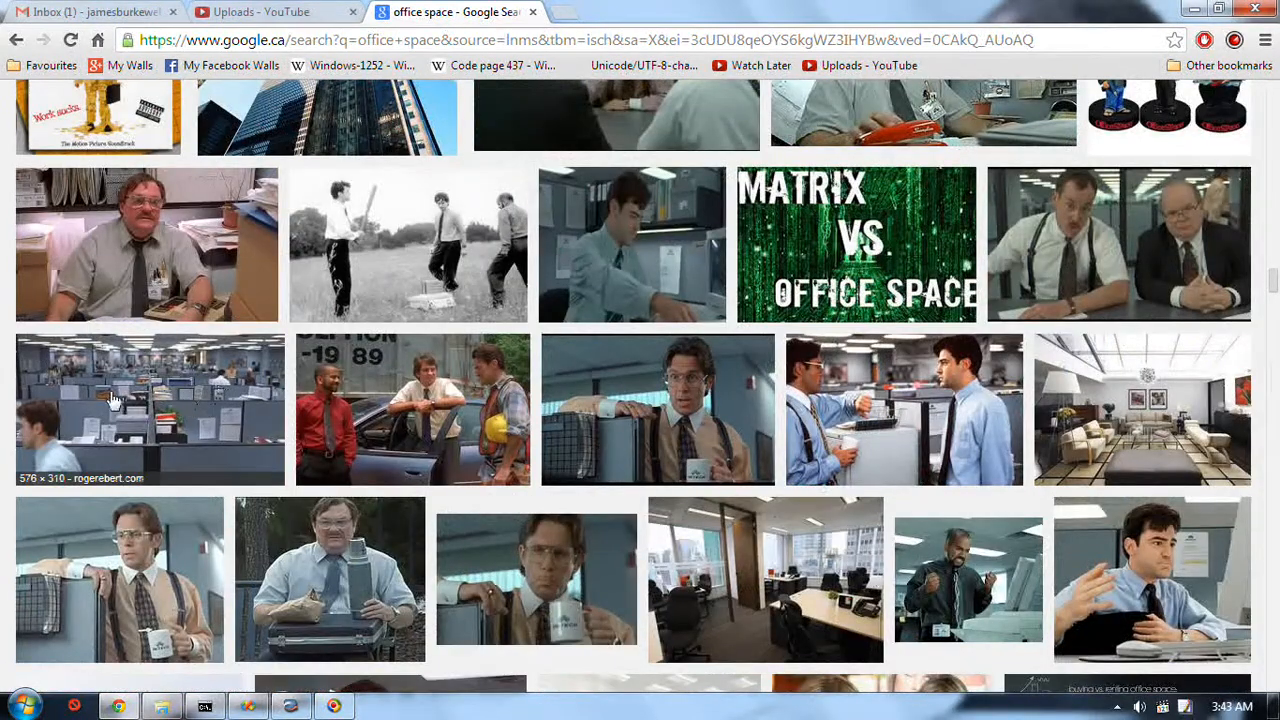
Step: Preview the cubicle office photo, then the Escorialdesign photo of a man at his desk
left_click(112, 400)
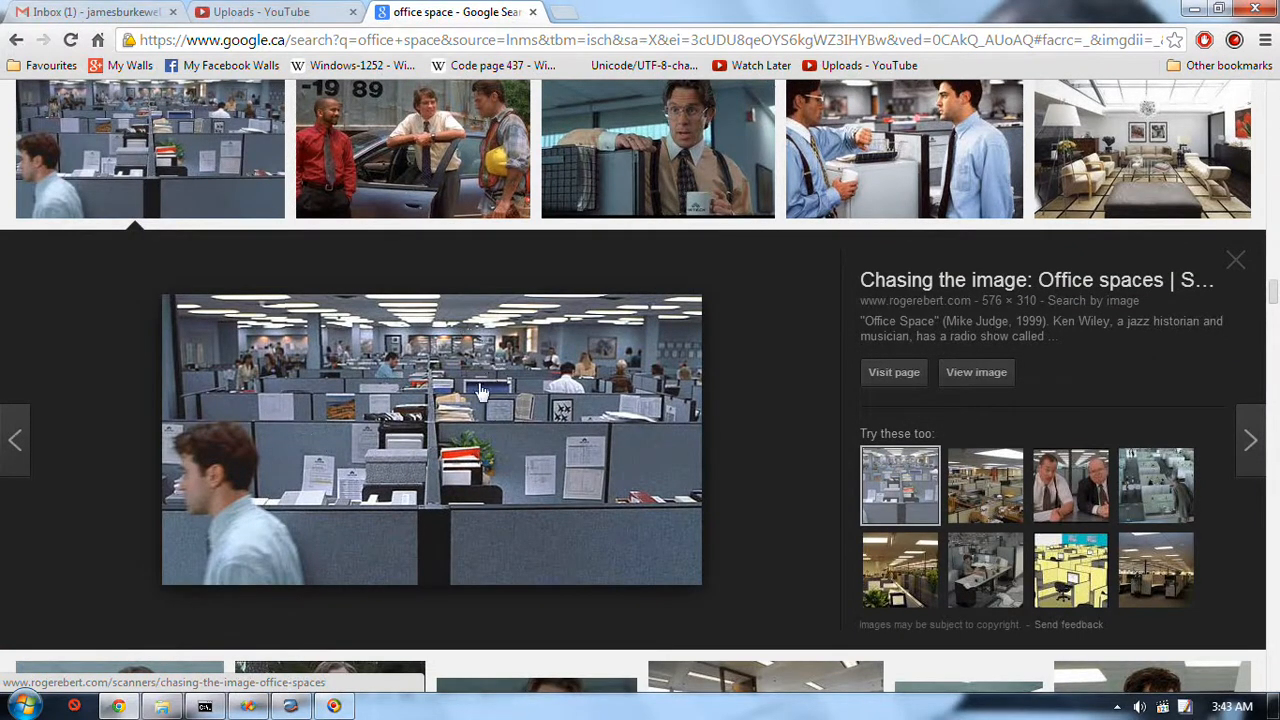
mouse_move(294, 434)
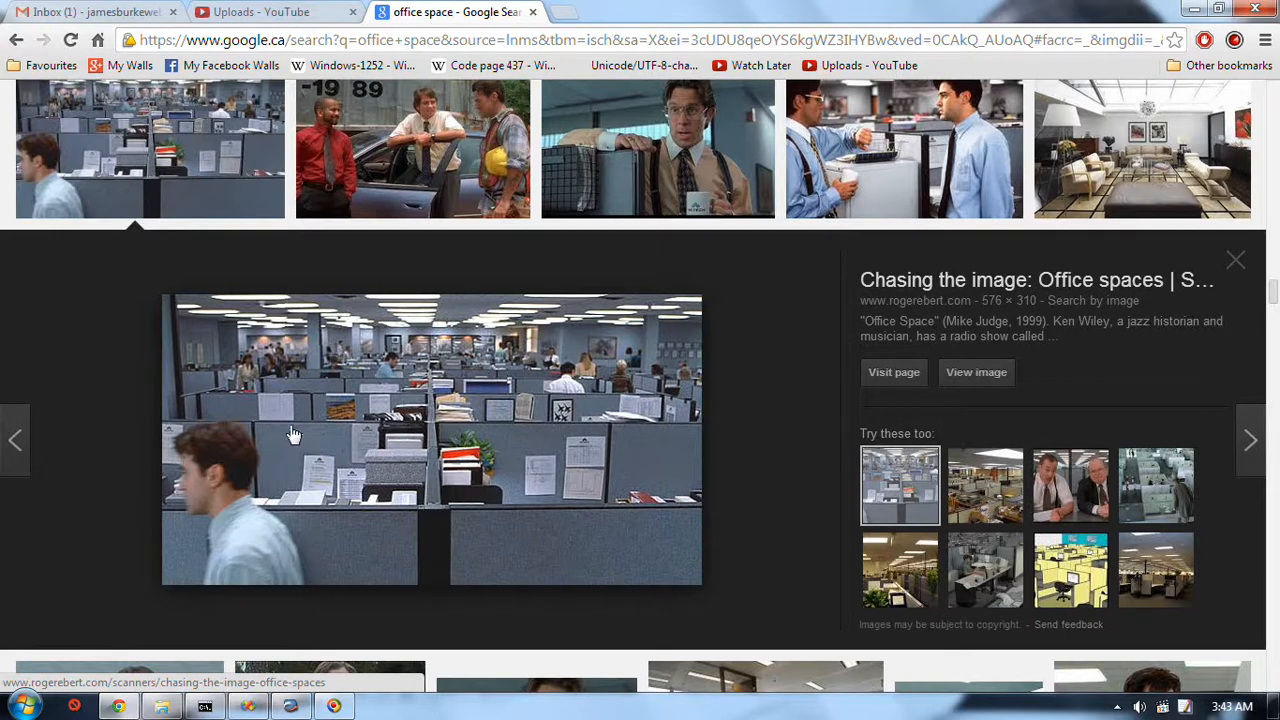
mouse_move(502, 422)
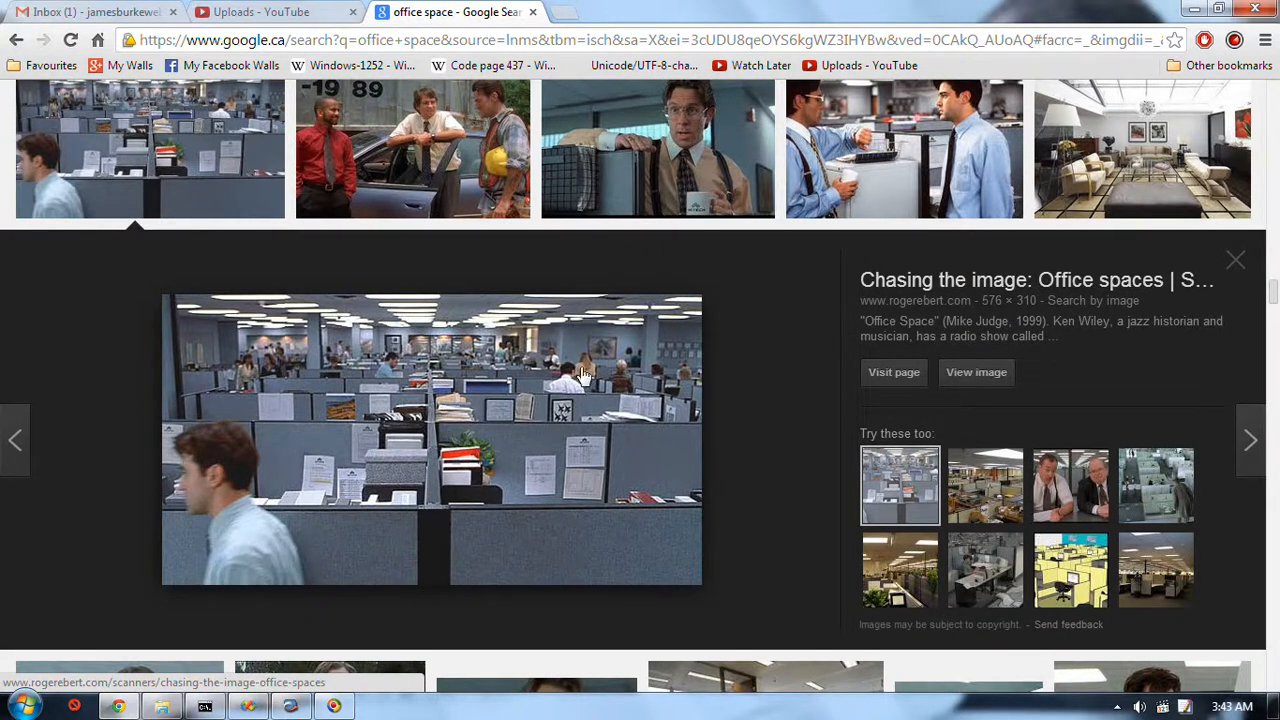
mouse_move(830, 464)
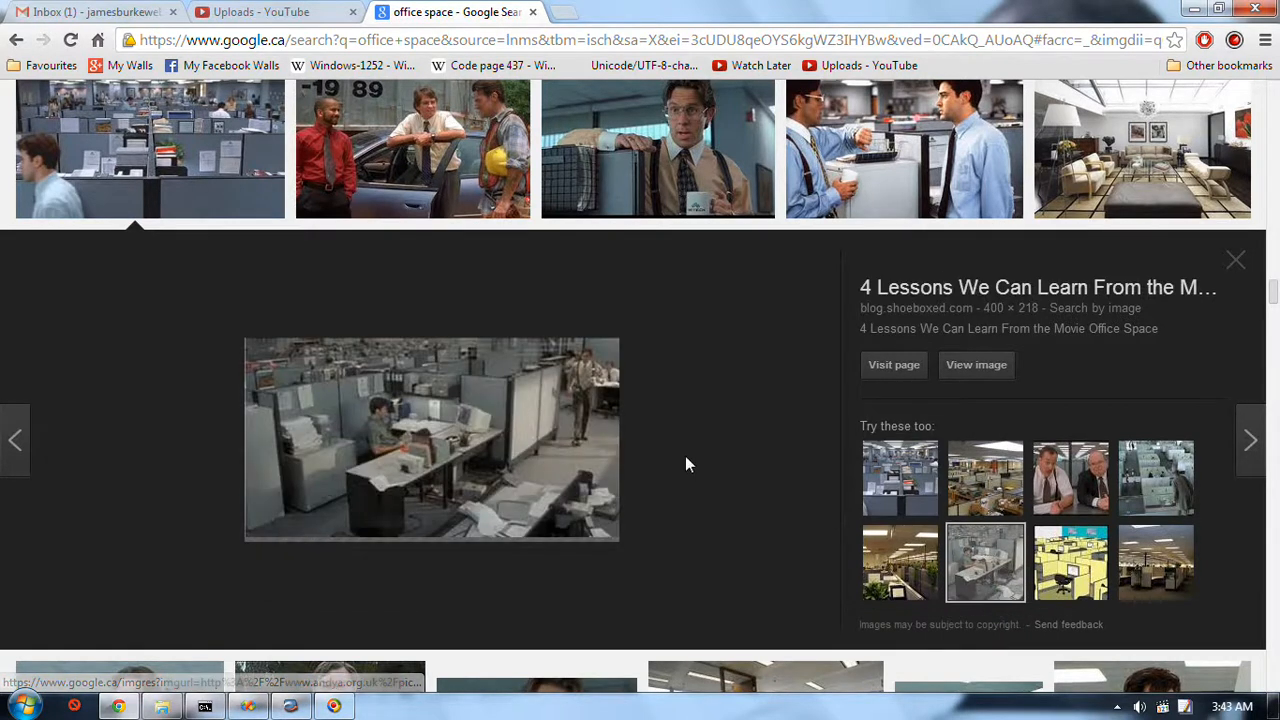
mouse_move(720, 404)
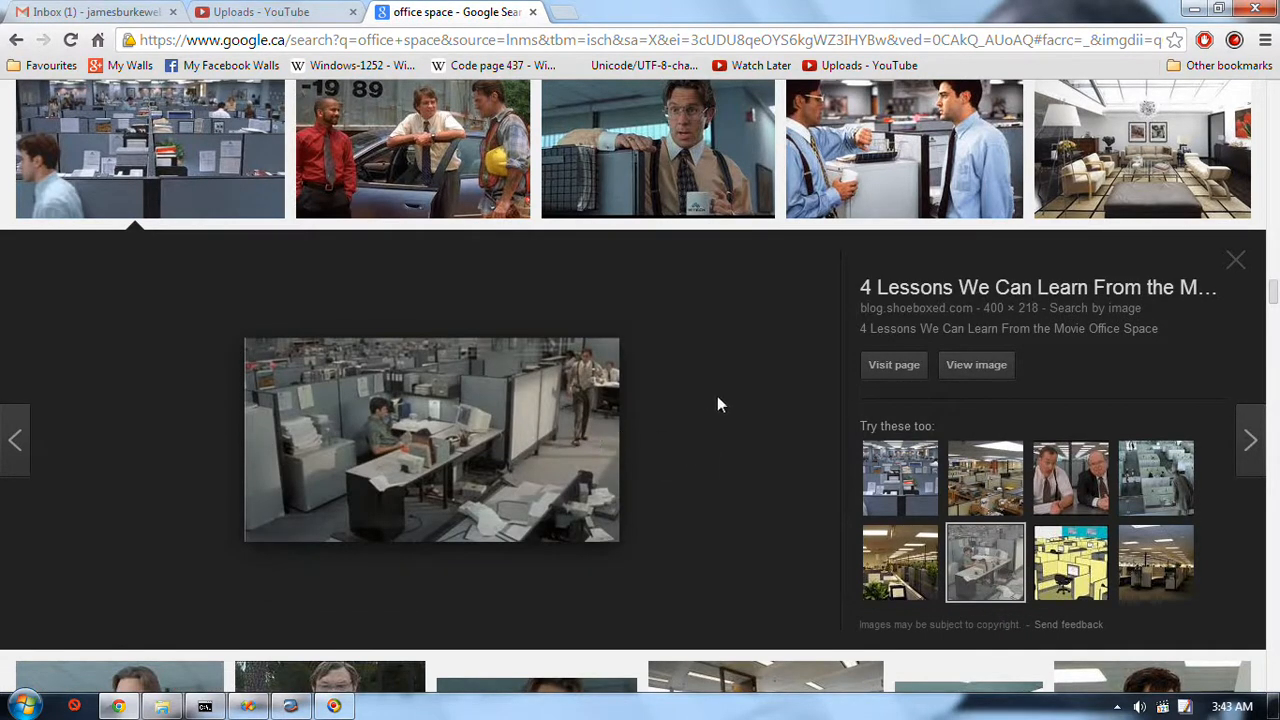
mouse_move(470, 452)
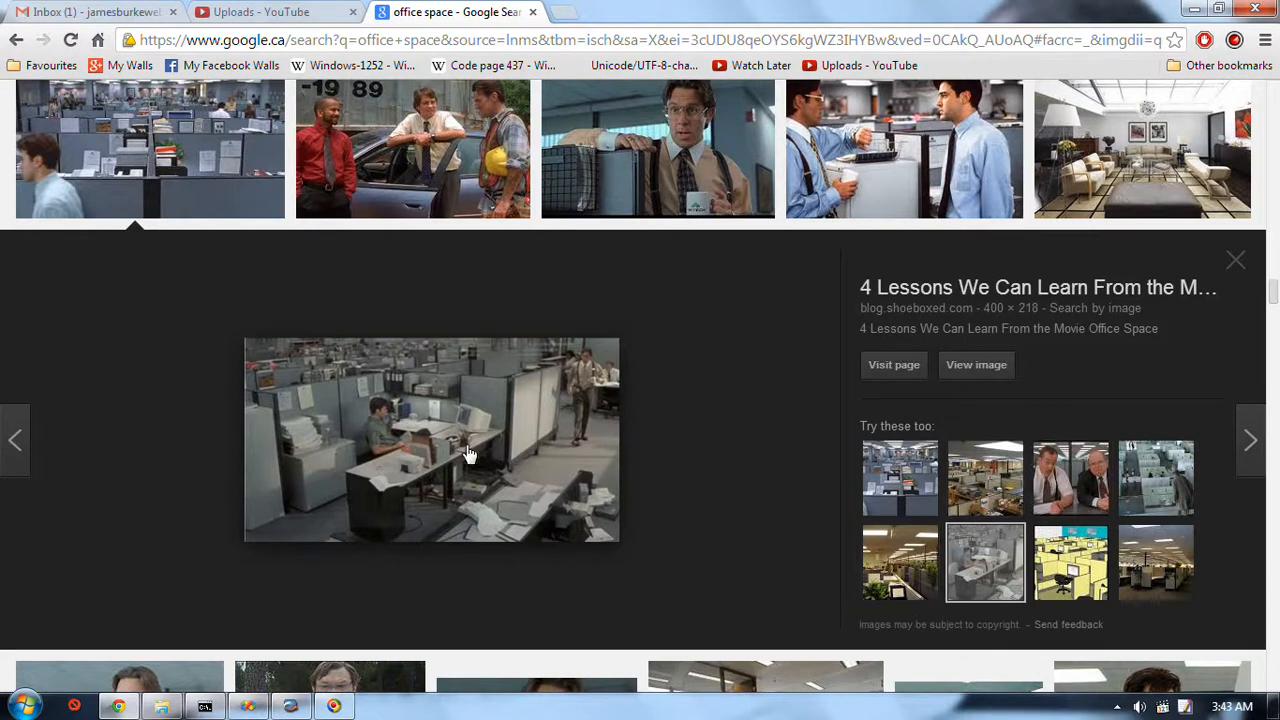
mouse_move(824, 460)
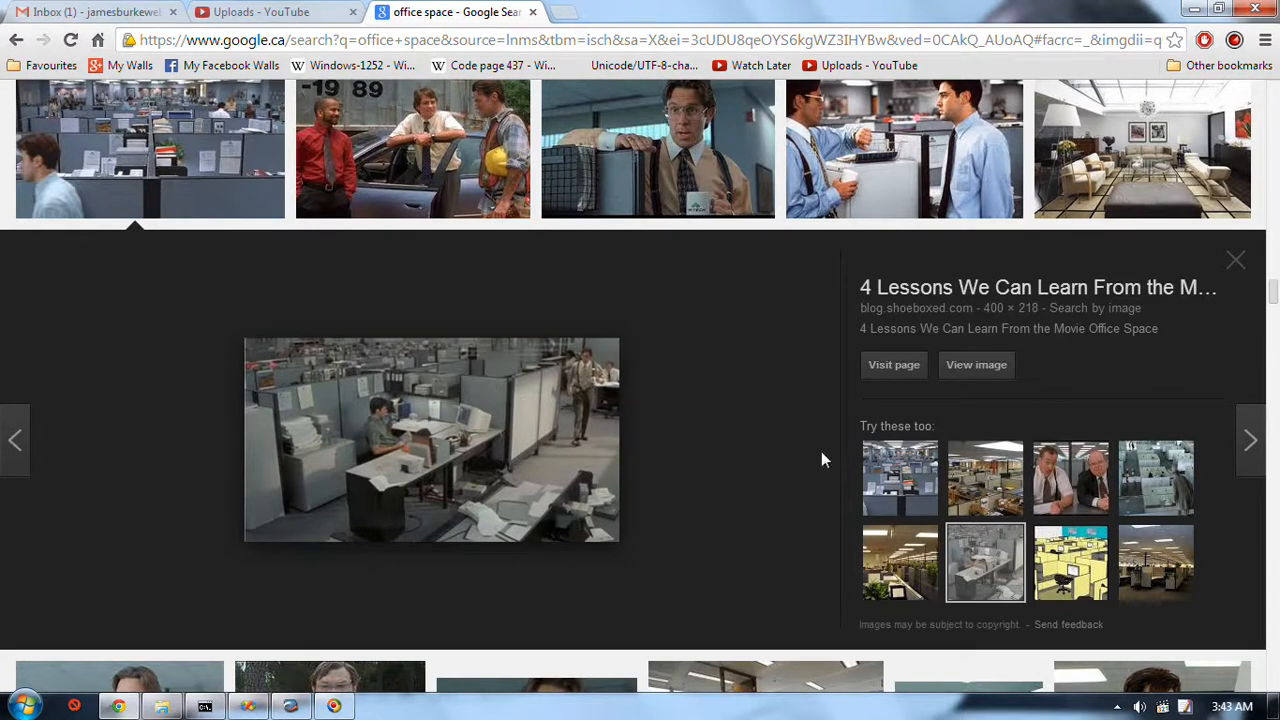
mouse_move(1184, 494)
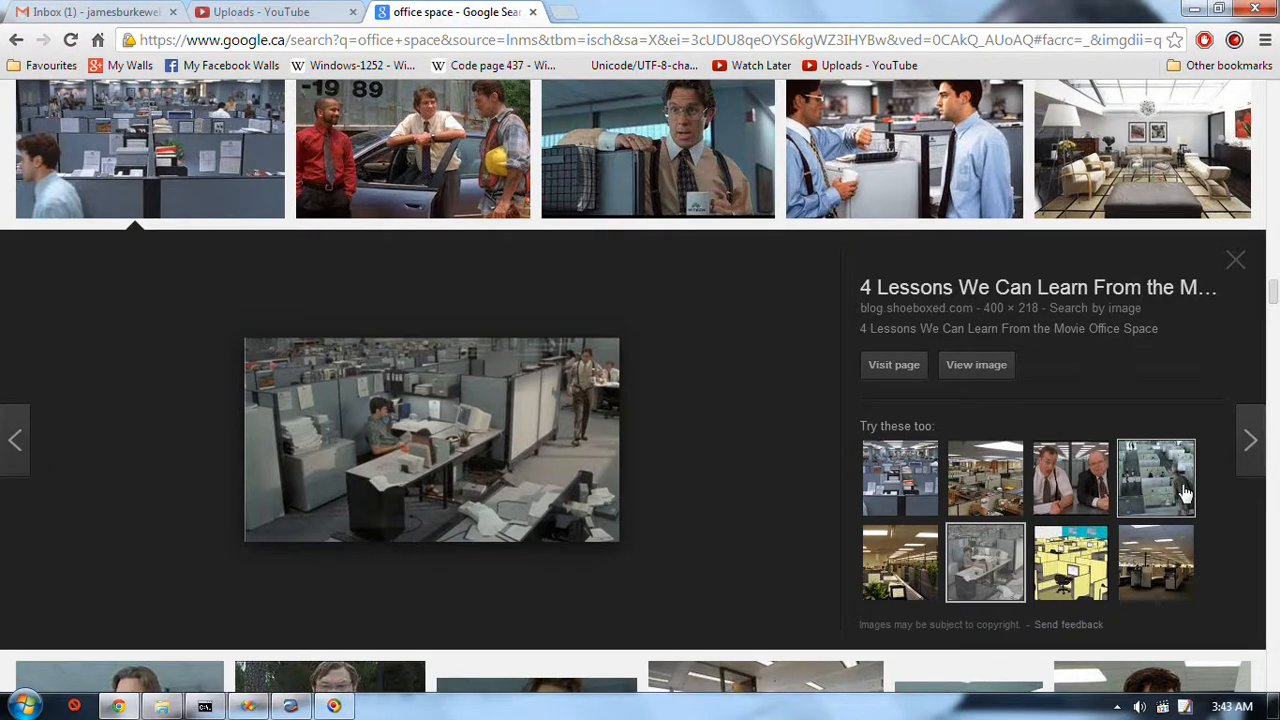
mouse_move(1258, 456)
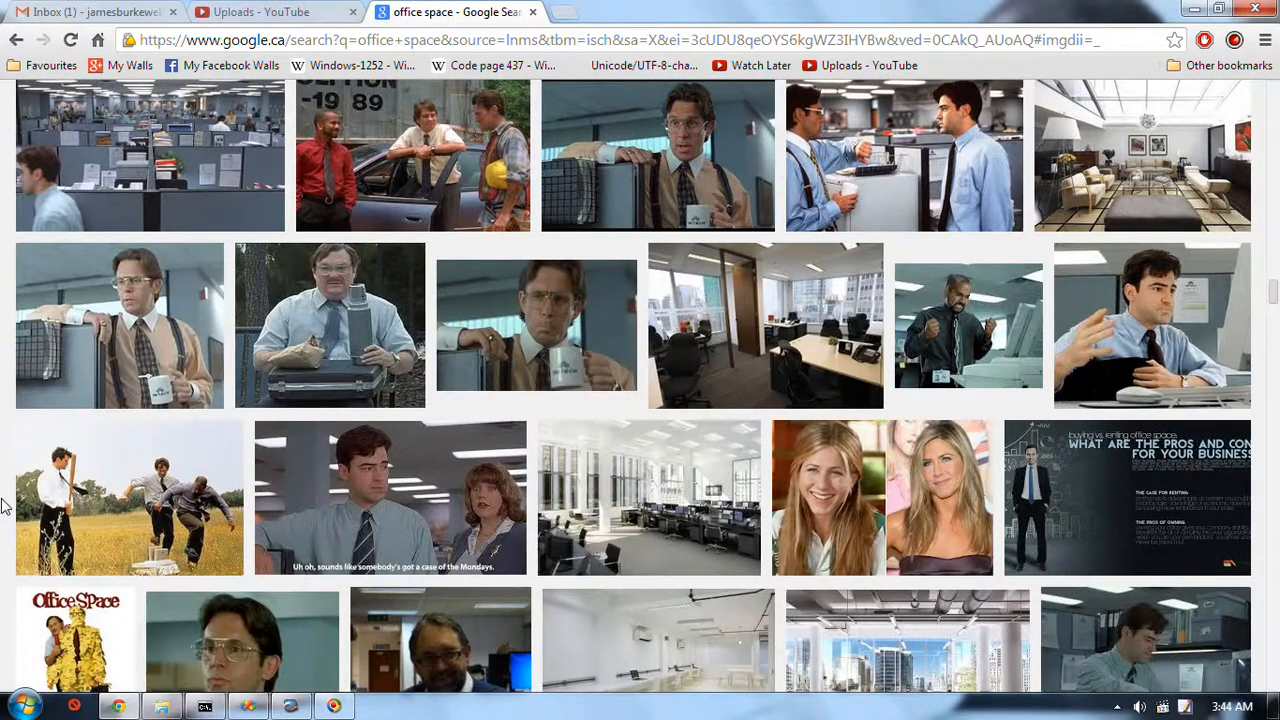
scroll("down", 3)
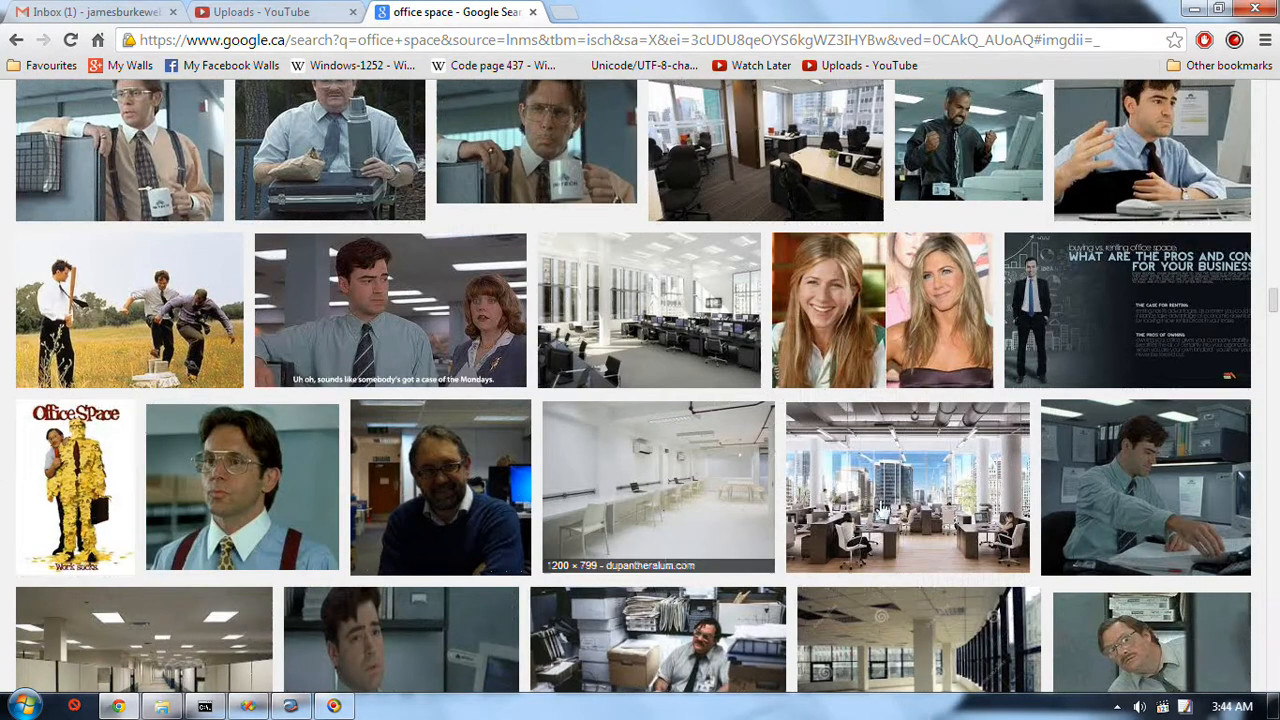
left_click(1144, 488)
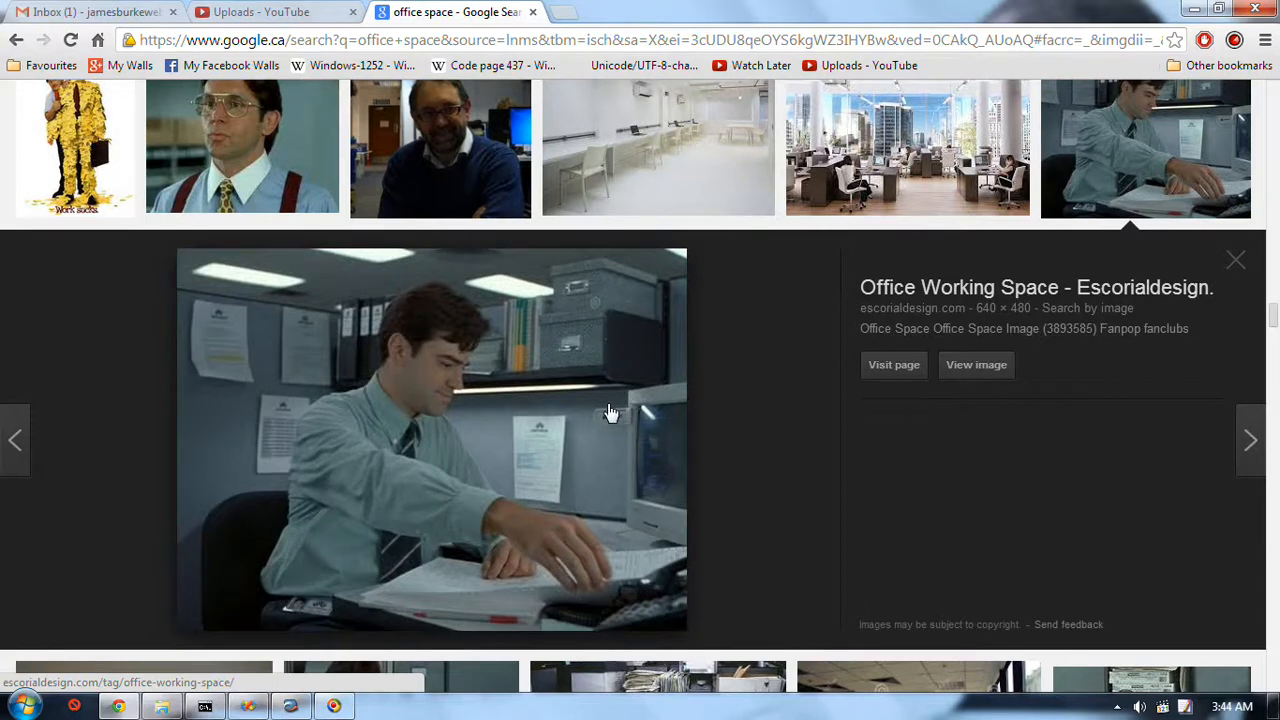
mouse_move(620, 480)
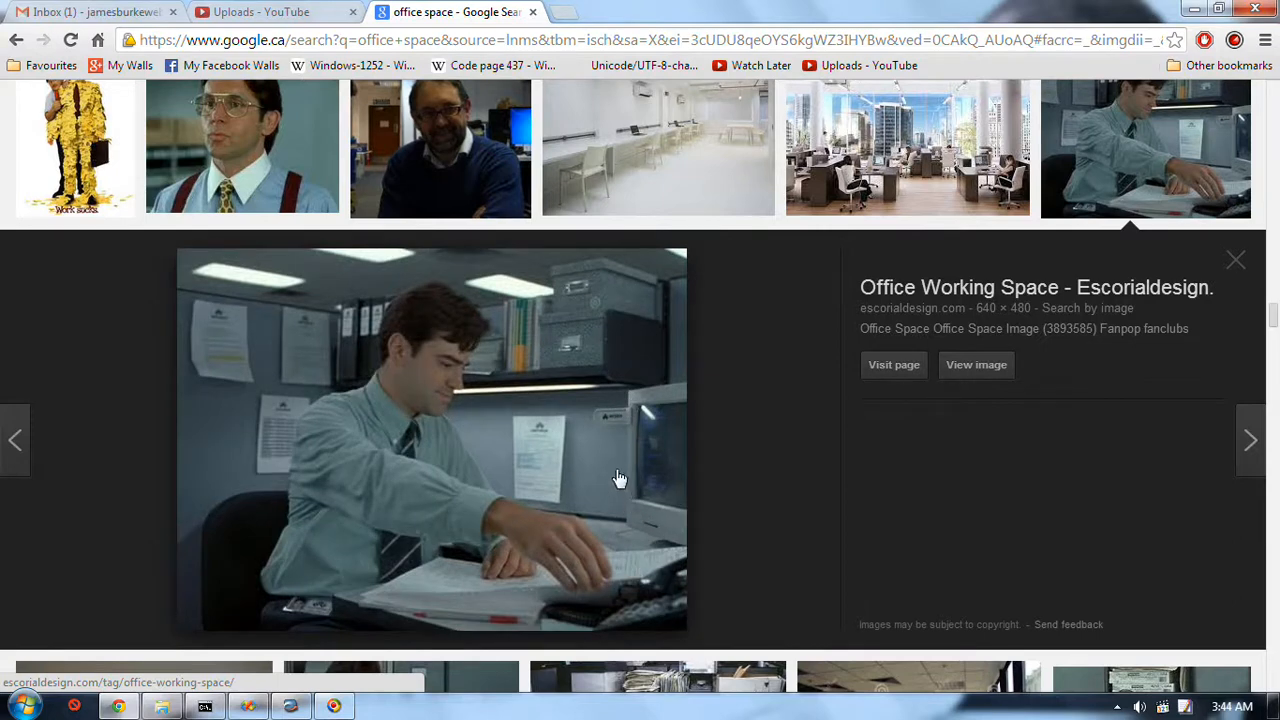
mouse_move(780, 480)
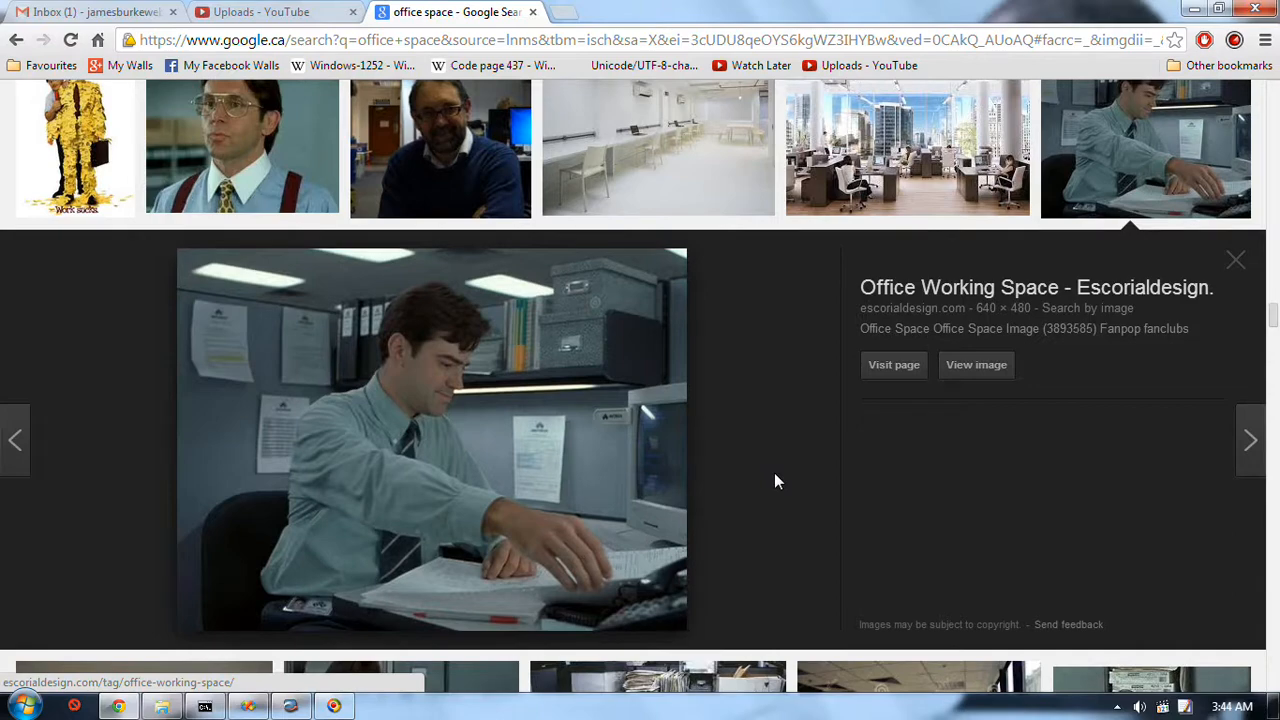
mouse_move(772, 416)
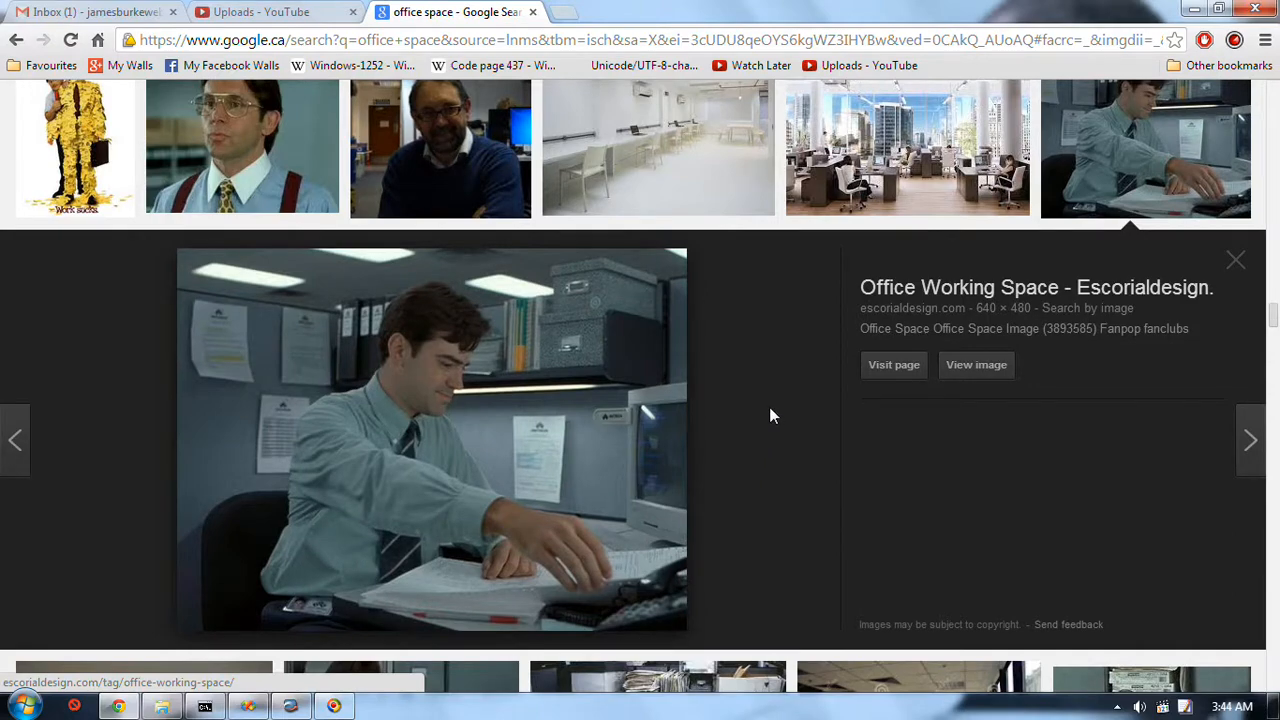
scroll("down", 3)
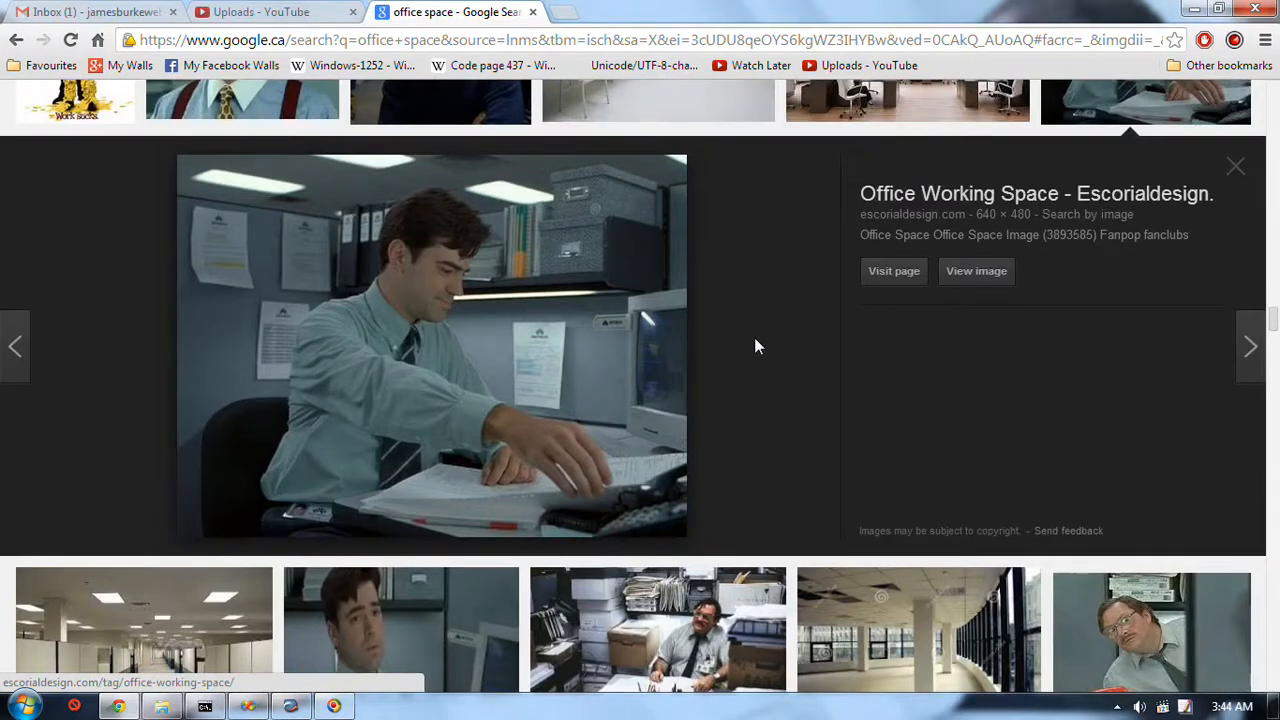
mouse_move(1236, 172)
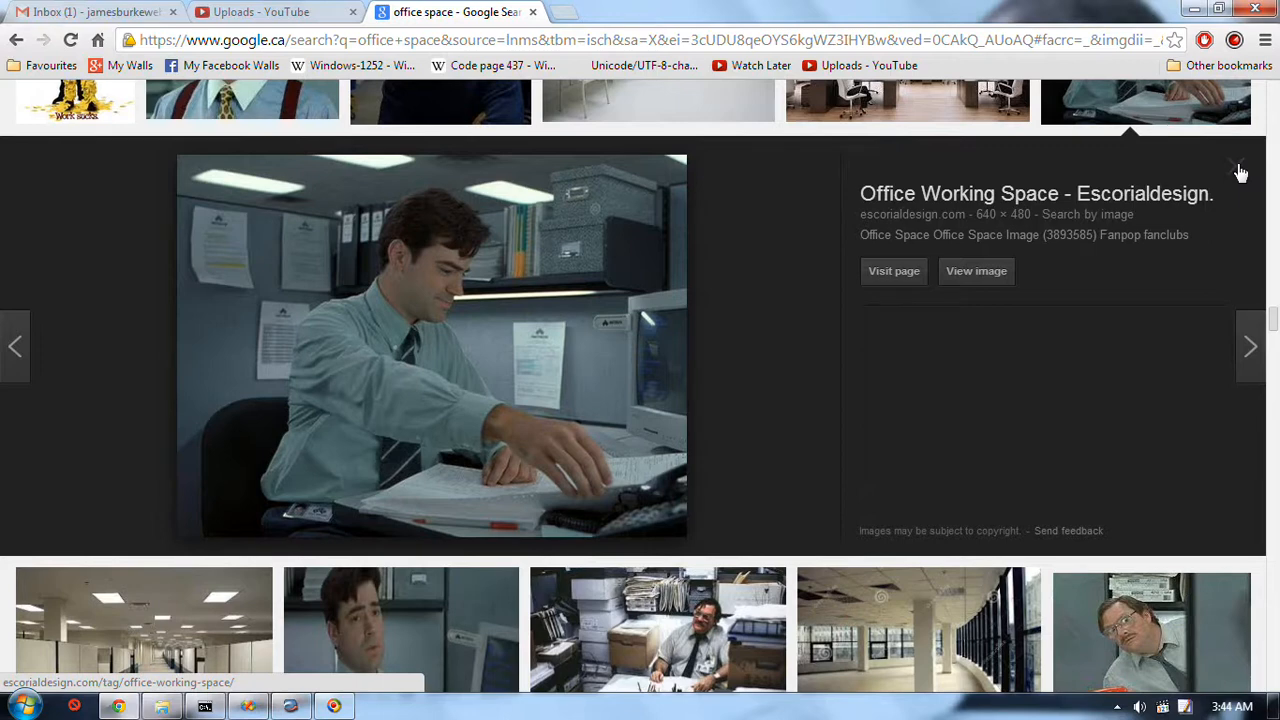
mouse_move(742, 318)
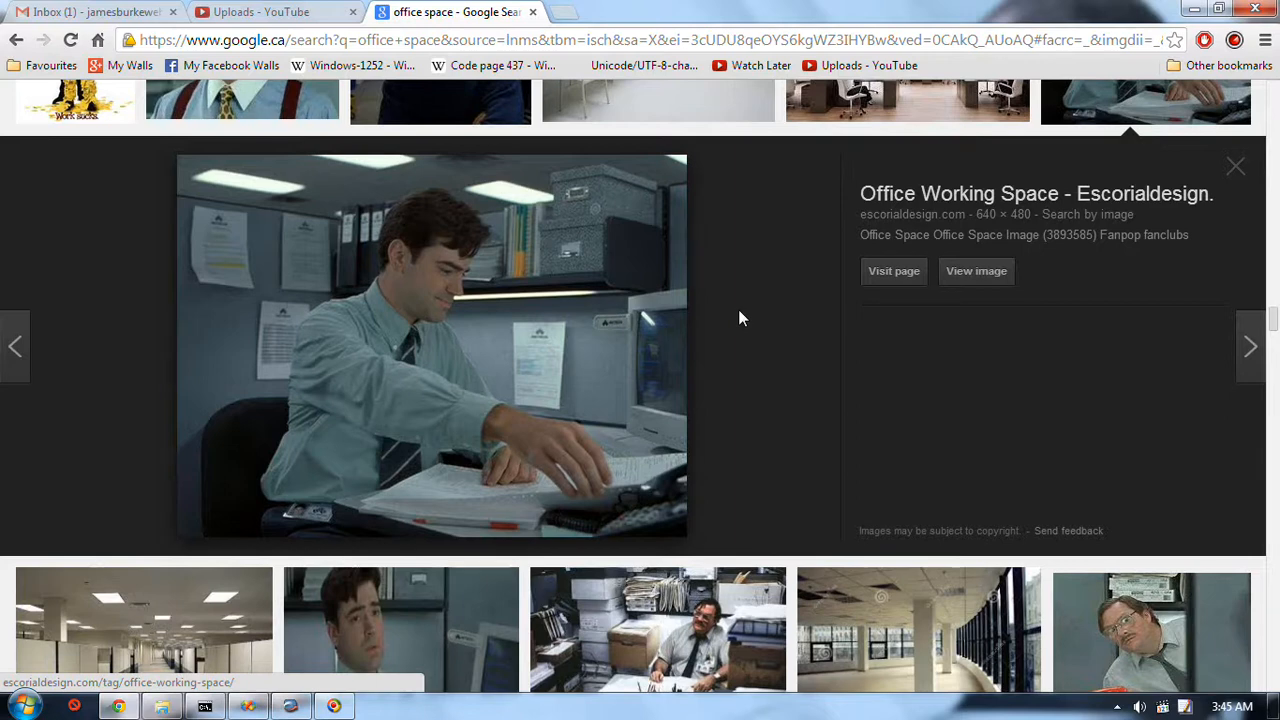
mouse_move(750, 364)
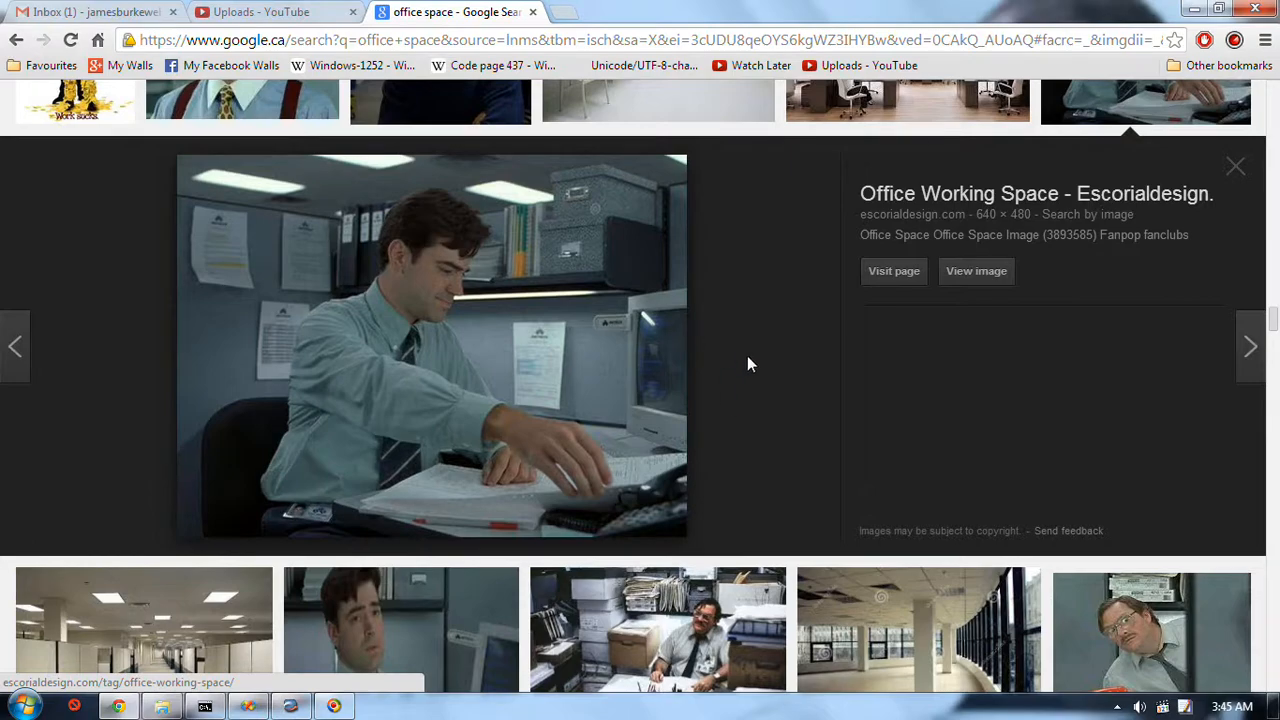
scroll("down", 3)
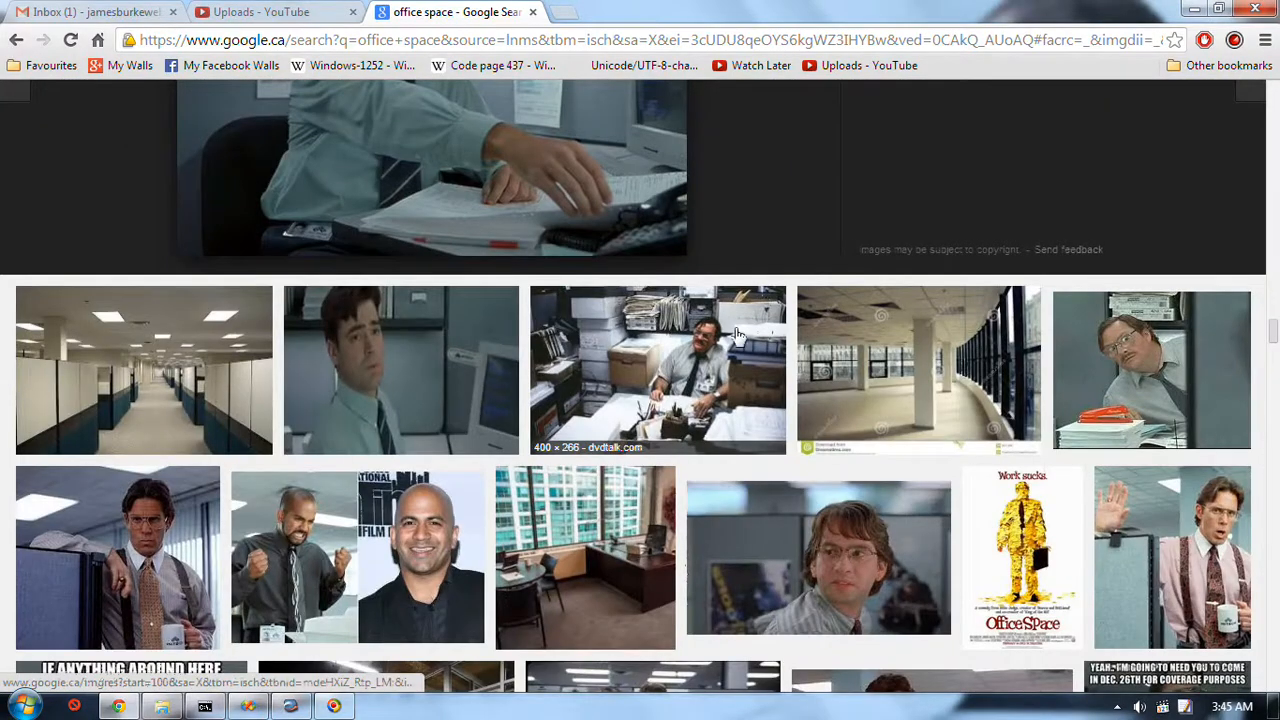
scroll("down", 3)
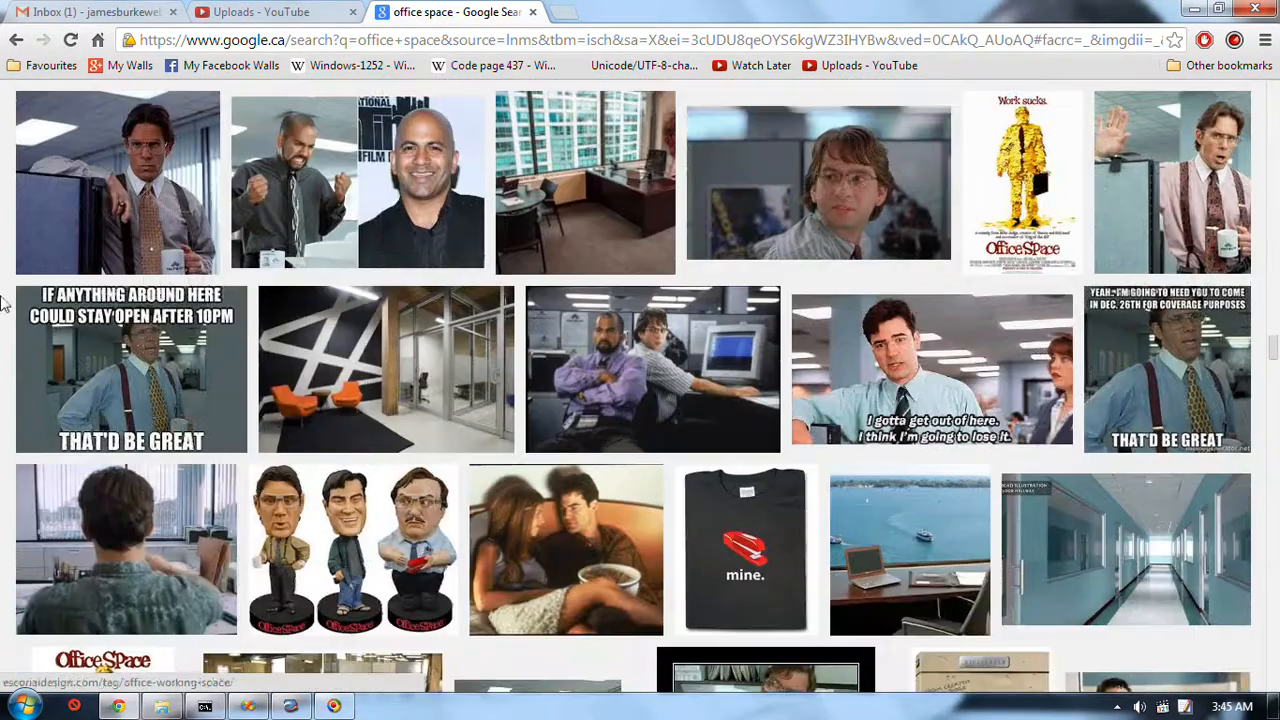
scroll("down", 3)
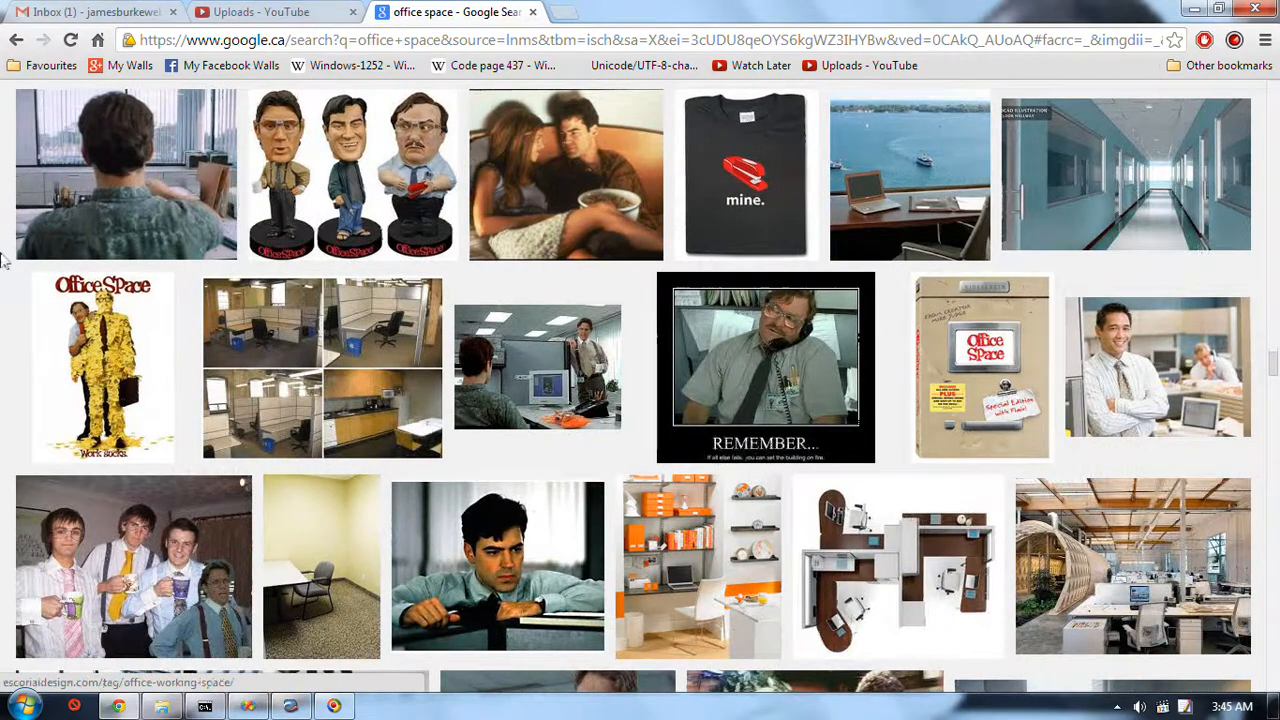
scroll("down", 3)
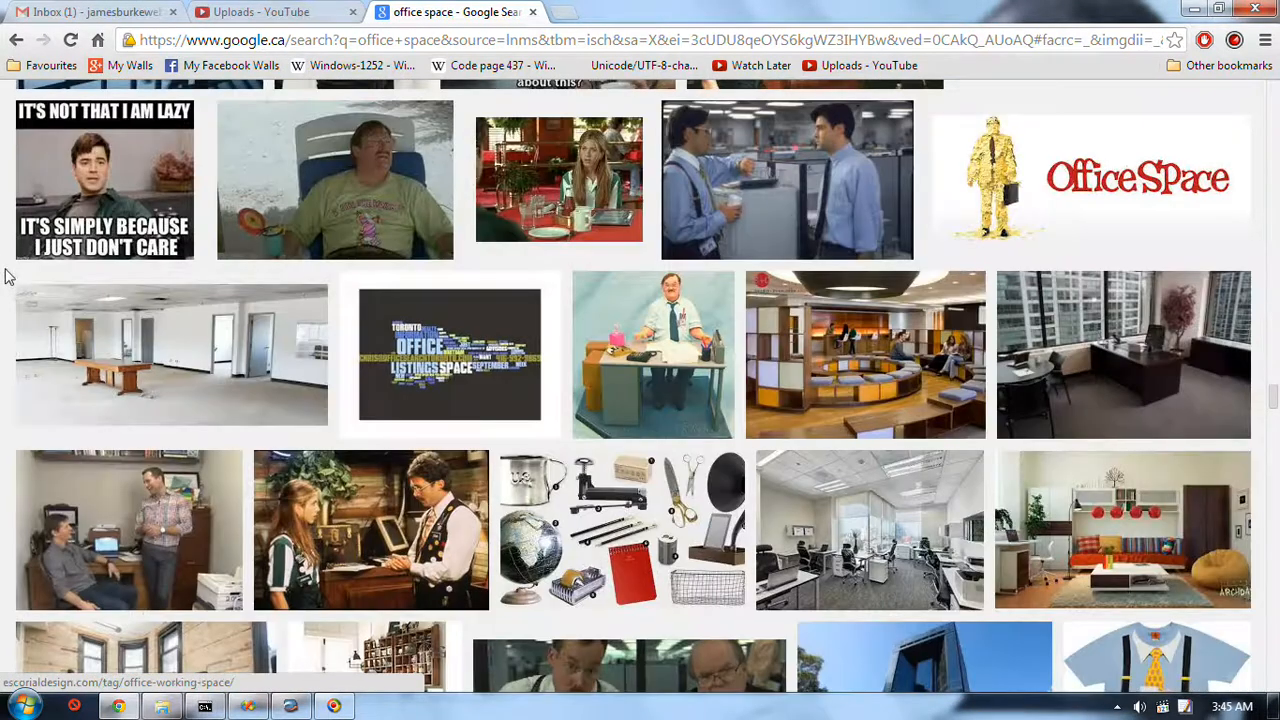
scroll("down", 3)
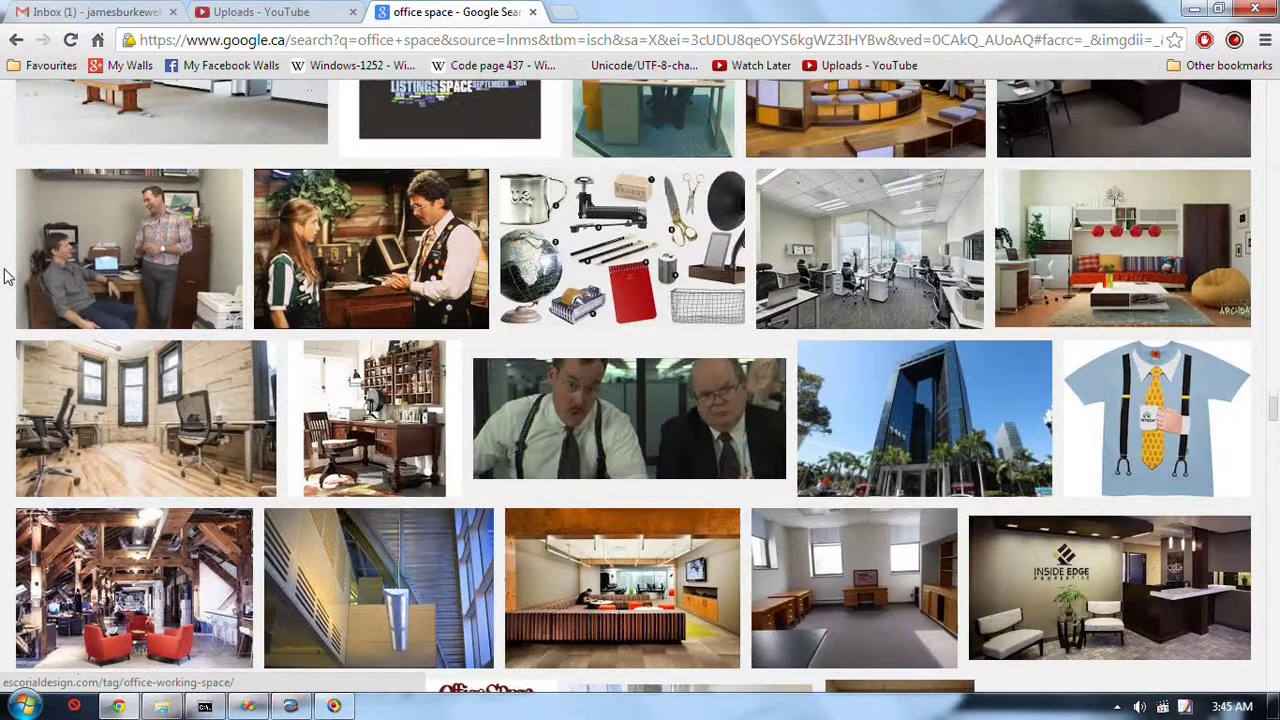
mouse_move(8, 304)
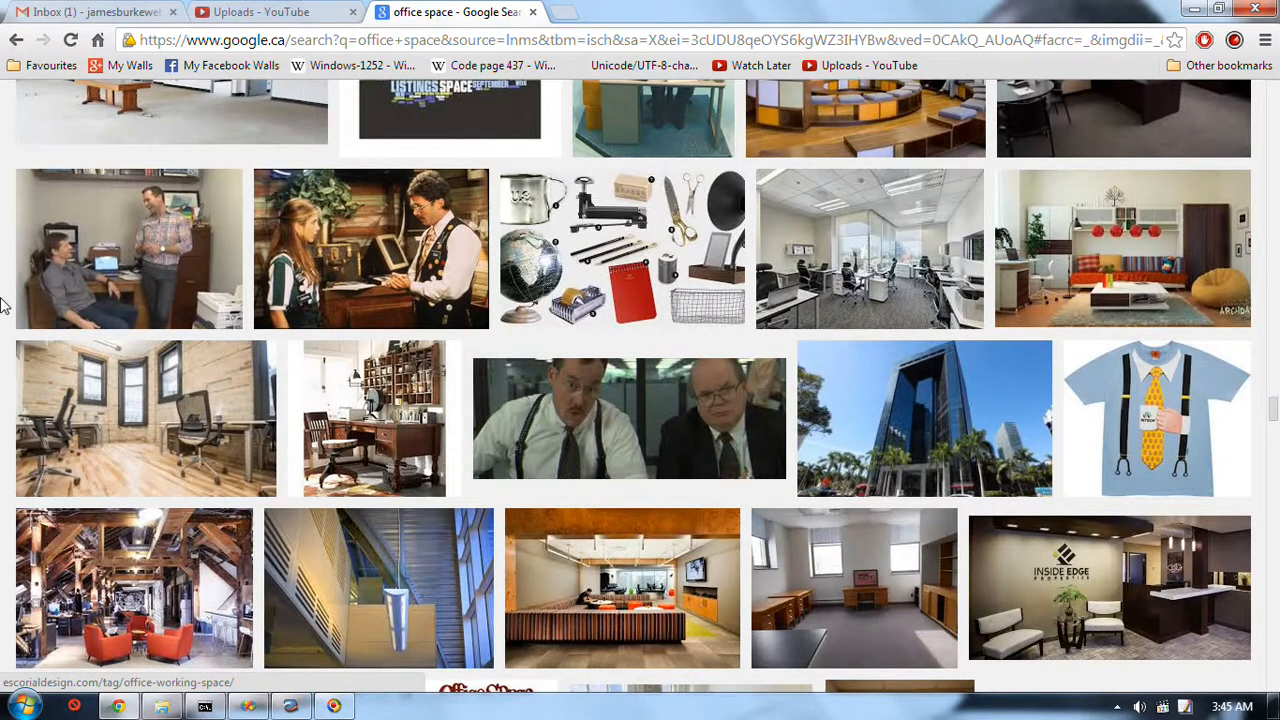
scroll("down", 3)
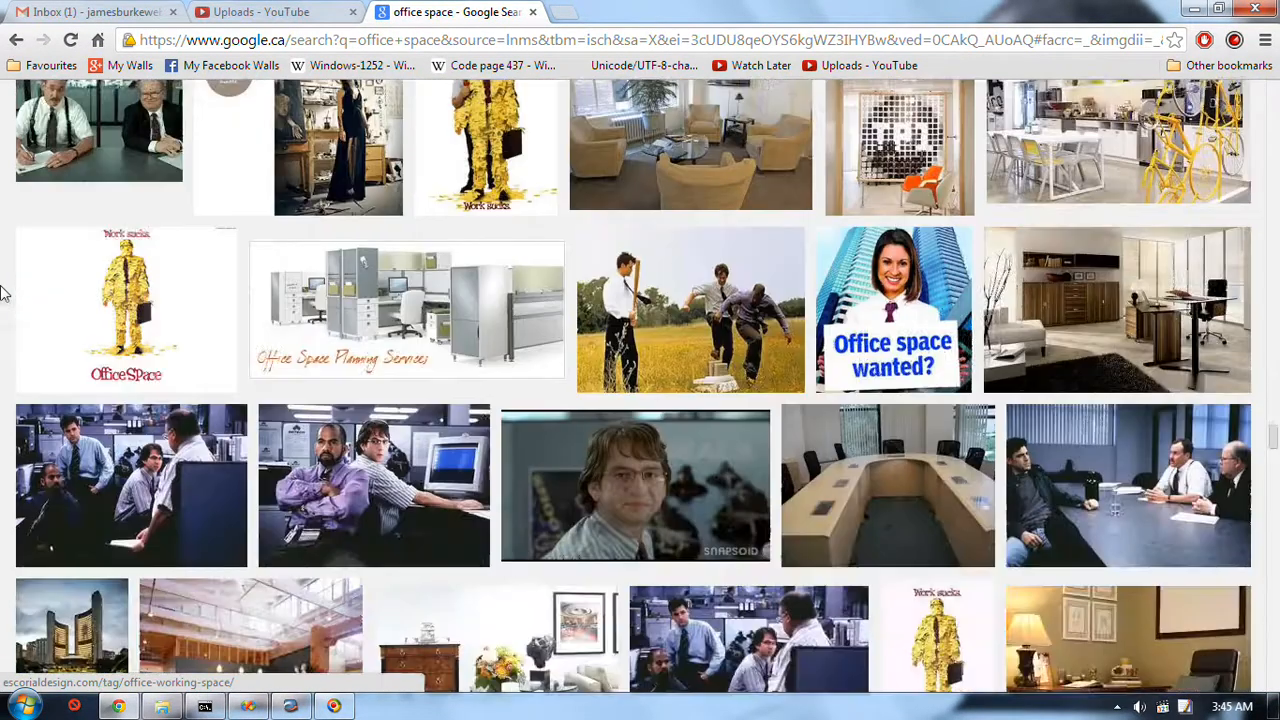
scroll("down", 3)
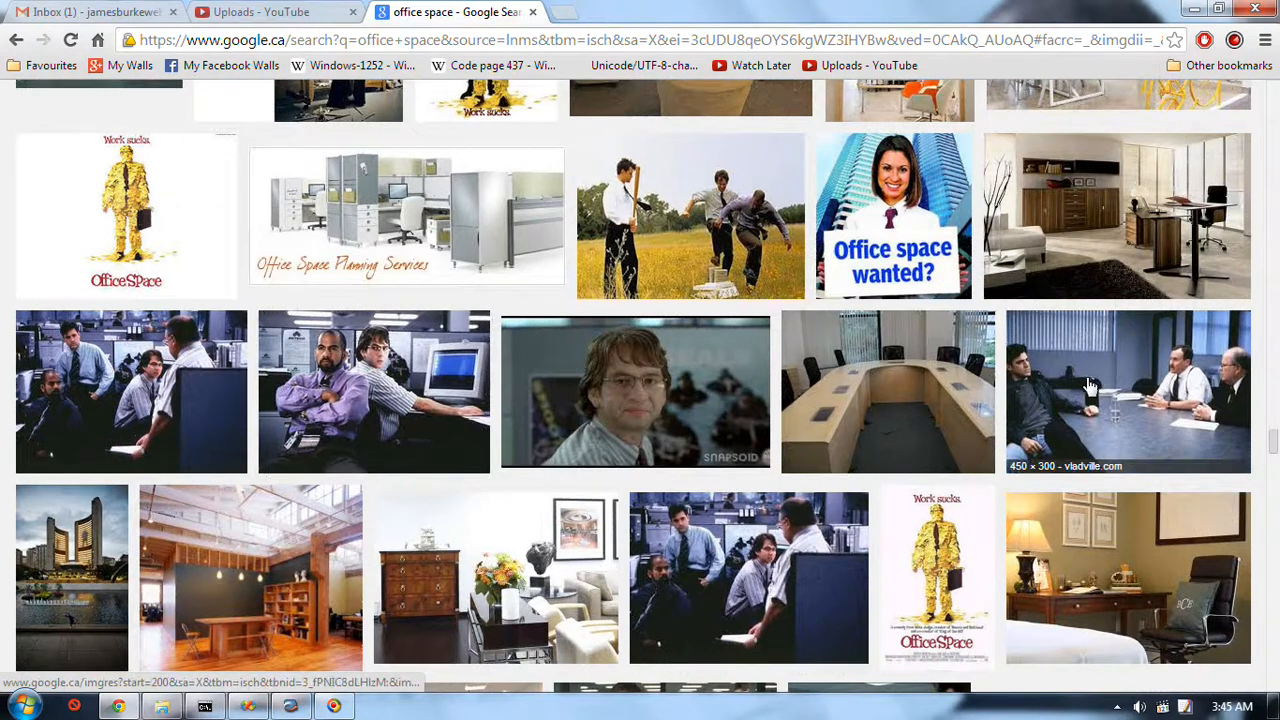
scroll("down", 3)
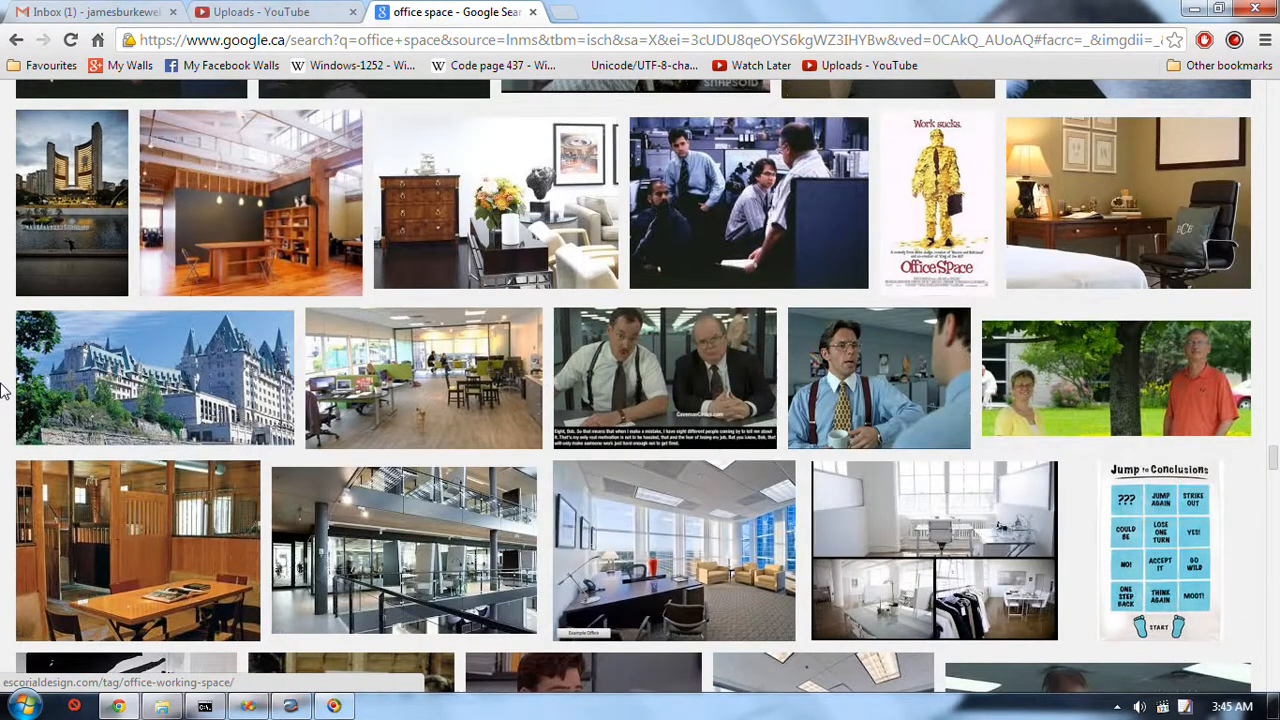
scroll("down", 3)
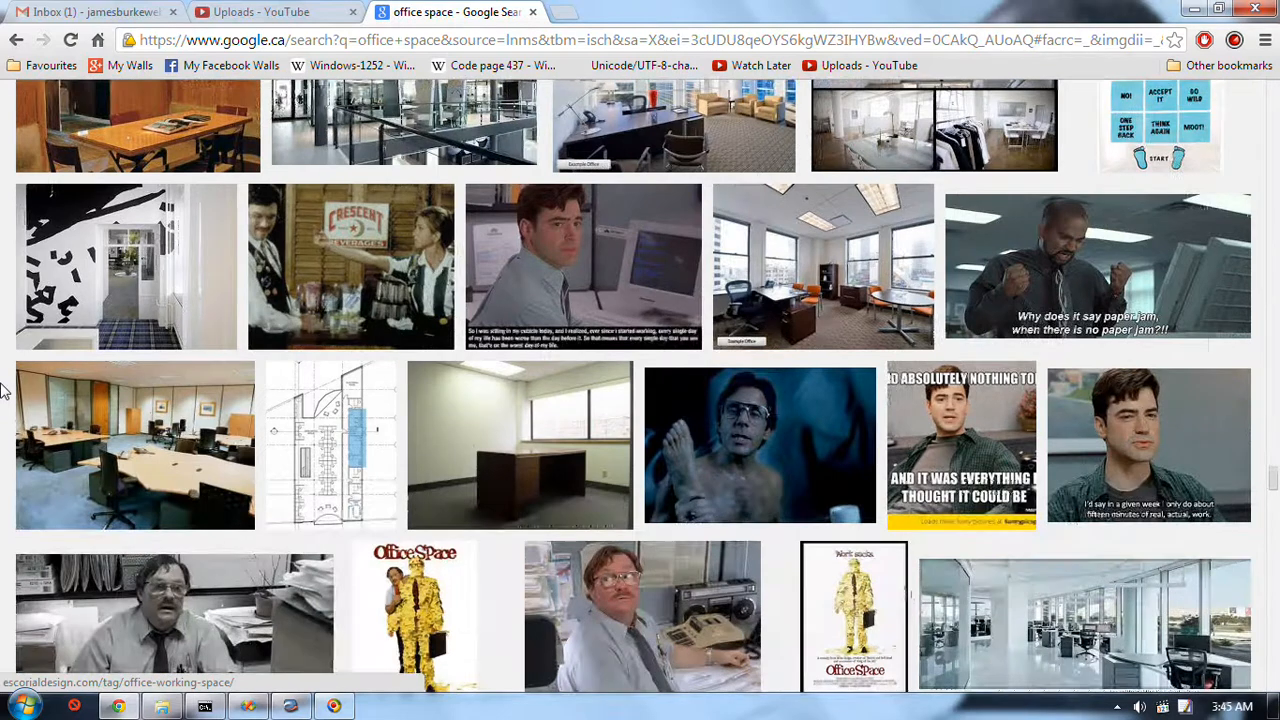
scroll("down", 3)
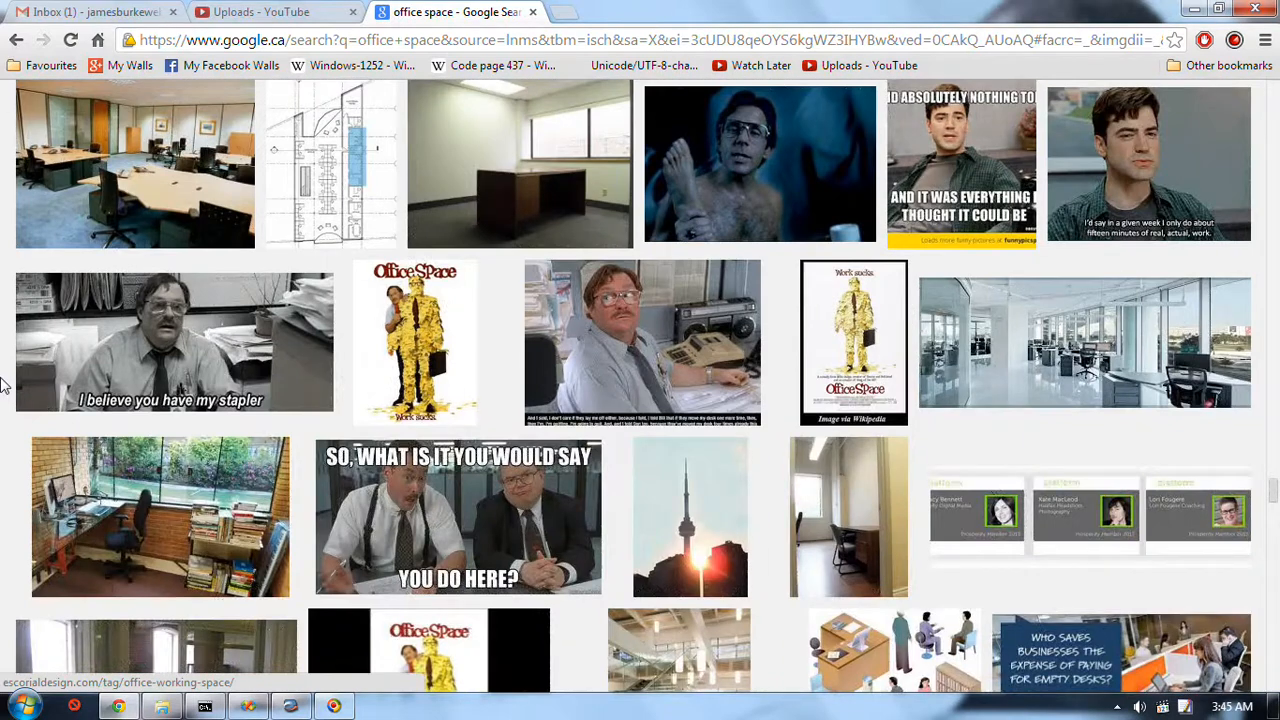
scroll("down", 3)
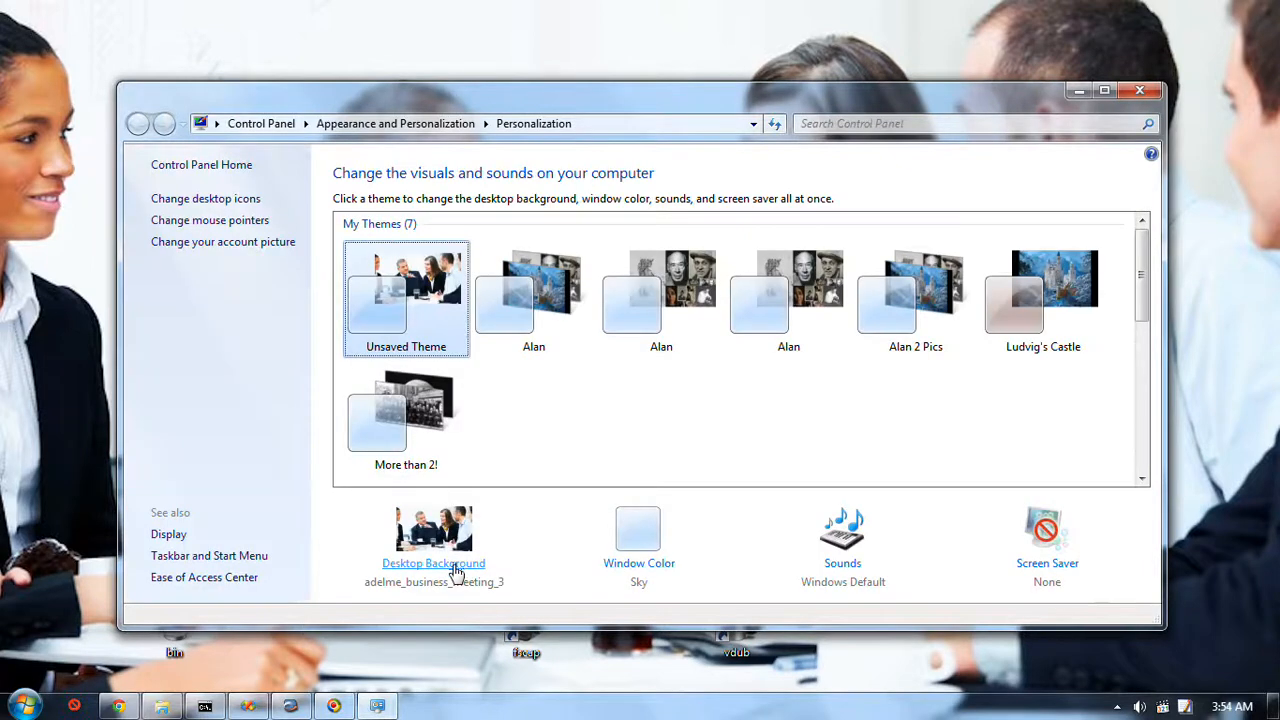
Step: Set the black-and-white cigarette photo as desktop background, save changes and close Control Panel
left_click(432, 564)
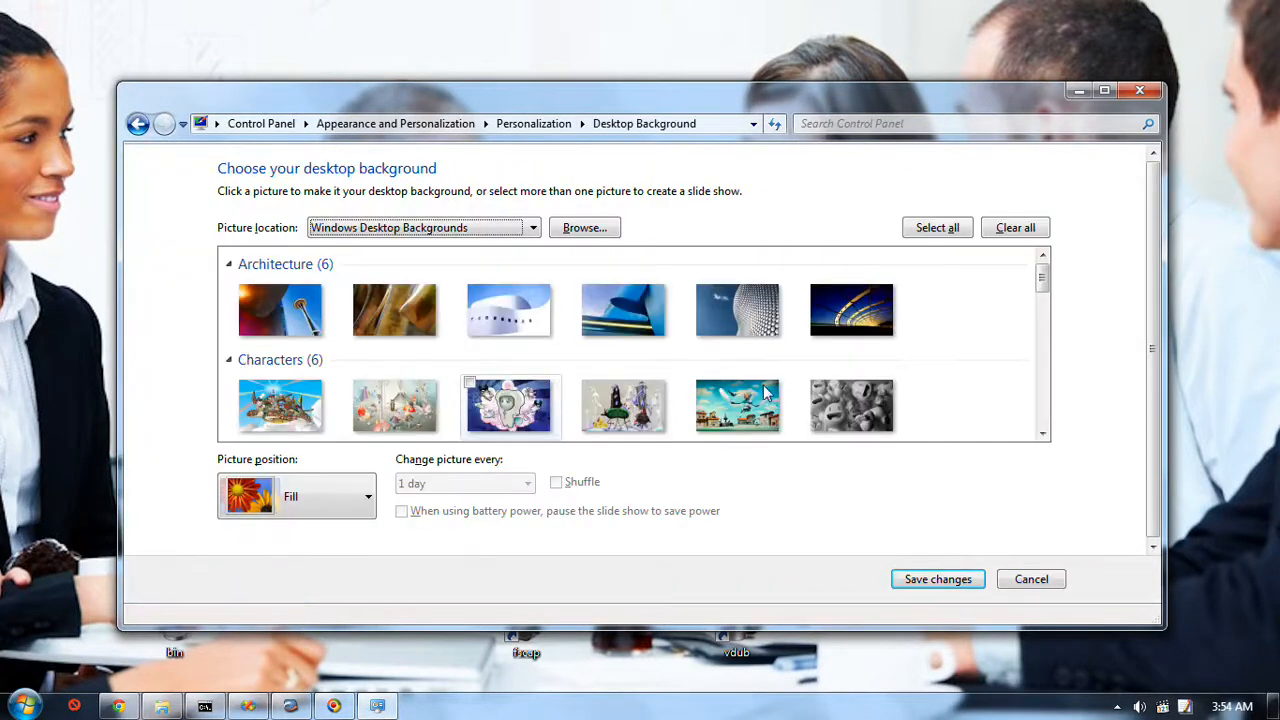
scroll("down", 3)
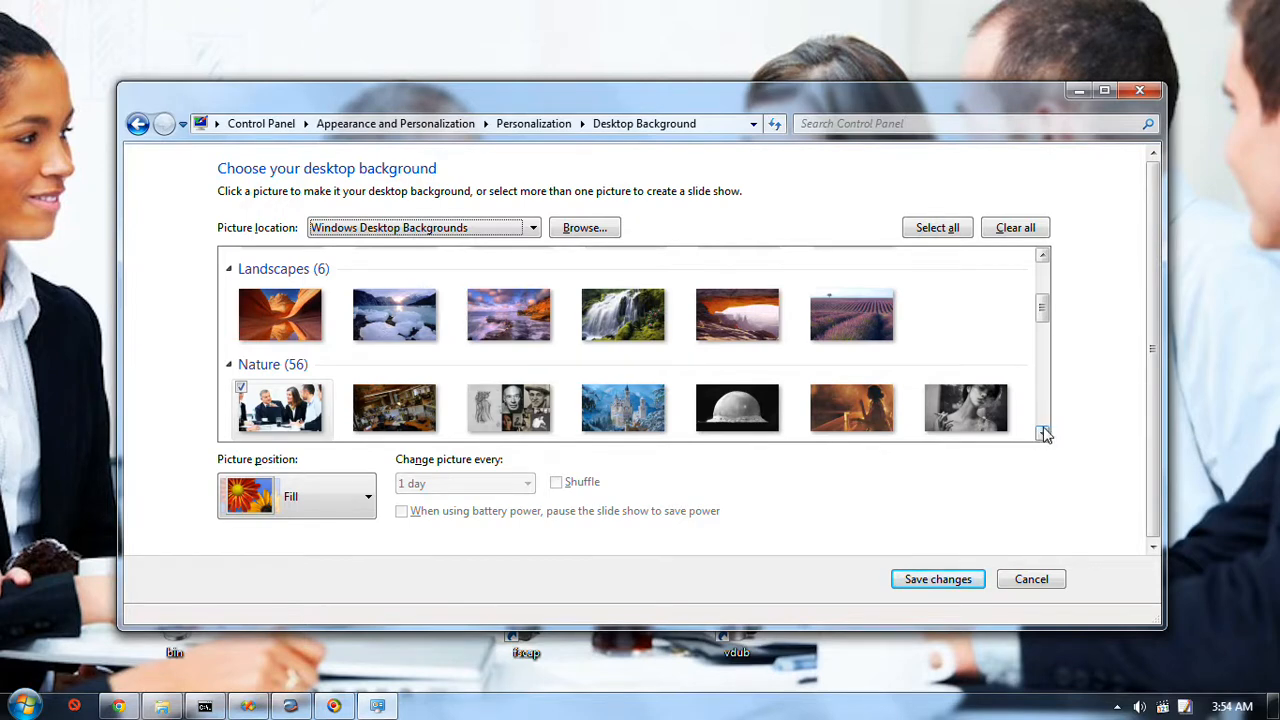
scroll("down", 3)
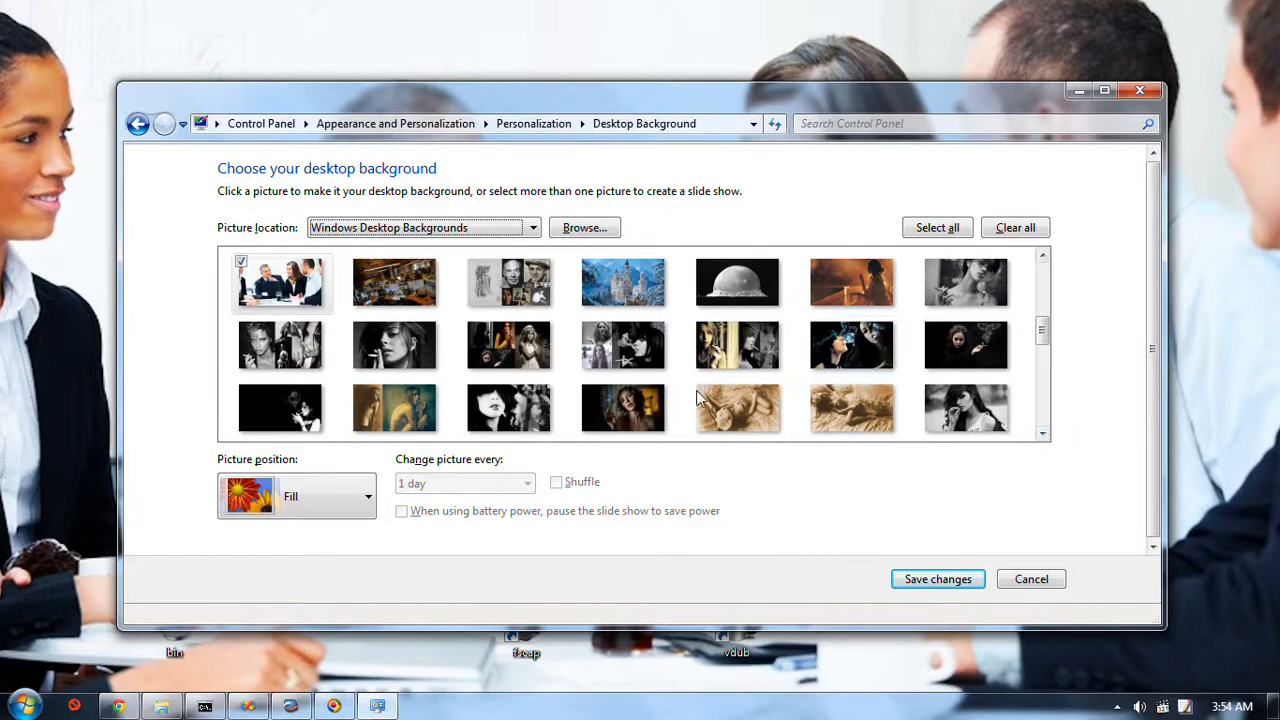
left_click(508, 408)
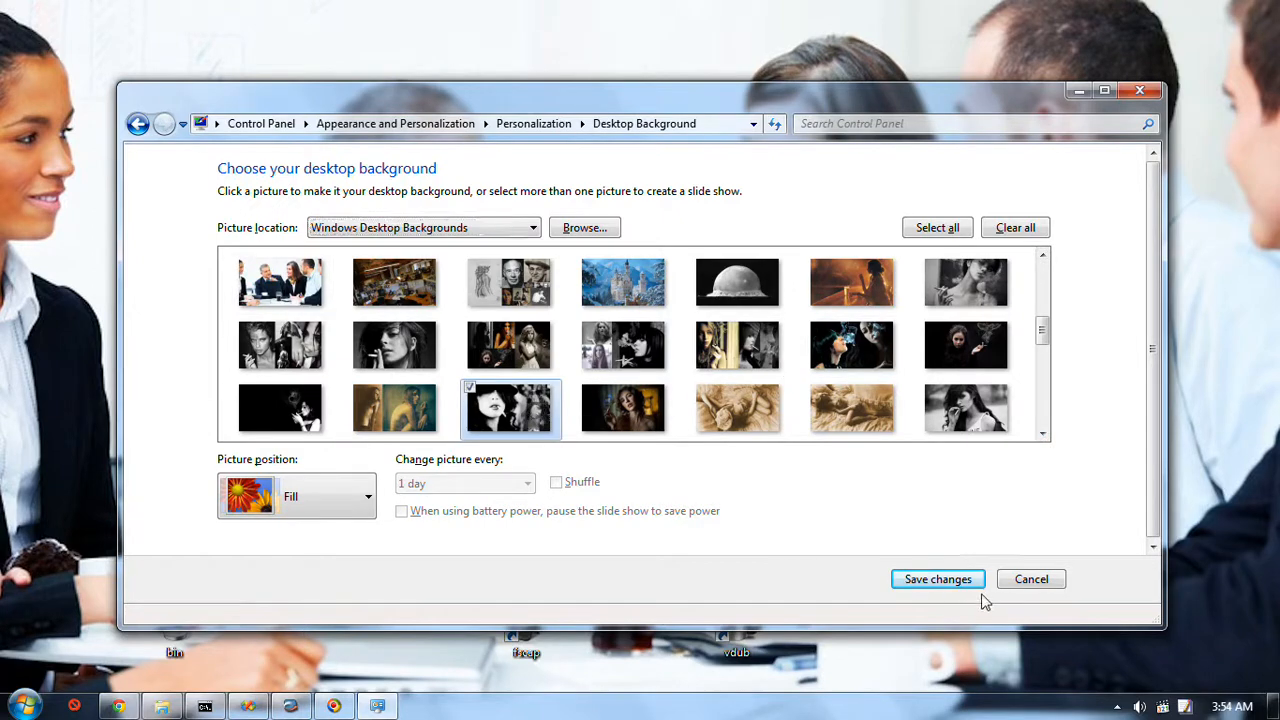
left_click(936, 580)
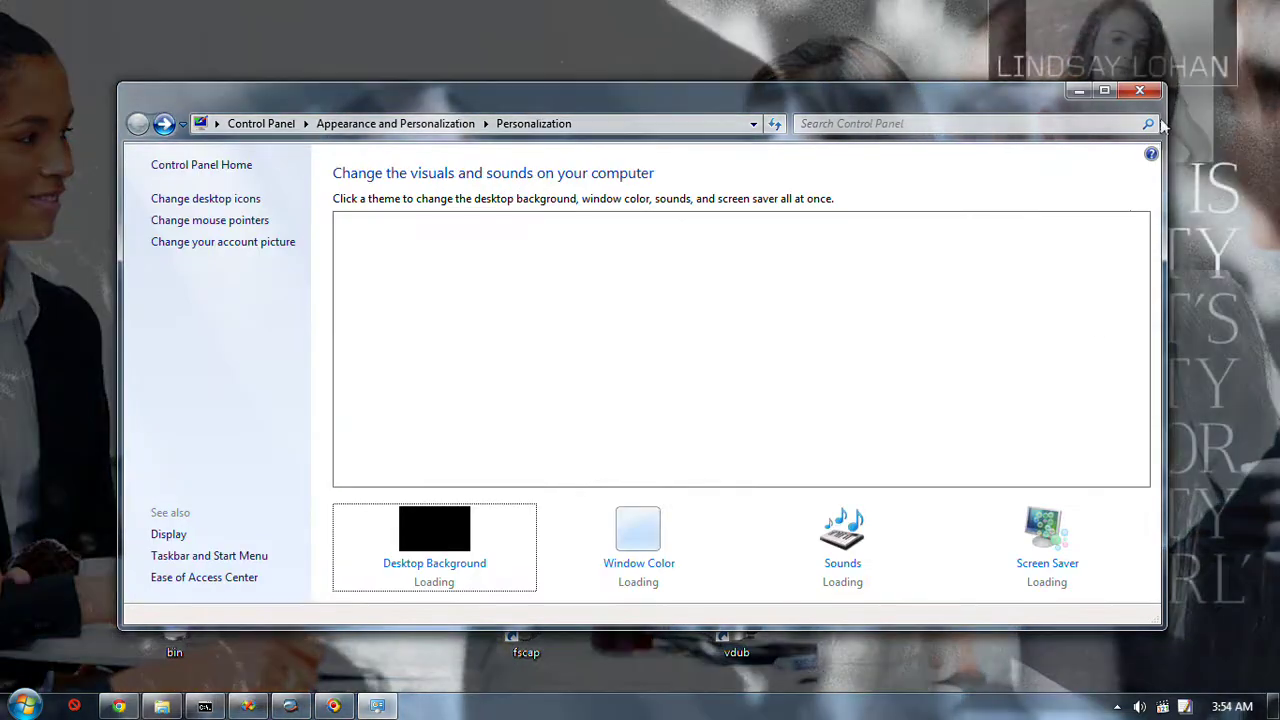
left_click(1140, 90)
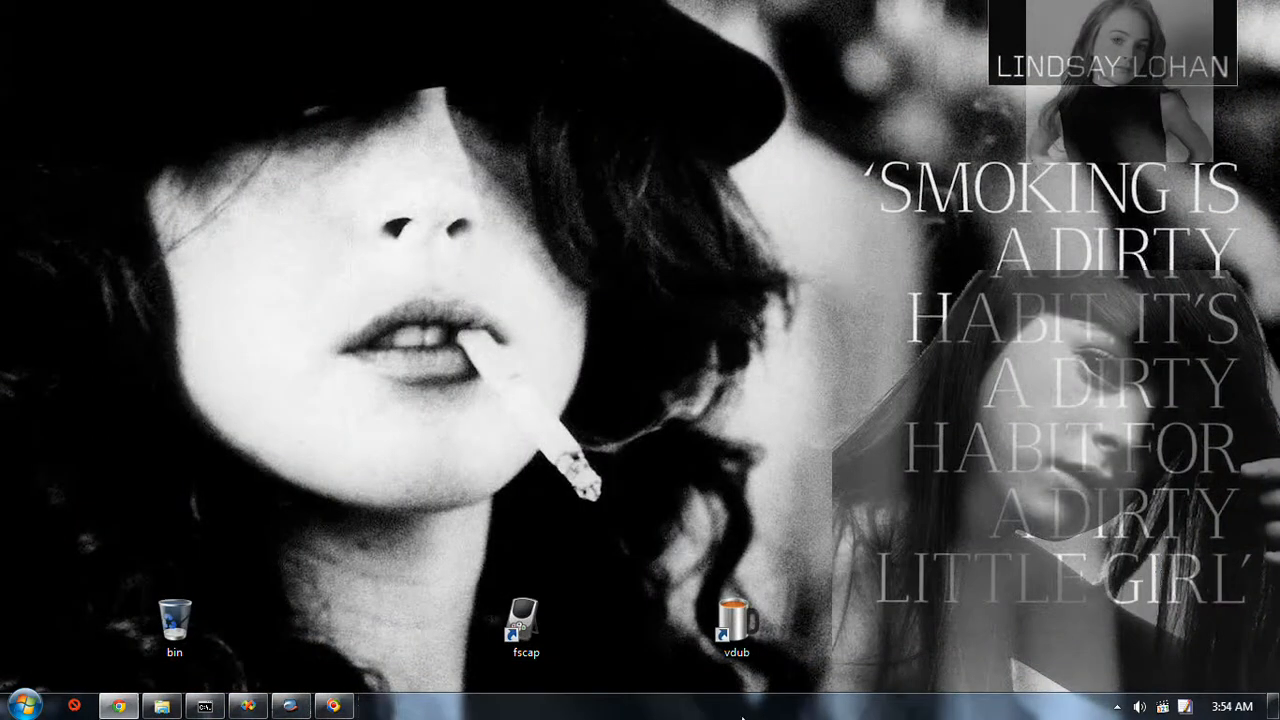
Step: Drag a desktop icon toward the screen corner to spread the icons out
left_click_drag(736, 620, 584, 500)
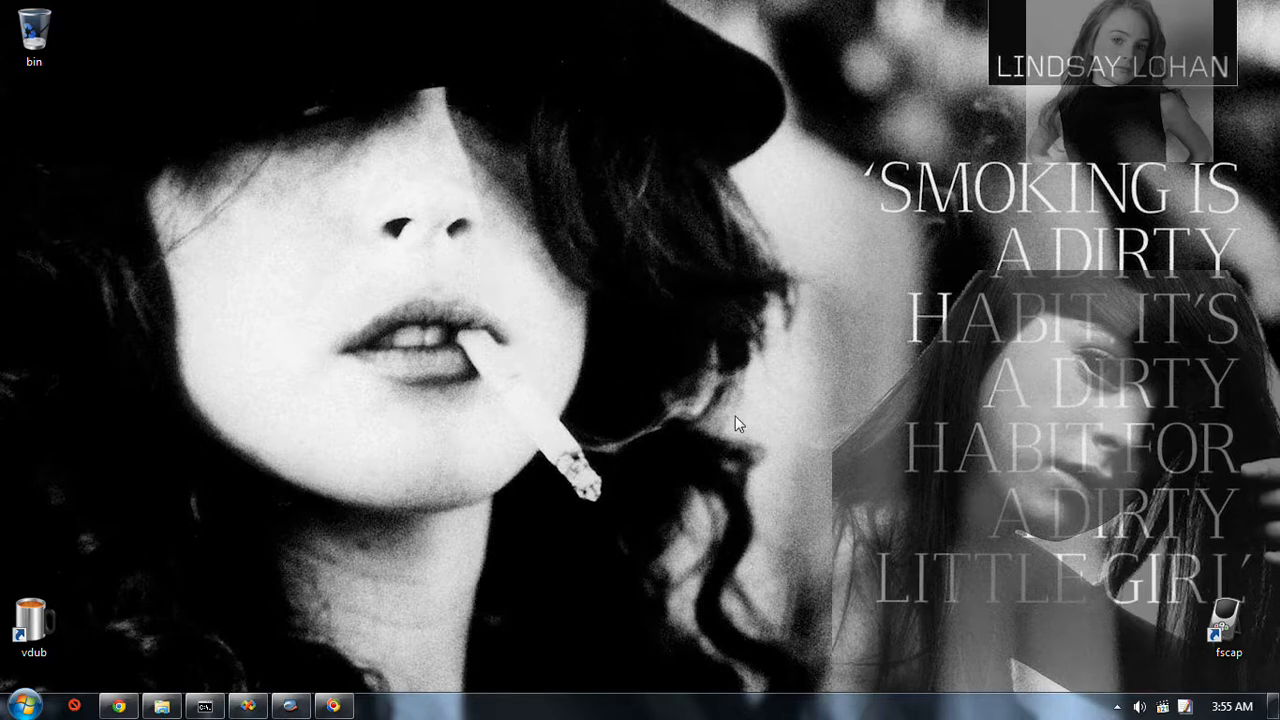
mouse_move(844, 334)
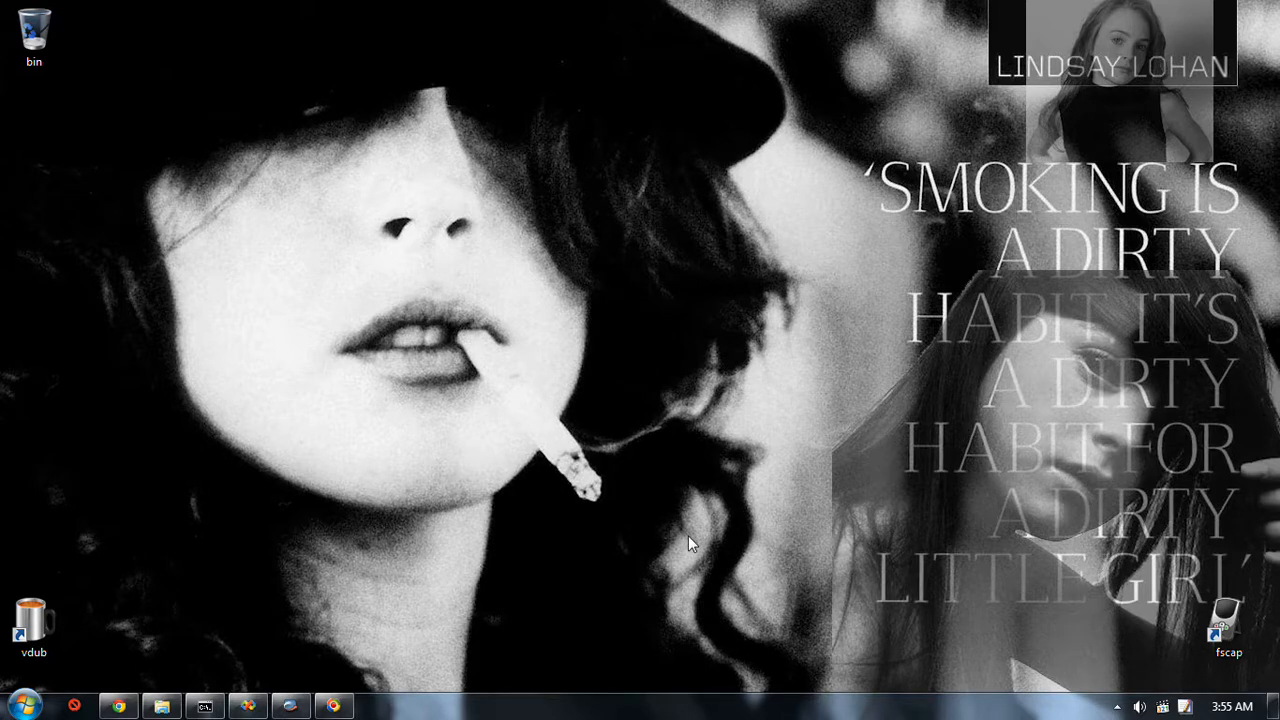
mouse_move(576, 696)
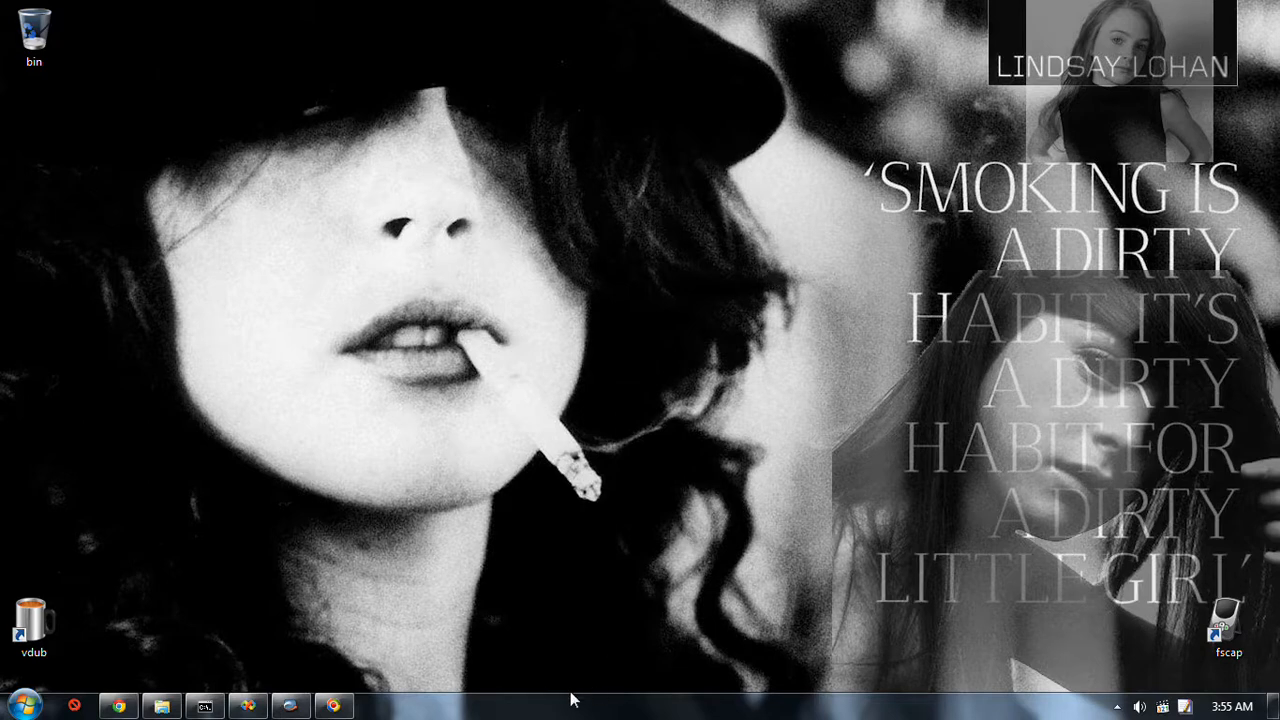
mouse_move(752, 388)
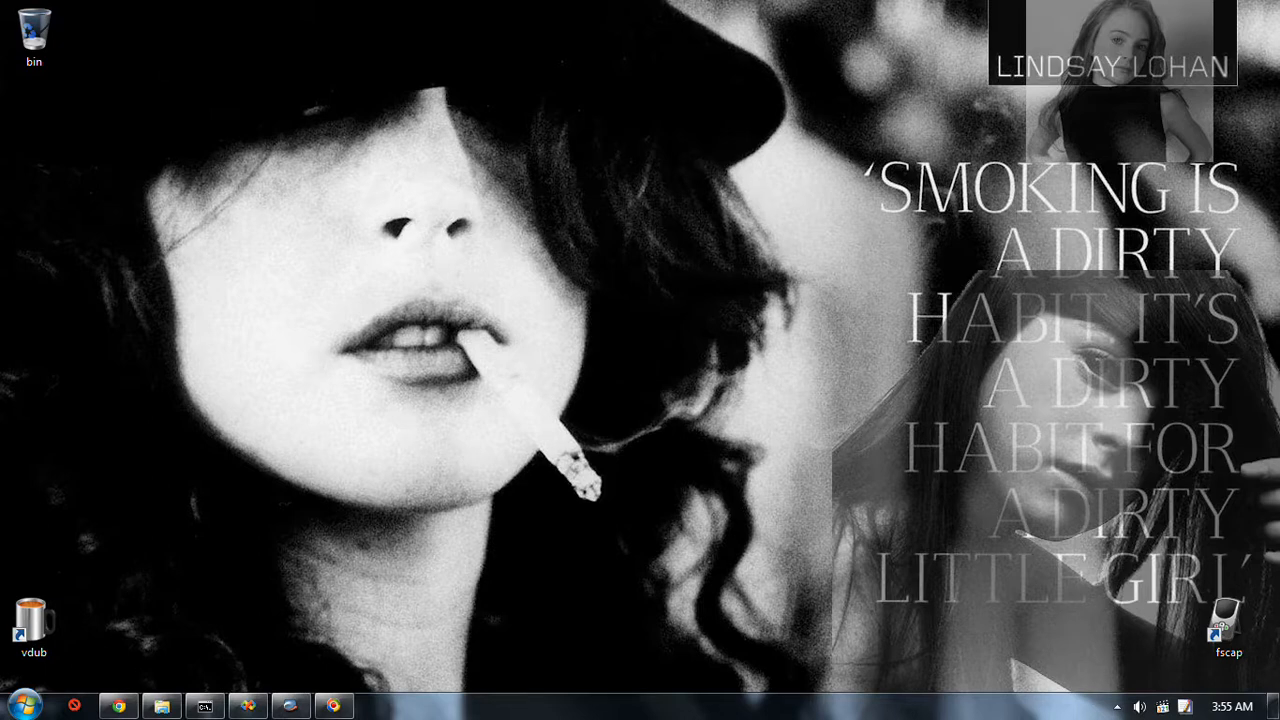
mouse_move(740, 592)
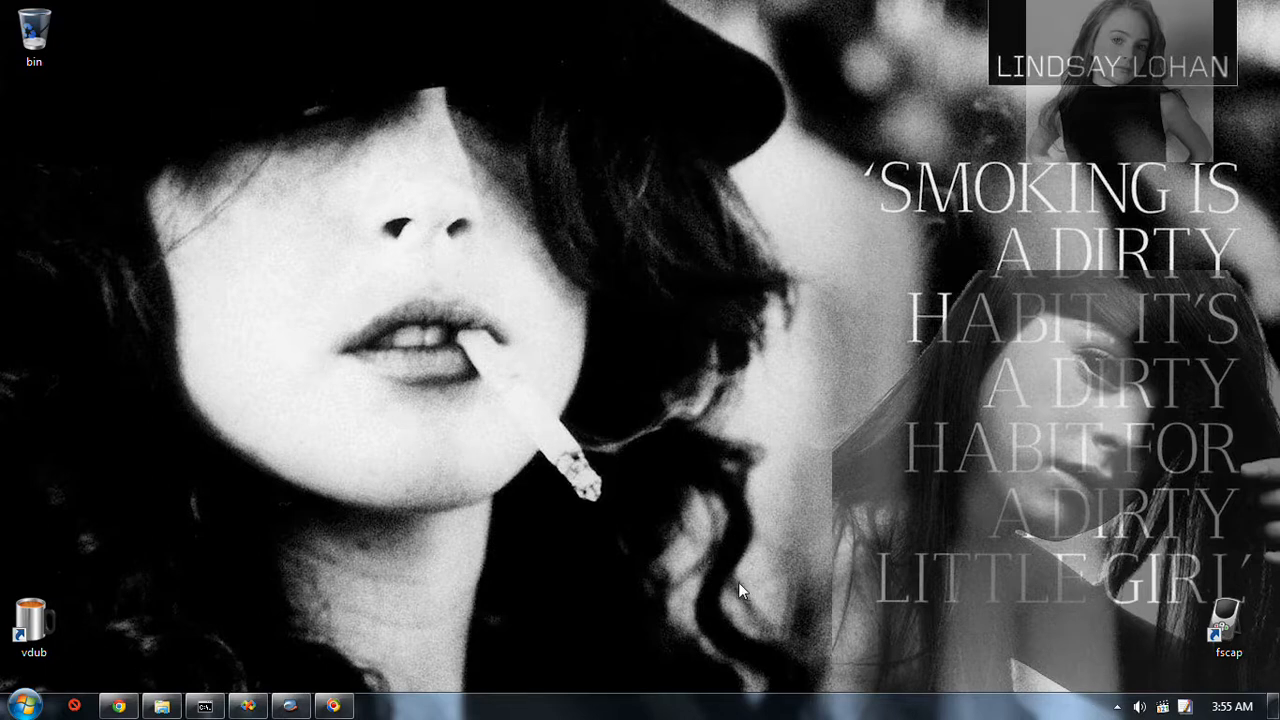
mouse_move(608, 664)
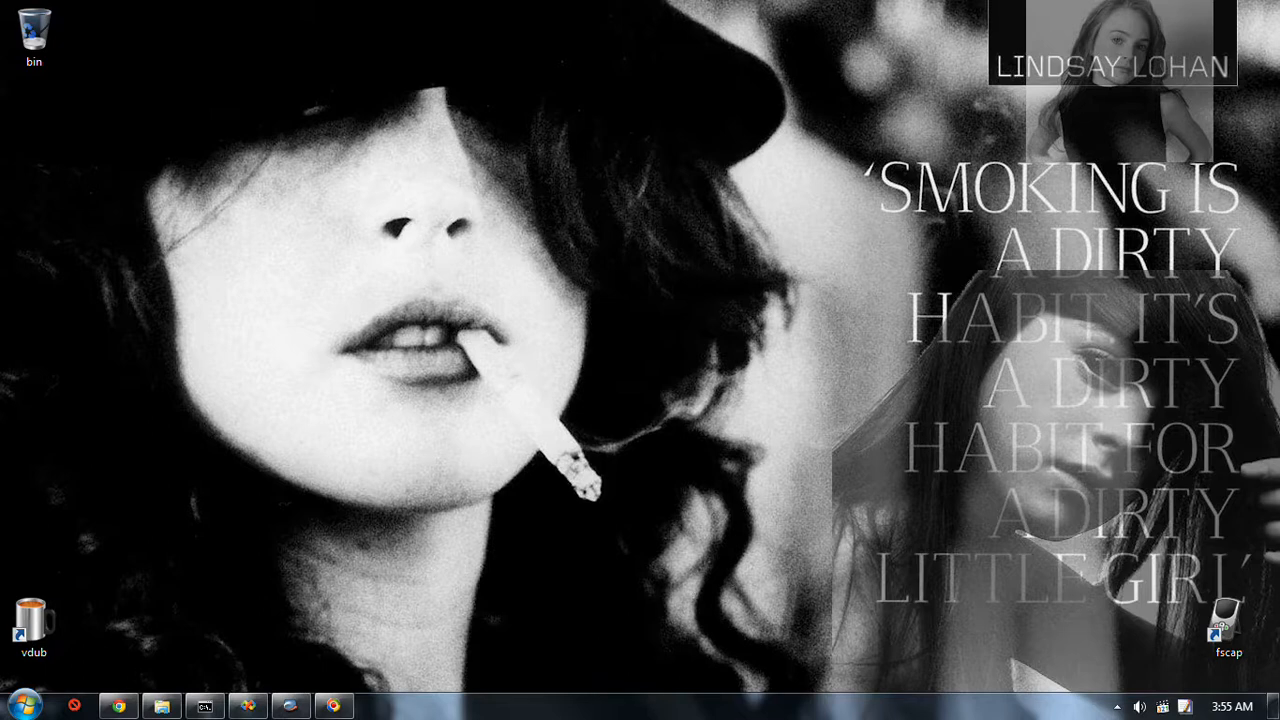
mouse_move(652, 588)
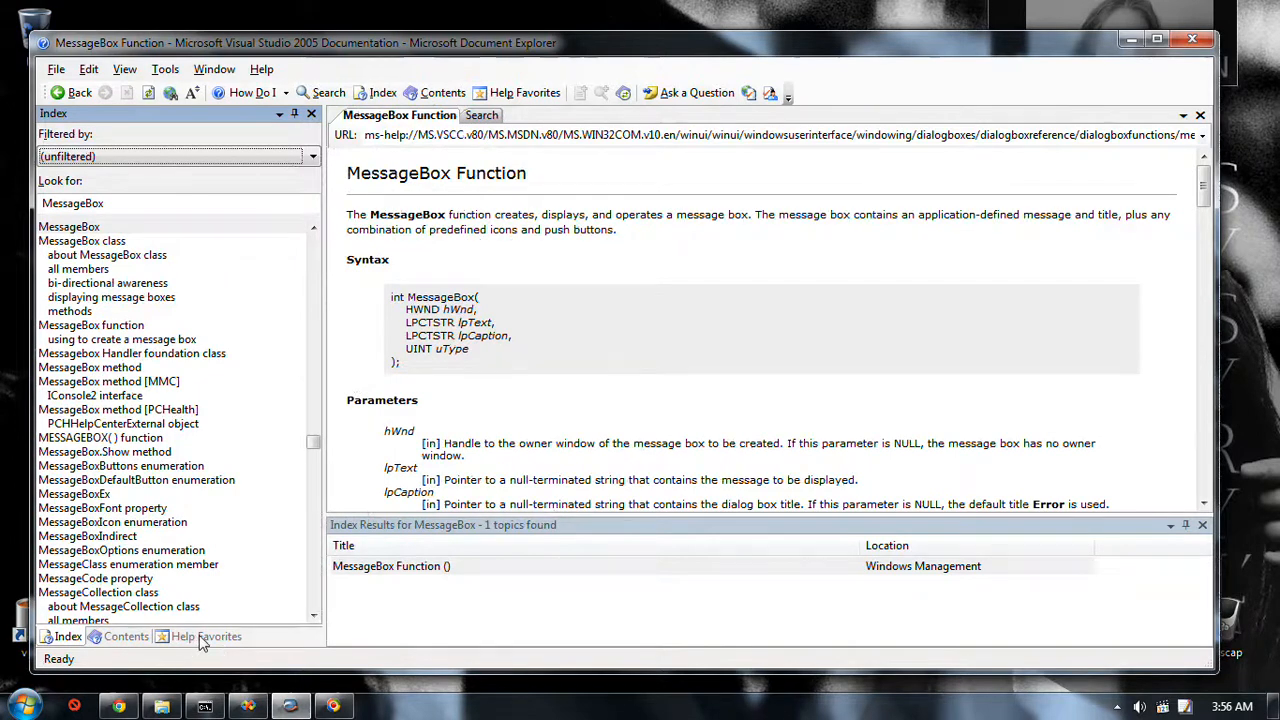
Step: Open 'Handling Exceptions in C and C++, Part 1' from the Help Favorites list
left_click(206, 636)
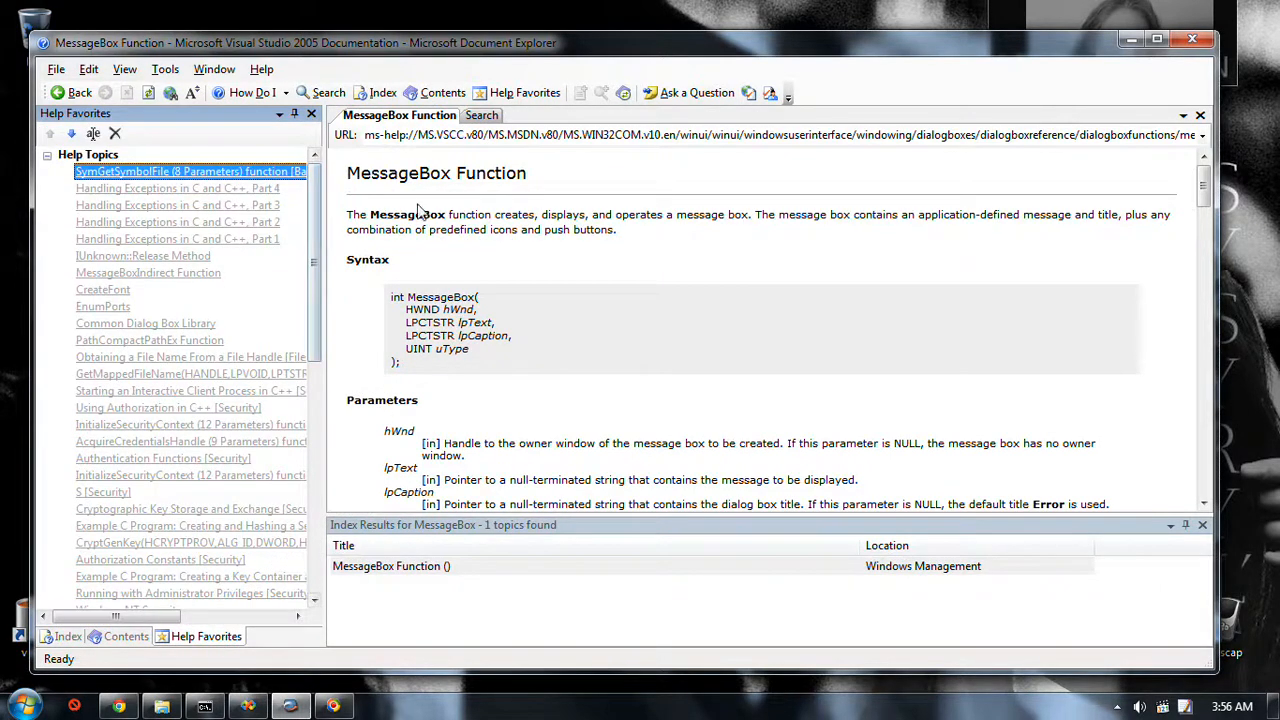
mouse_move(324, 280)
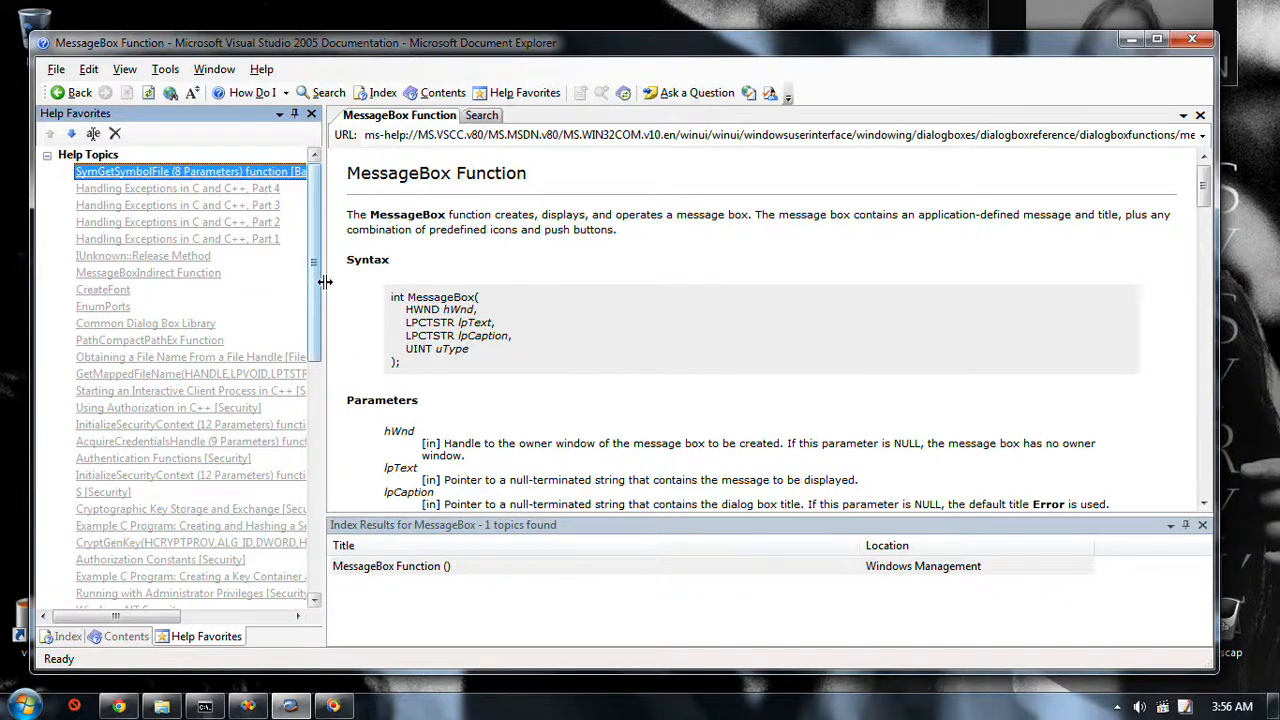
mouse_move(220, 246)
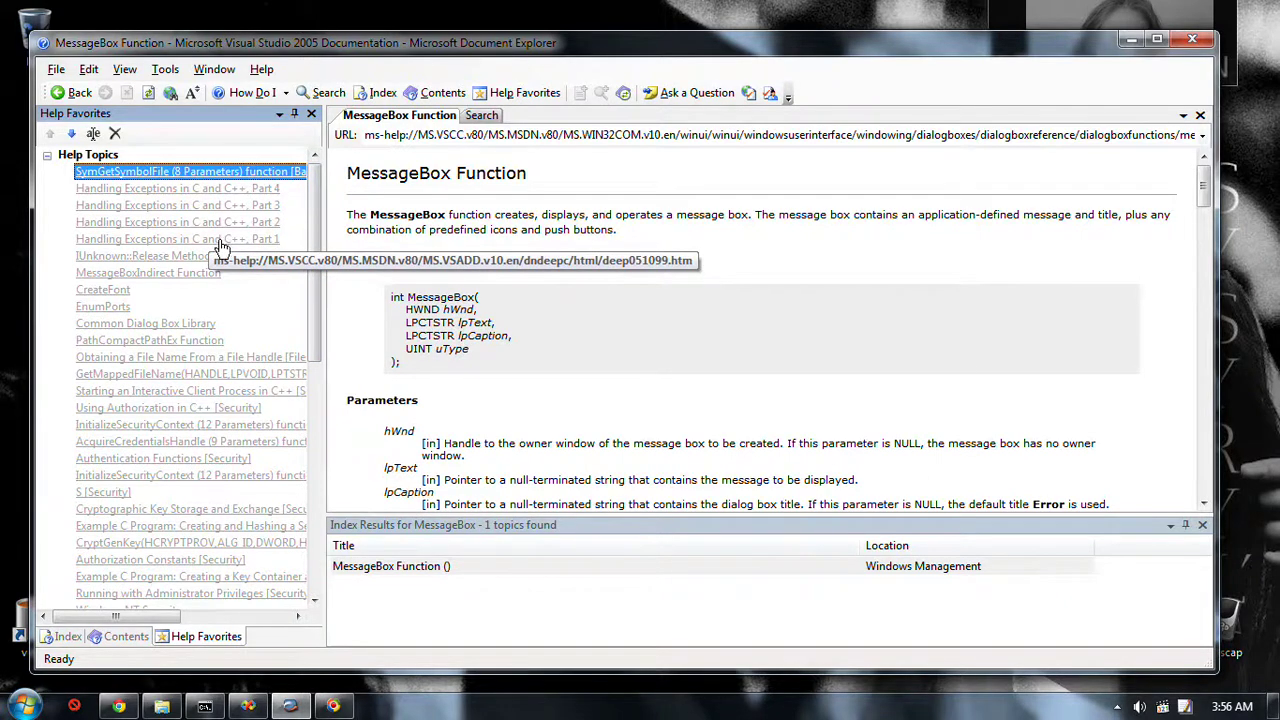
left_click(176, 238)
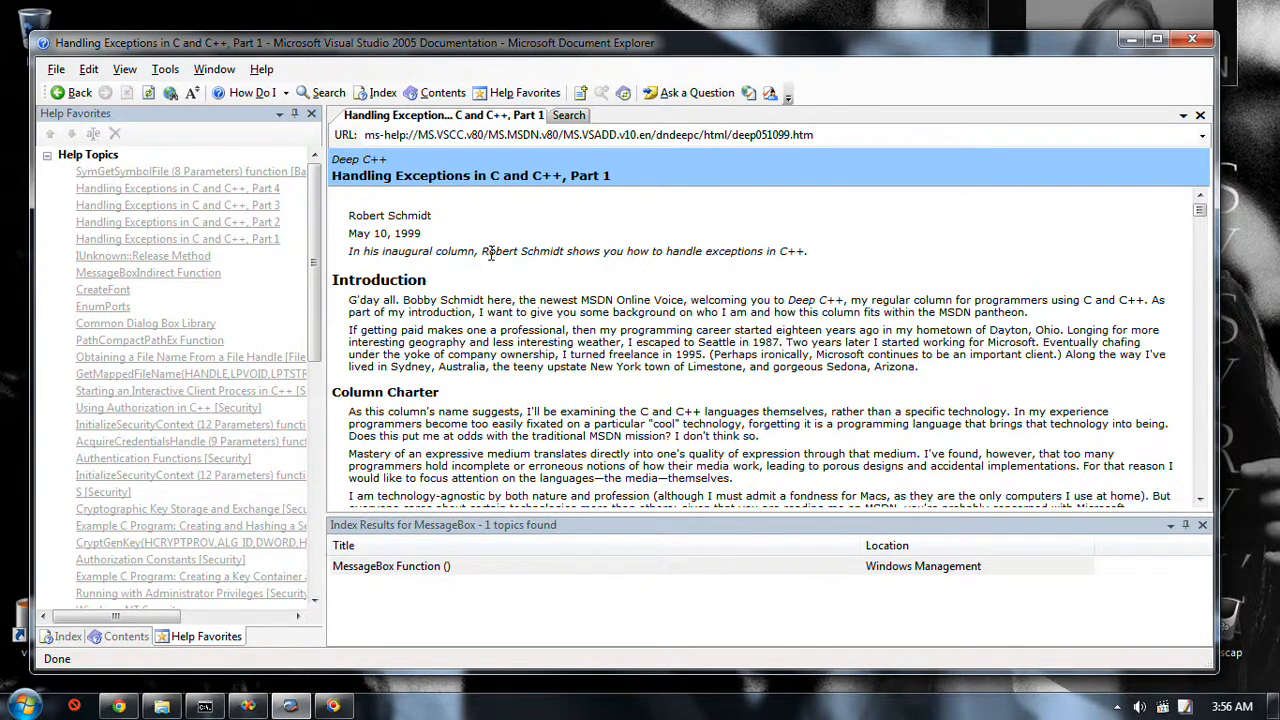
double_click(520, 252)
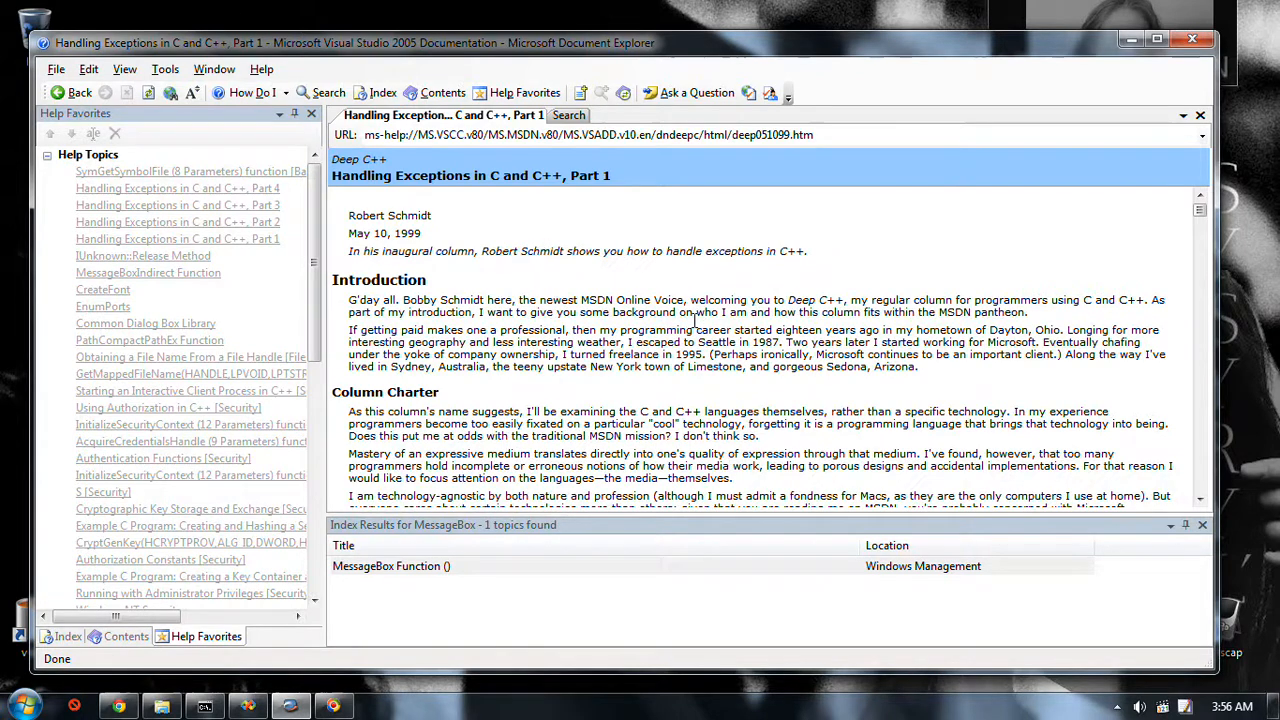
mouse_move(418, 268)
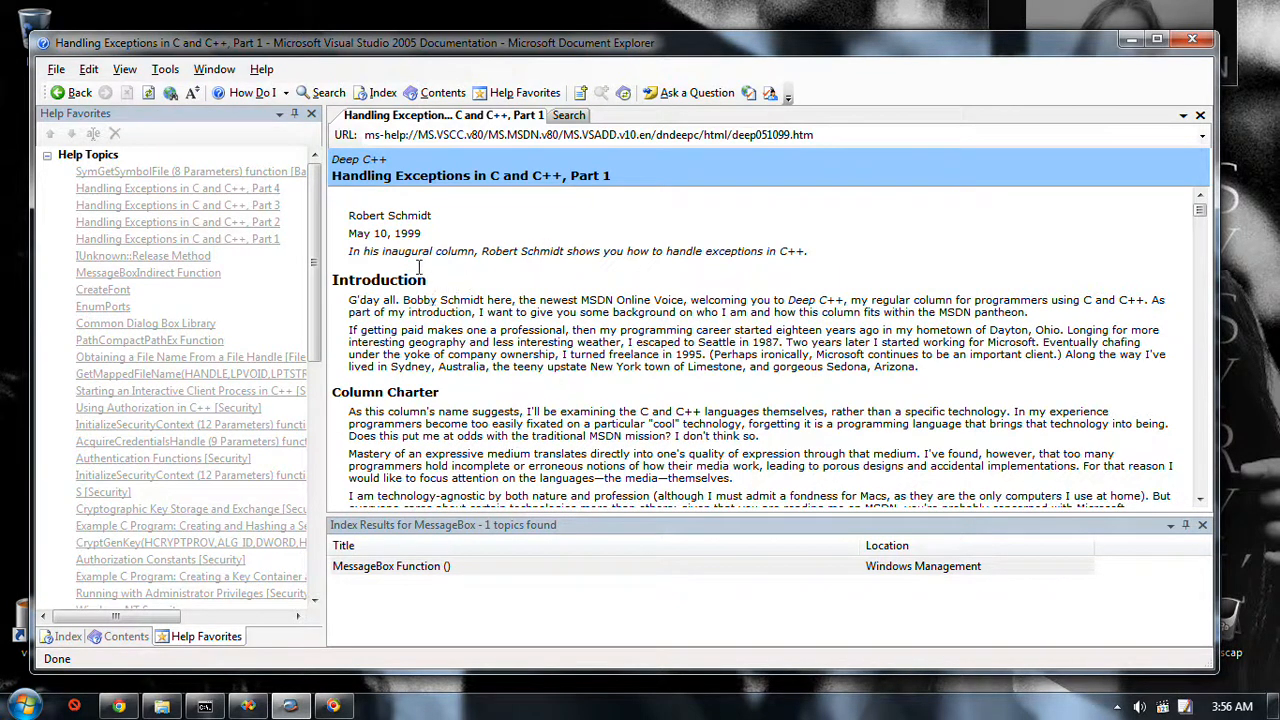
mouse_move(624, 330)
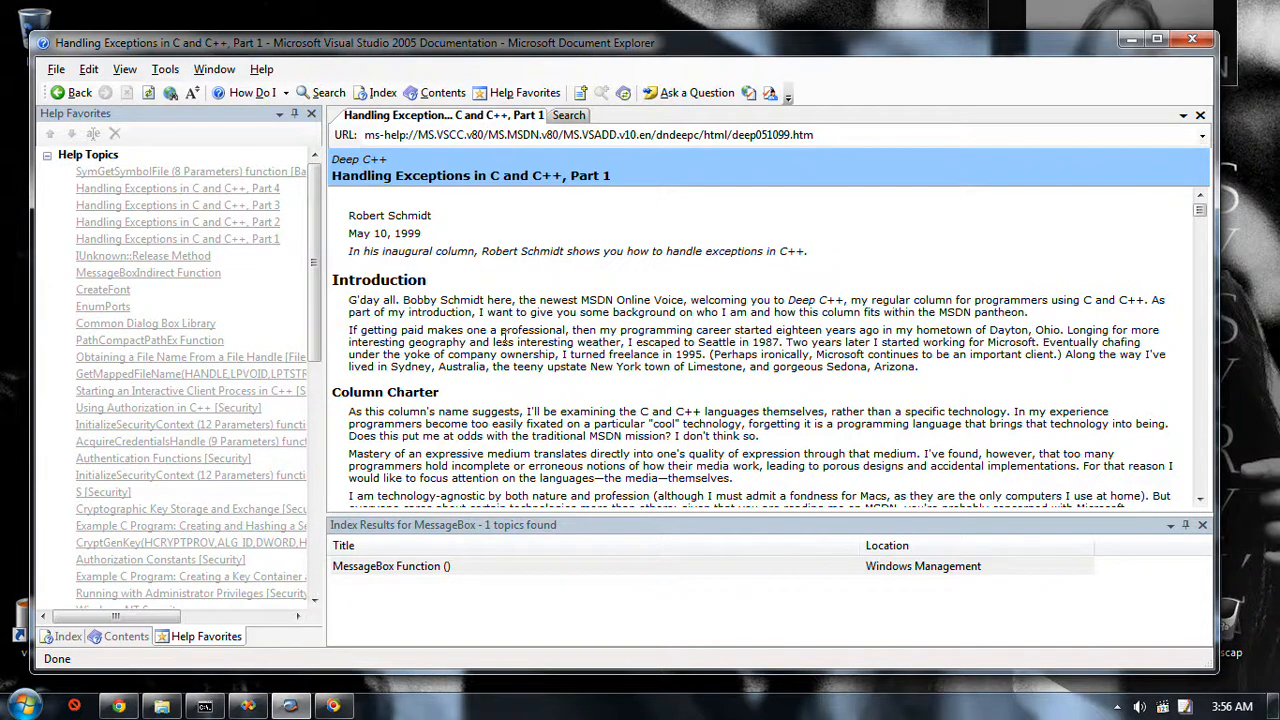
mouse_move(484, 252)
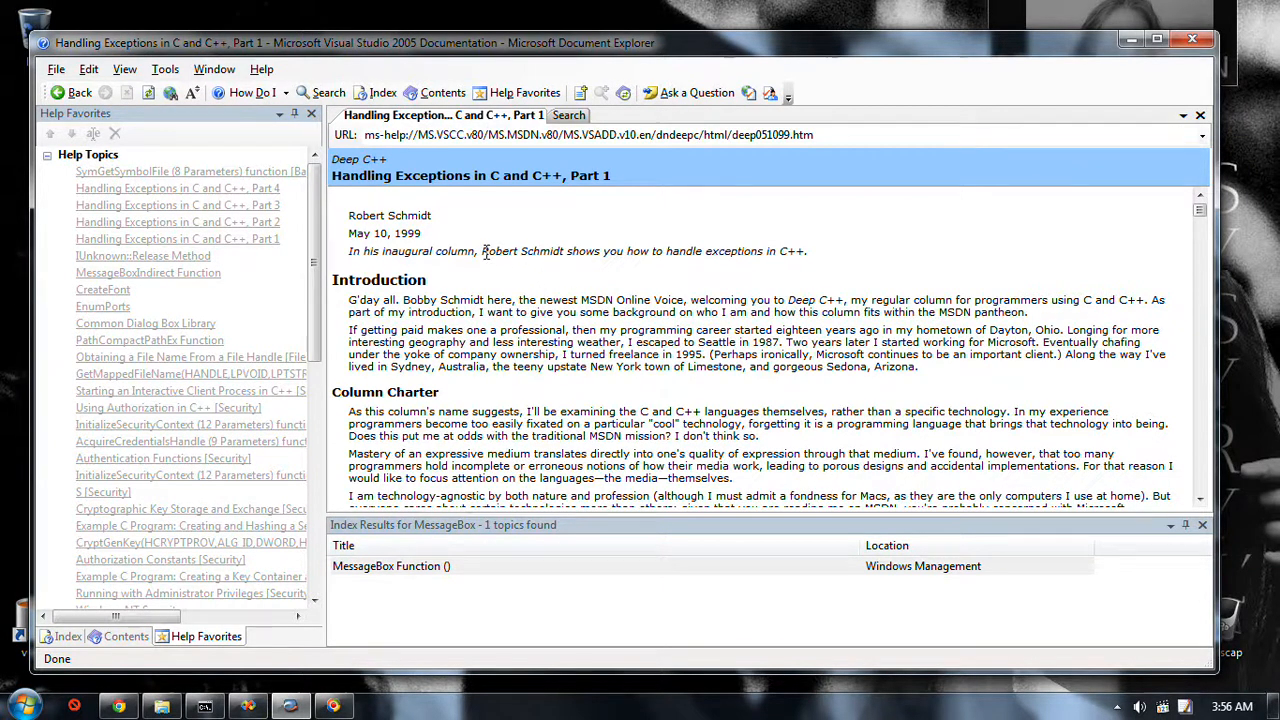
Step: Select the author's name in the article, then bring up Google in Chrome
double_click(524, 252)
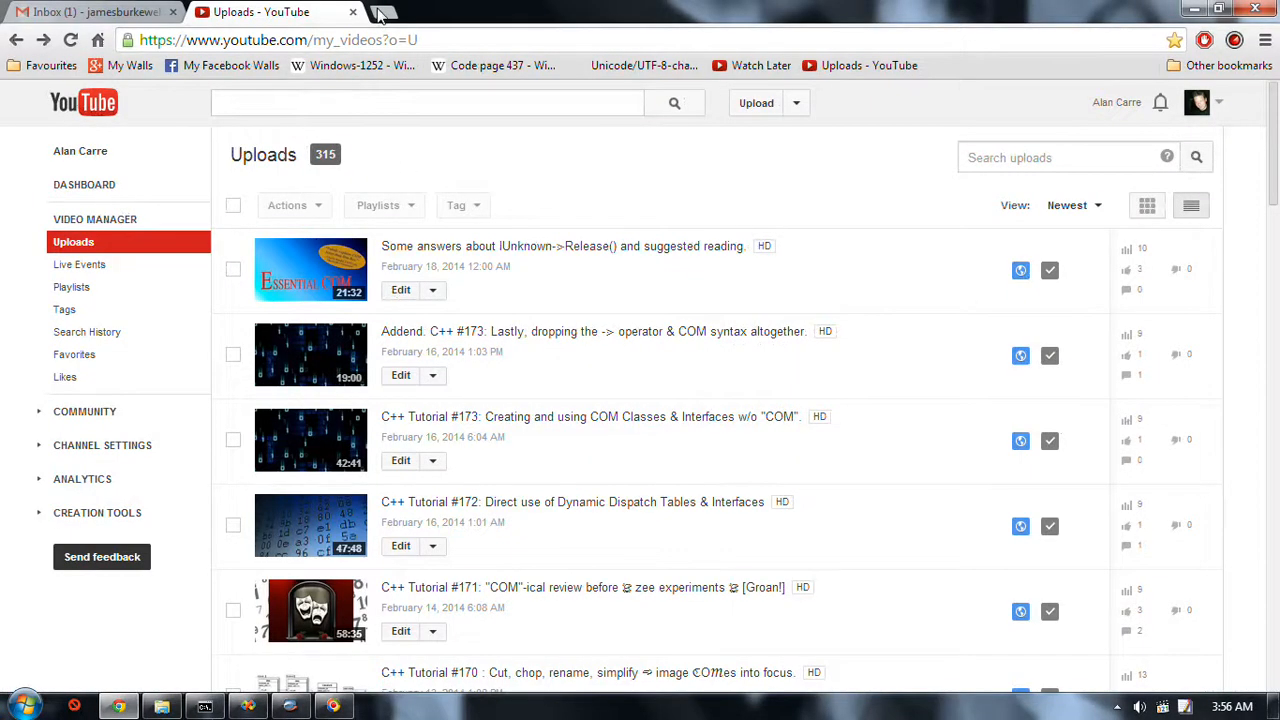
left_click(380, 12)
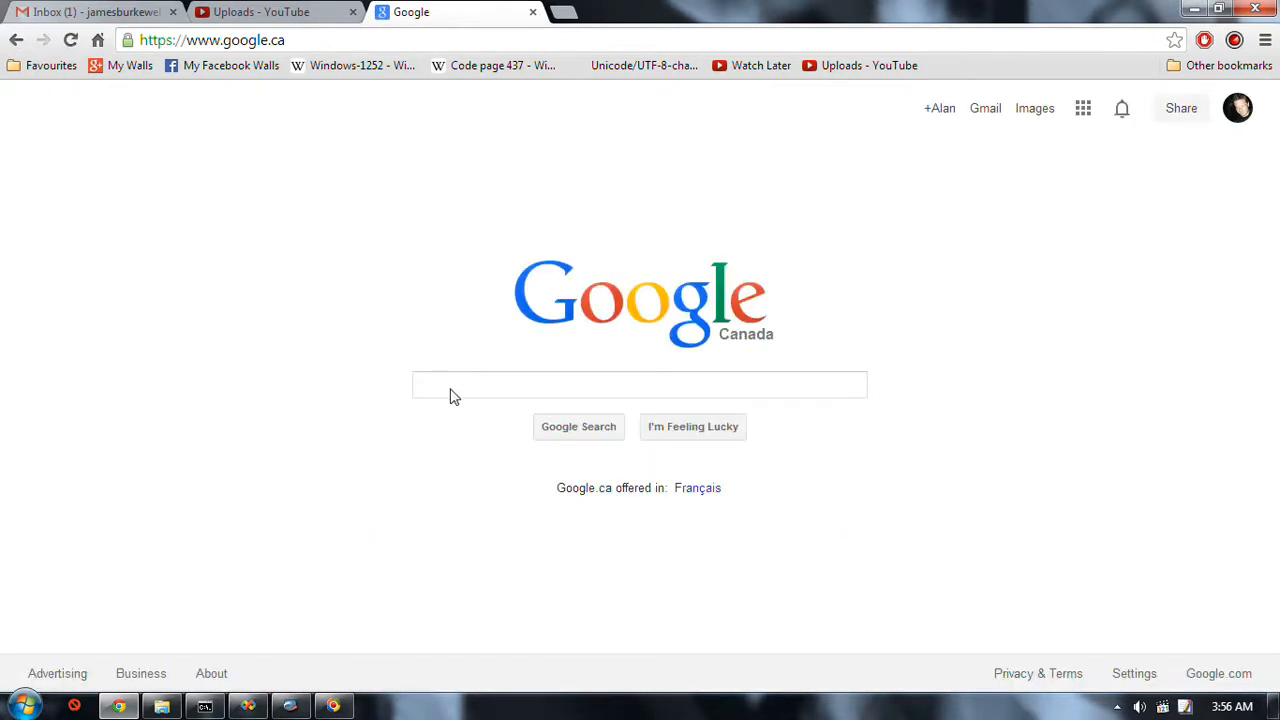
Step: Search Google for 'Robert Schmidt', then refine to the 'bob schmidt microsoft' suggestion
left_click(640, 384)
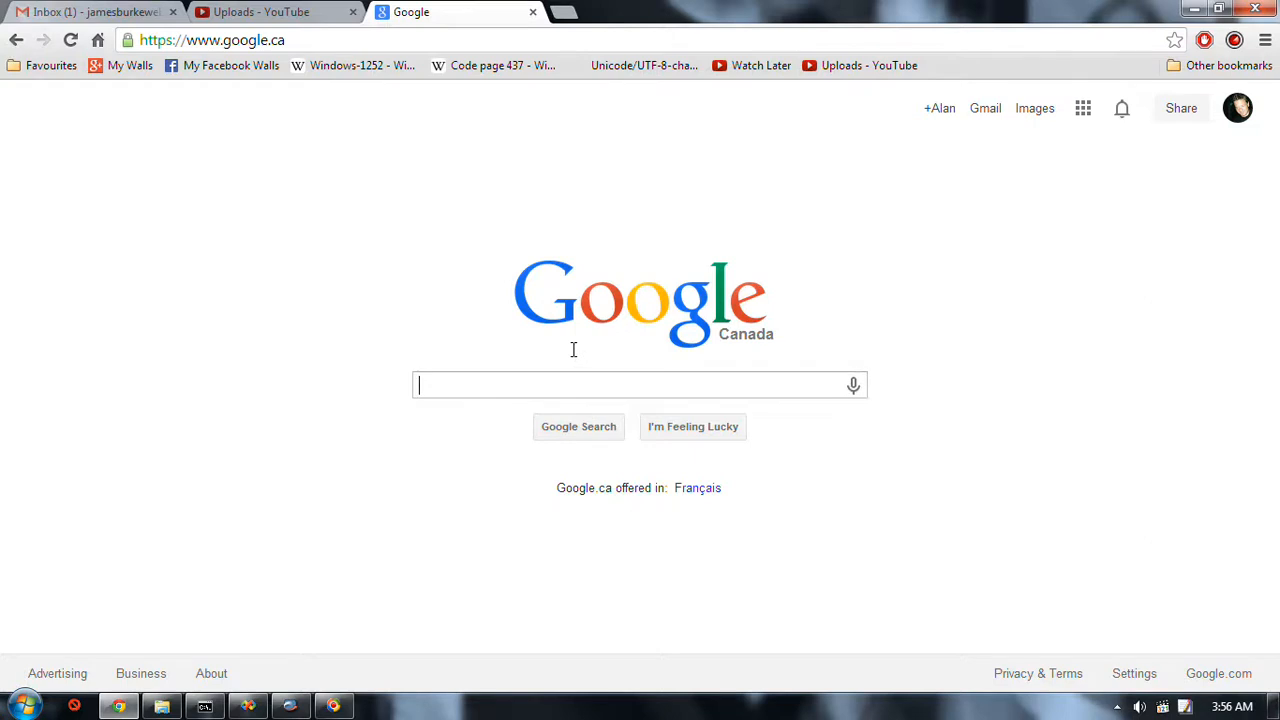
type("Robert Schmidt")
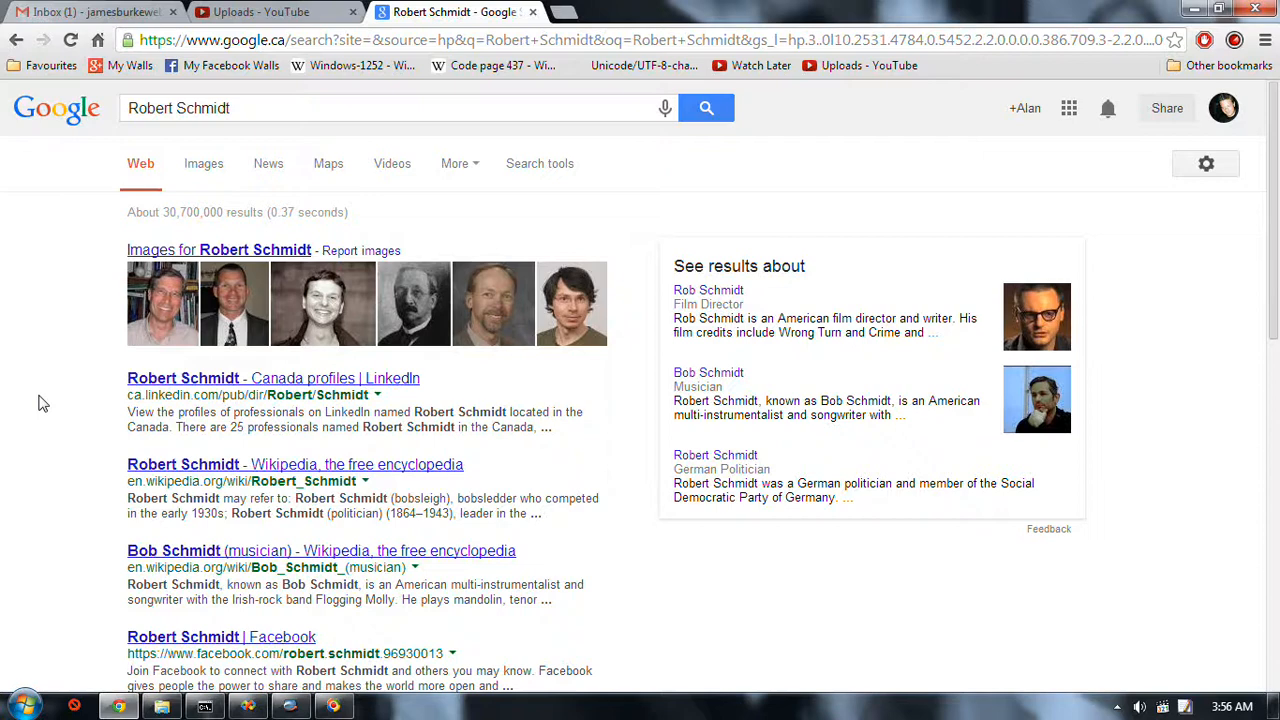
mouse_move(244, 472)
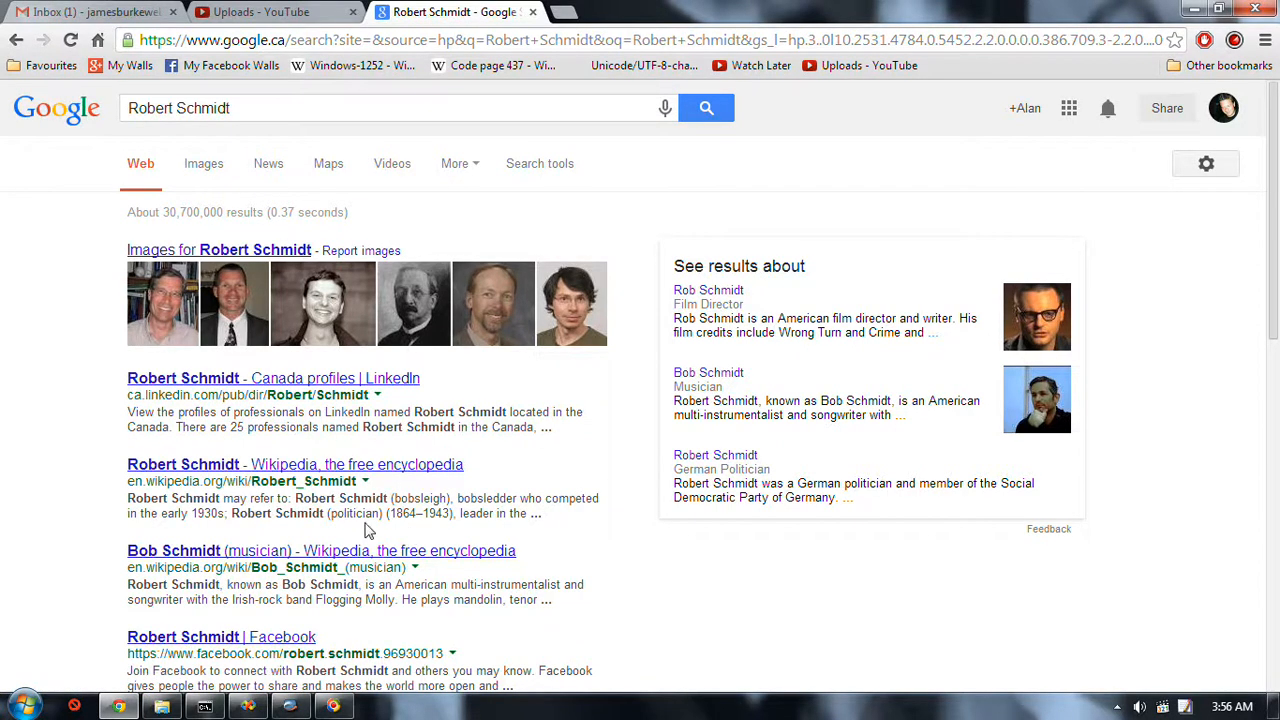
scroll("down", 3)
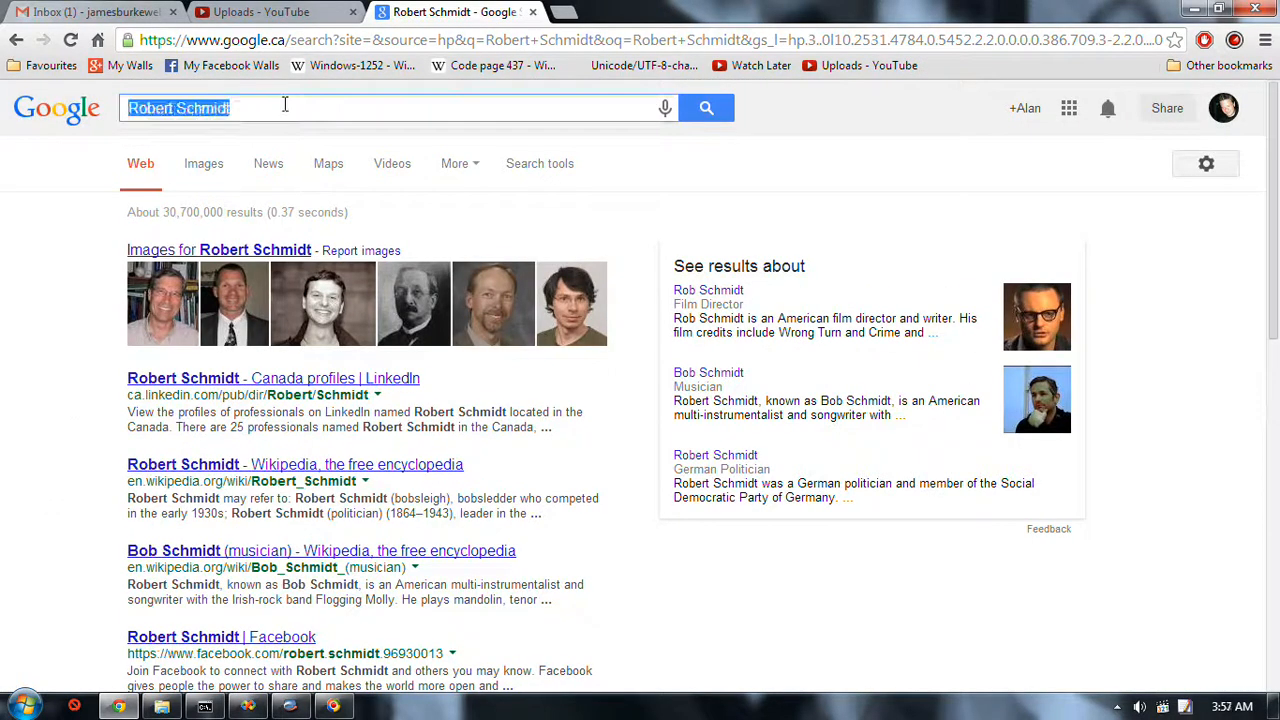
left_click(290, 108)
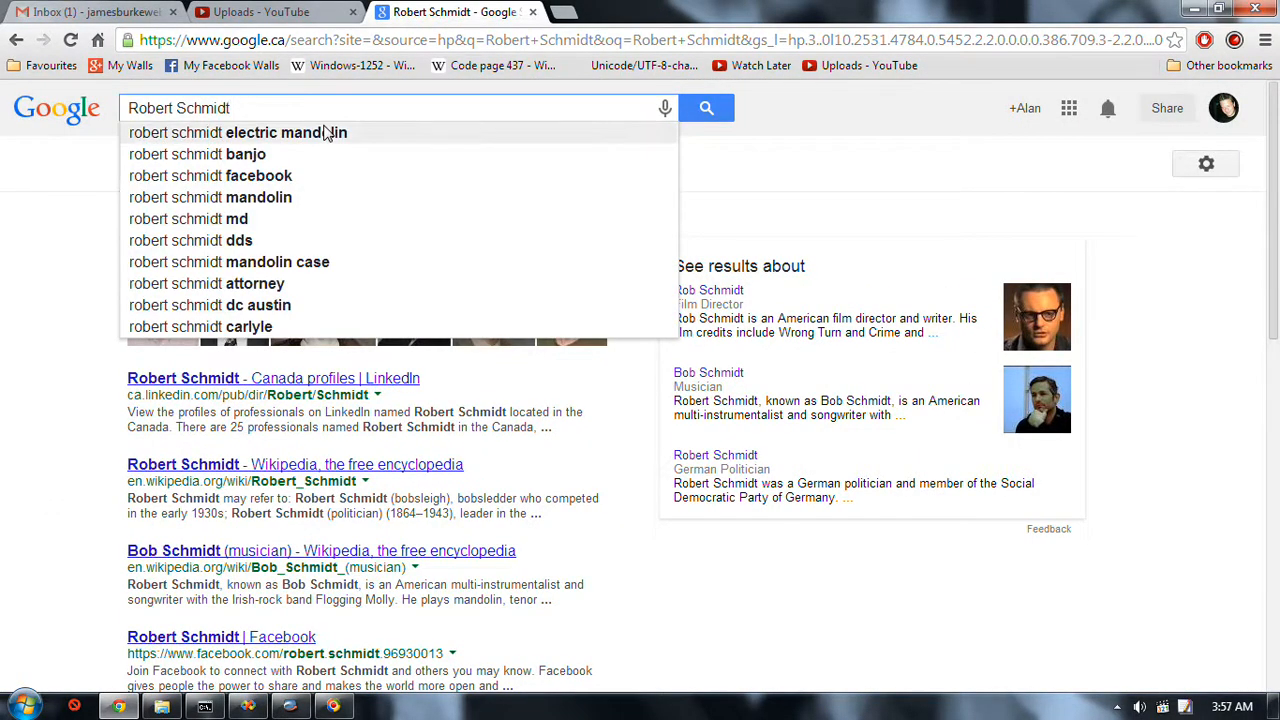
type("micr")
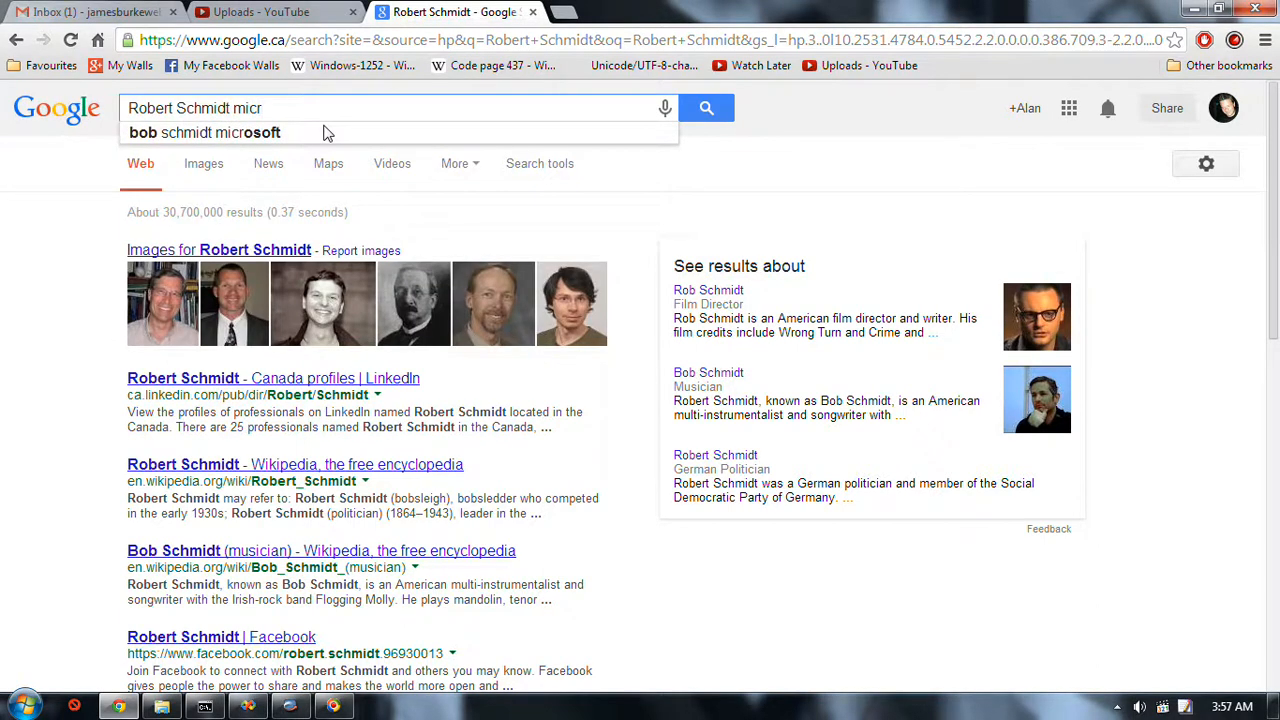
left_click(204, 132)
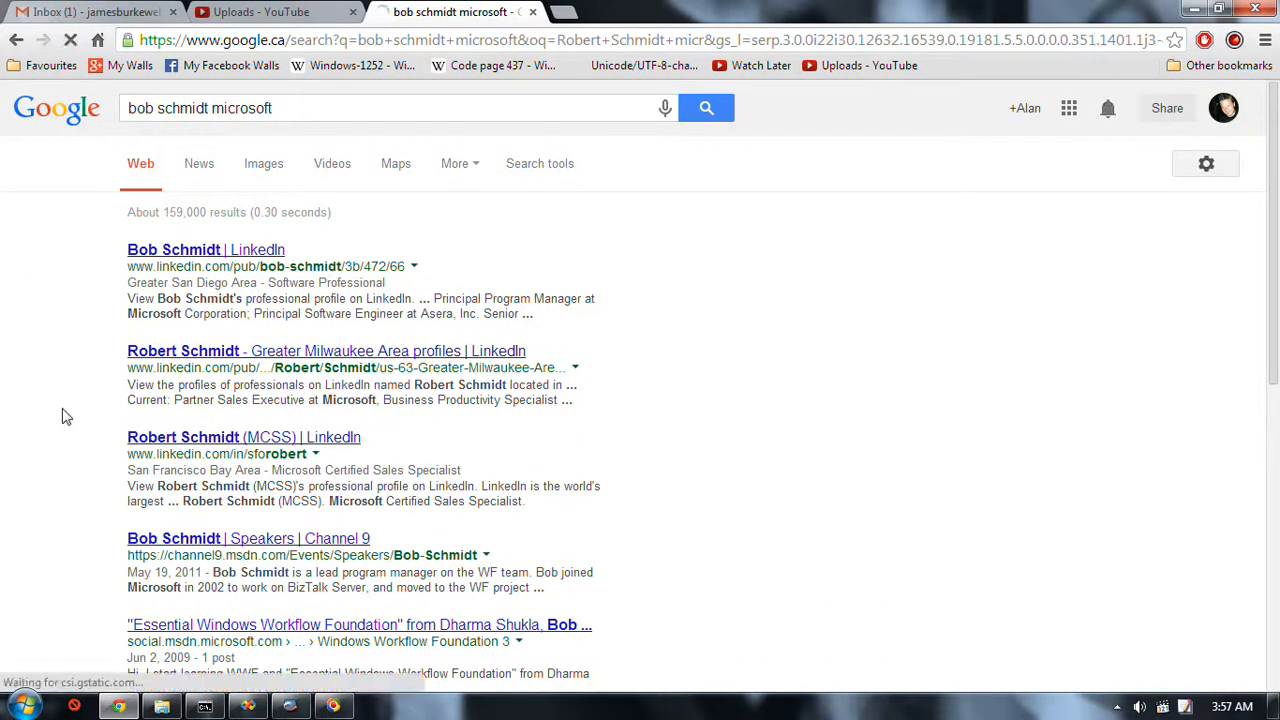
Step: Skim the bob schmidt microsoft results and return to the documentation article
scroll("down", 3)
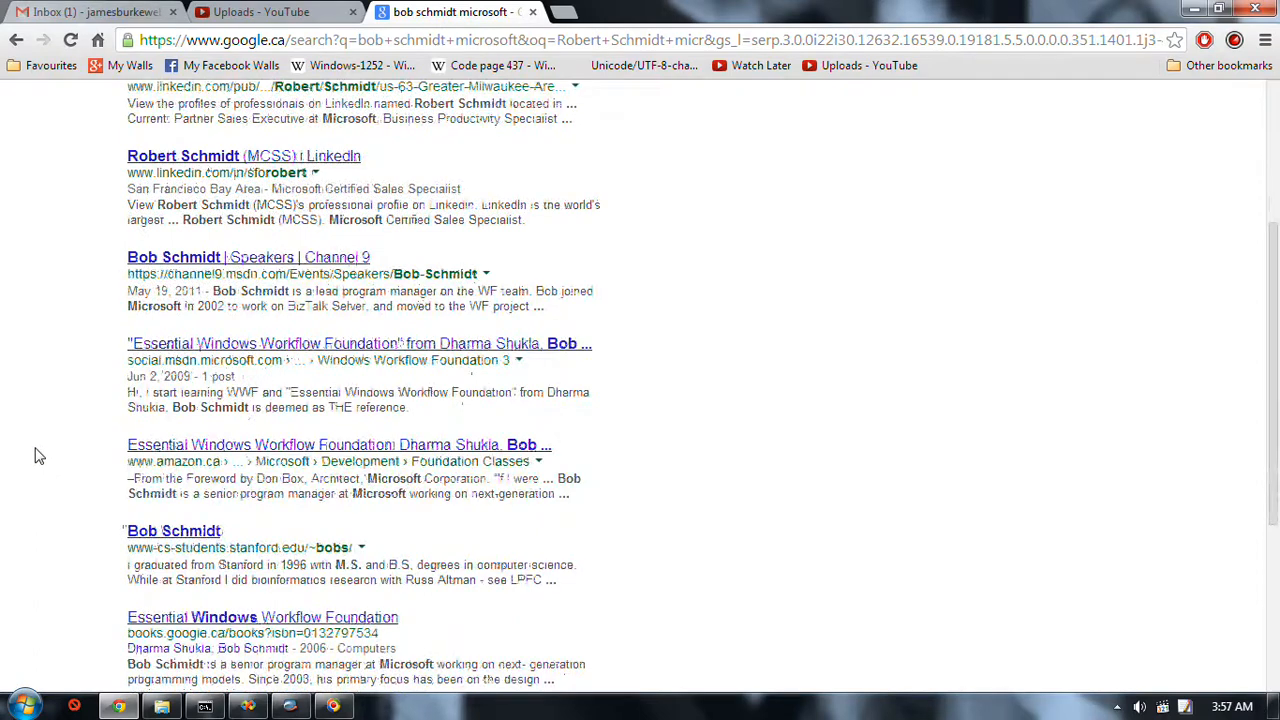
scroll("down", 3)
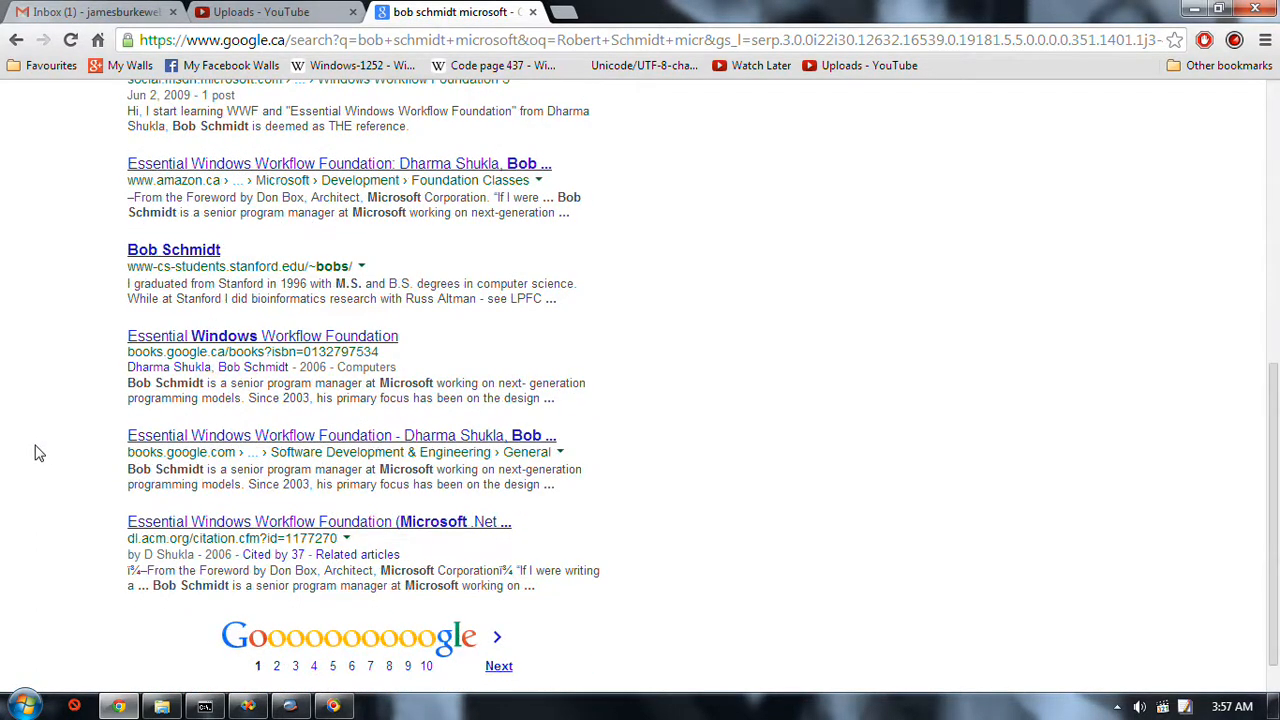
mouse_move(244, 474)
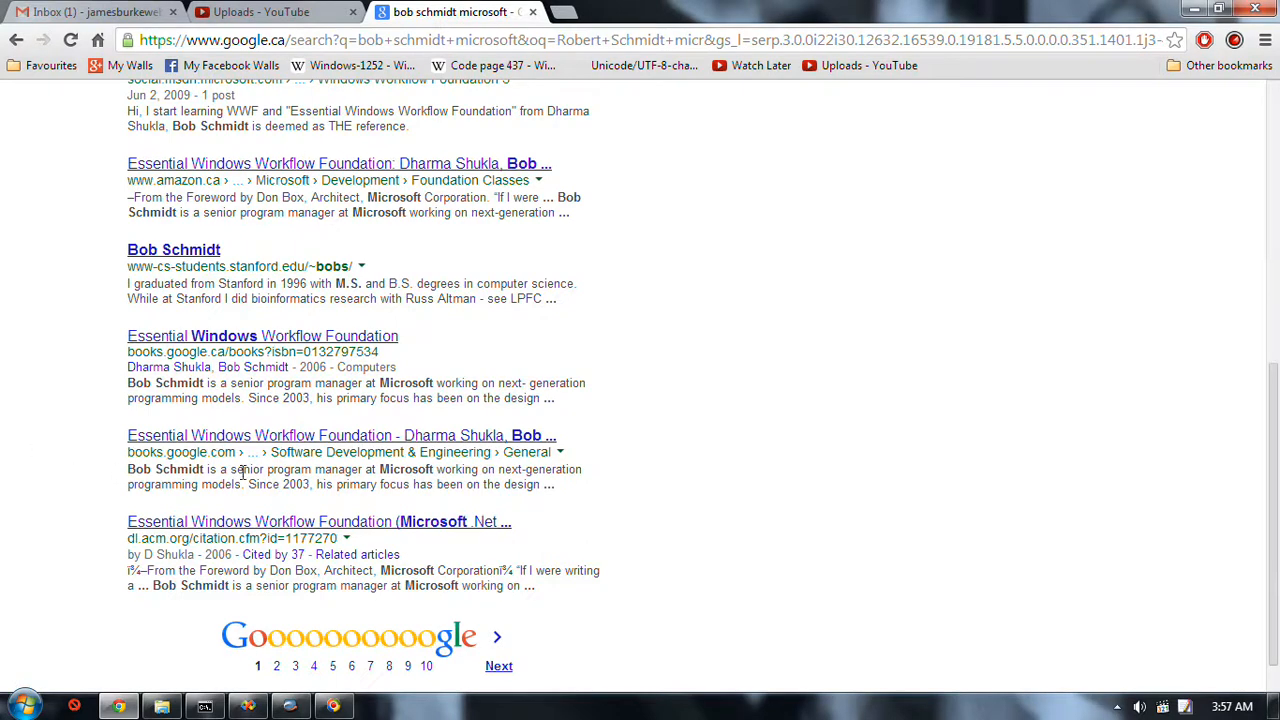
mouse_move(178, 488)
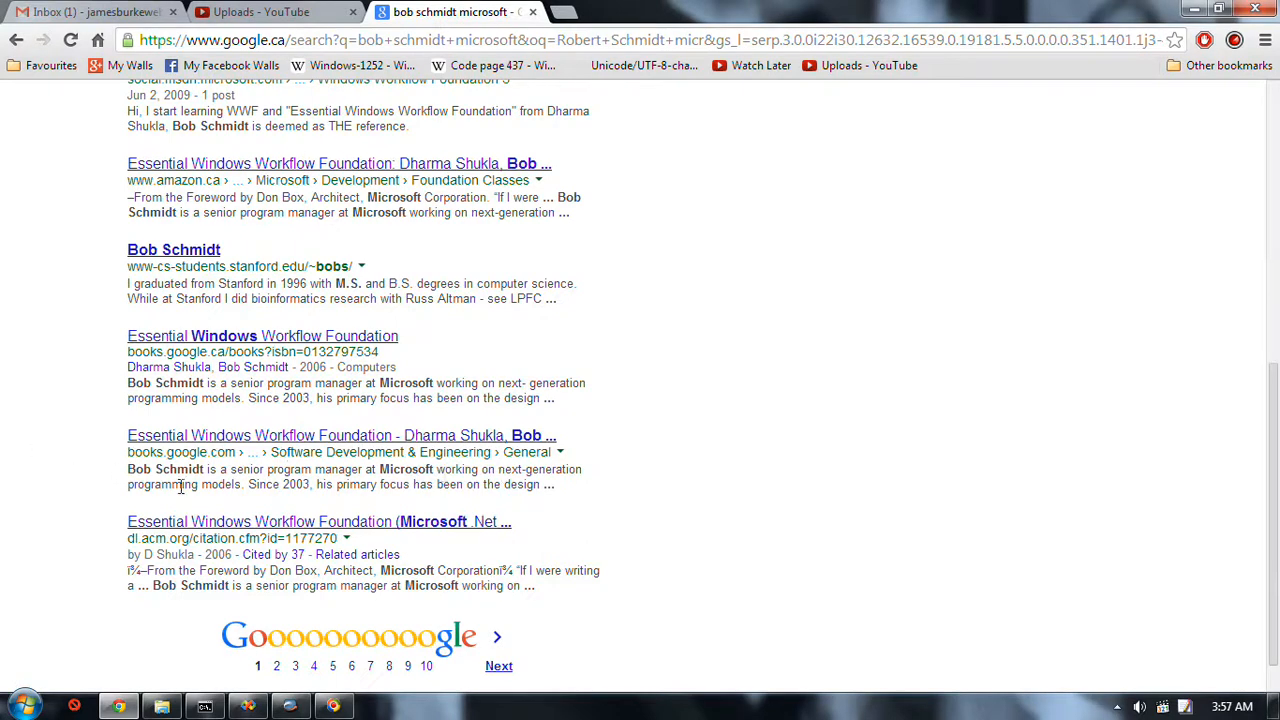
scroll("up", 3)
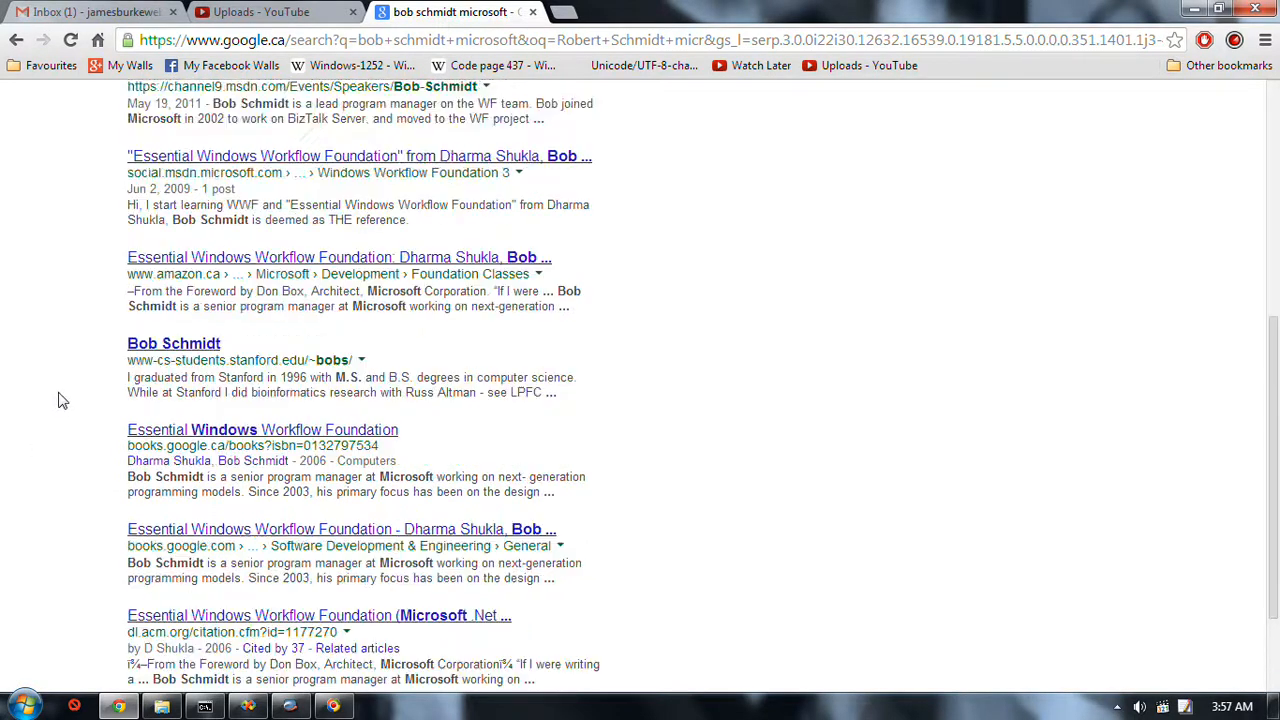
scroll("up", 3)
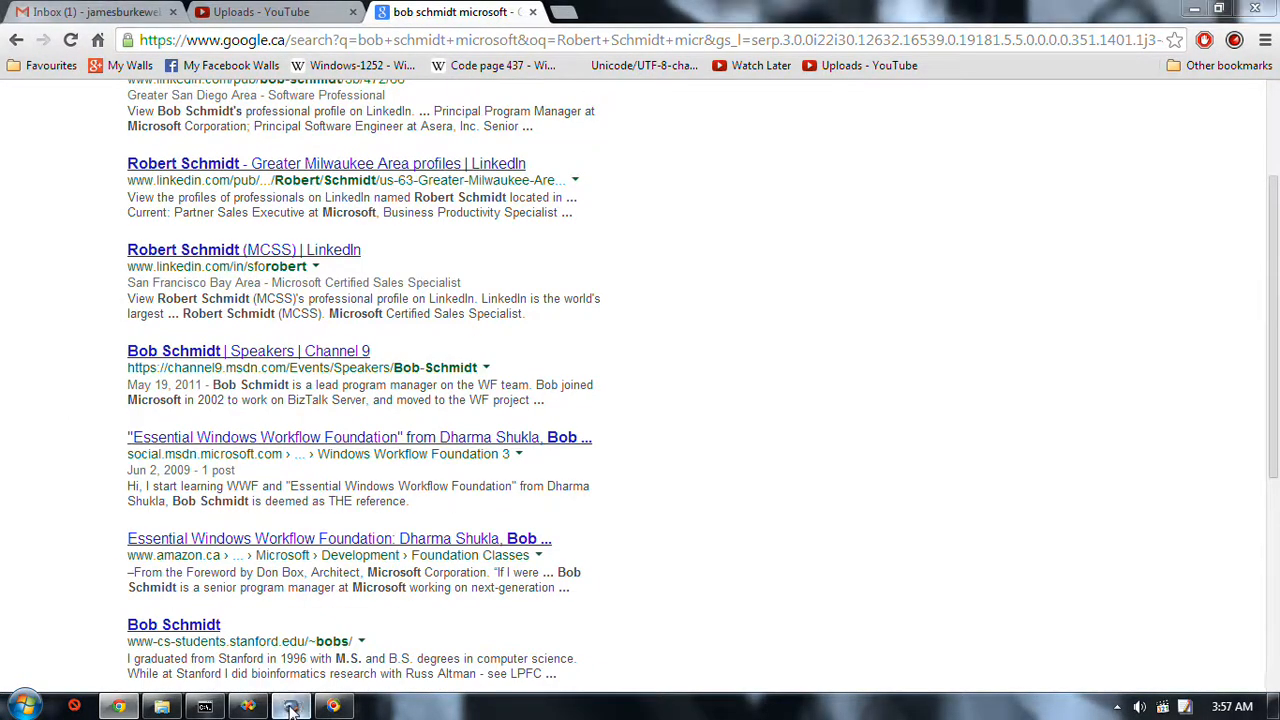
left_click(290, 686)
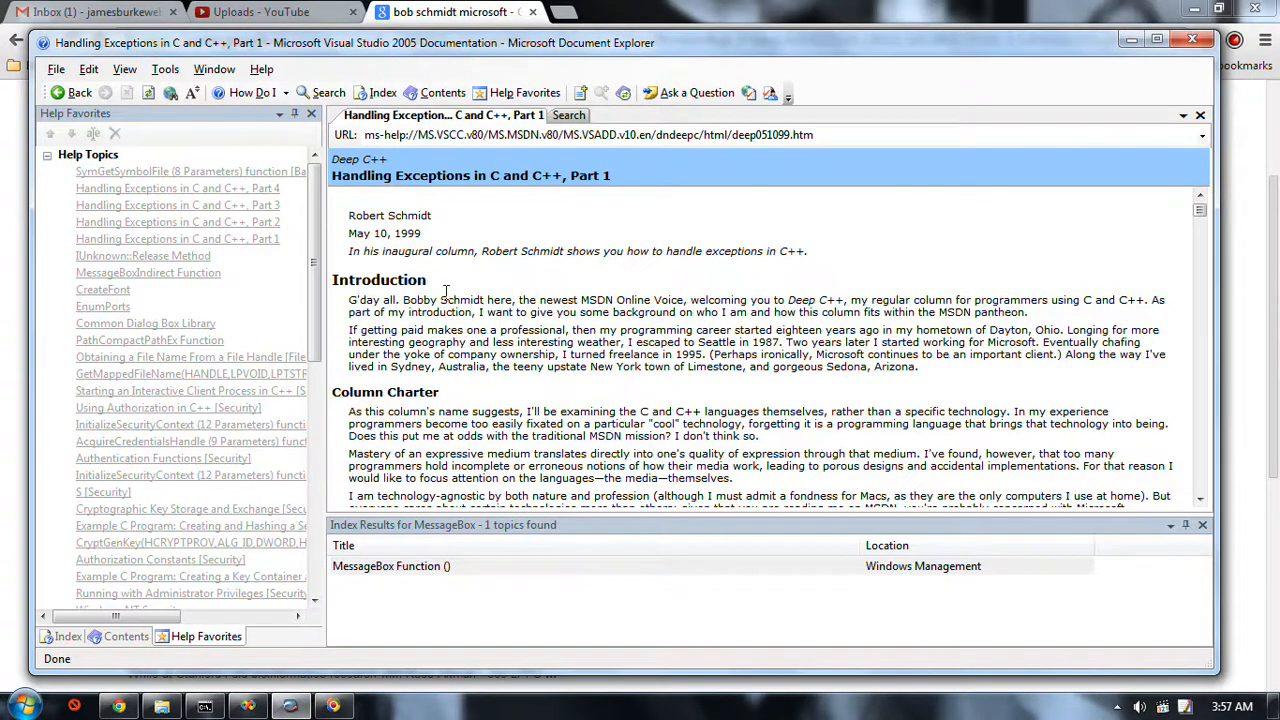
mouse_move(504, 288)
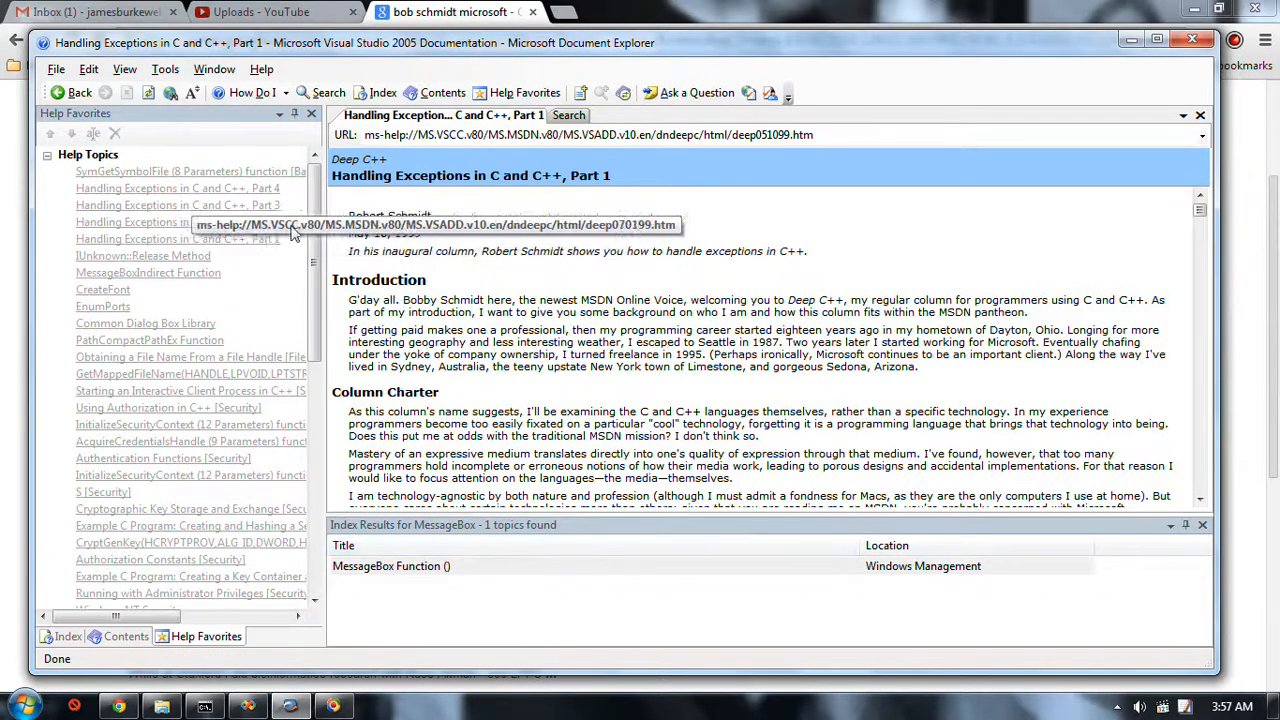
mouse_move(416, 448)
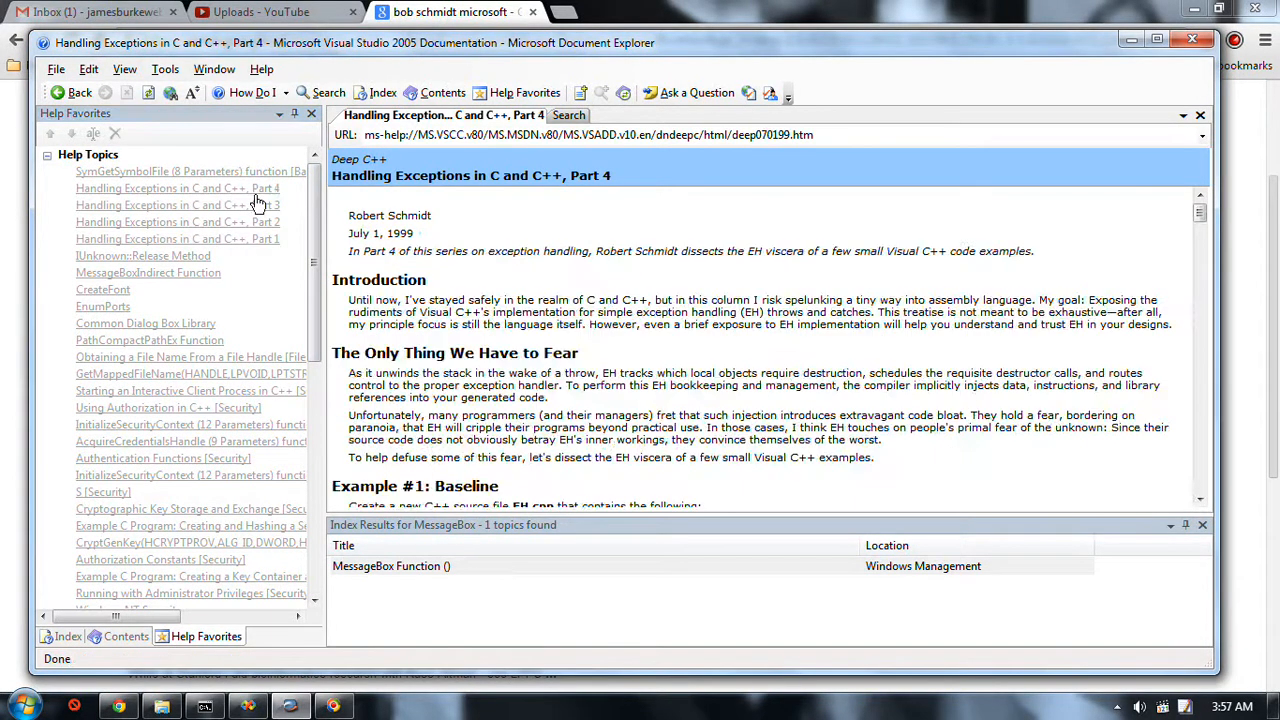
mouse_move(248, 244)
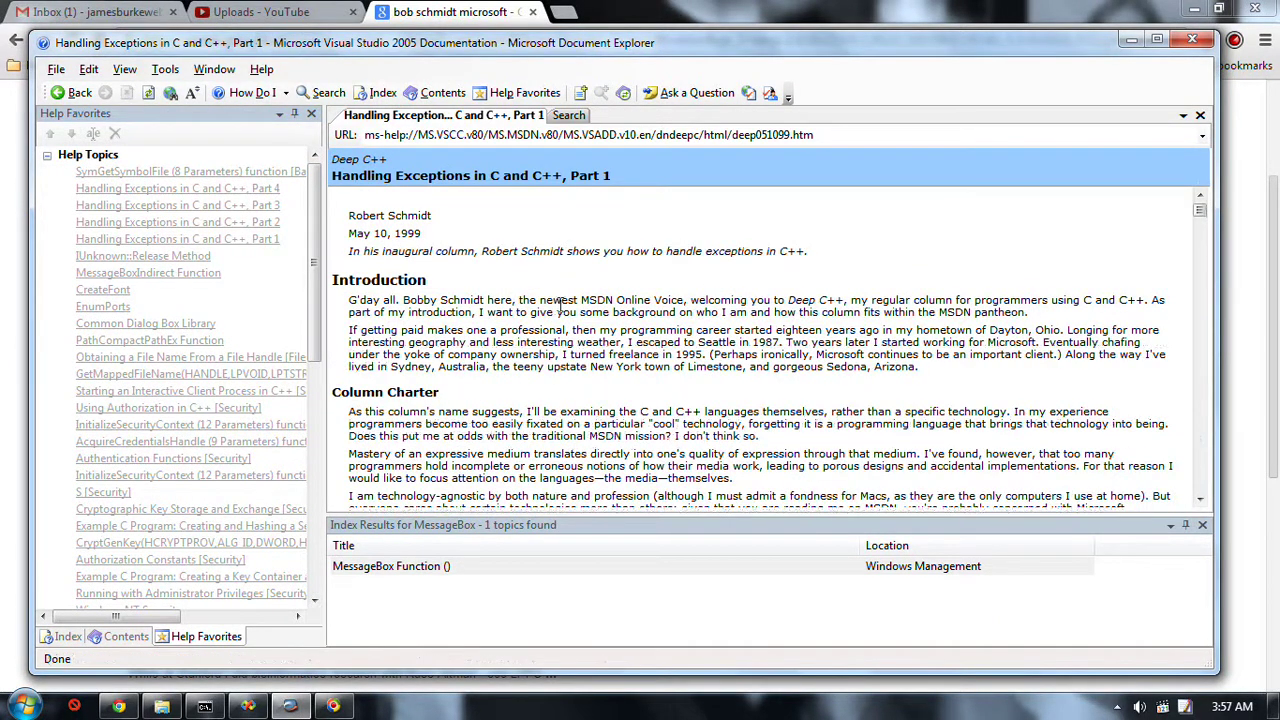
mouse_move(640, 206)
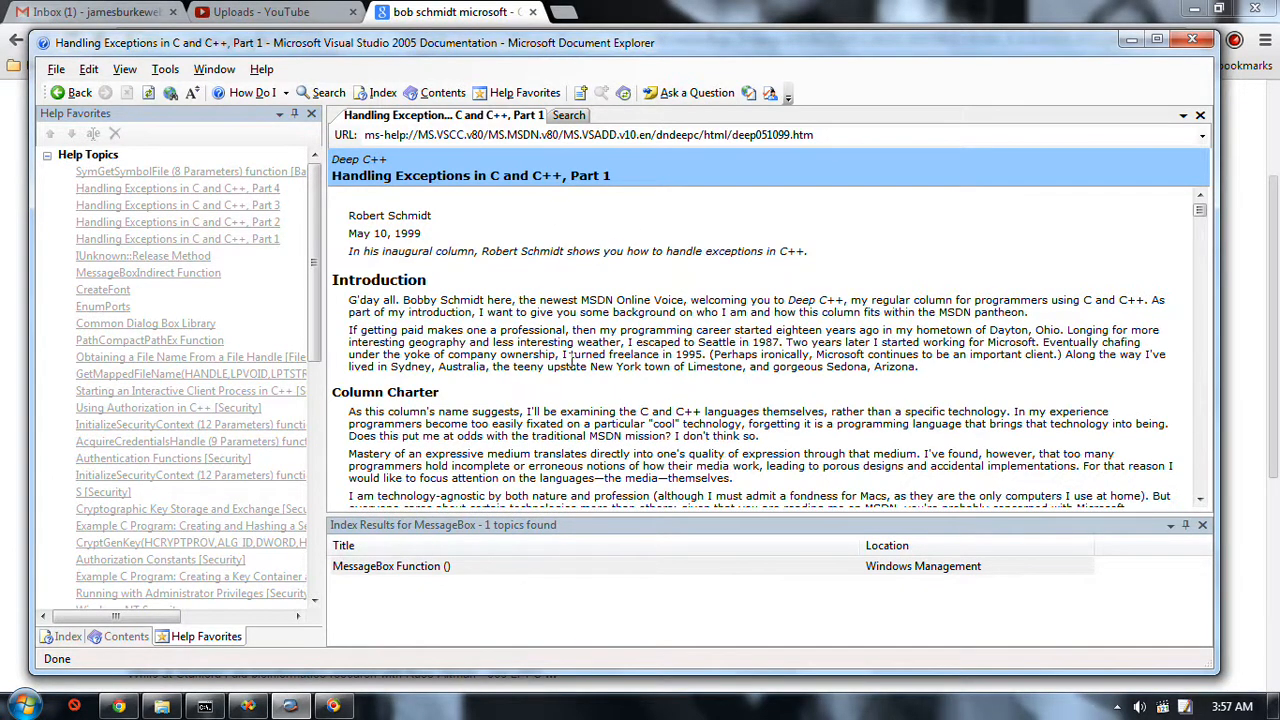
scroll("down", 3)
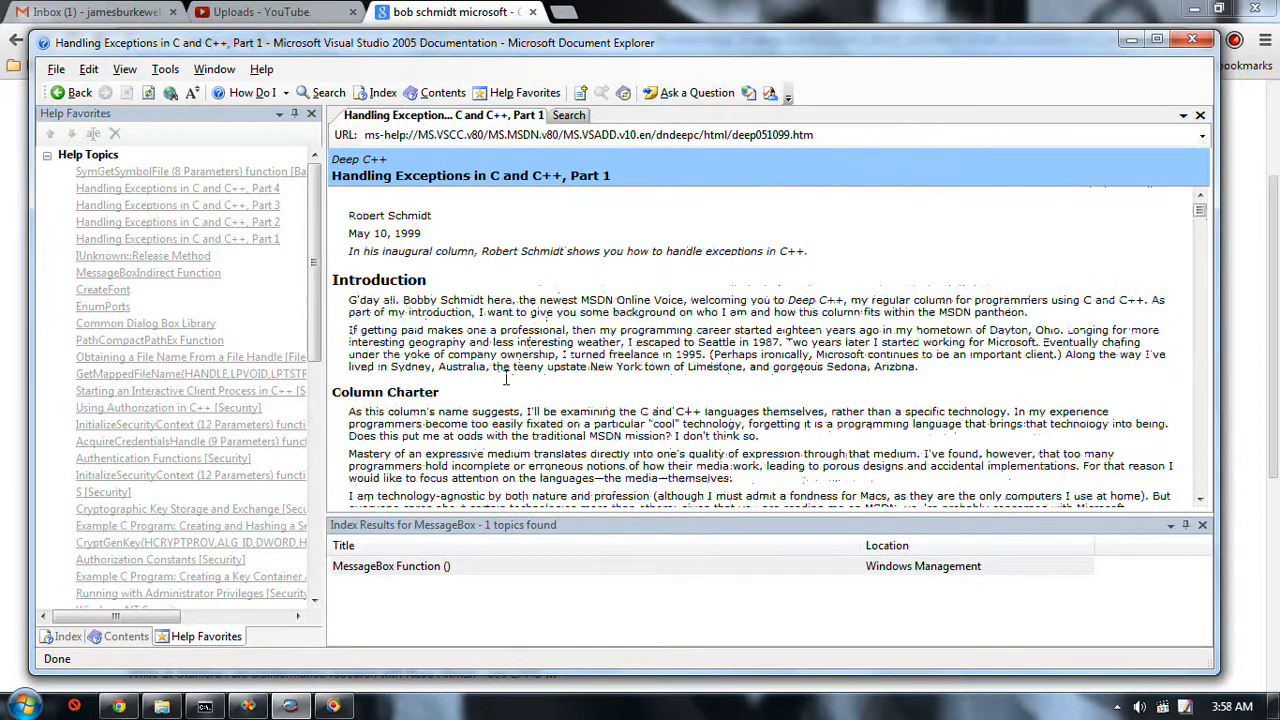
Step: Scroll the article from Exception Stages past termination down to the setjmp/longjmp signals section
scroll("down", 3)
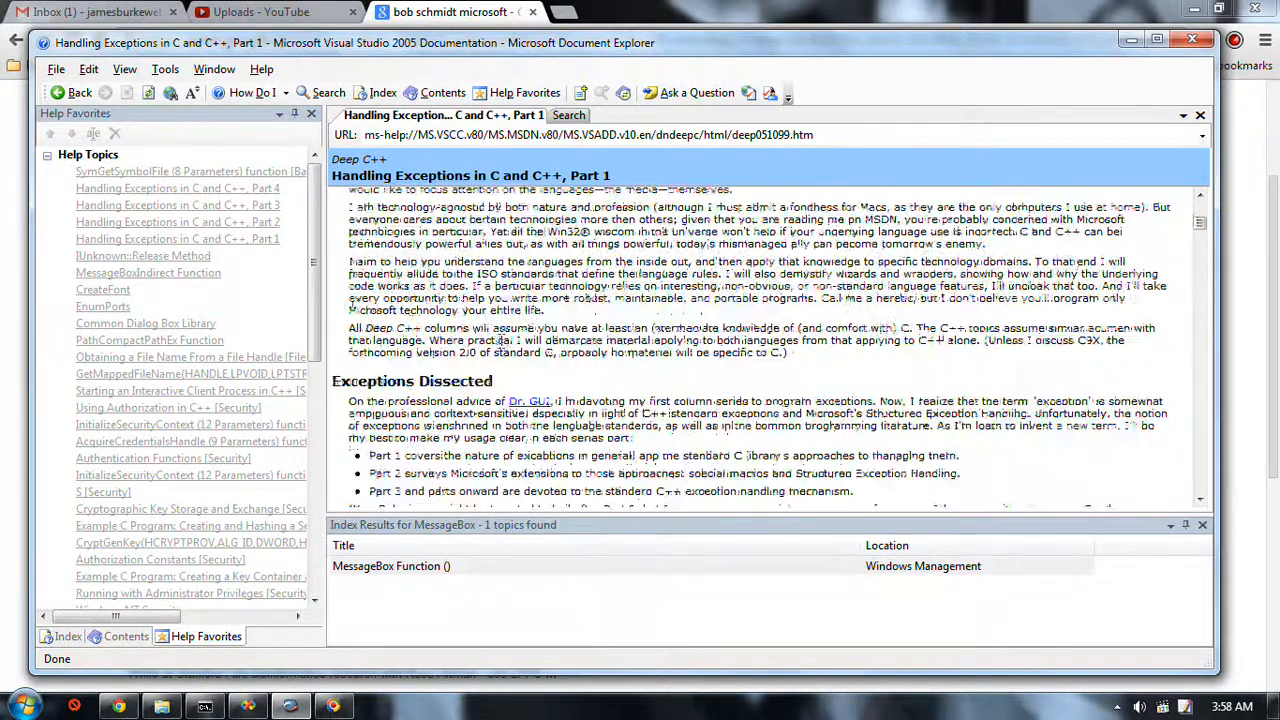
scroll("down", 3)
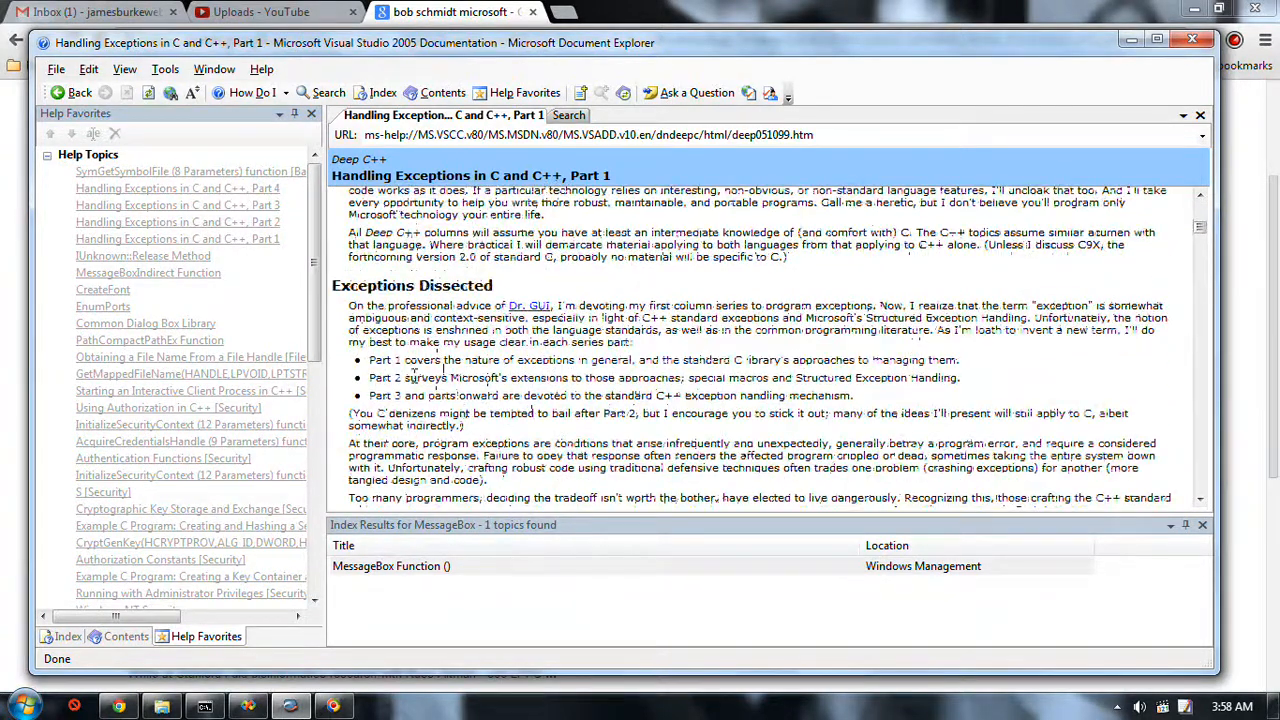
scroll("down", 3)
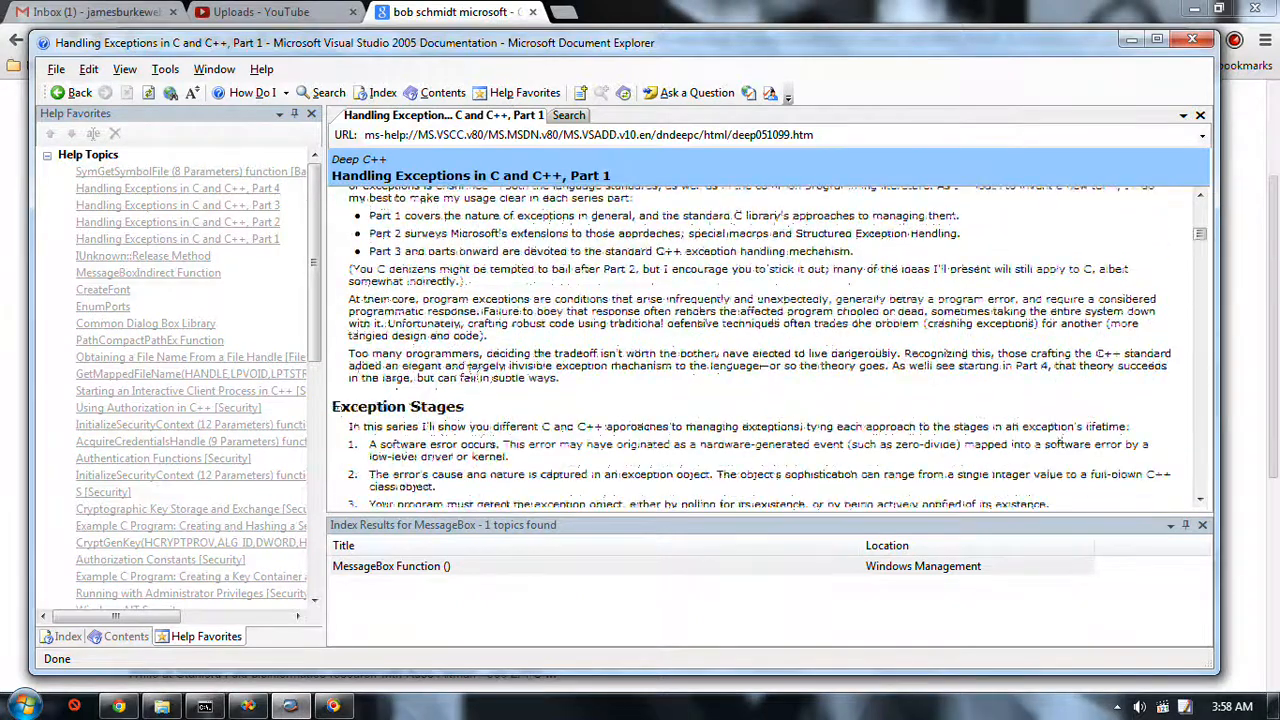
scroll("down", 3)
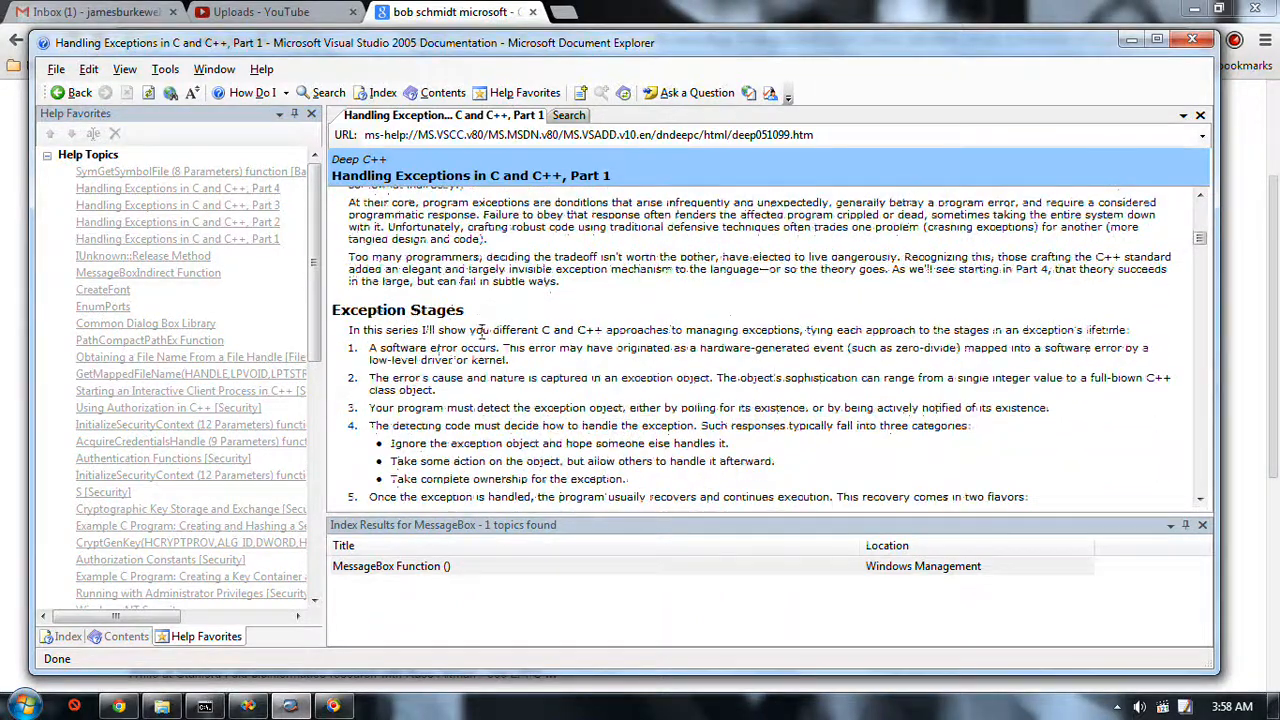
scroll("down", 3)
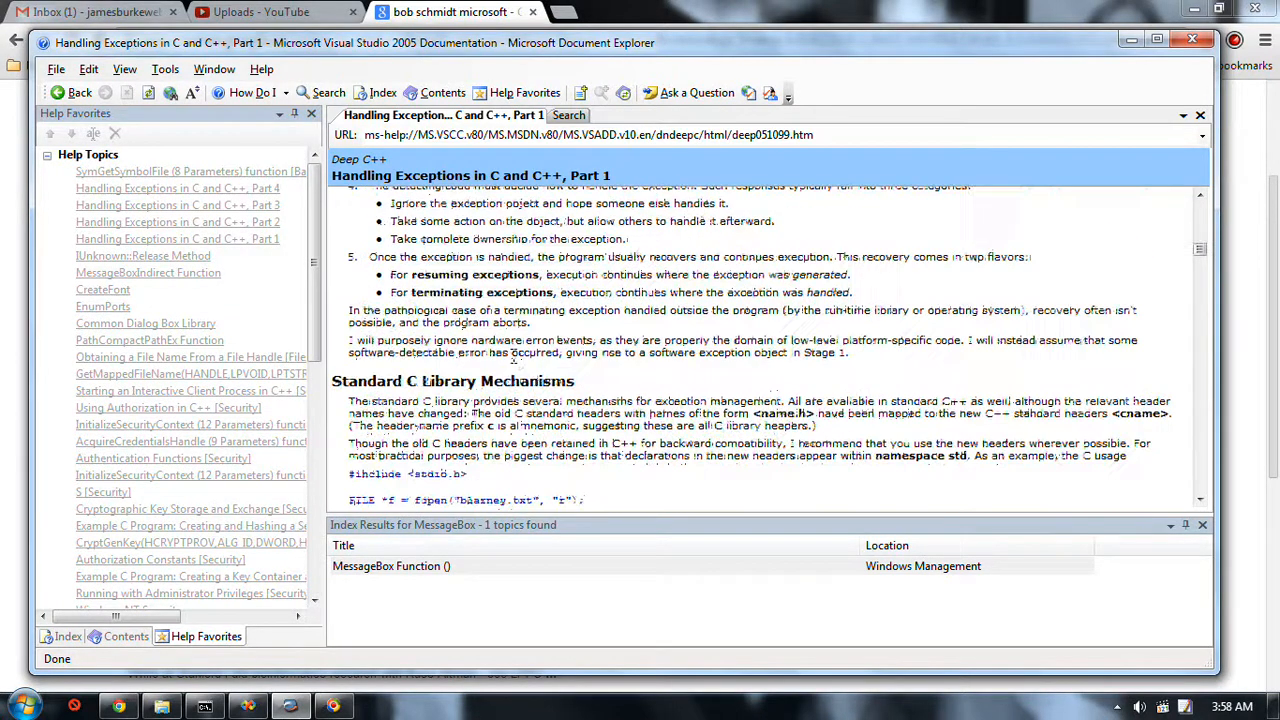
scroll("down", 3)
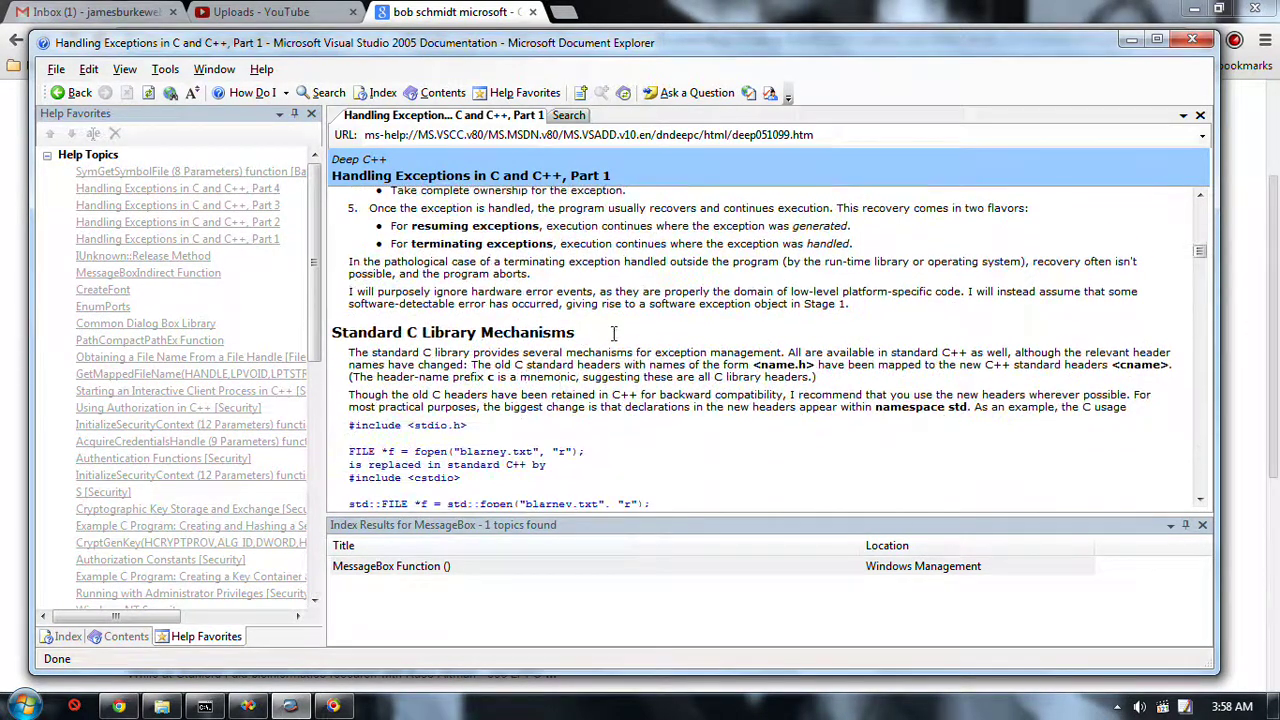
scroll("down", 3)
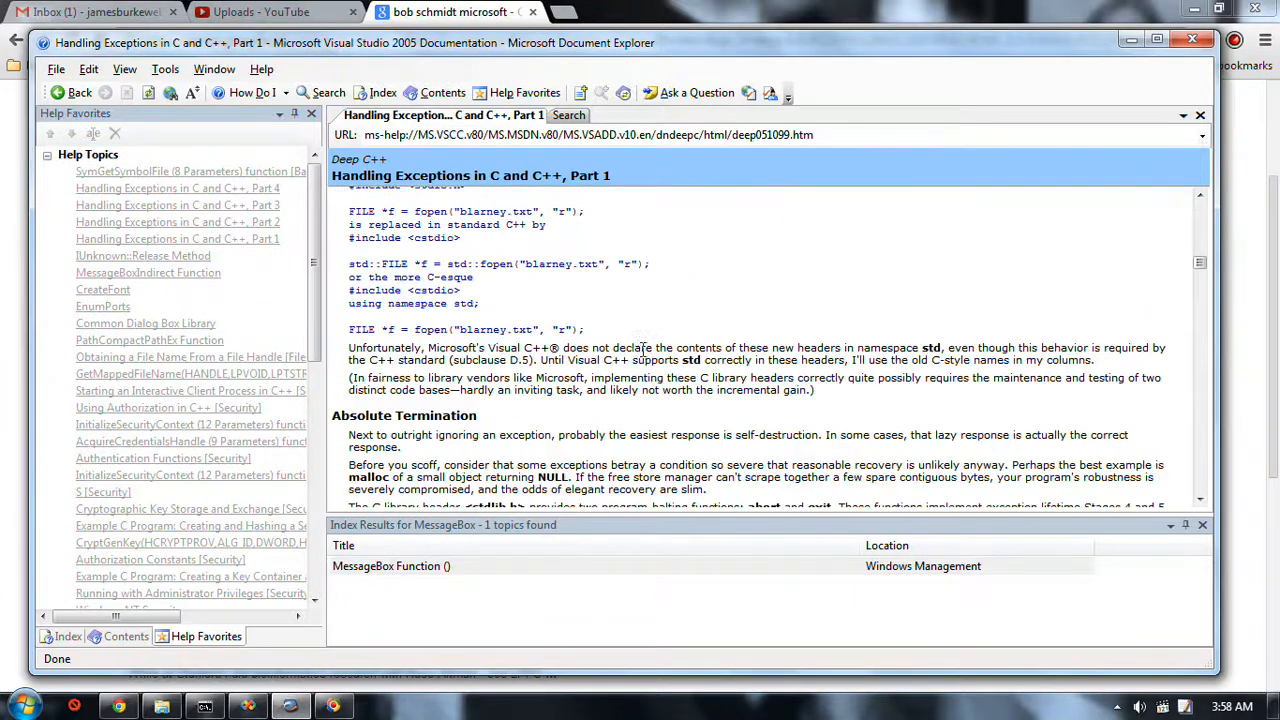
scroll("down", 3)
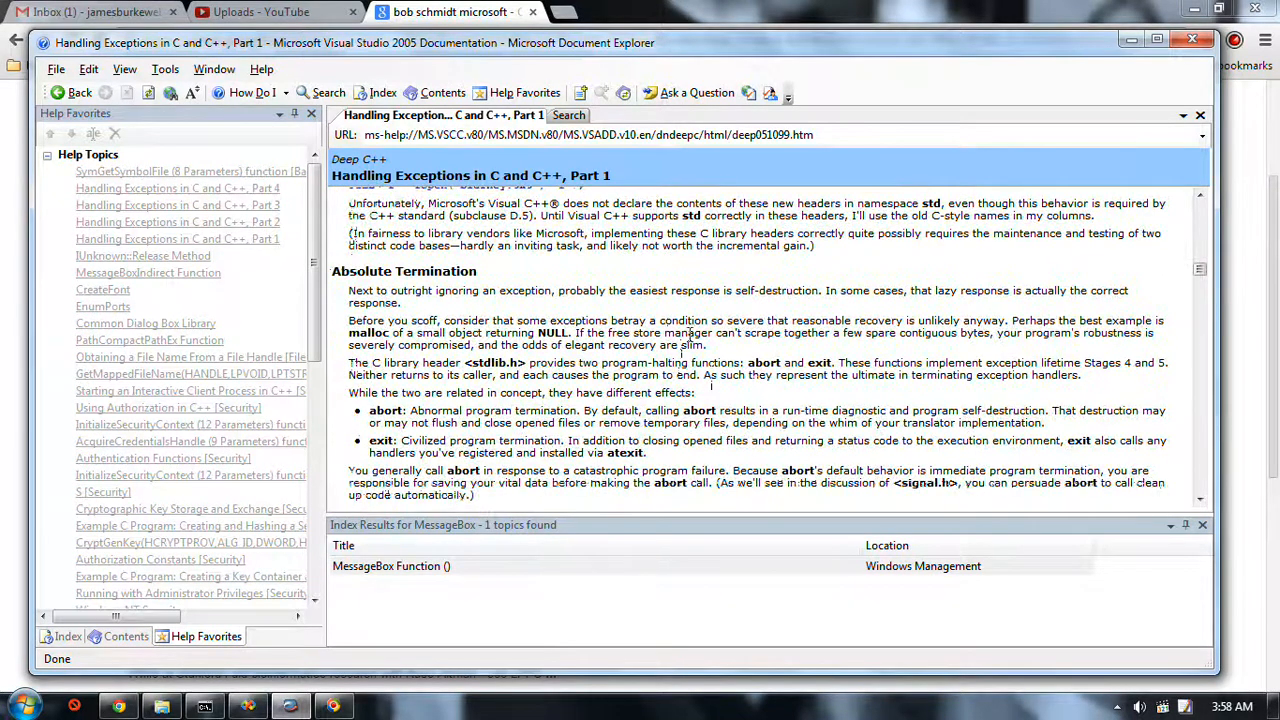
mouse_move(844, 350)
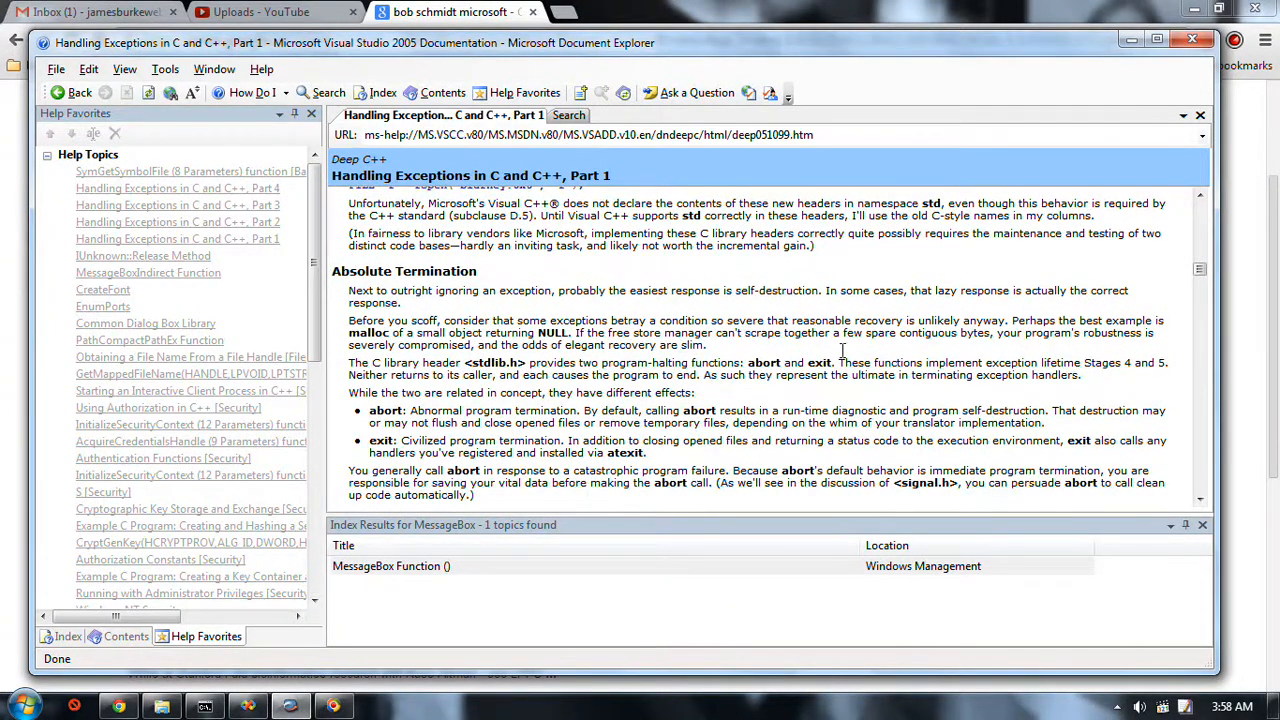
mouse_move(688, 360)
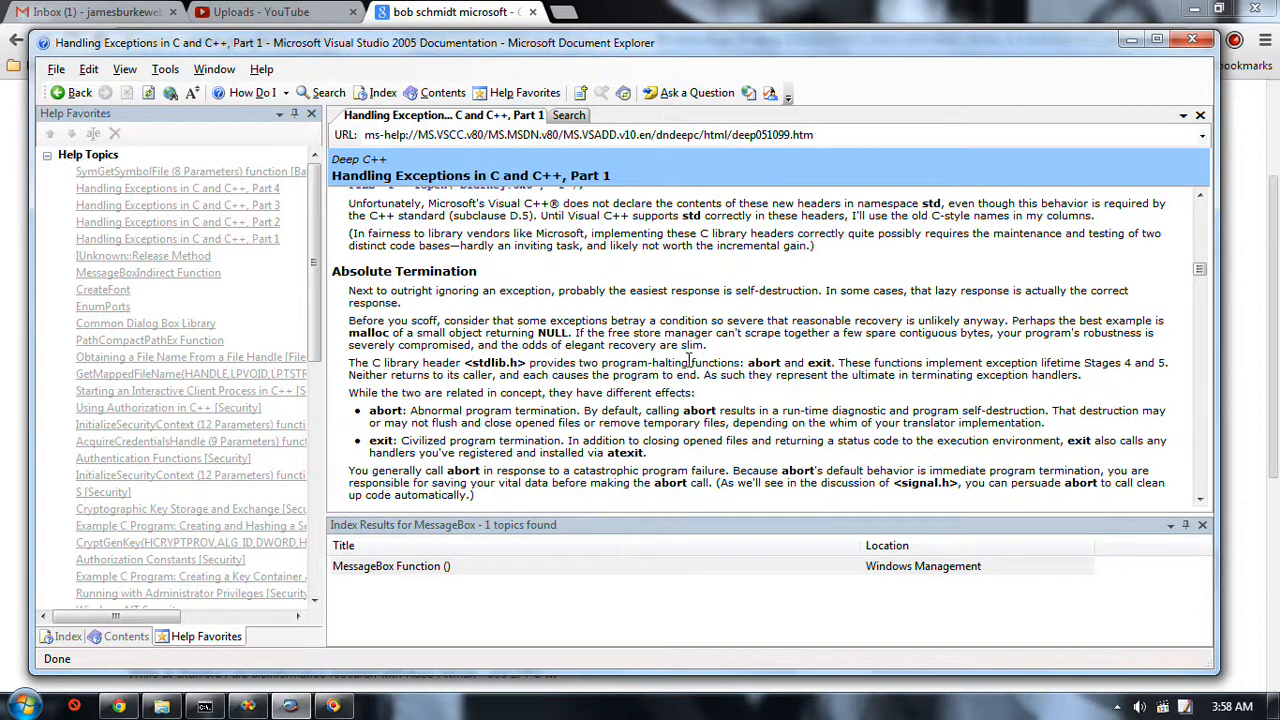
mouse_move(640, 376)
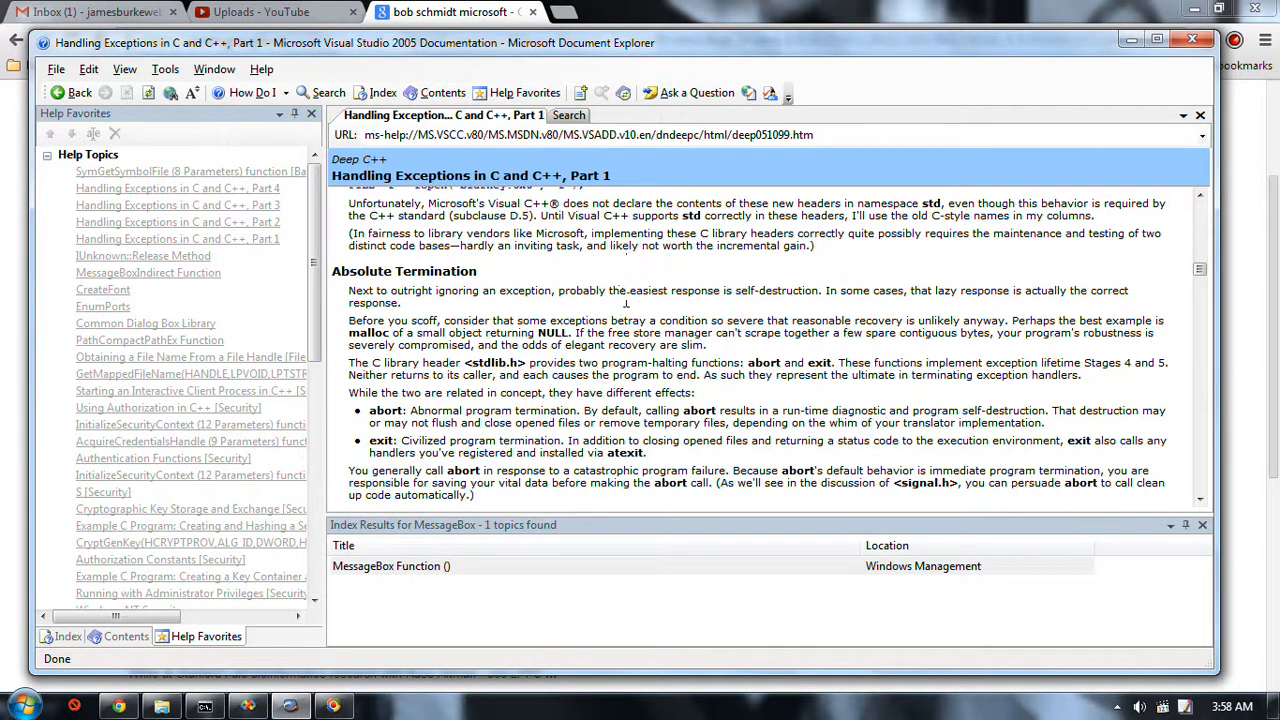
mouse_move(676, 244)
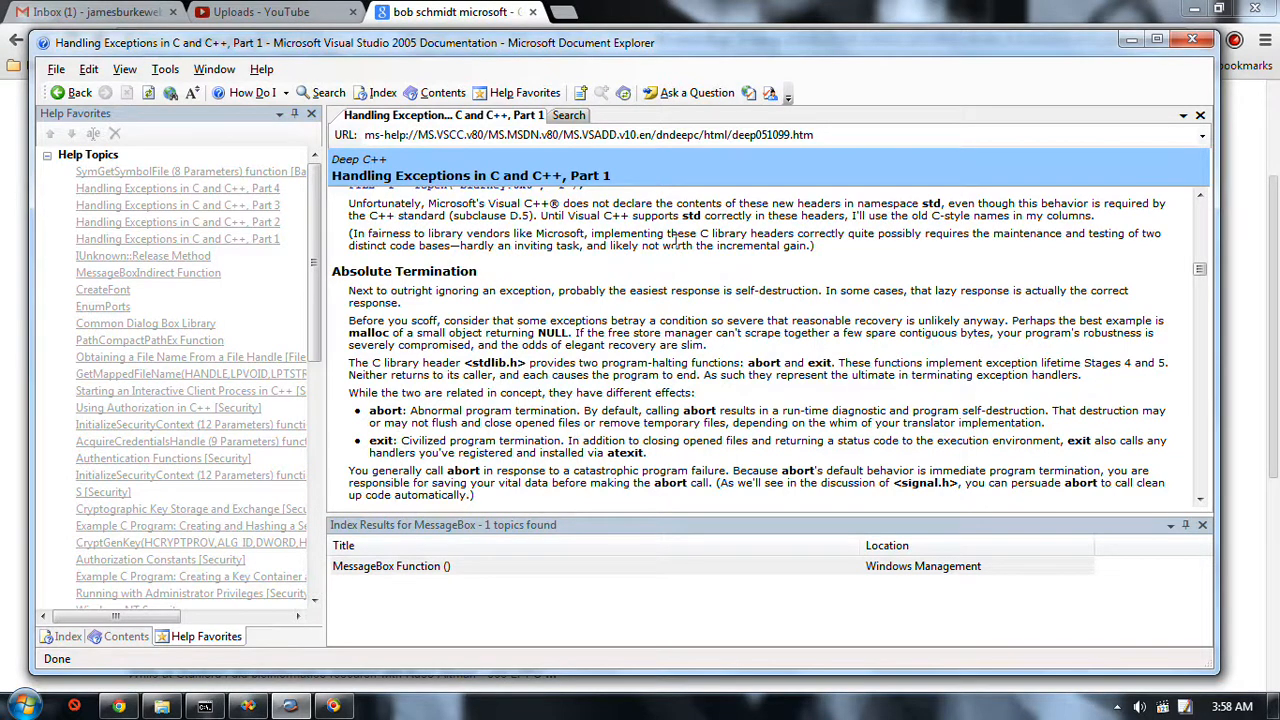
mouse_move(584, 256)
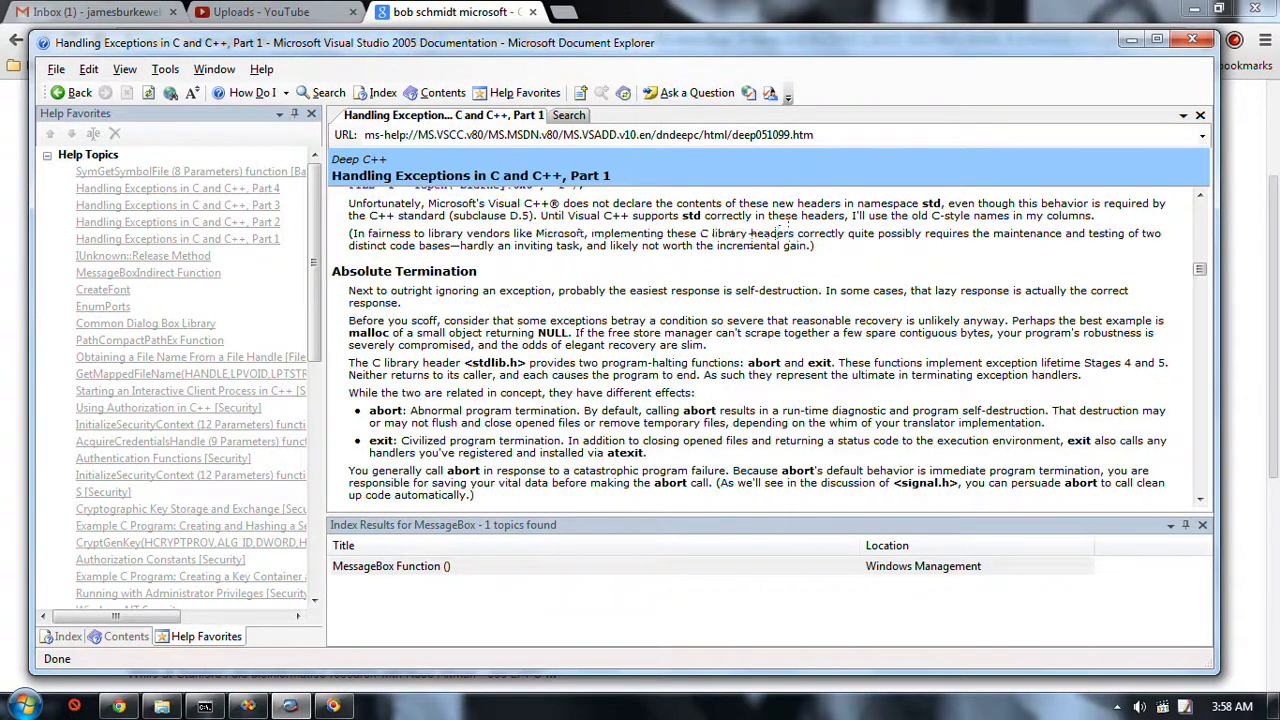
scroll("down", 3)
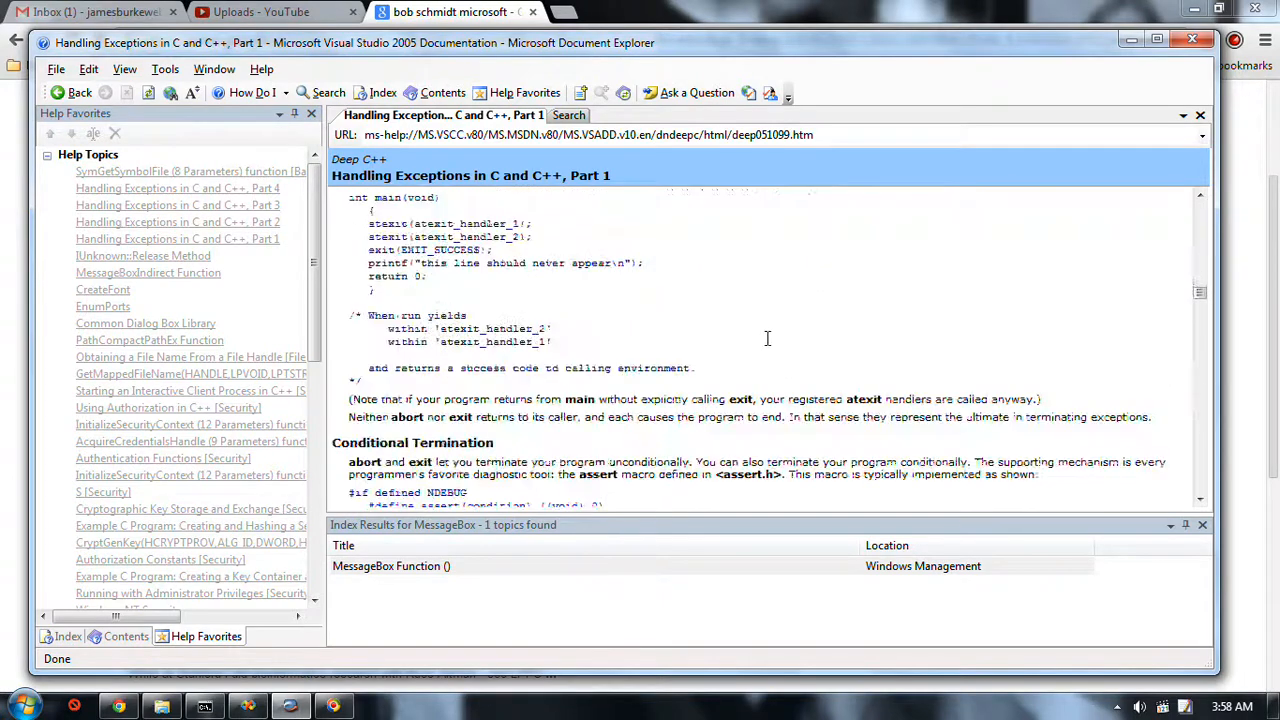
scroll("down", 3)
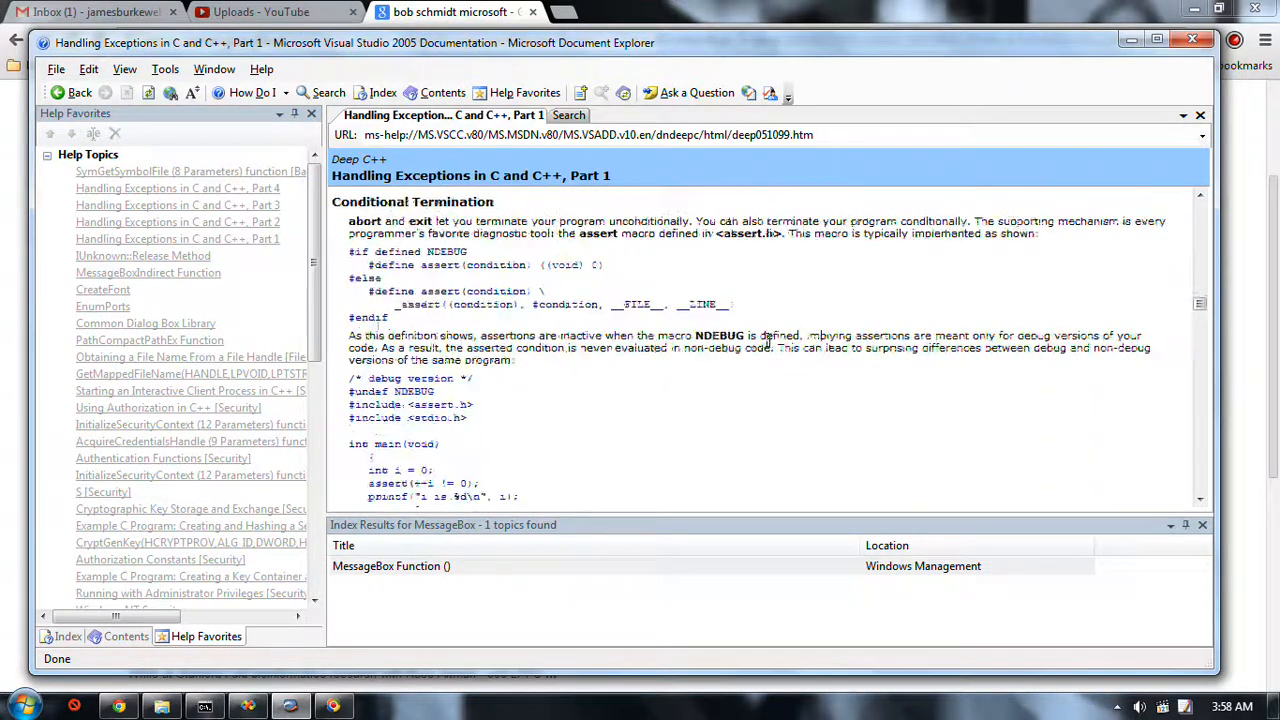
scroll("down", 3)
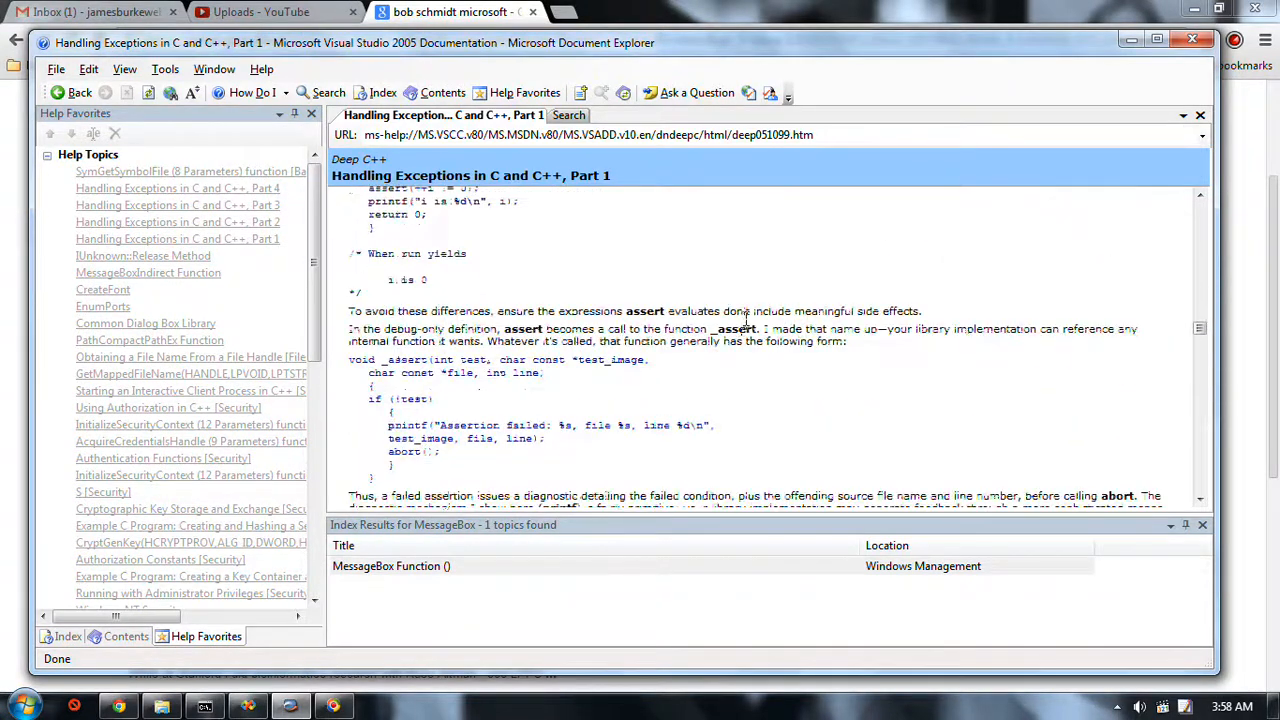
scroll("down", 3)
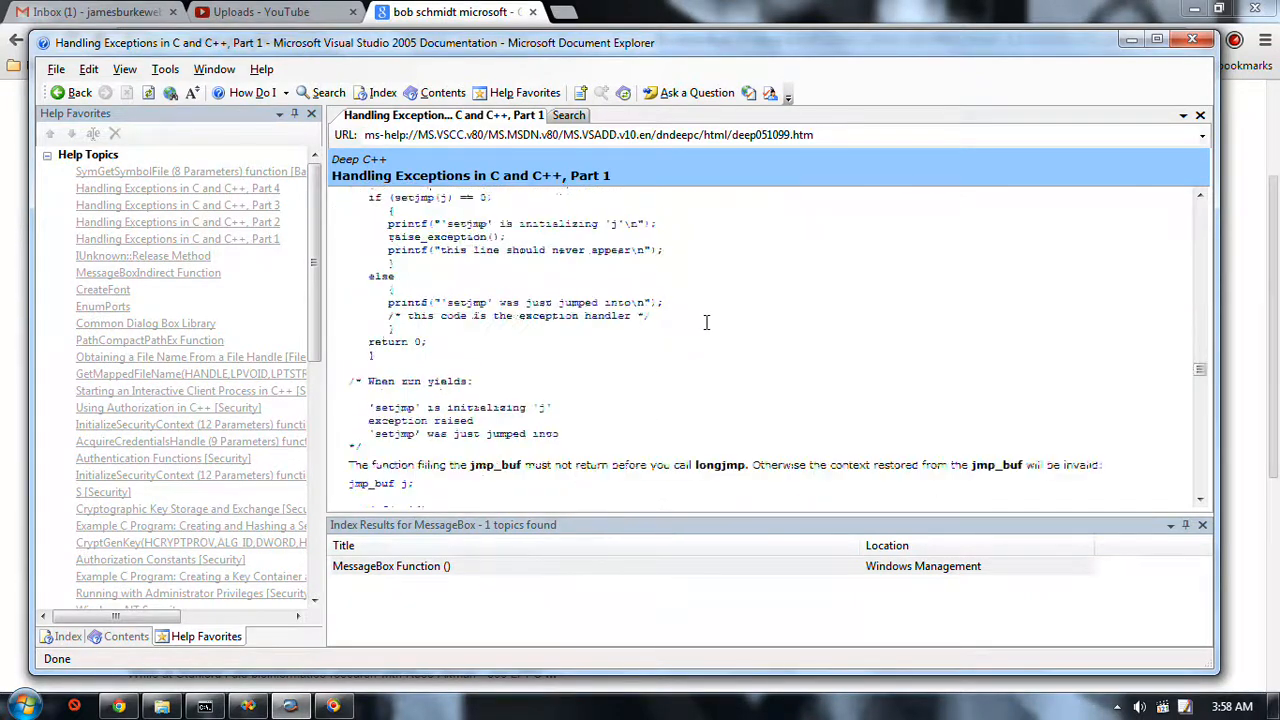
scroll("down", 3)
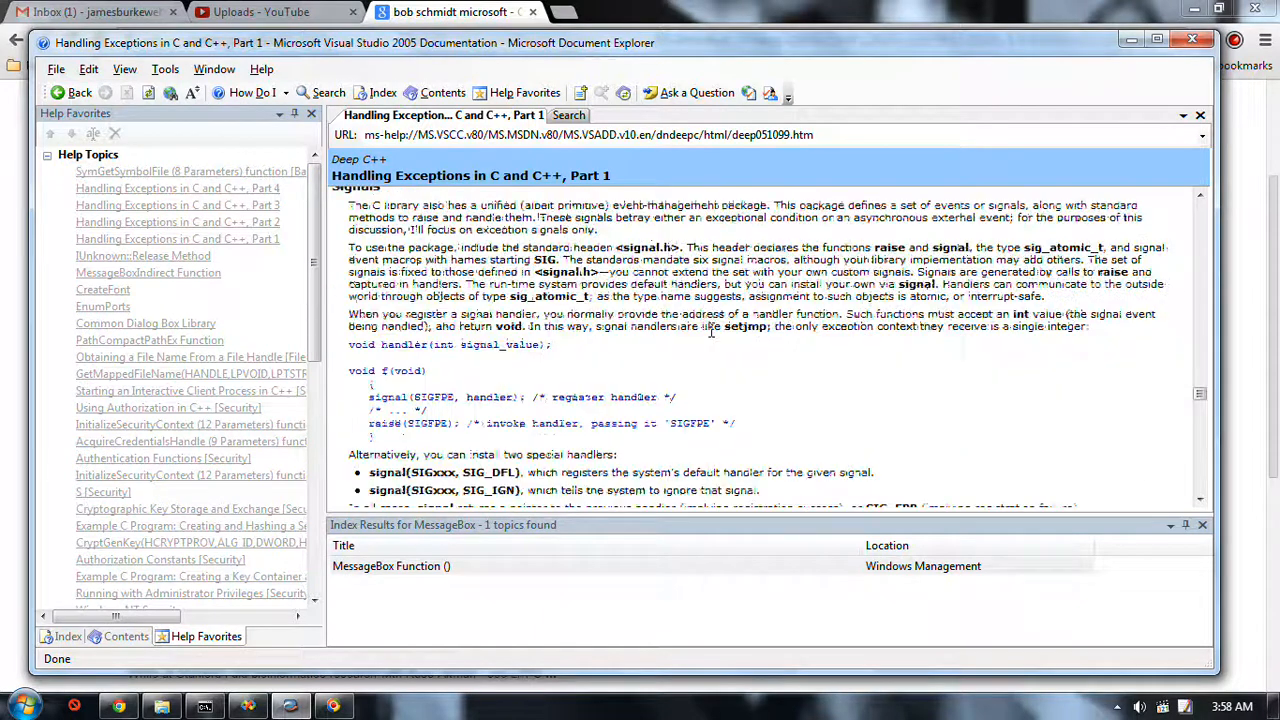
scroll("down", 3)
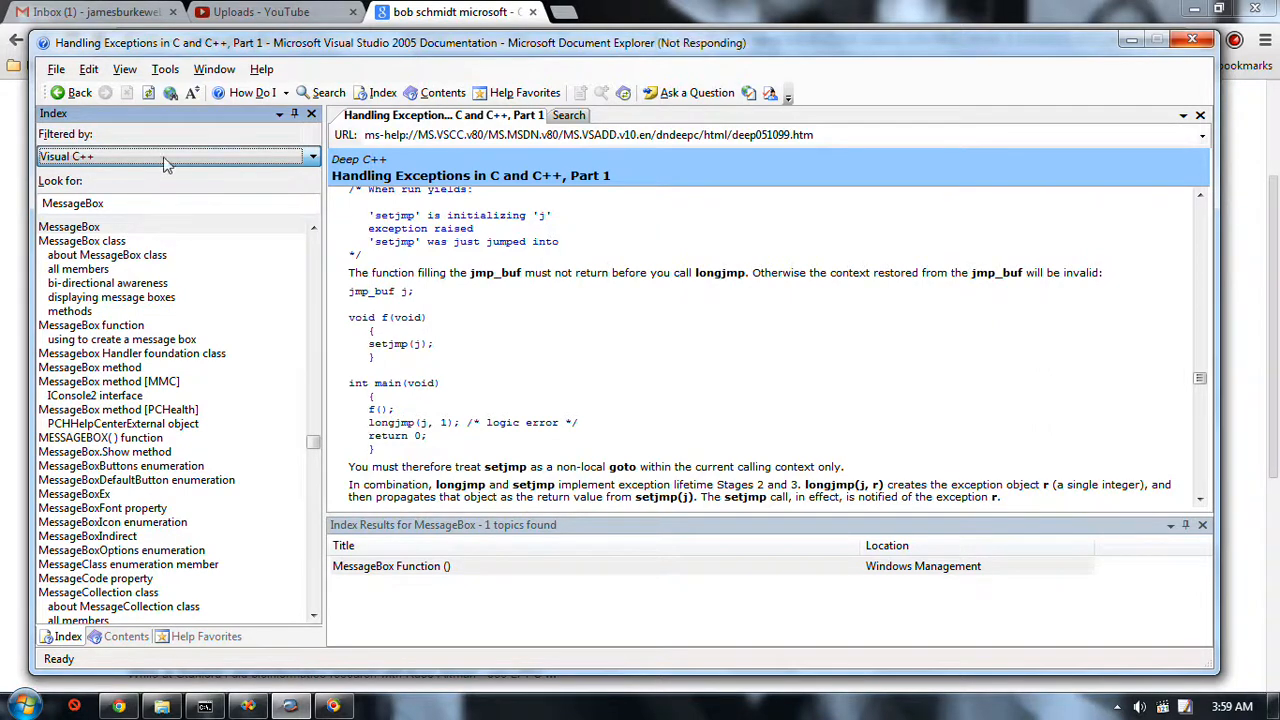
mouse_move(404, 302)
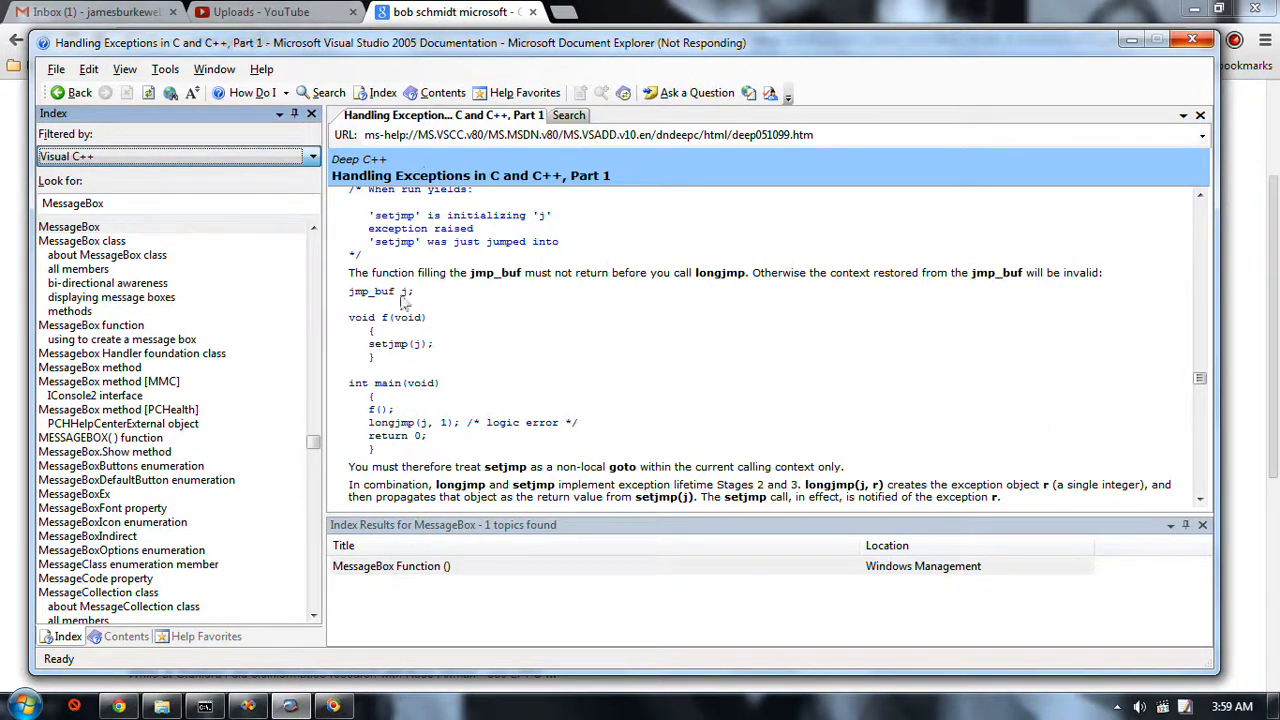
mouse_move(200, 250)
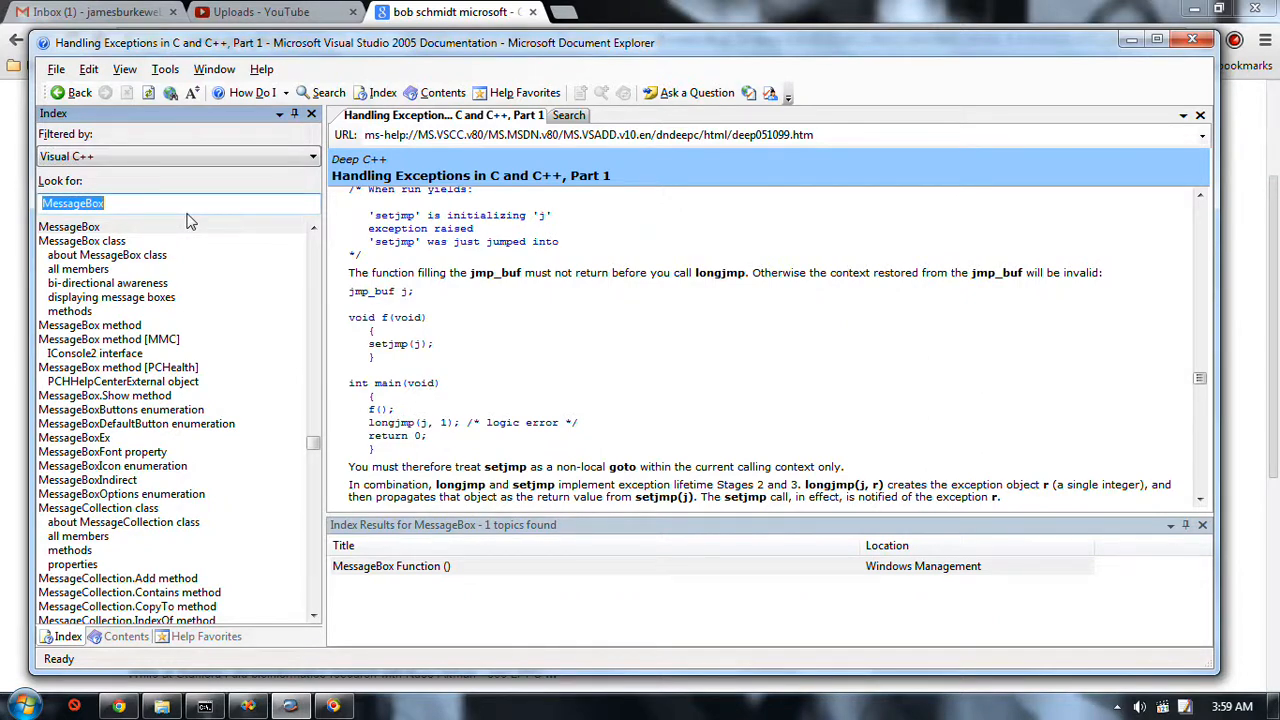
Step: Look up 'exception h' in the index and open the C++ exception handling topic
type("exception")
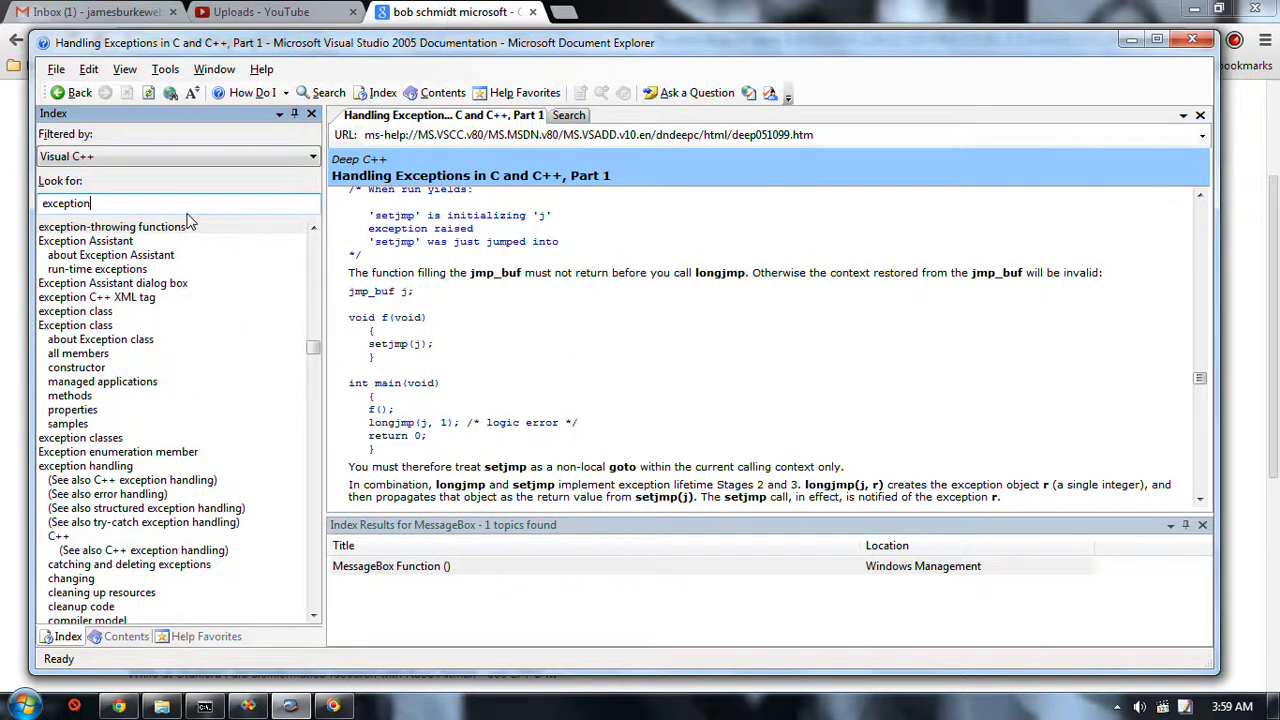
type("h")
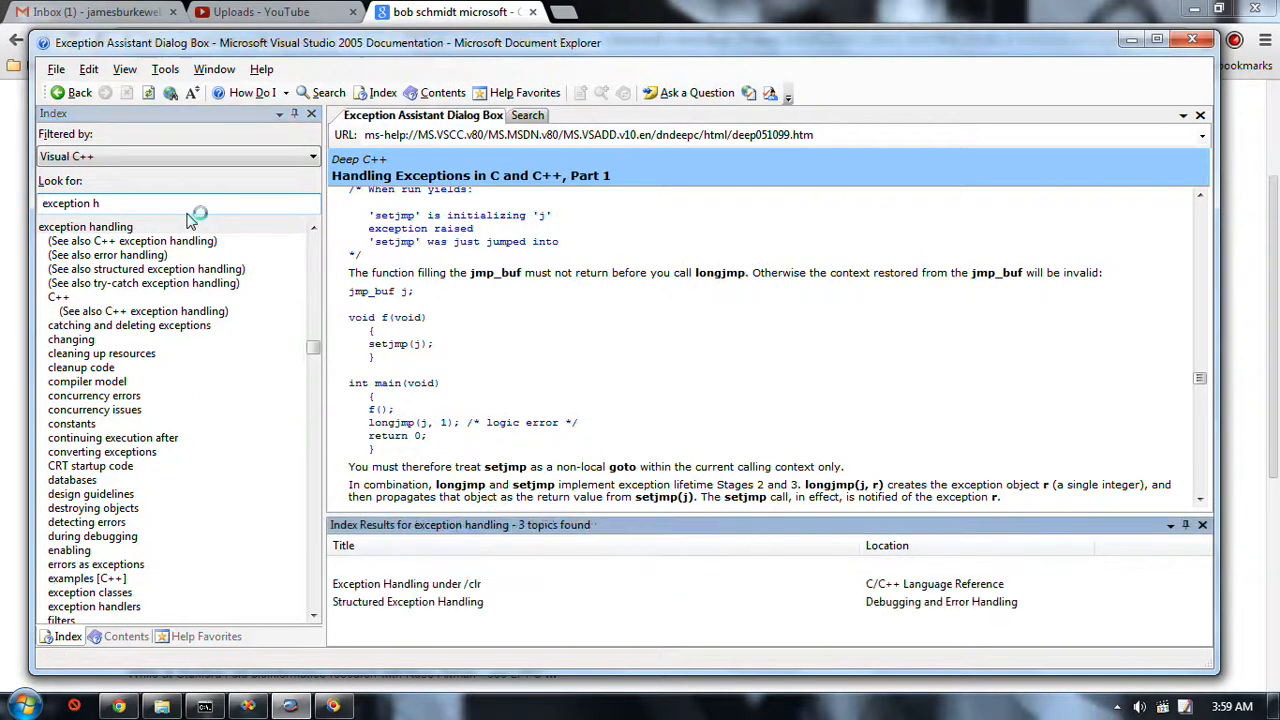
left_click(408, 564)
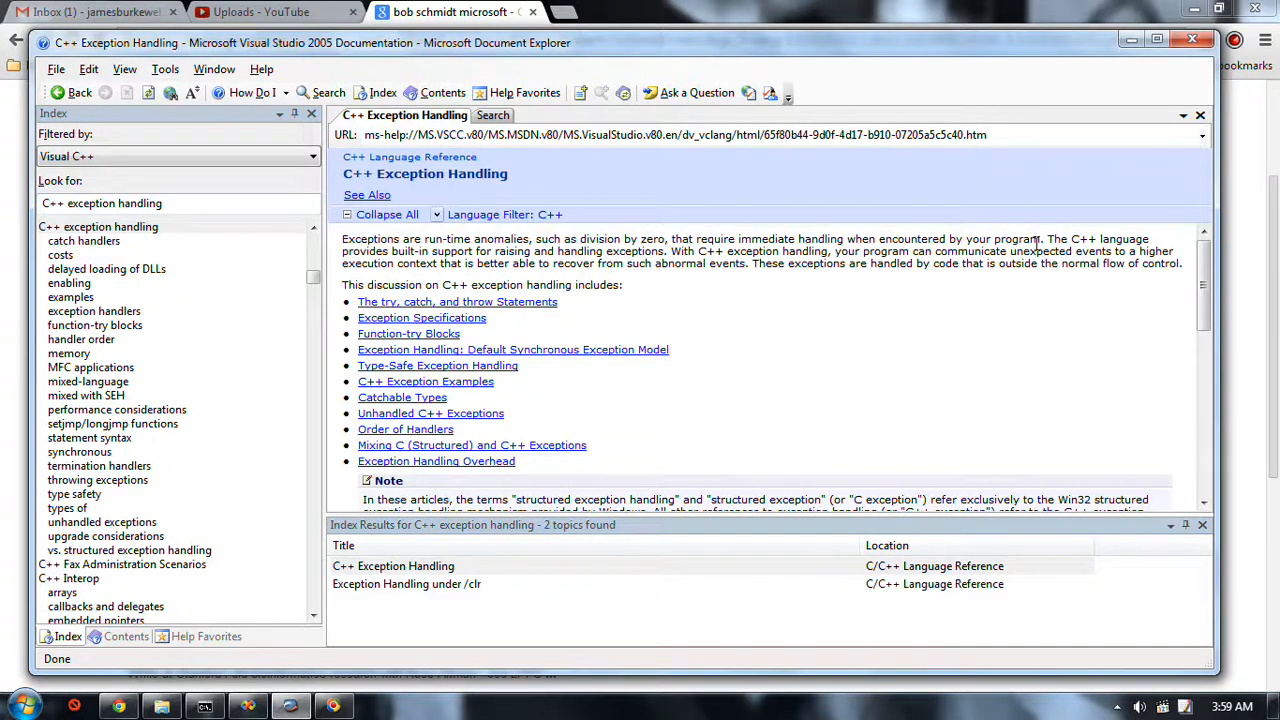
scroll("down", 3)
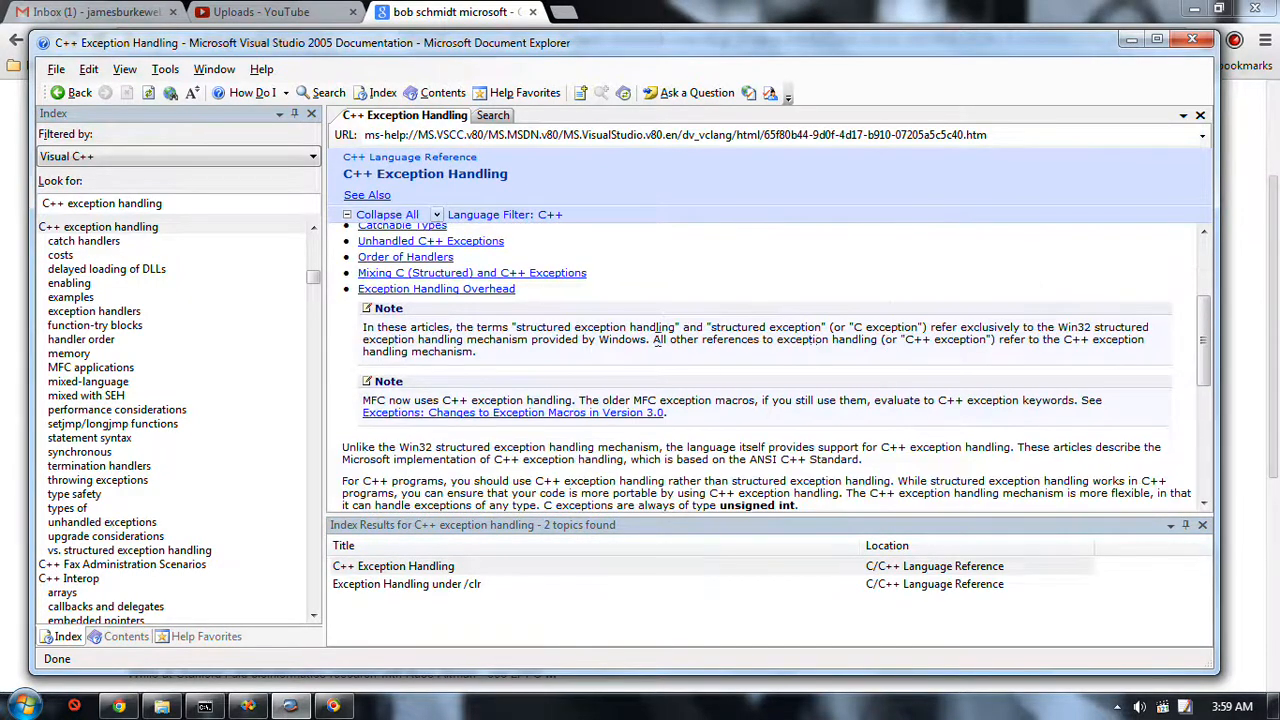
mouse_move(476, 642)
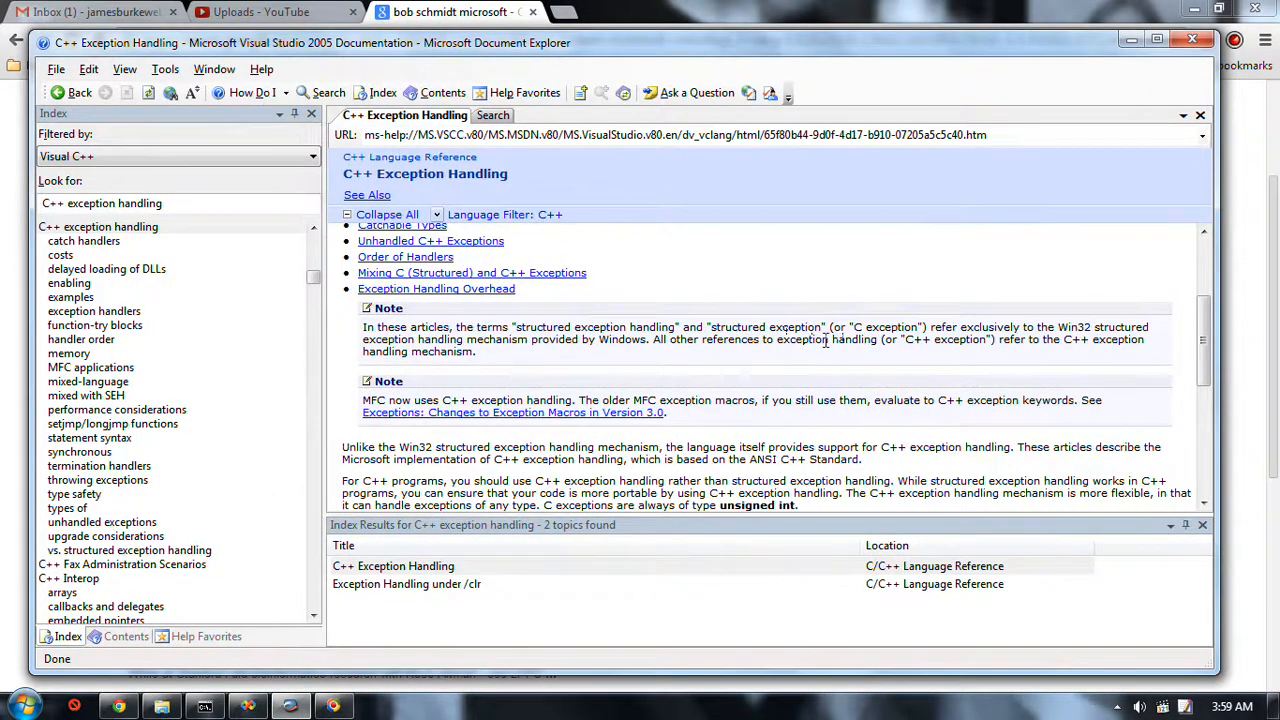
mouse_move(860, 352)
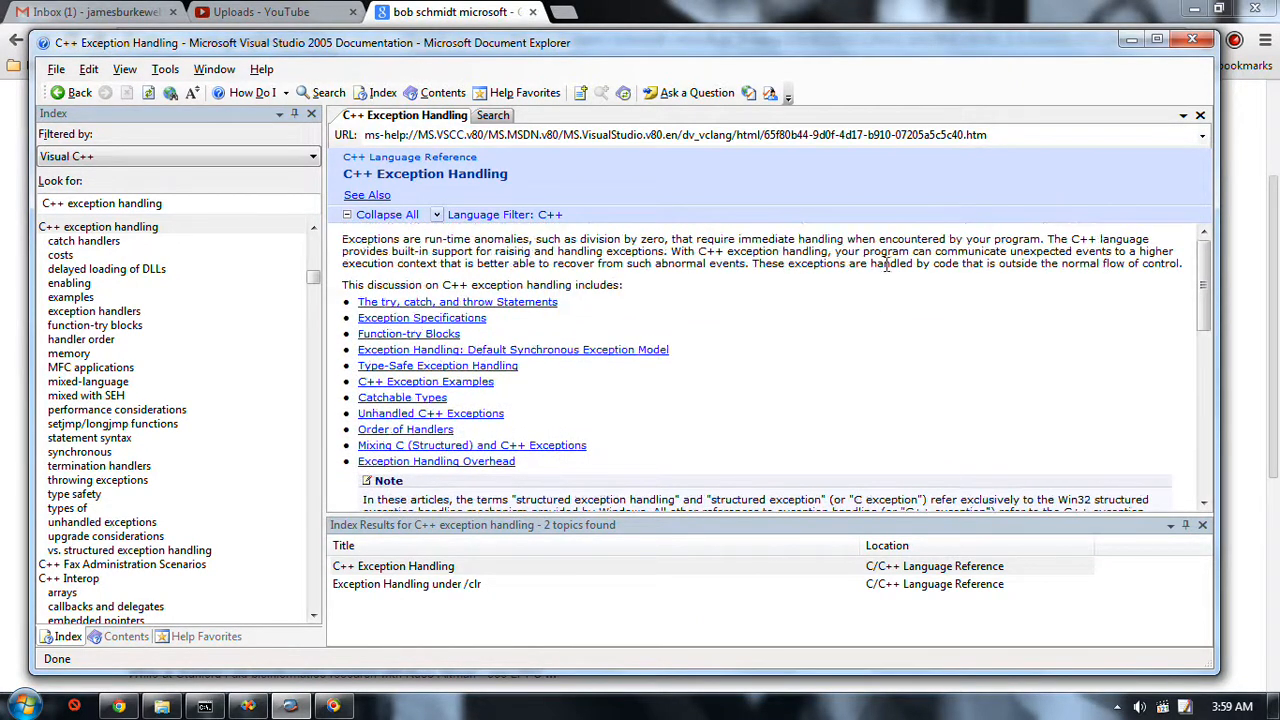
scroll("down", 3)
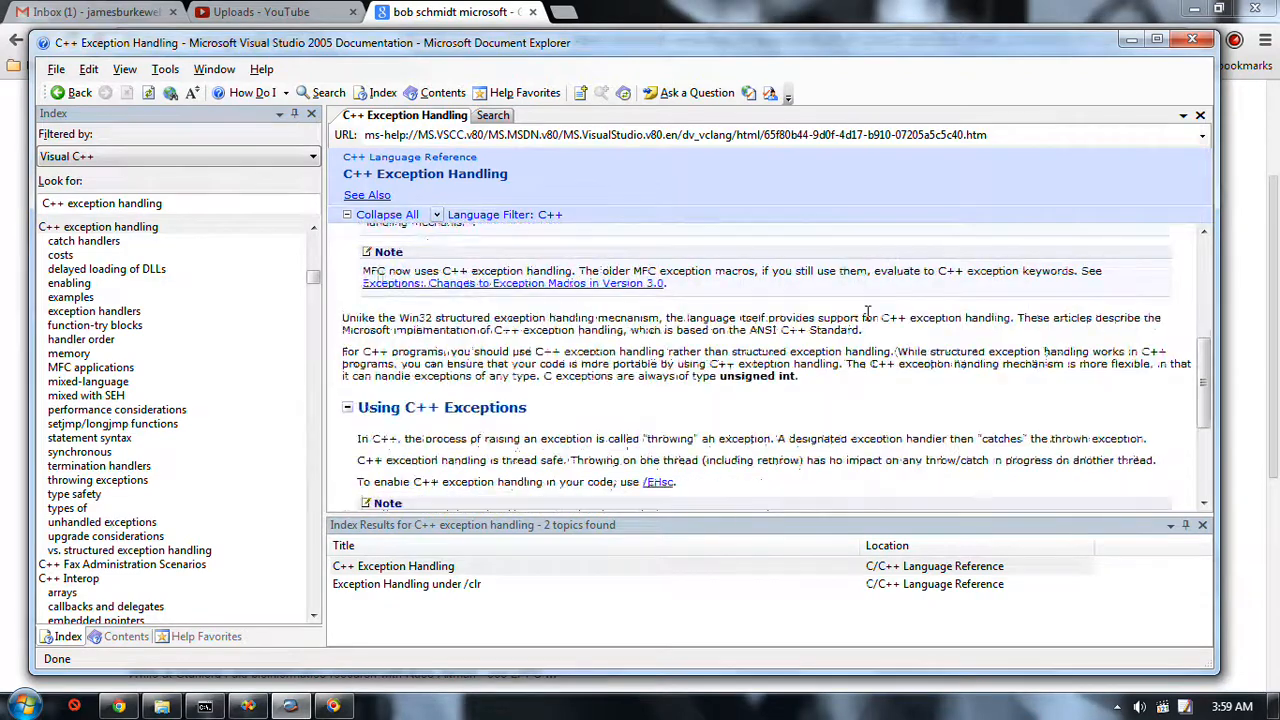
scroll("down", 3)
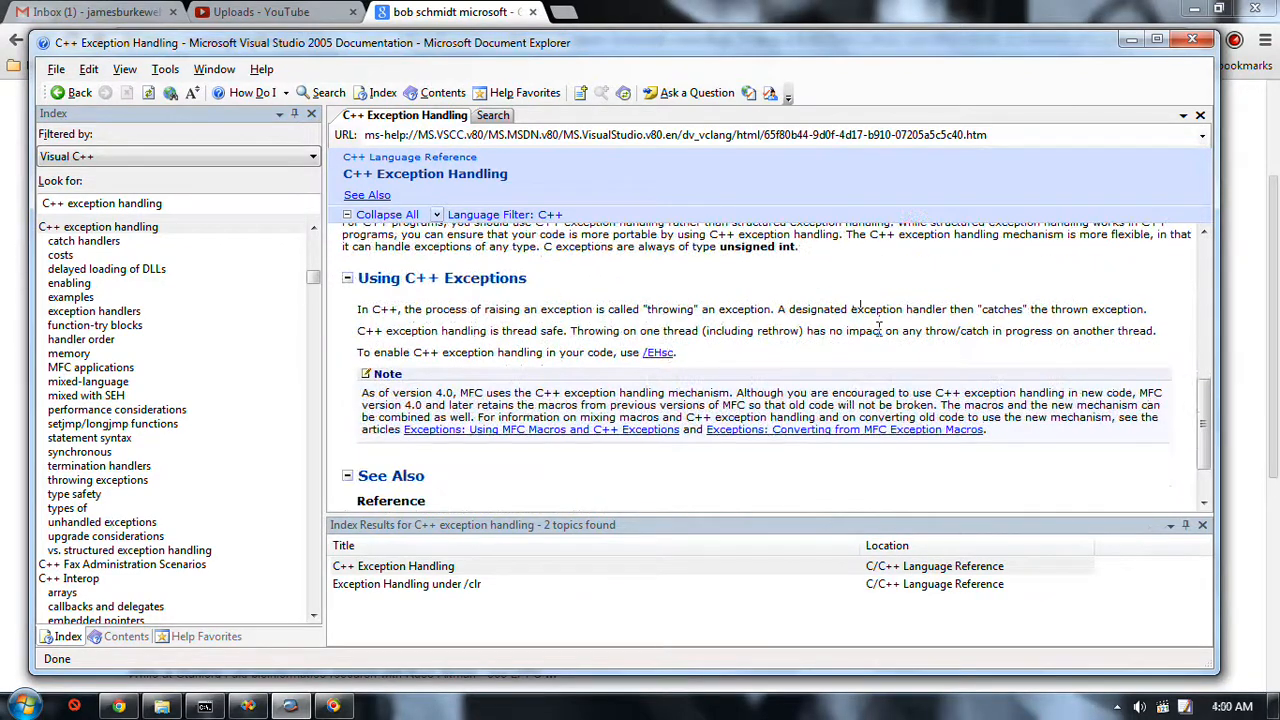
scroll("down", 3)
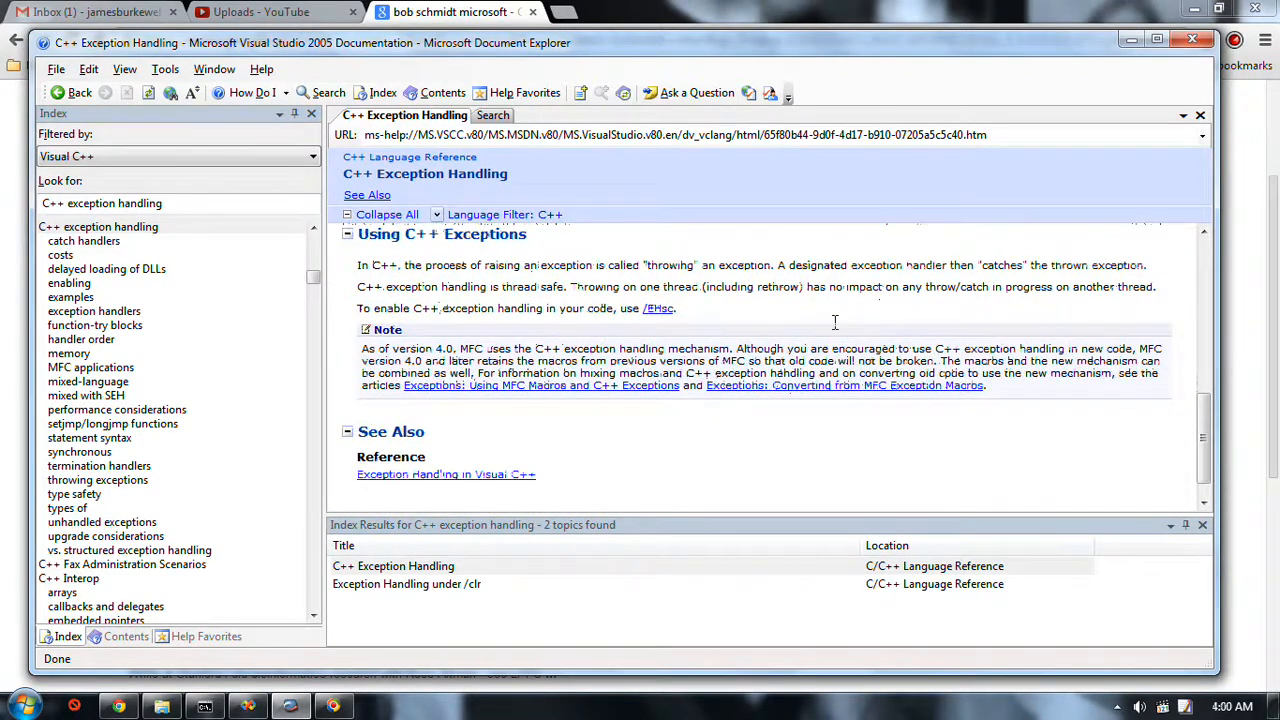
scroll("down", 3)
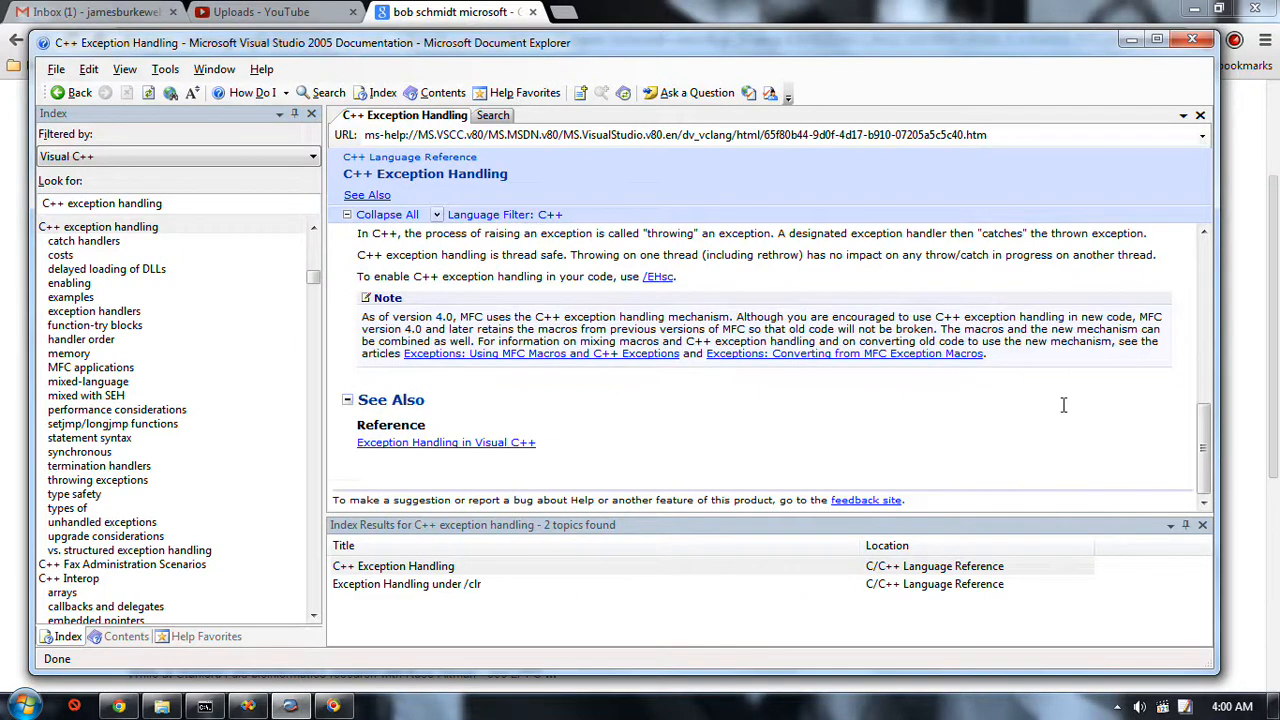
mouse_move(696, 314)
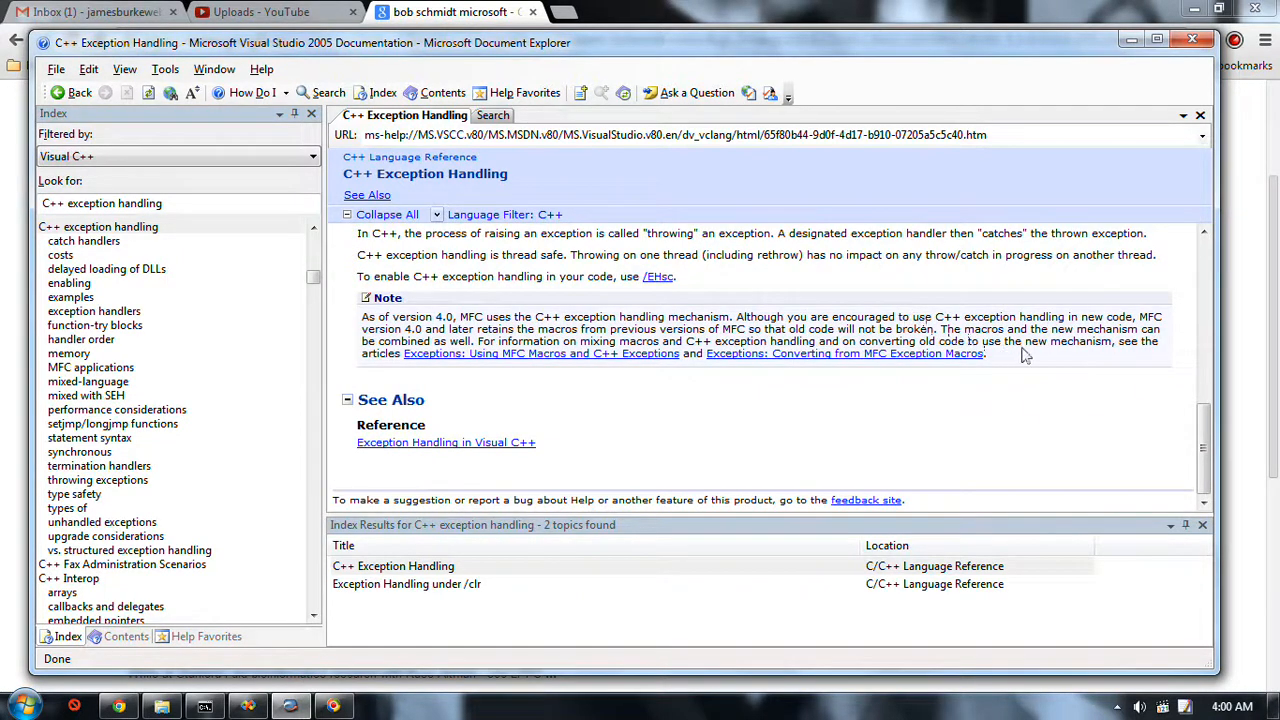
mouse_move(678, 328)
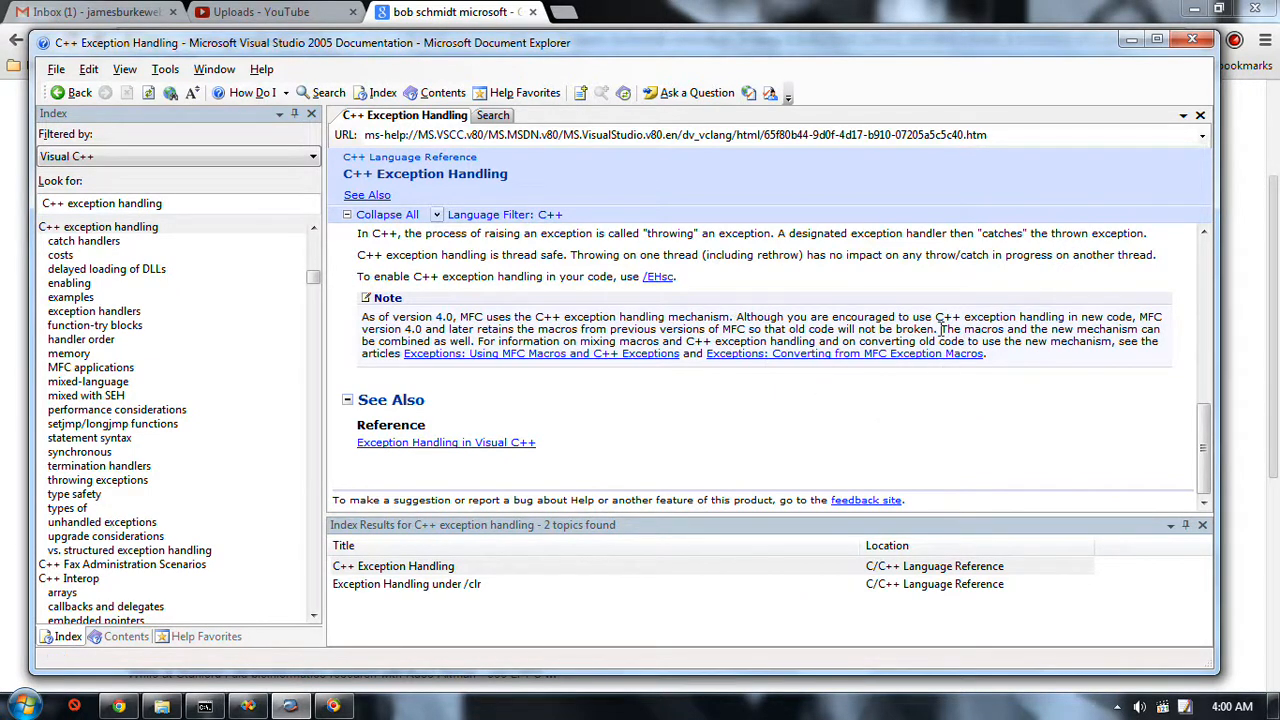
double_click(764, 316)
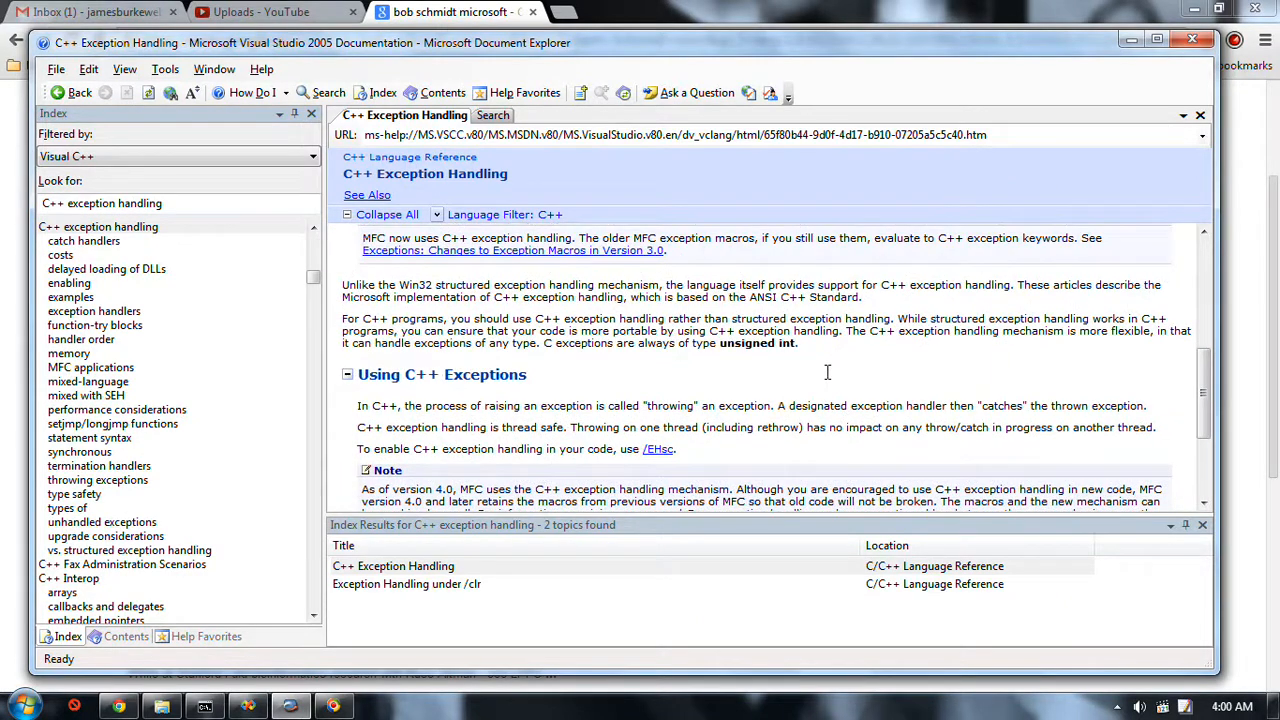
mouse_move(464, 438)
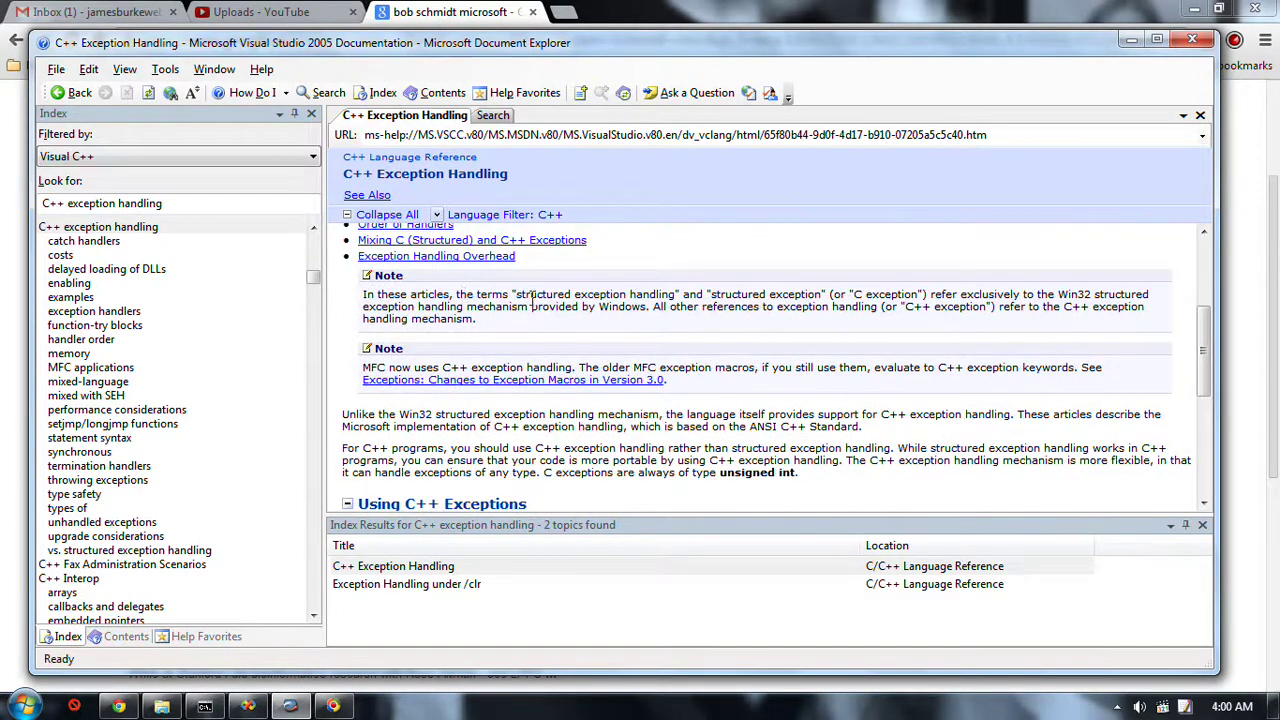
mouse_move(842, 306)
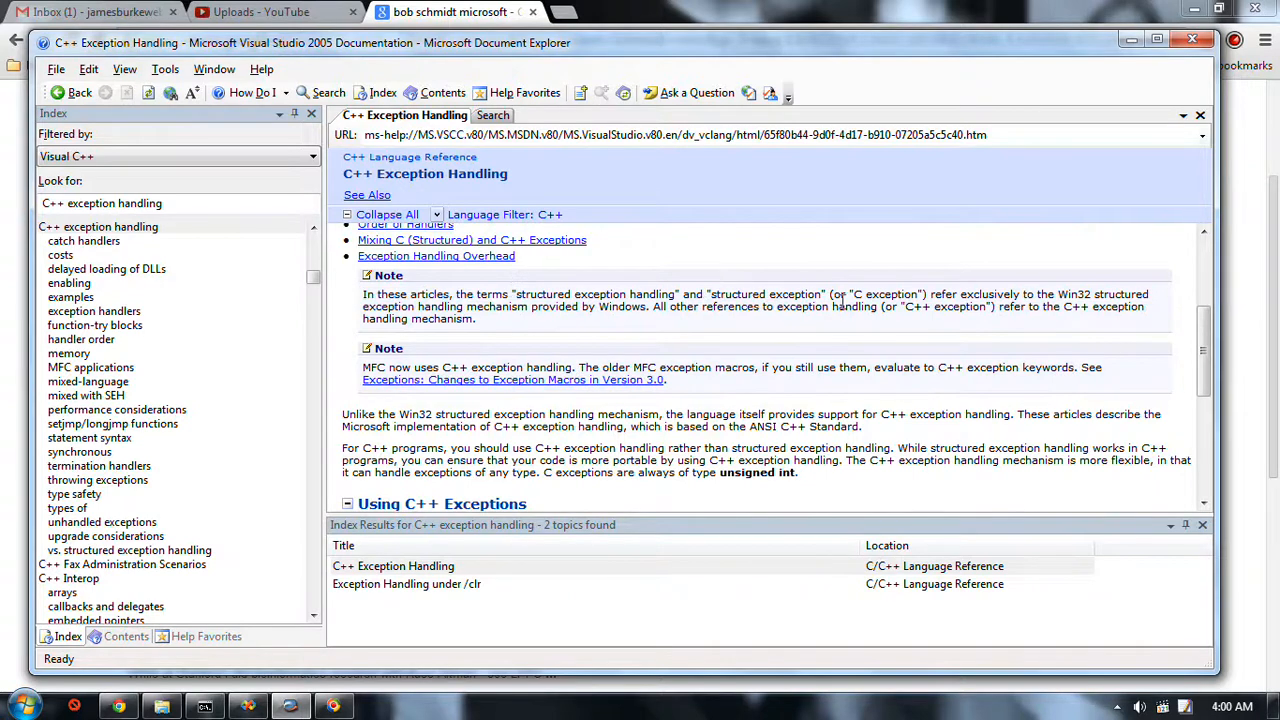
mouse_move(530, 300)
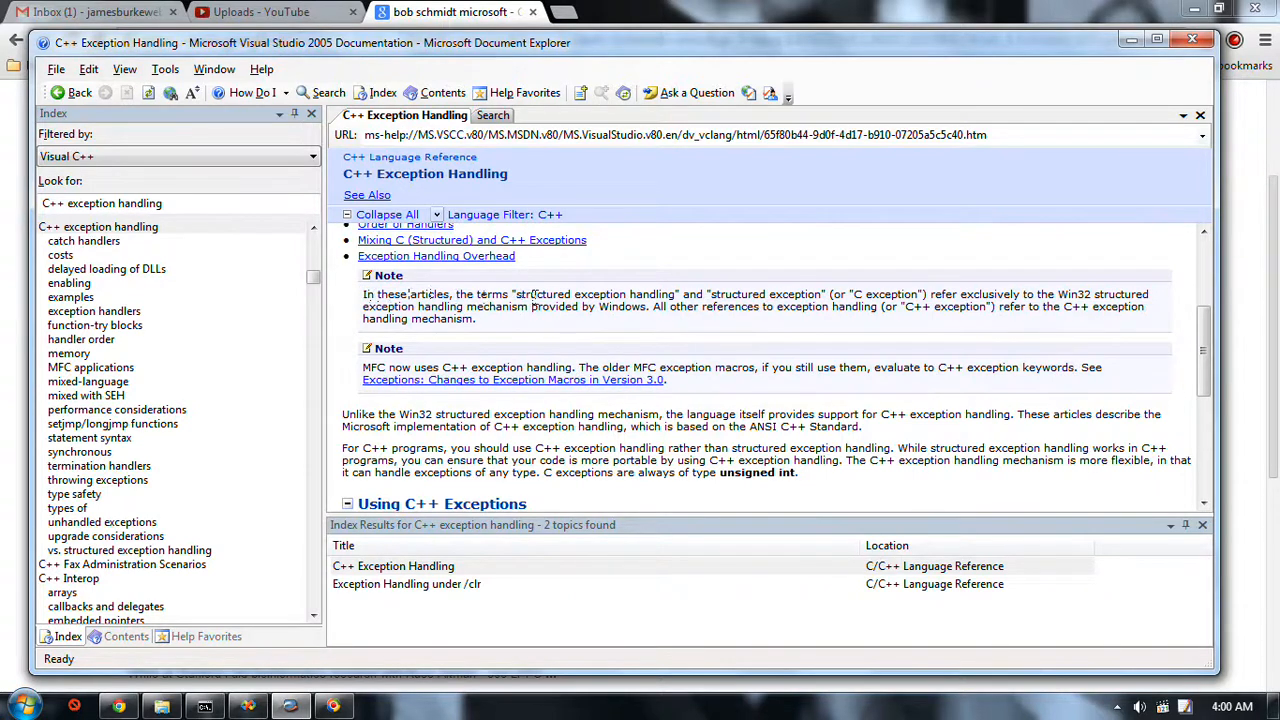
left_click_drag(516, 292, 916, 292)
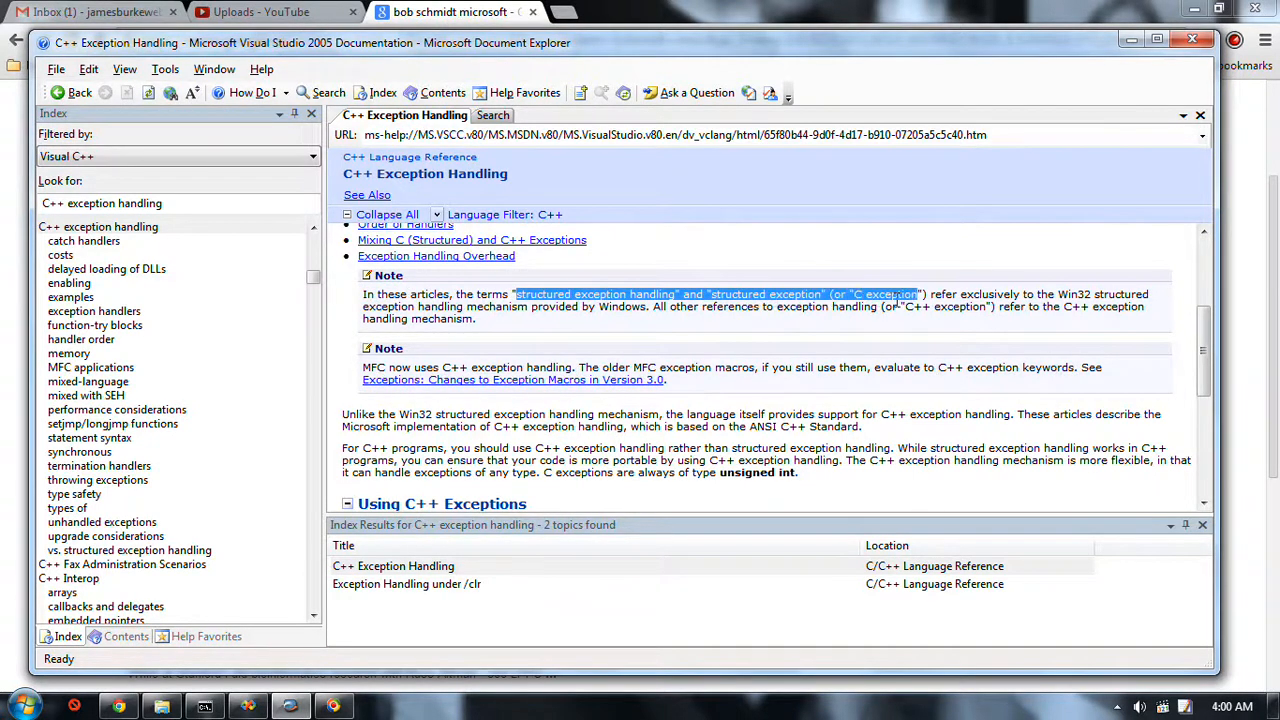
mouse_move(428, 306)
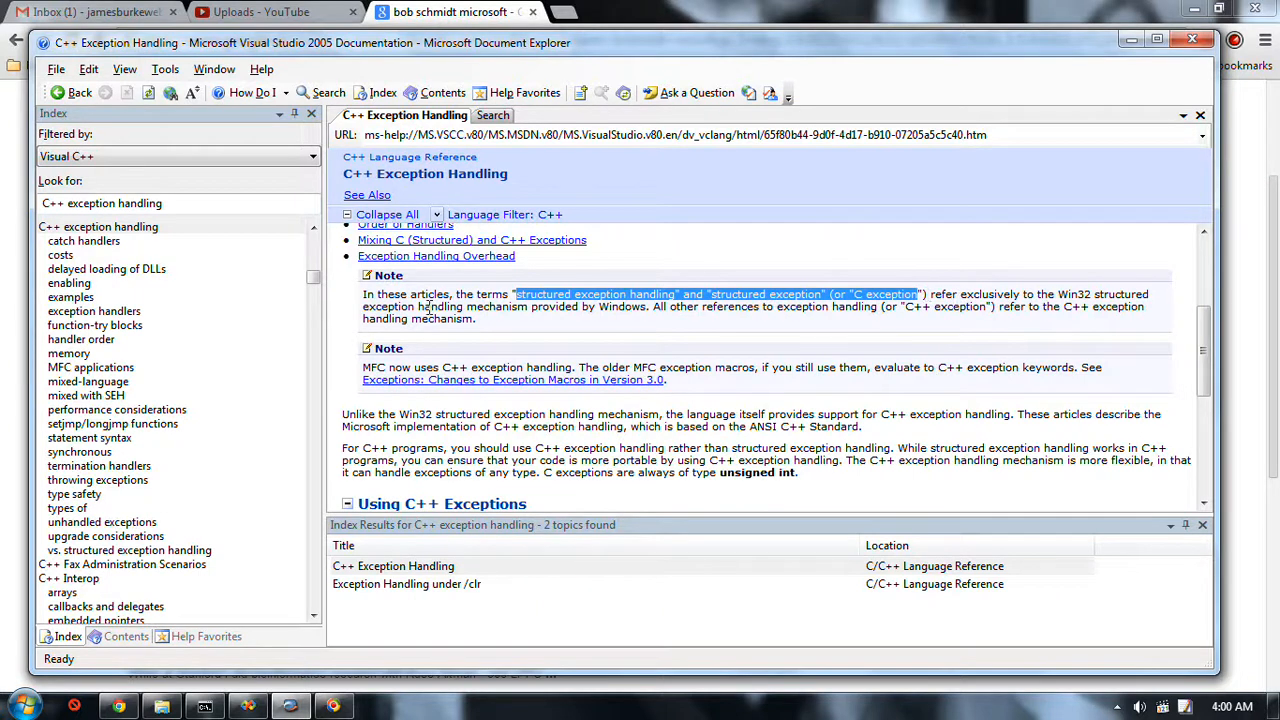
mouse_move(604, 306)
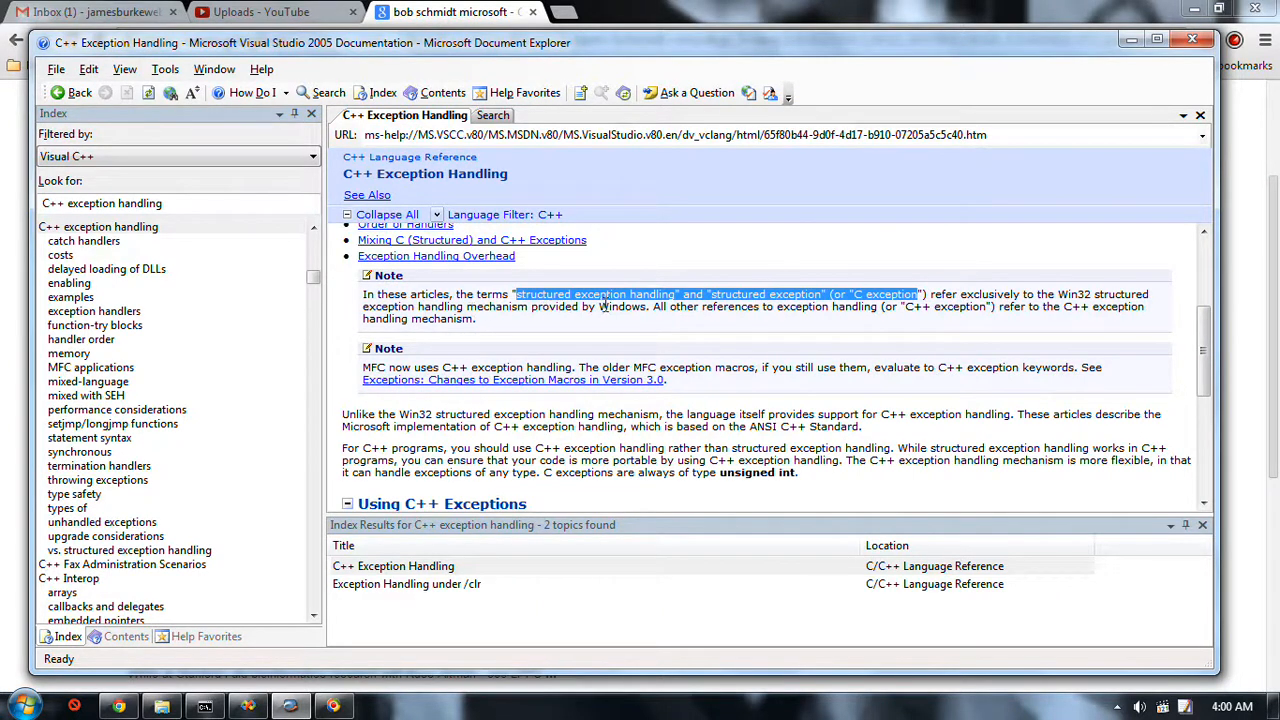
mouse_move(658, 306)
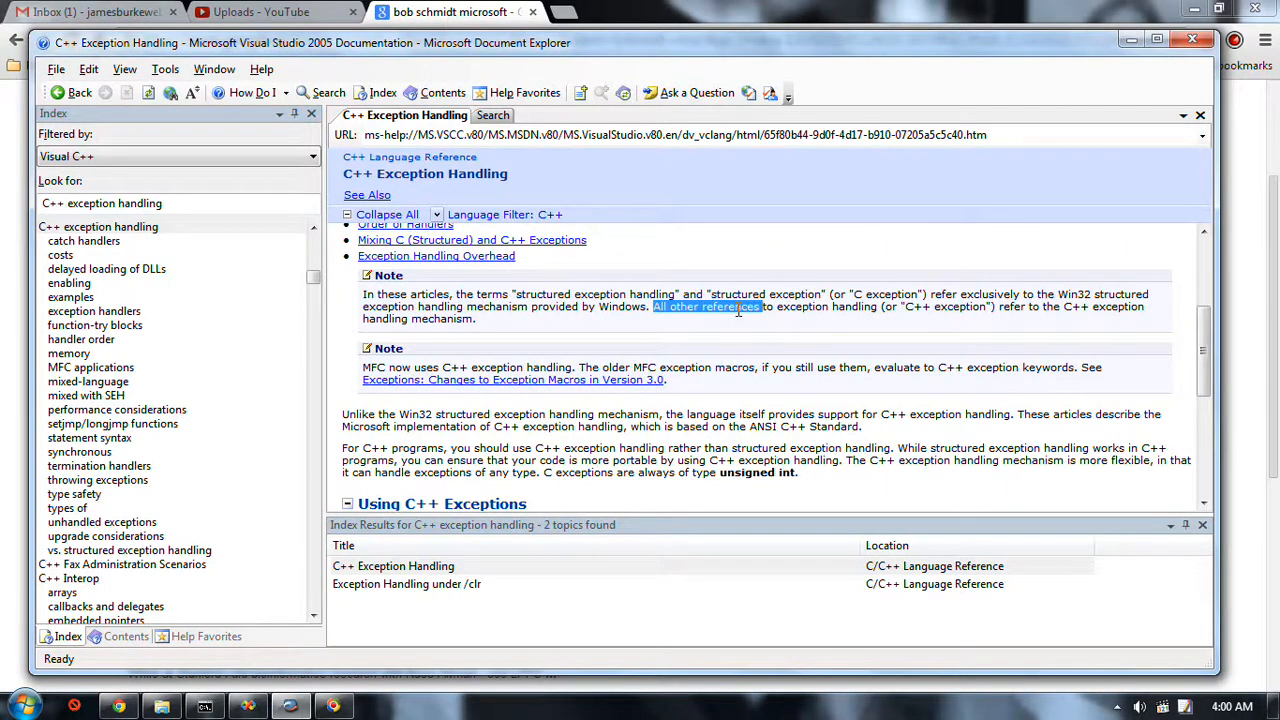
left_click(764, 320)
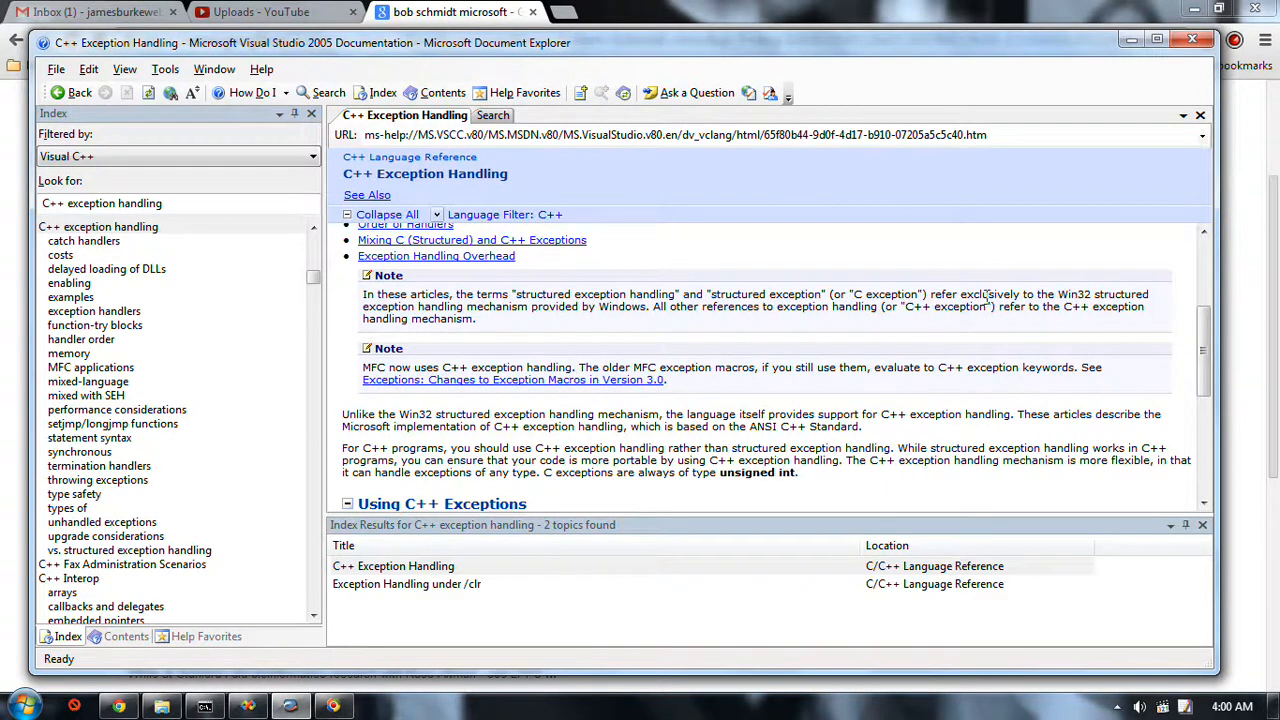
mouse_move(816, 322)
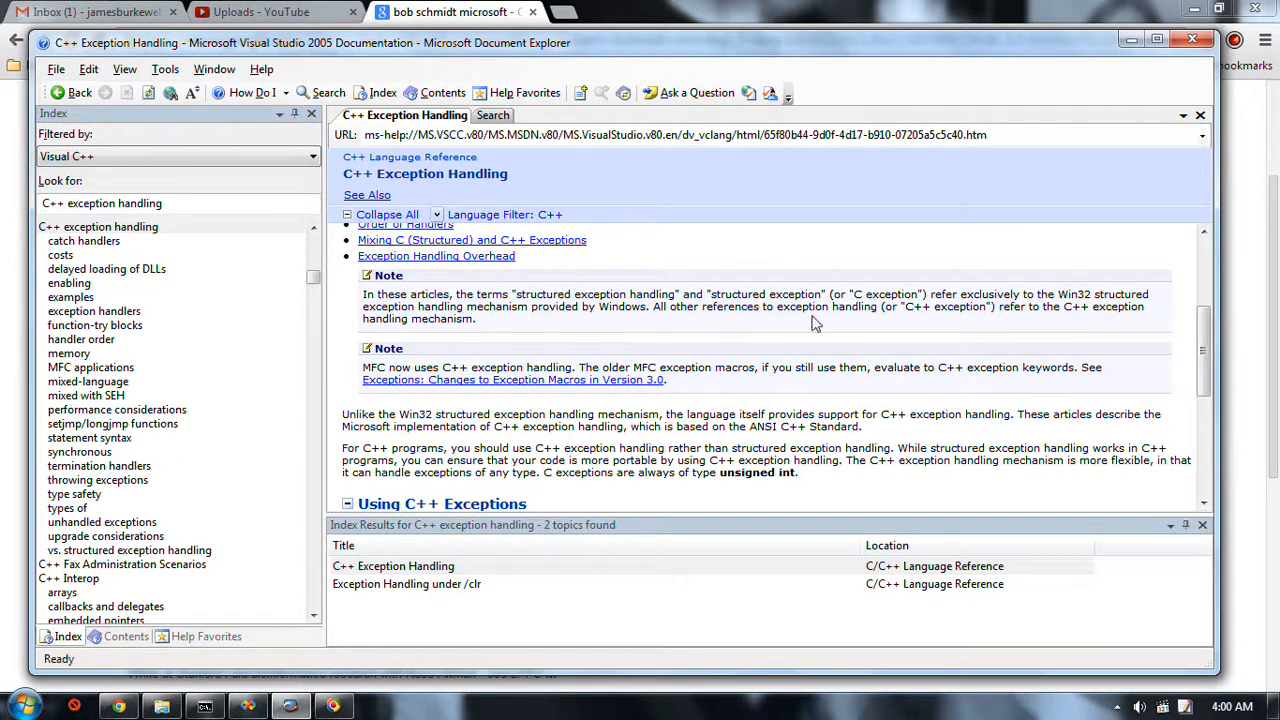
mouse_move(960, 308)
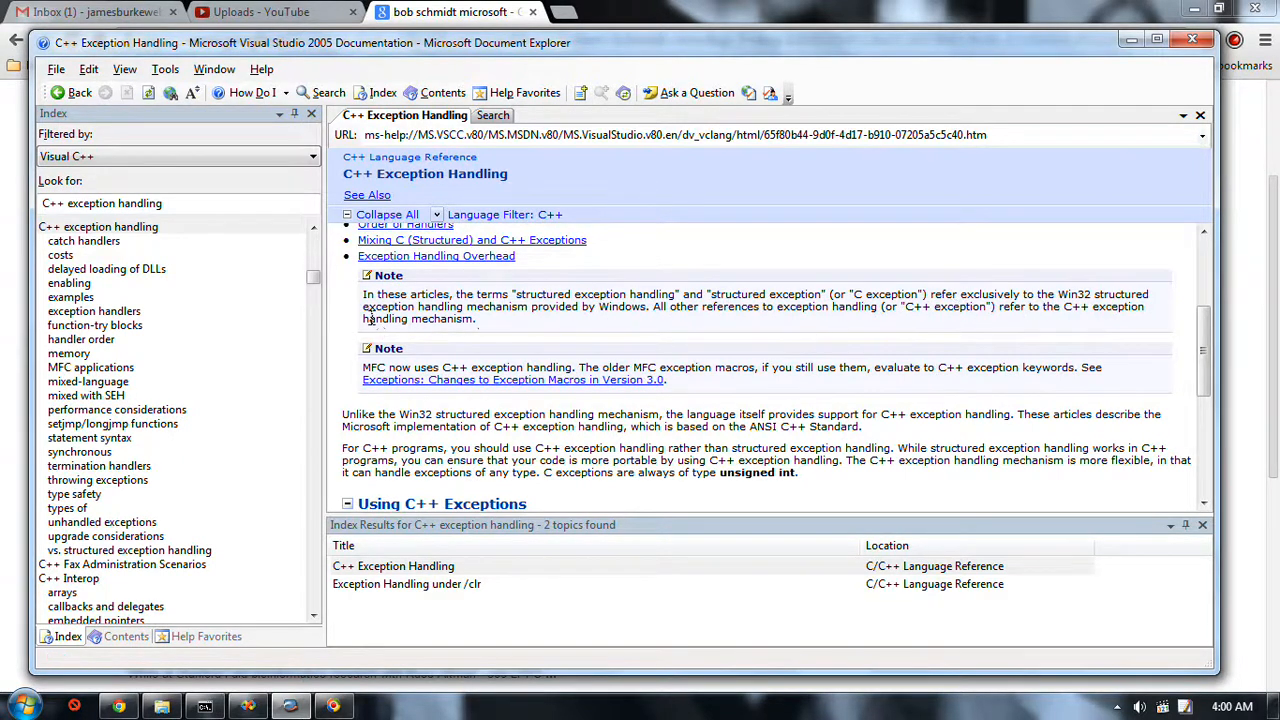
mouse_move(512, 356)
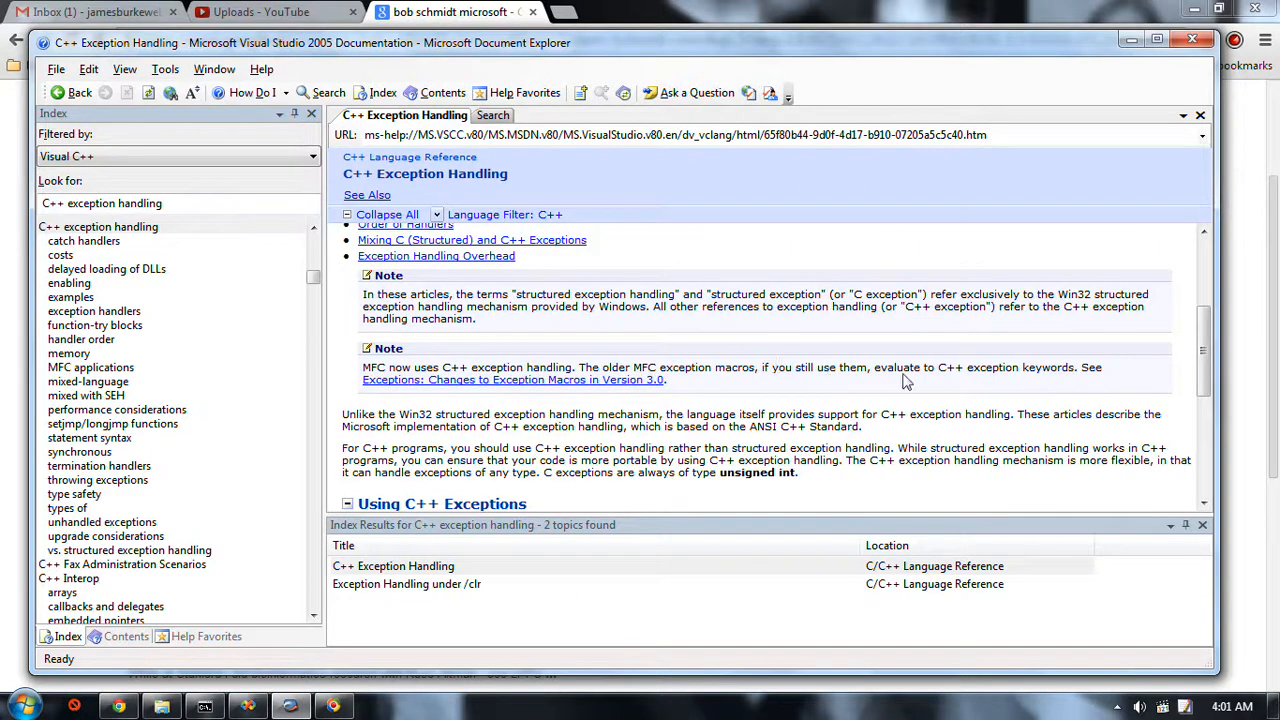
Step: Highlight the advice to use C++ exception handling rather than structured handling, then clear the highlight
scroll("down", 3)
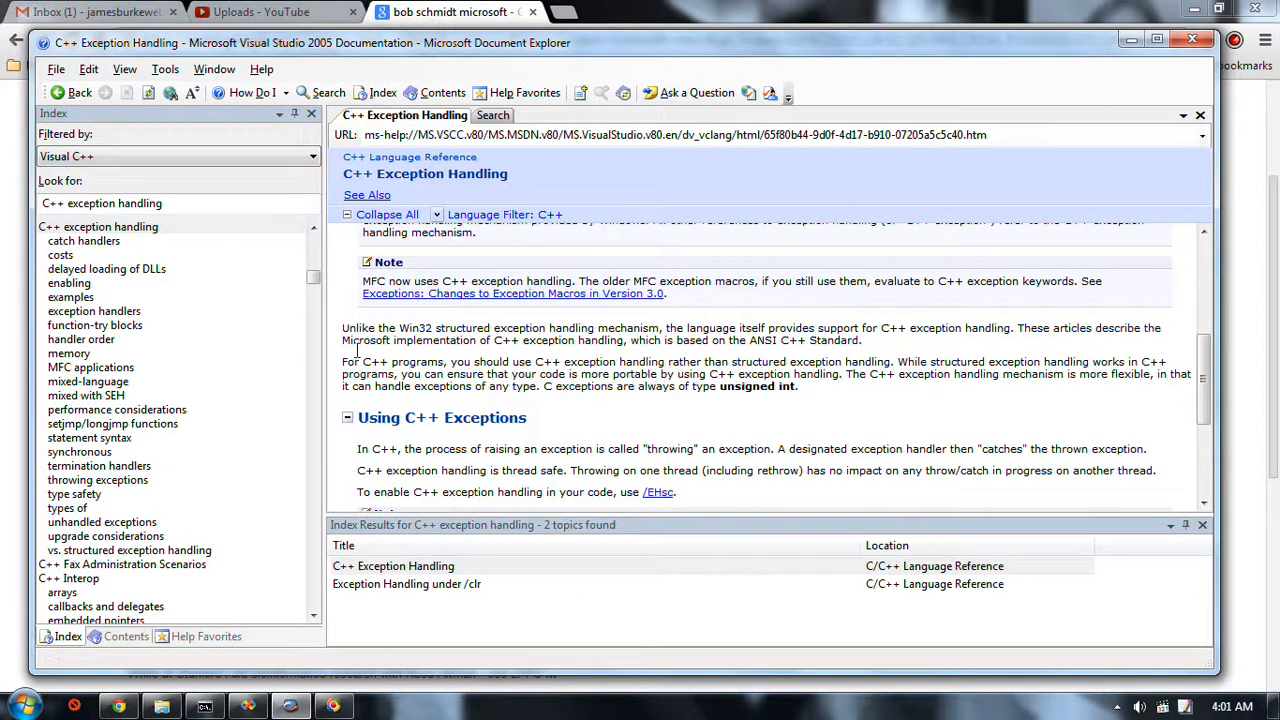
left_click_drag(398, 328, 522, 340)
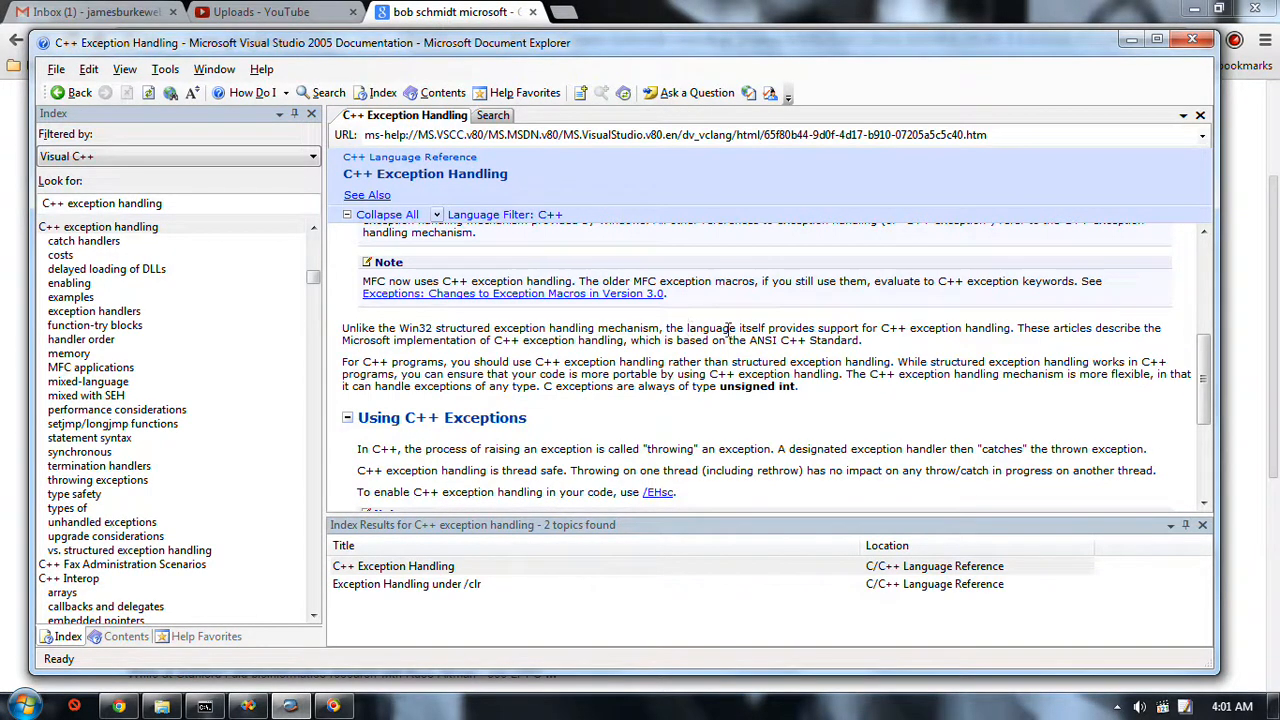
mouse_move(900, 336)
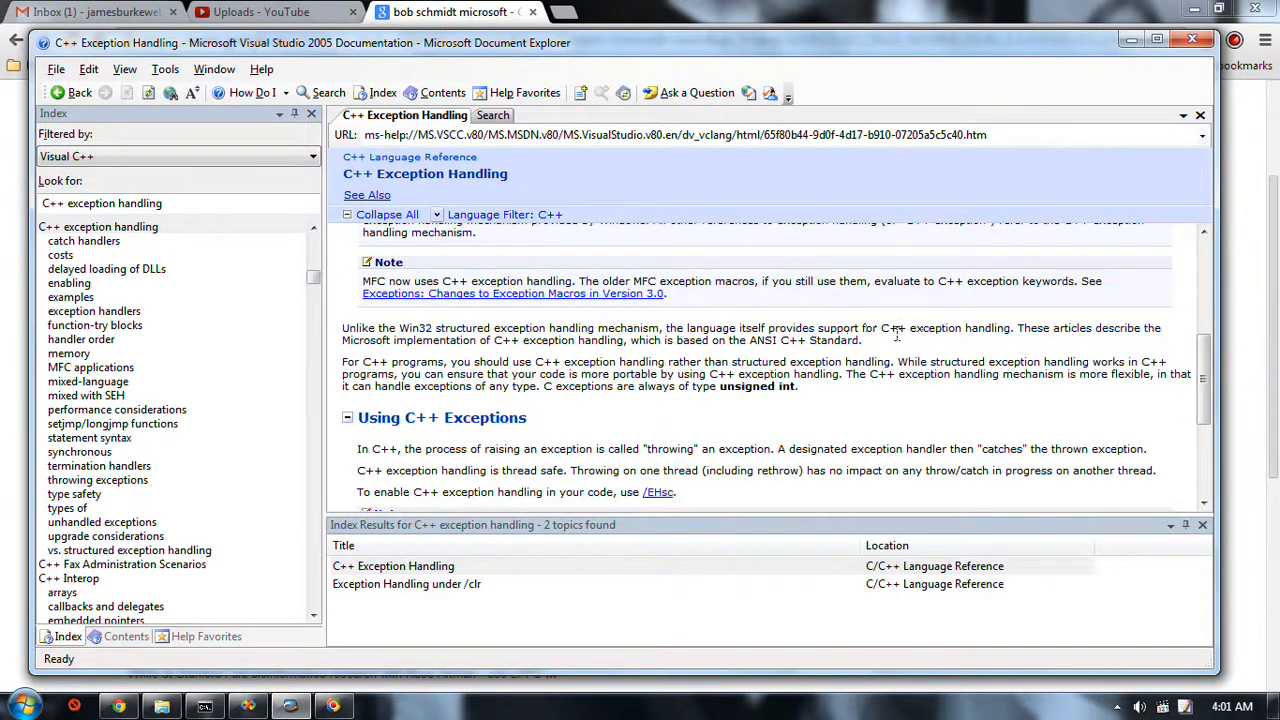
mouse_move(1016, 336)
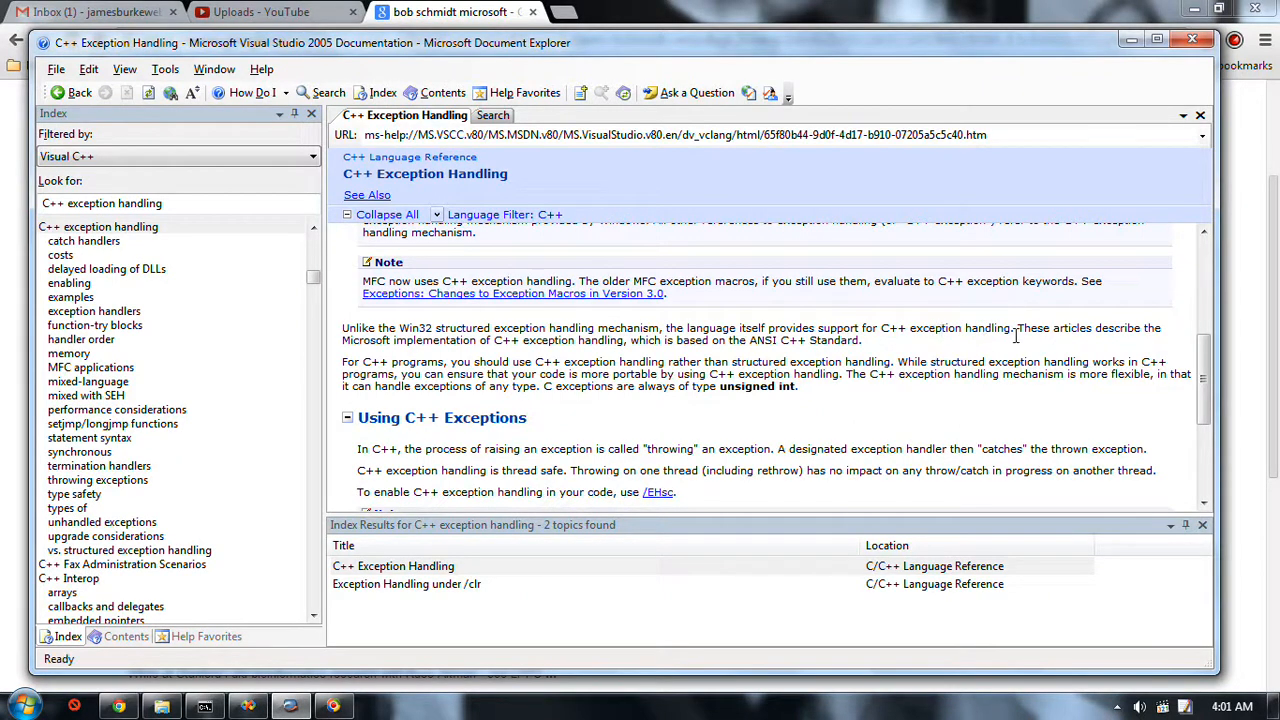
mouse_move(452, 348)
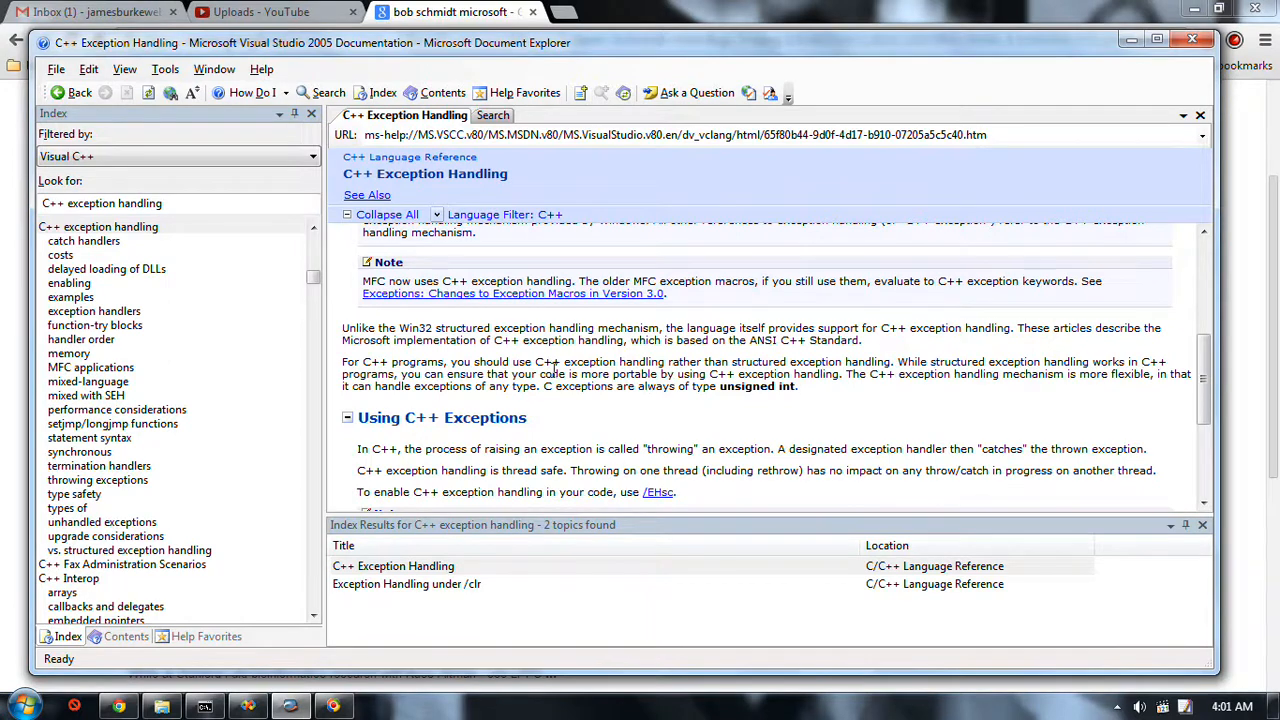
double_click(354, 360)
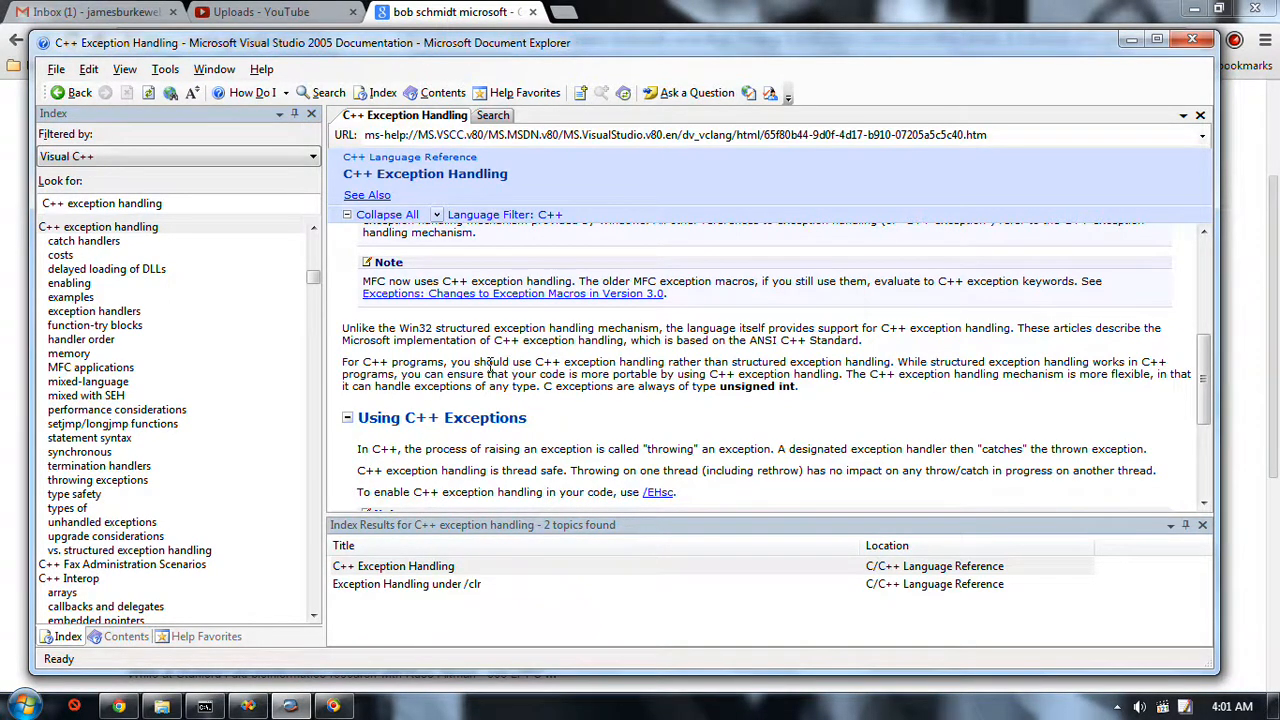
left_click_drag(474, 360, 704, 360)
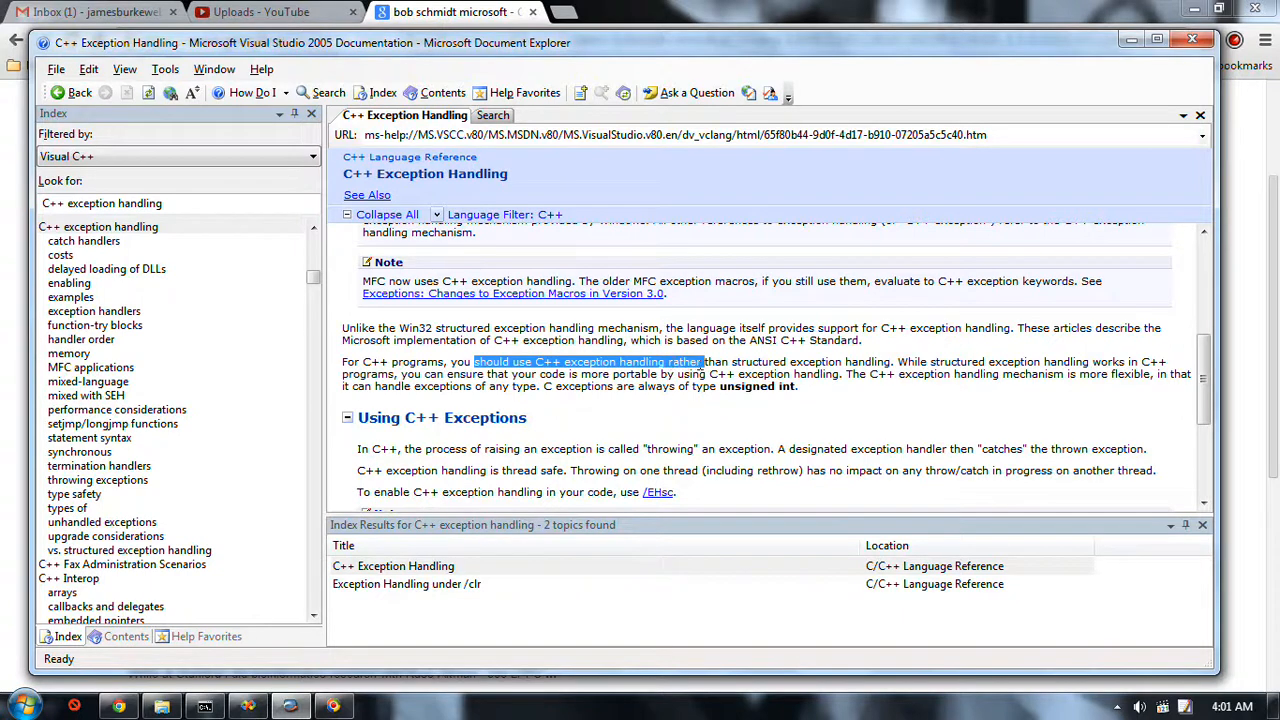
left_click_drag(664, 360, 888, 360)
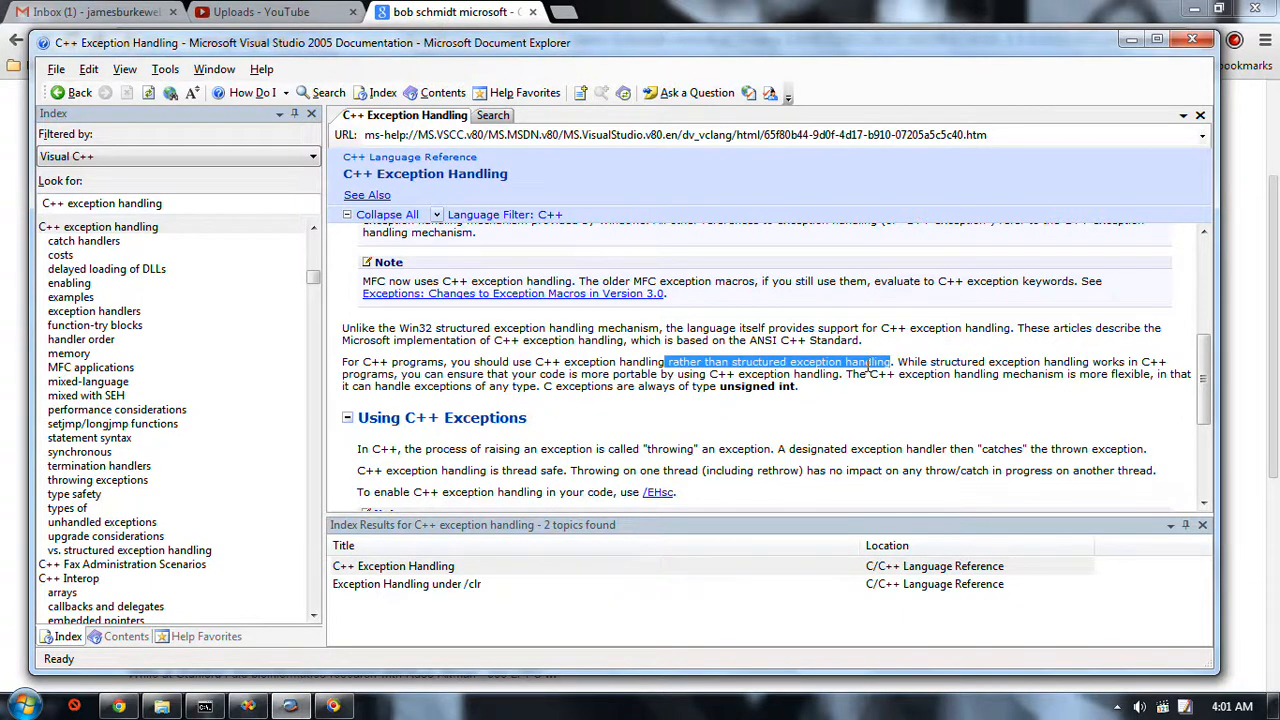
left_click(930, 364)
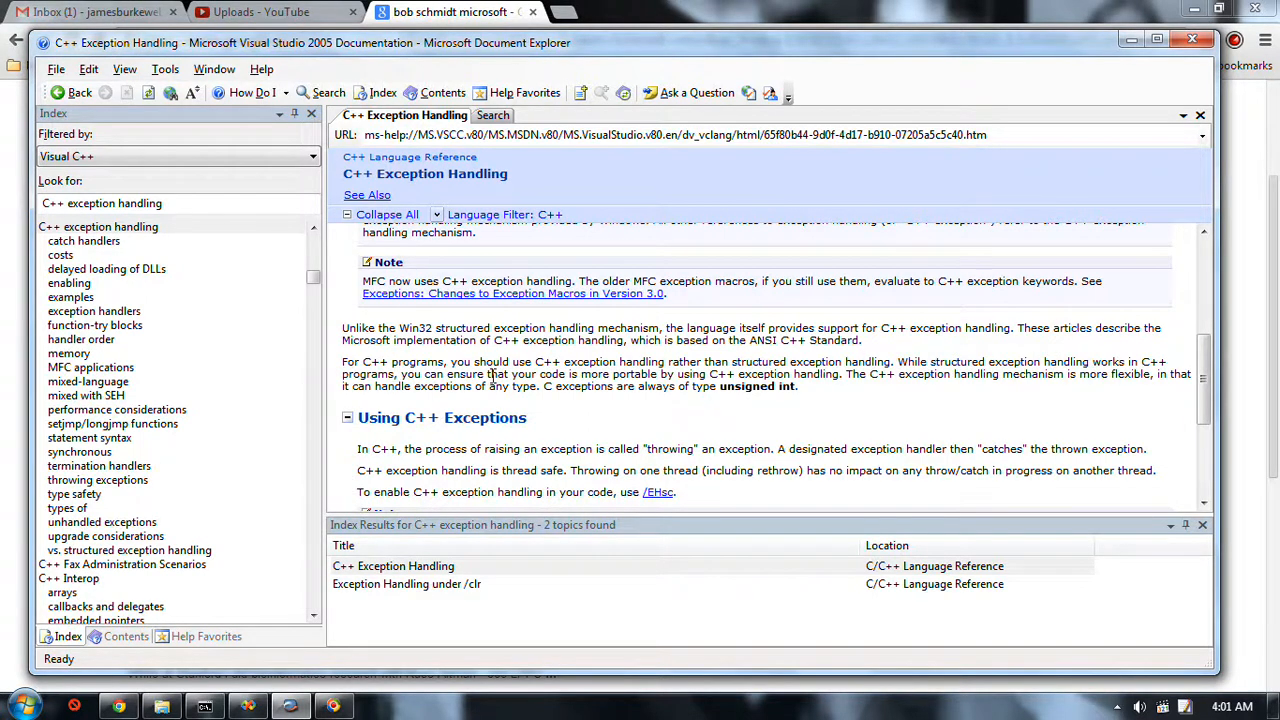
left_click_drag(488, 374, 792, 374)
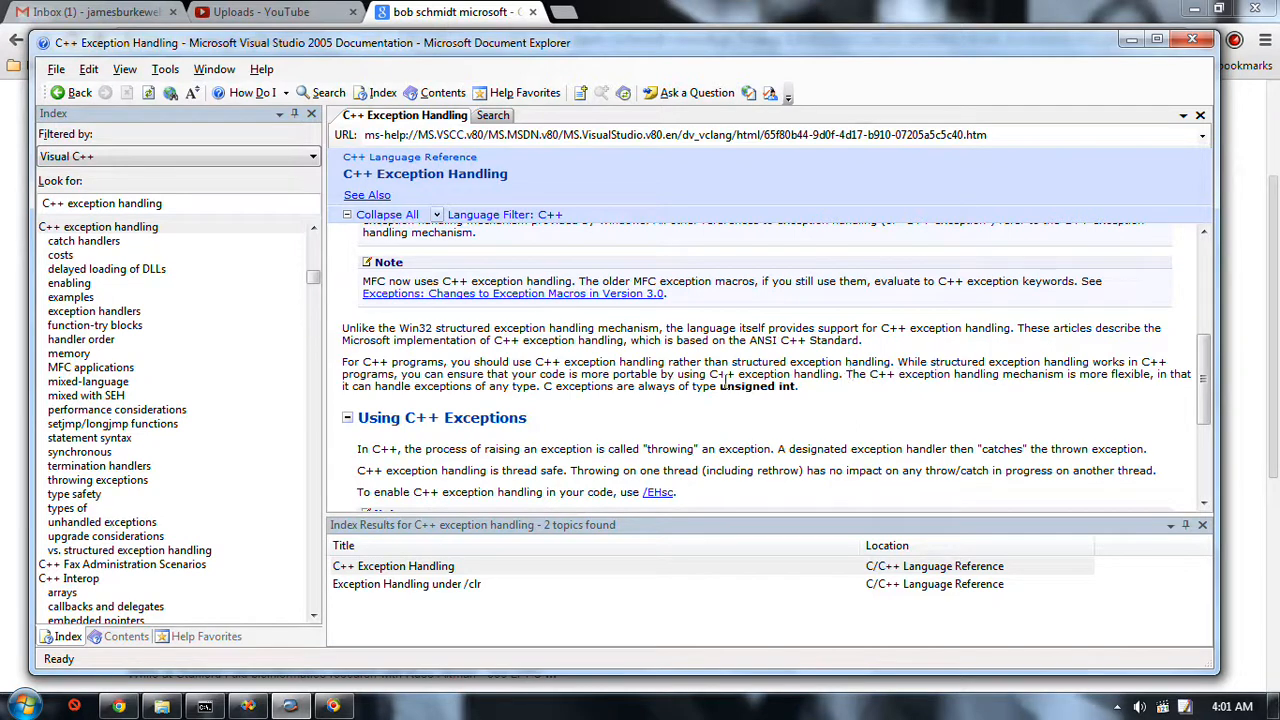
mouse_move(556, 376)
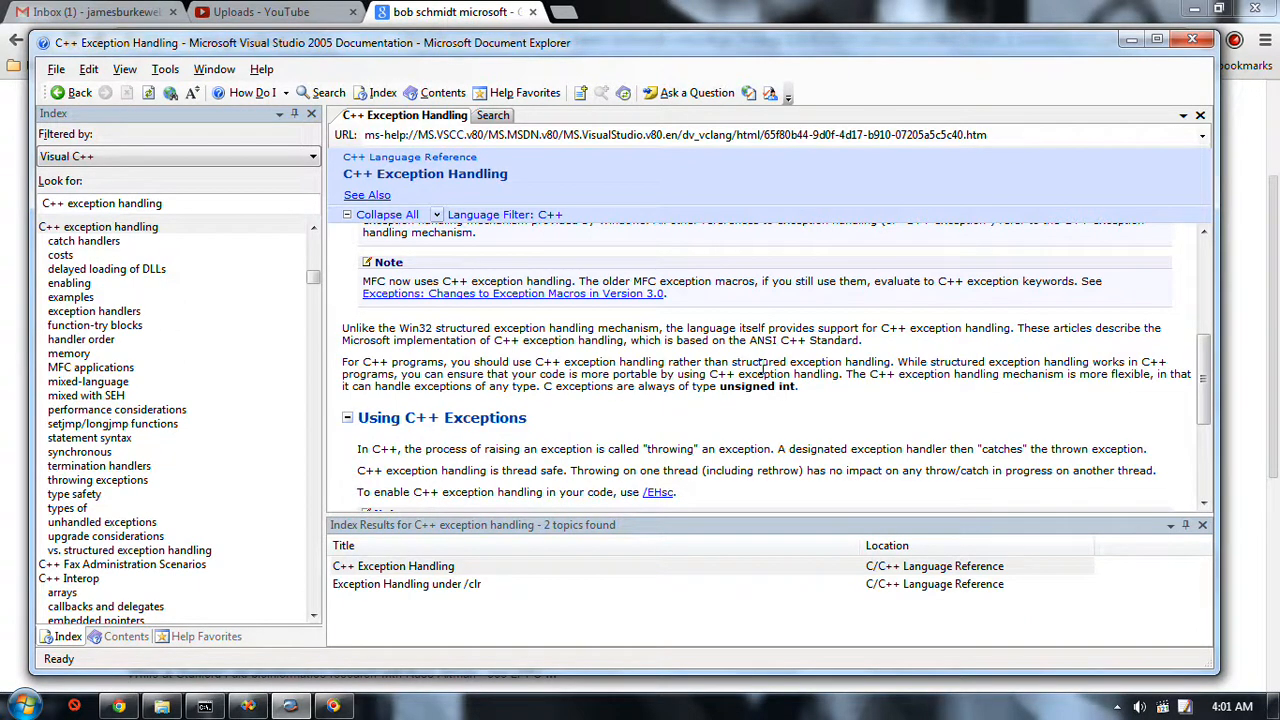
mouse_move(864, 370)
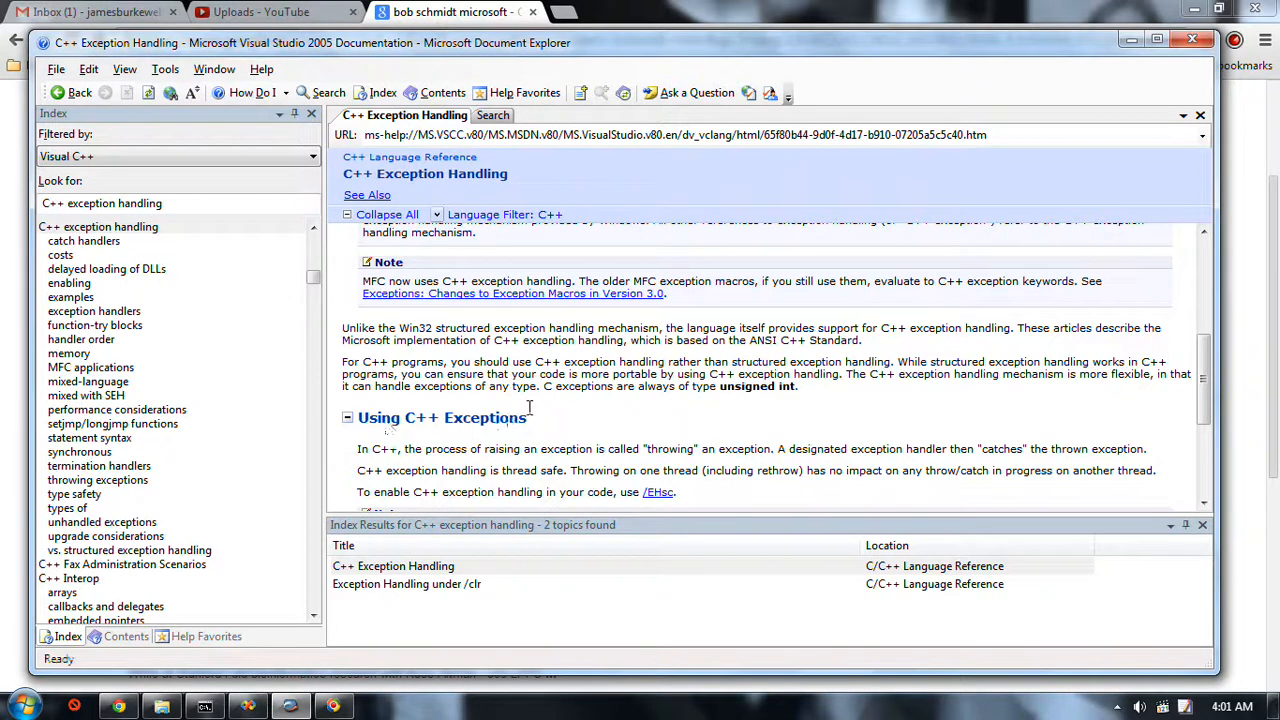
scroll("down", 3)
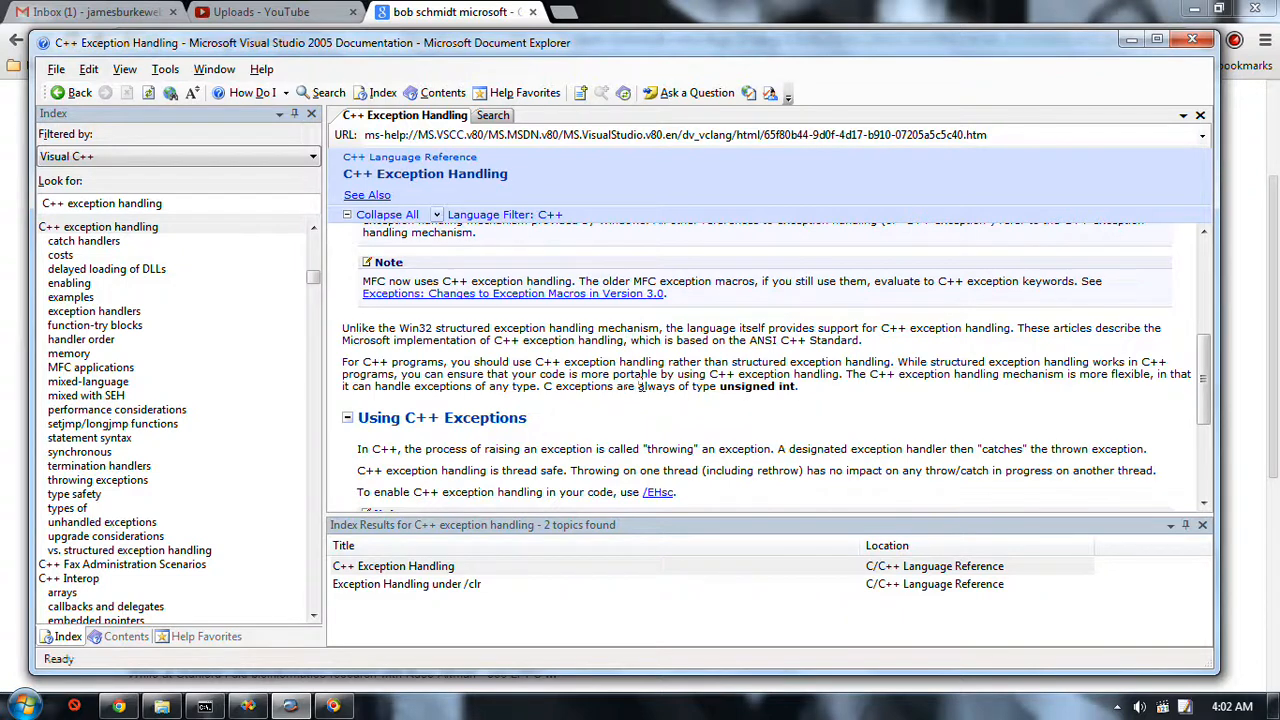
double_click(574, 362)
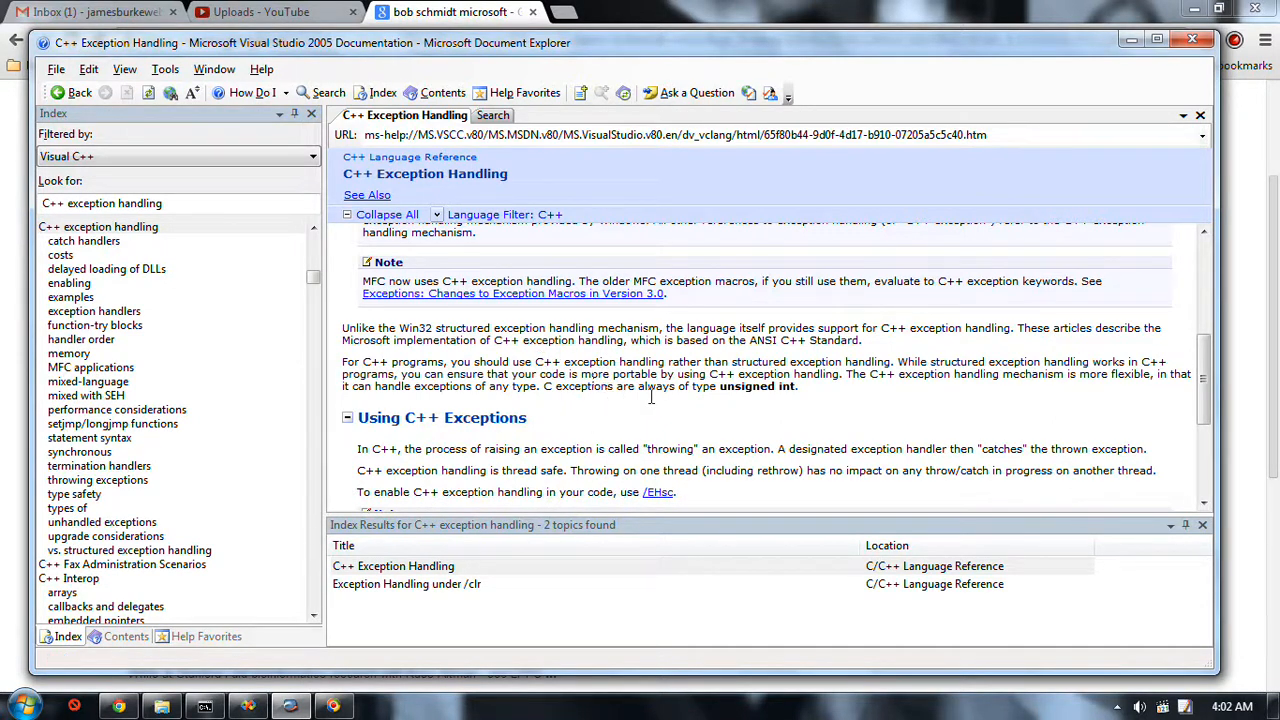
scroll("down", 3)
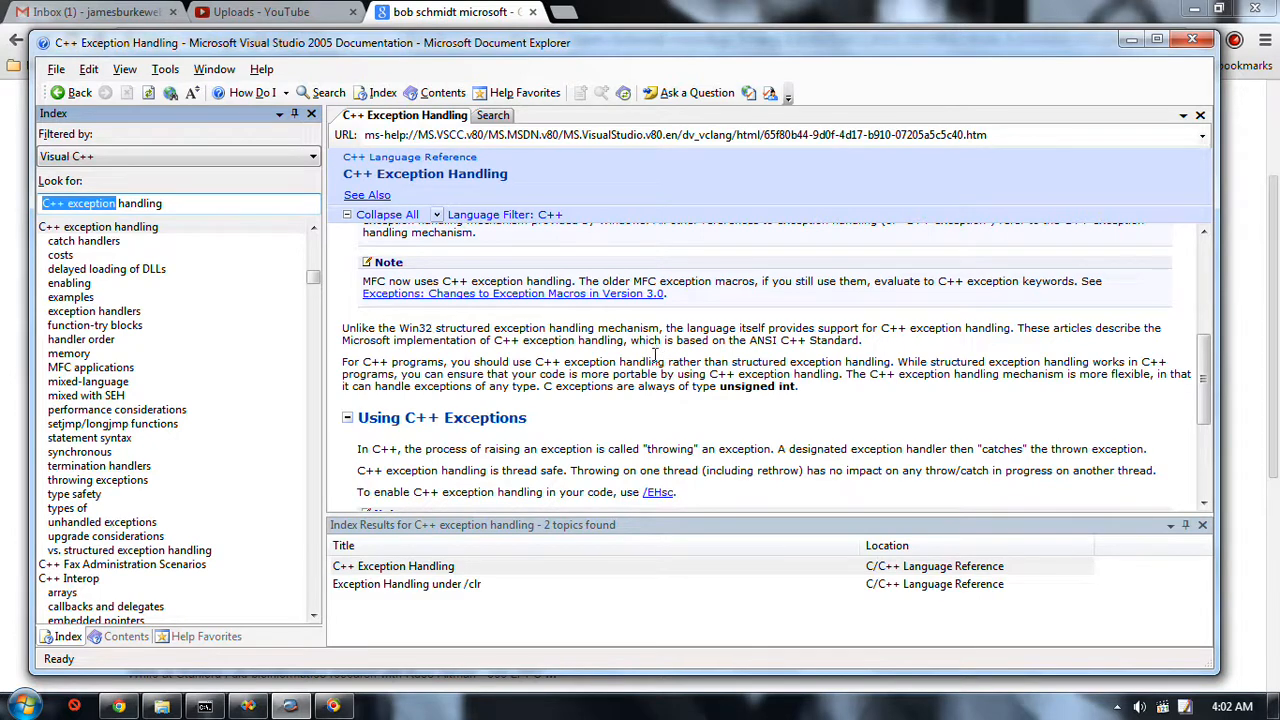
mouse_move(556, 390)
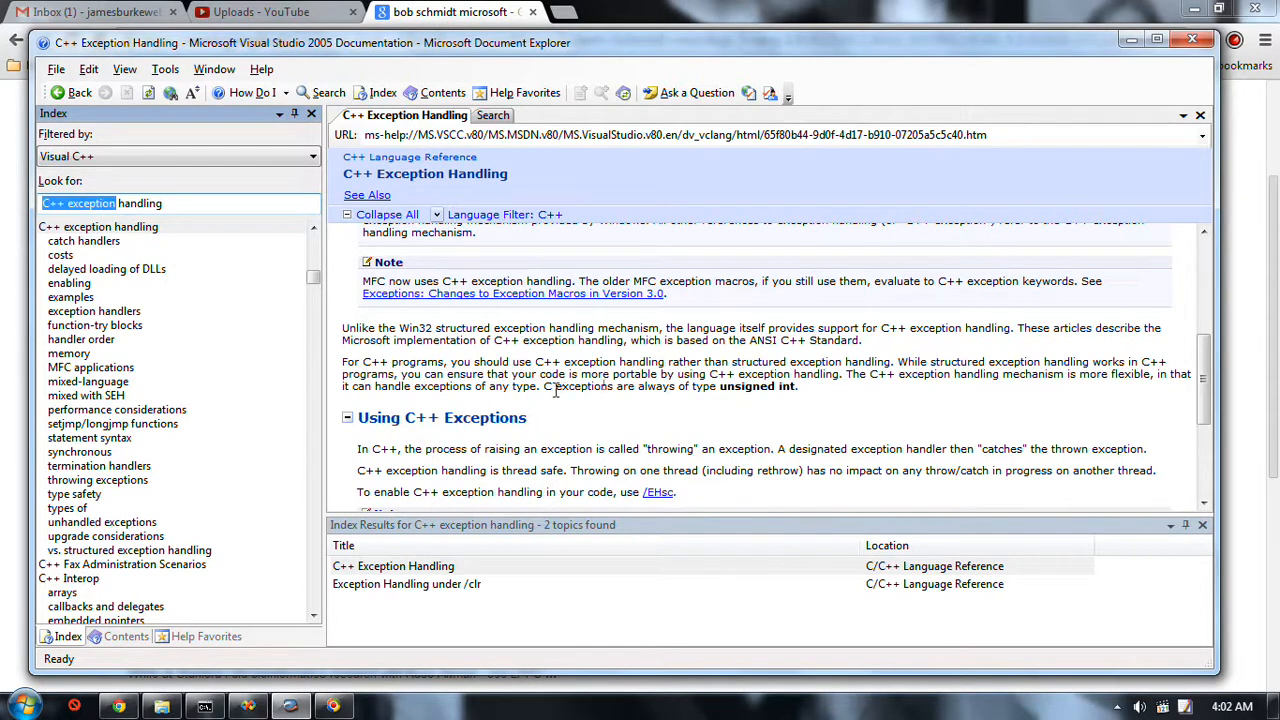
scroll("down", 3)
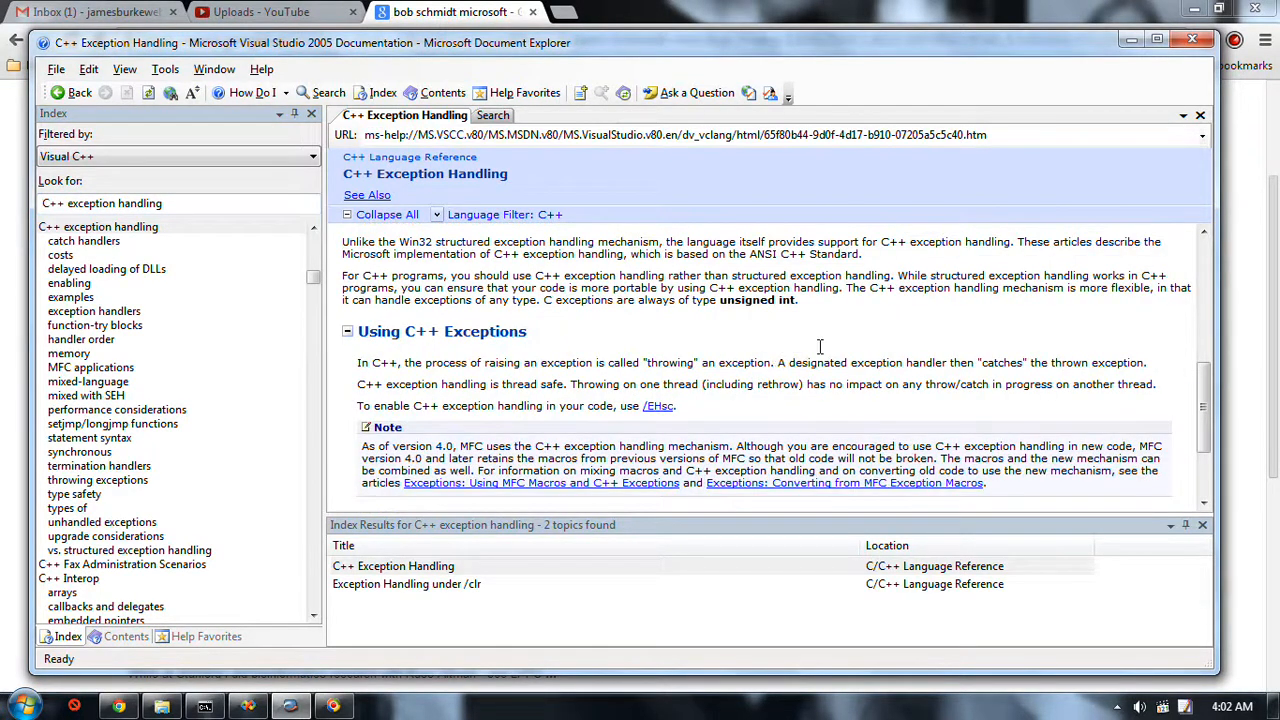
scroll("down", 3)
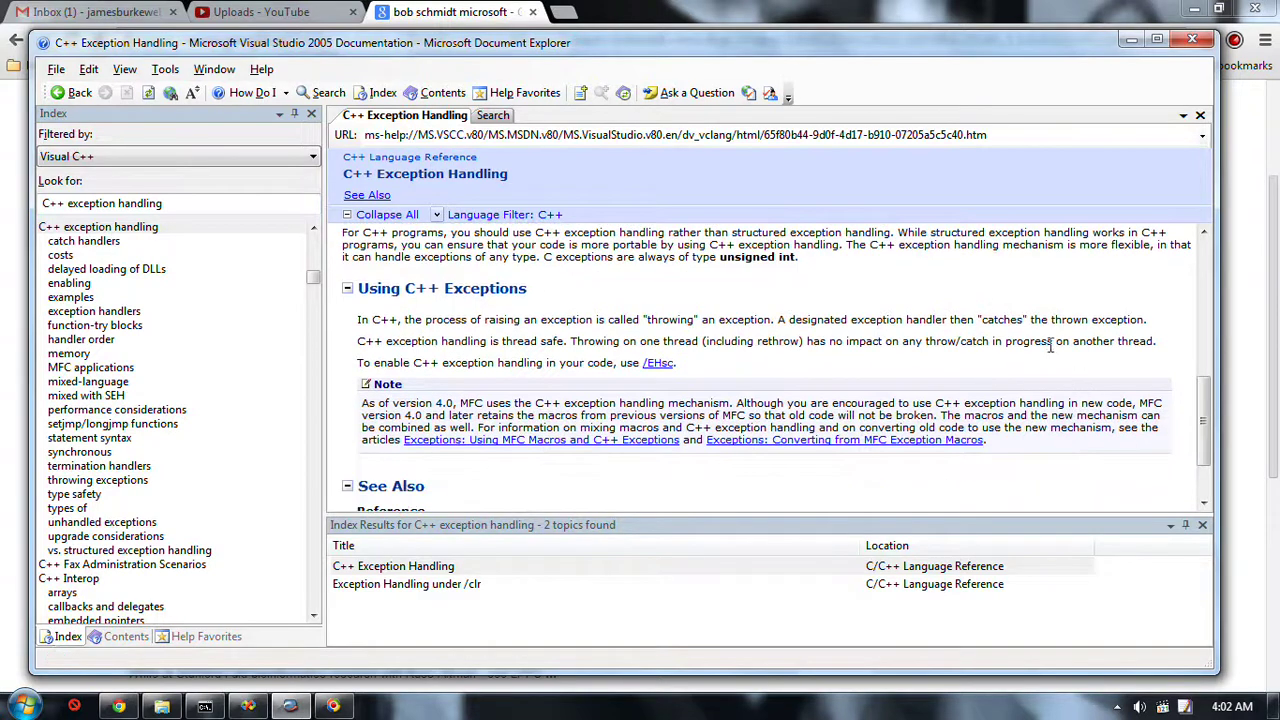
scroll("down", 3)
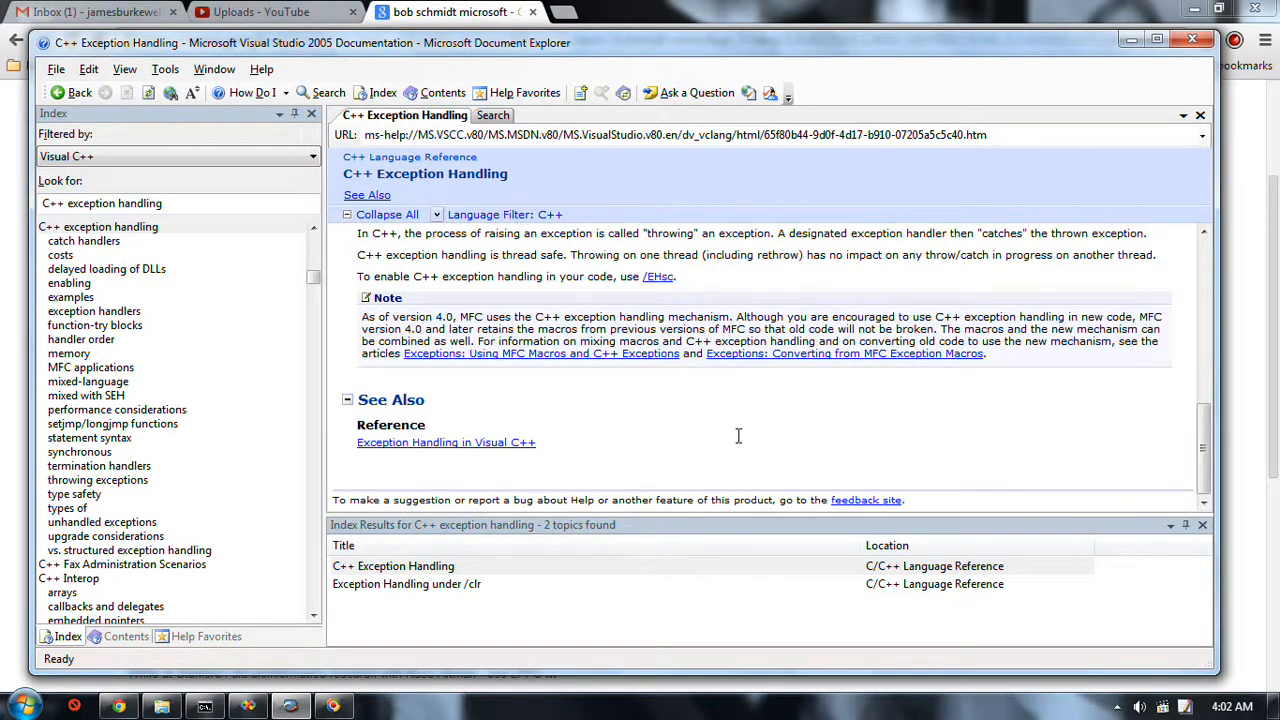
mouse_move(674, 432)
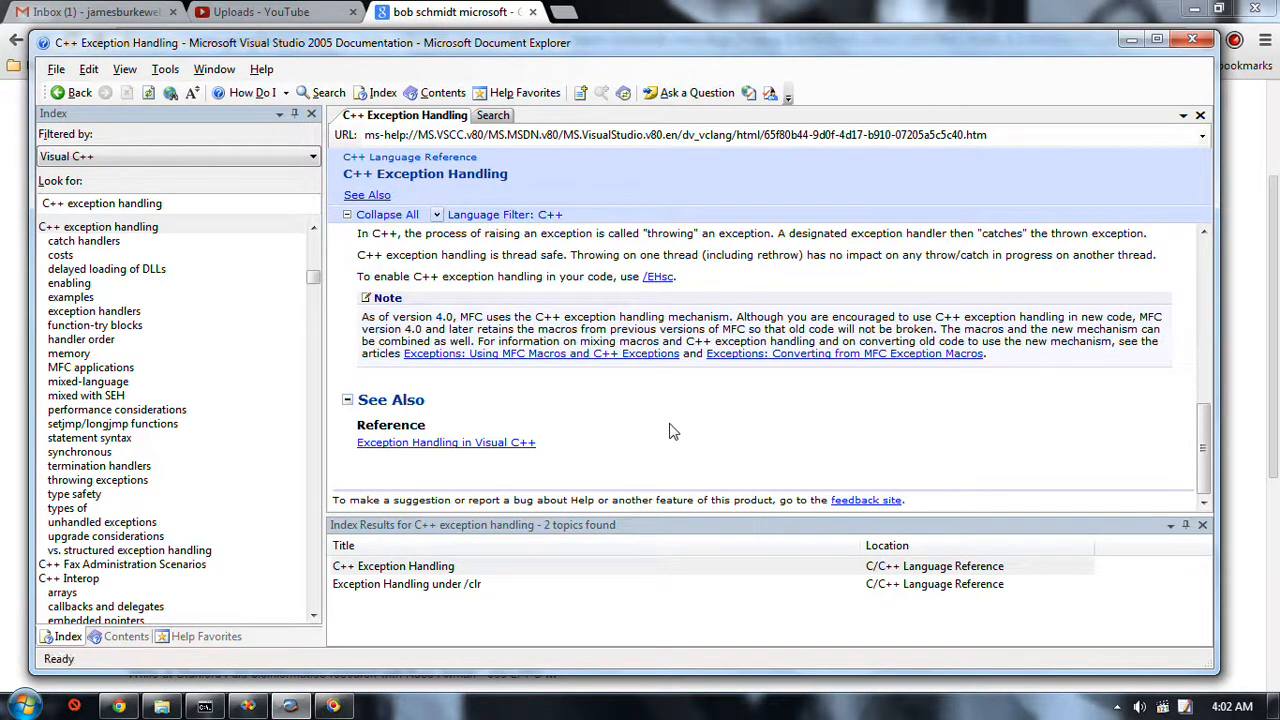
mouse_move(676, 440)
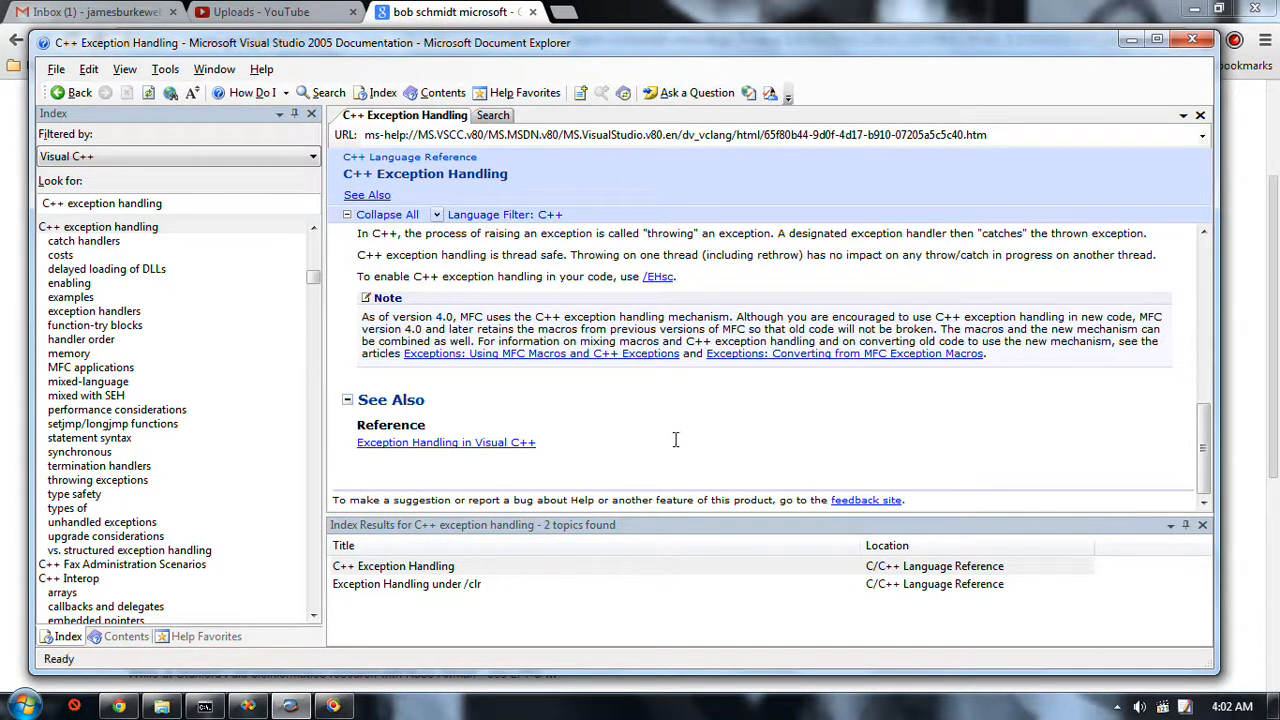
Step: Open the setjmp/longjmp functions topic from the C++ exception handling index entry
left_click(112, 424)
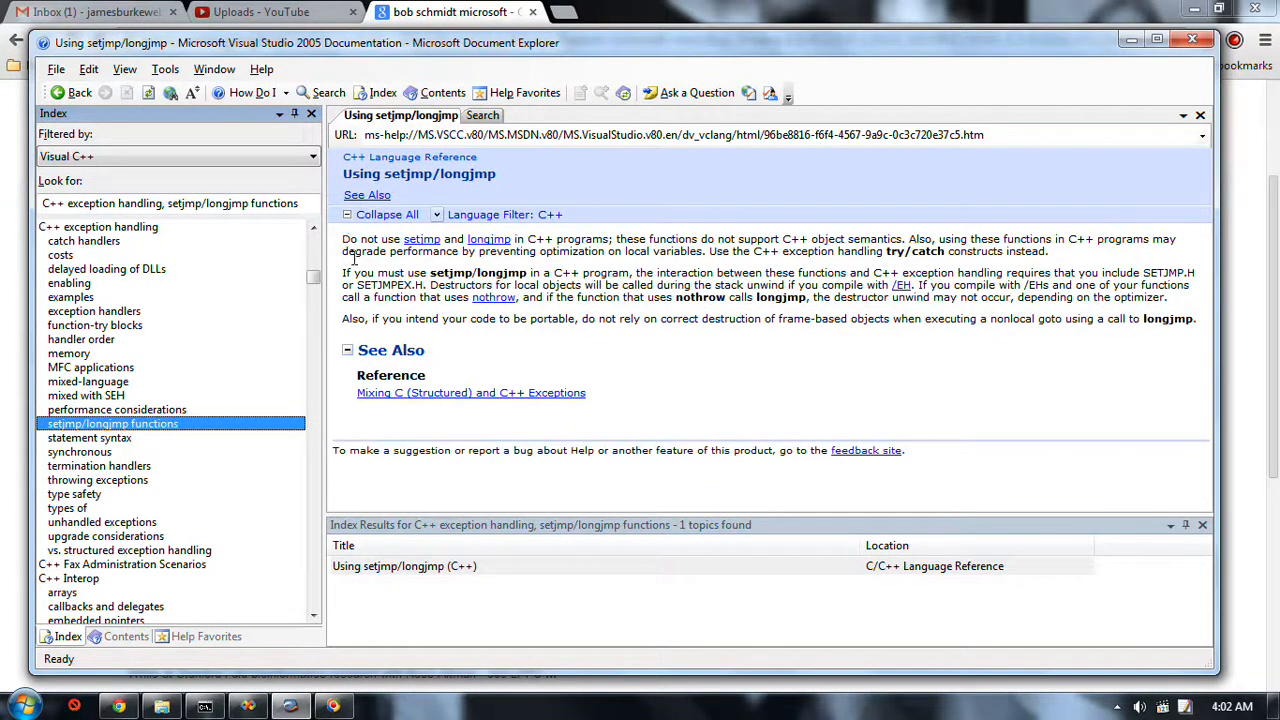
mouse_move(592, 284)
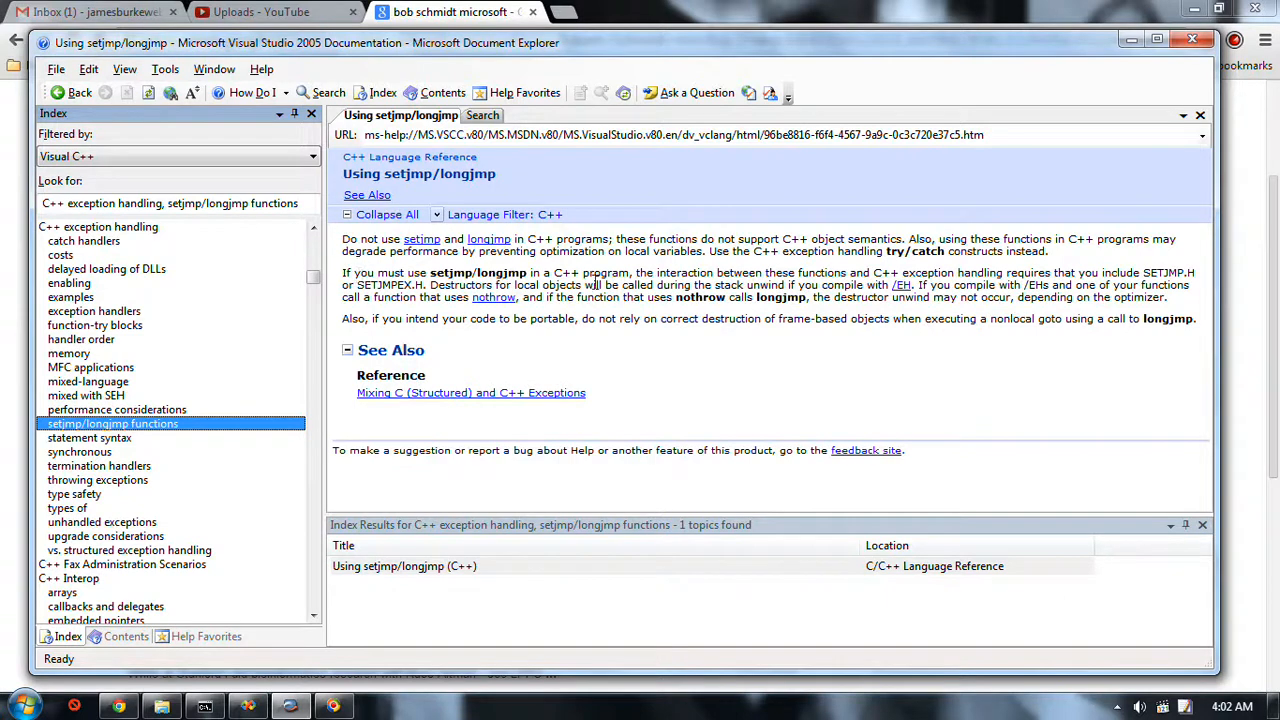
mouse_move(674, 258)
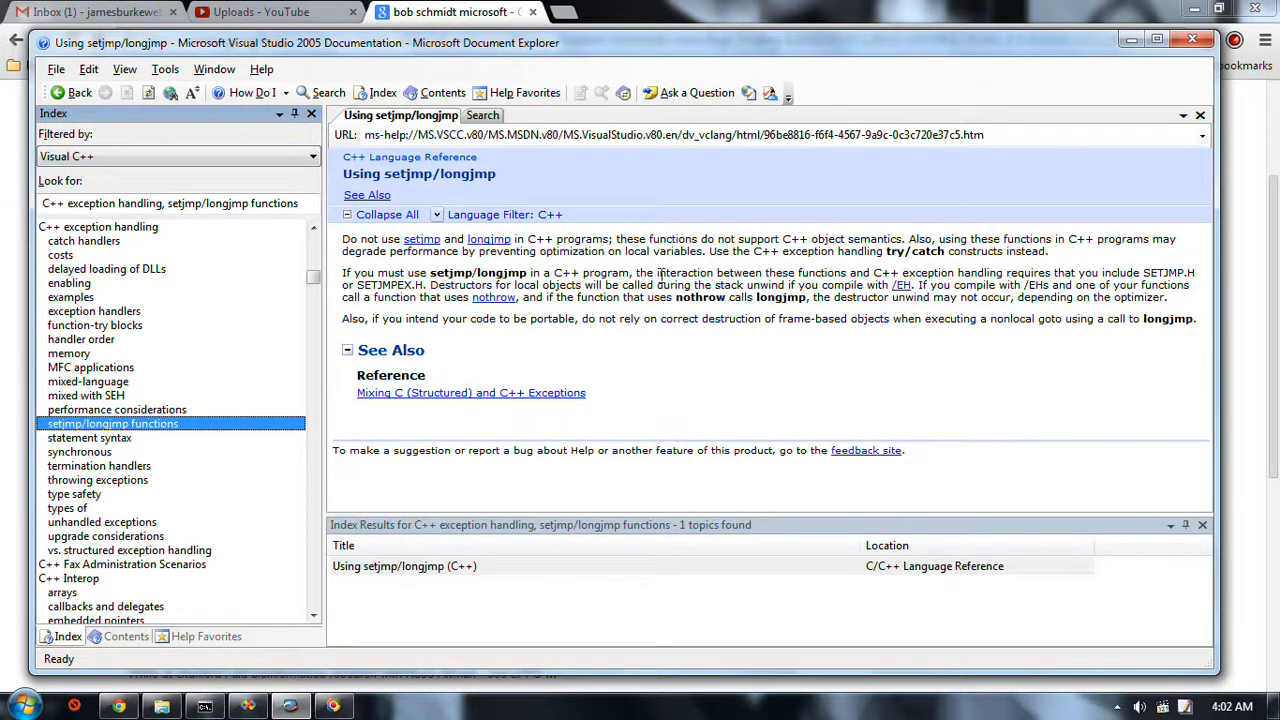
mouse_move(420, 248)
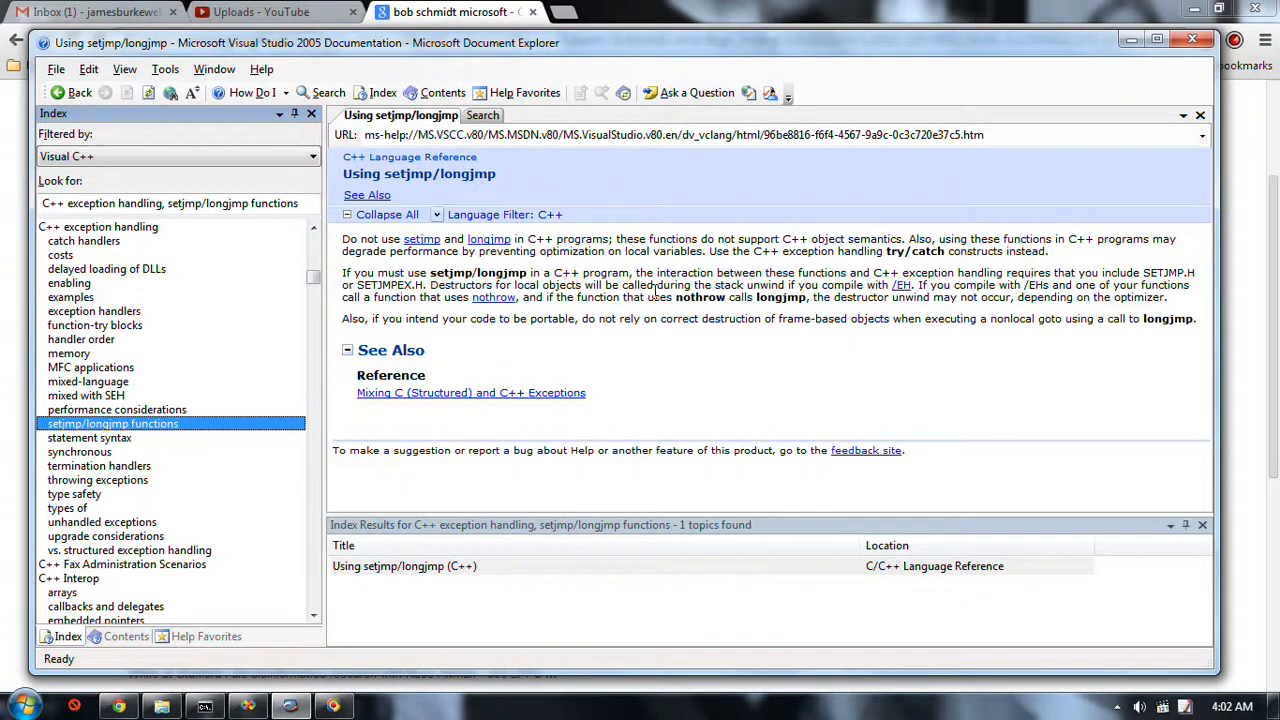
mouse_move(650, 304)
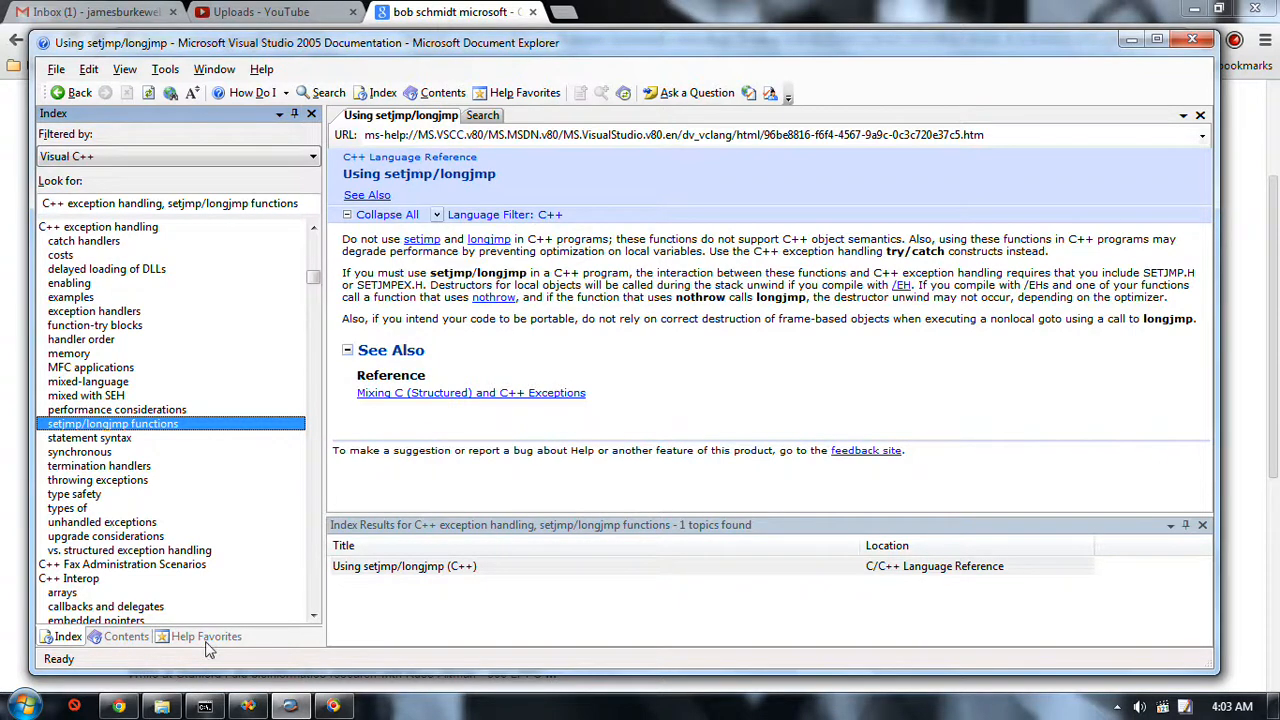
Step: Reopen the Part 1 article from Help Favorites and scroll past termination and assertions to the setjmp/longjmp example
left_click(204, 636)
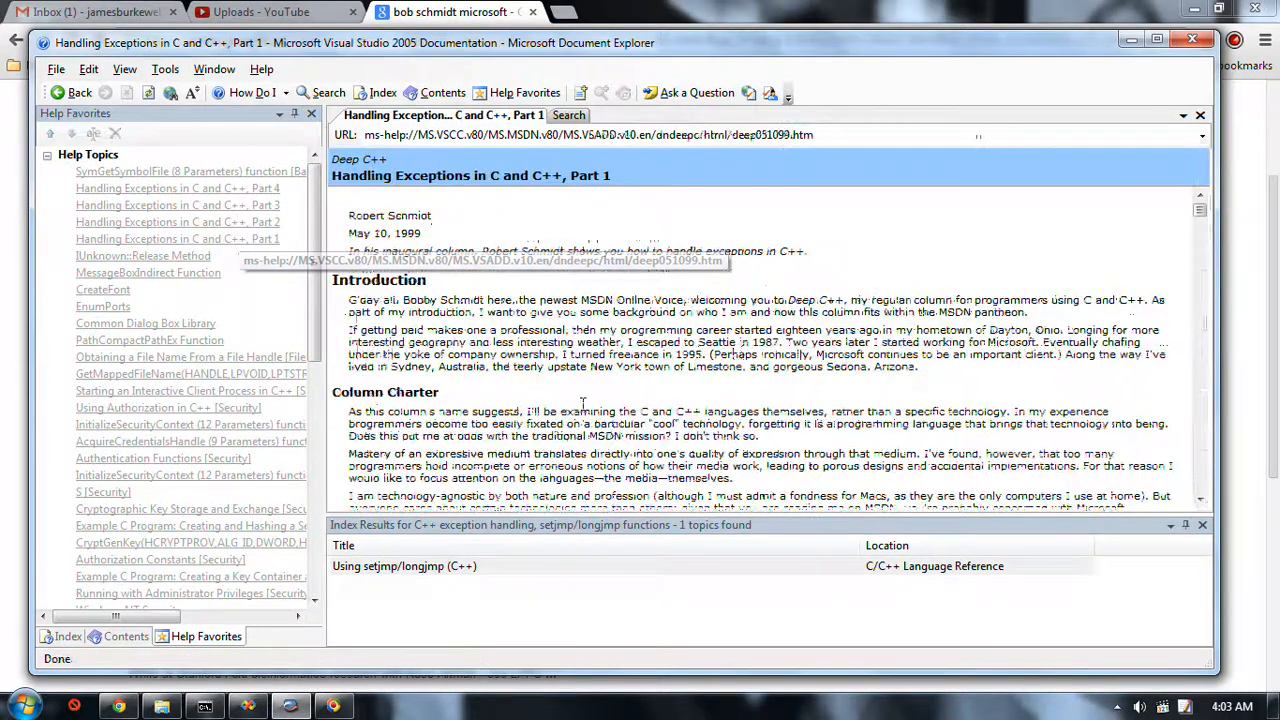
scroll("down", 3)
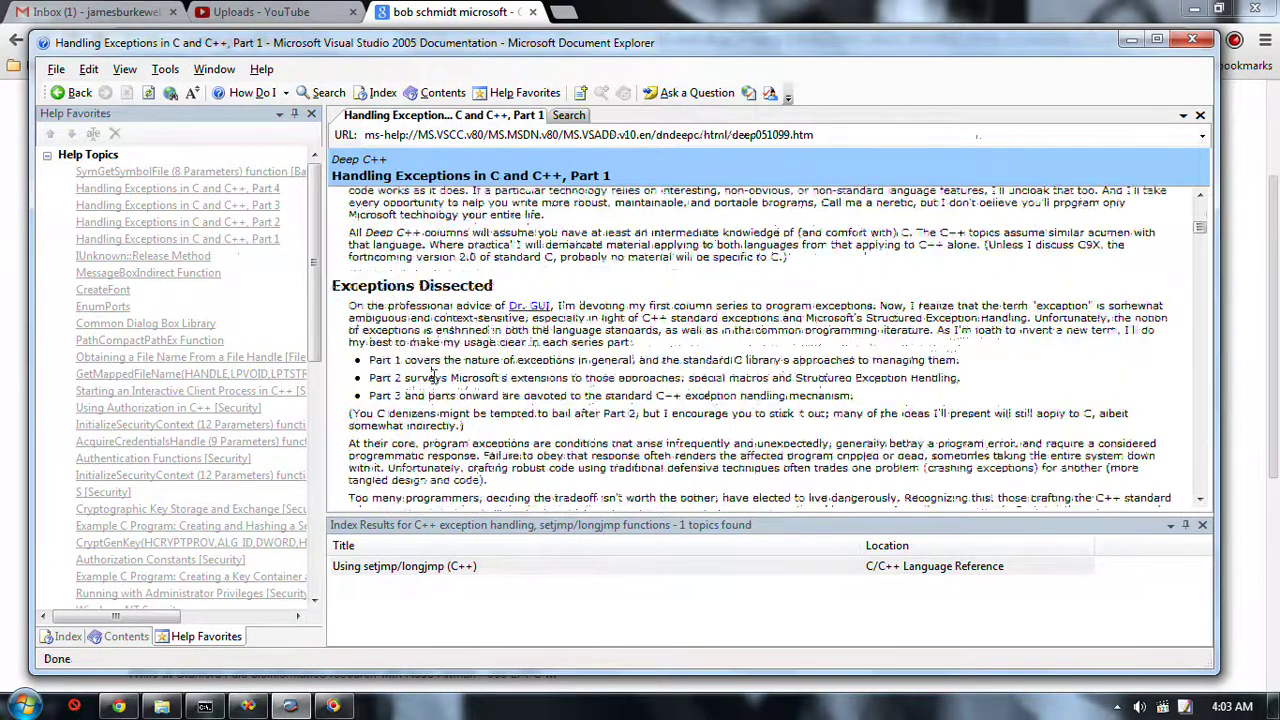
scroll("down", 3)
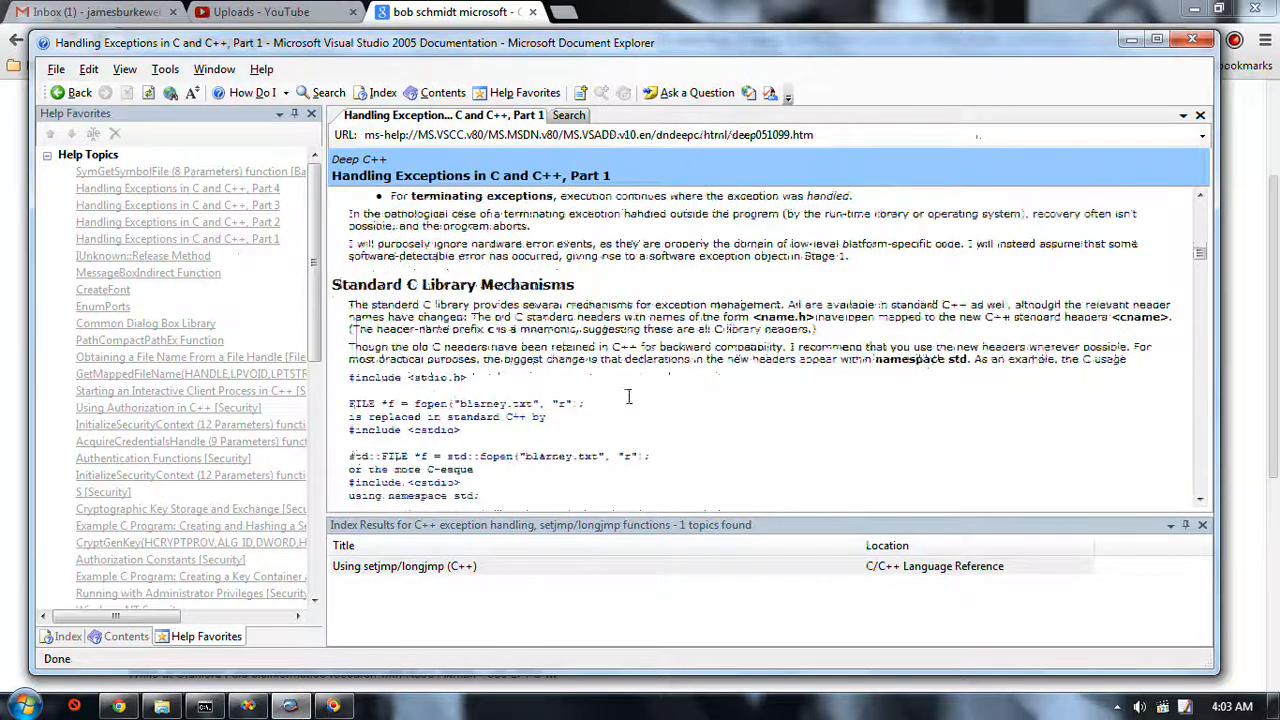
scroll("down", 3)
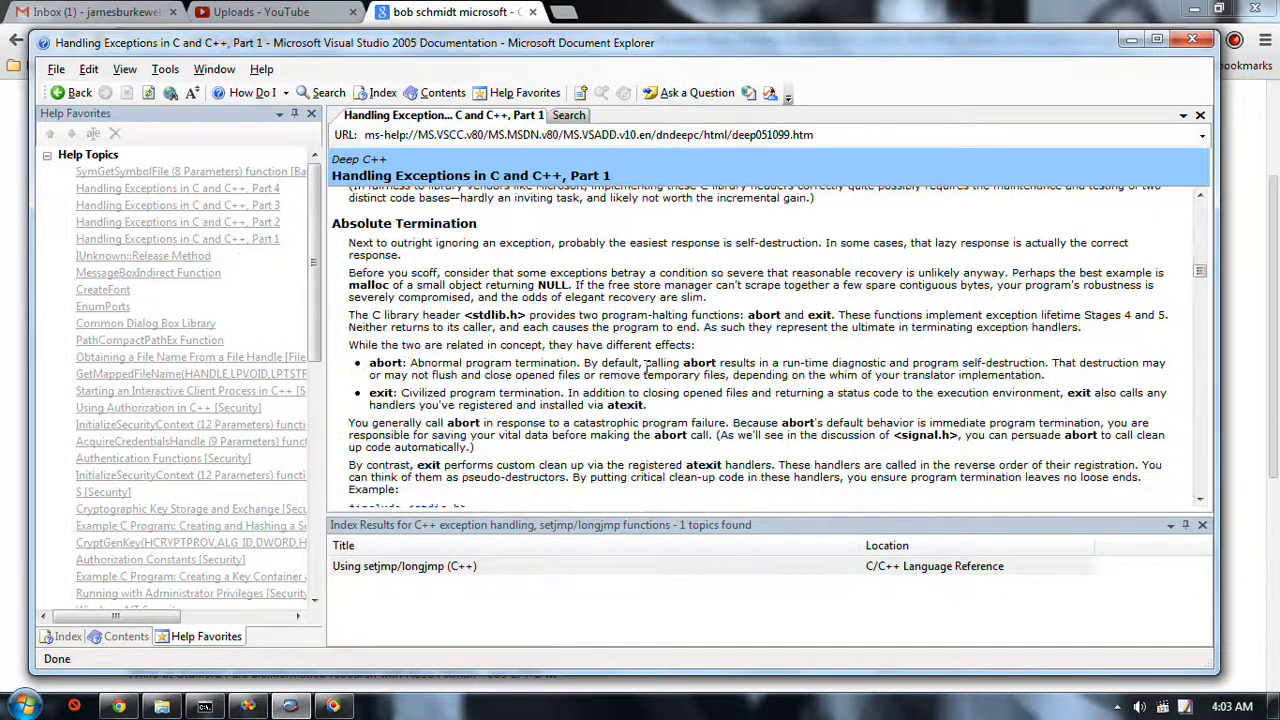
scroll("down", 3)
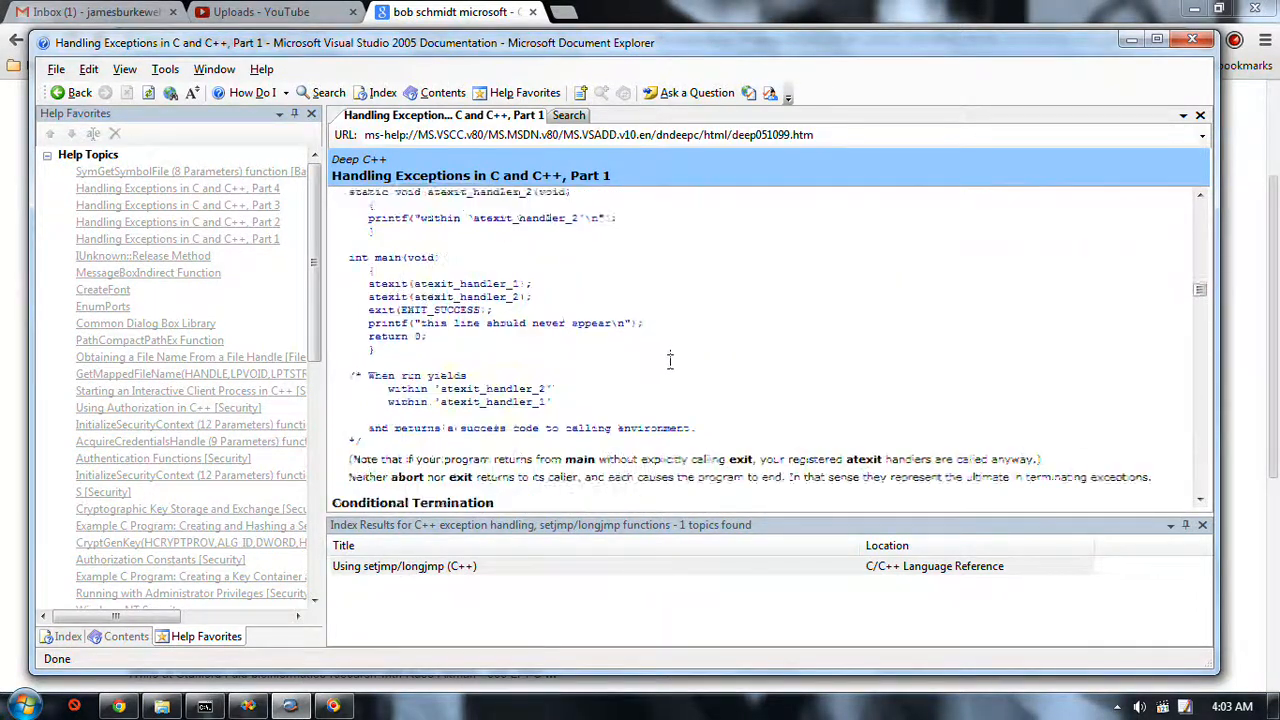
scroll("down", 3)
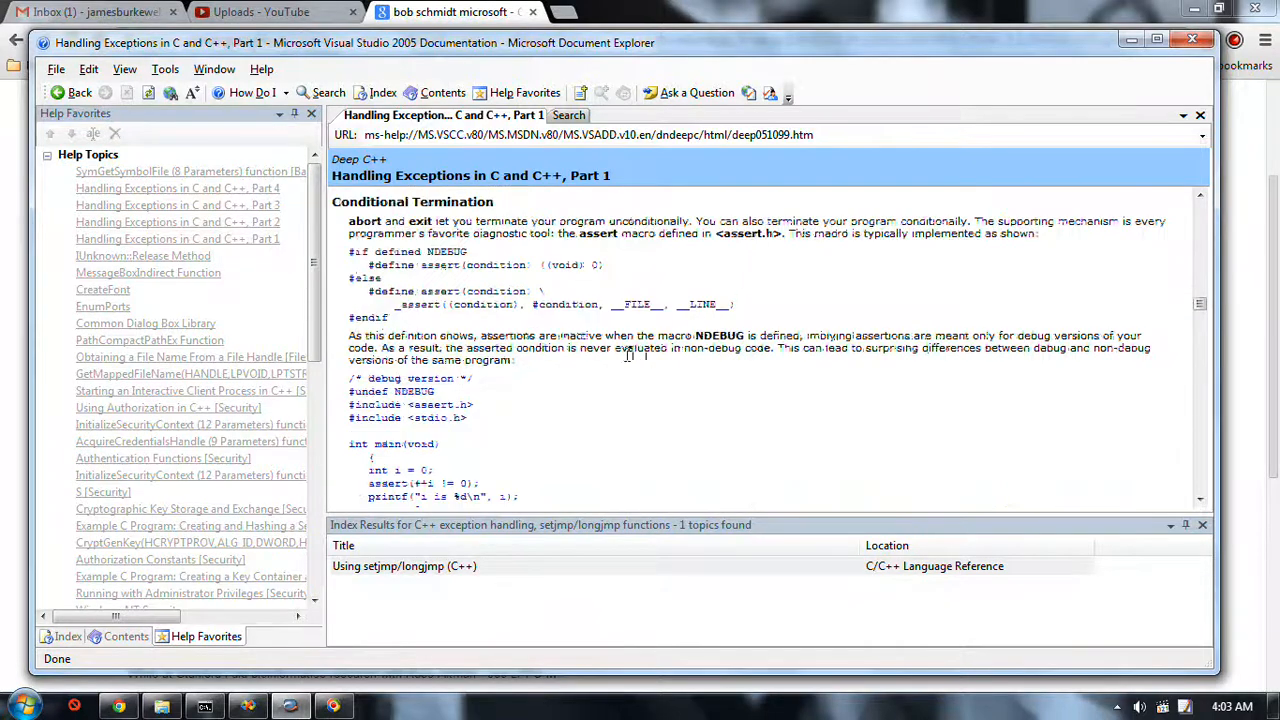
scroll("down", 3)
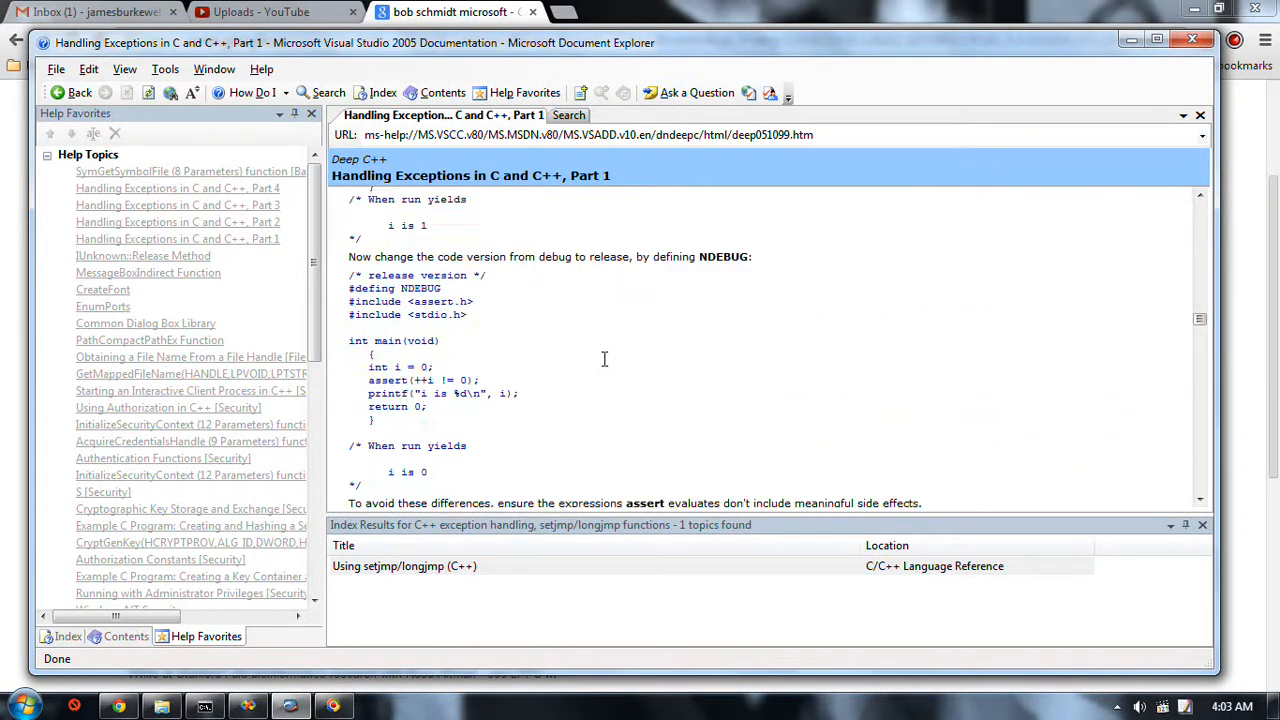
scroll("down", 3)
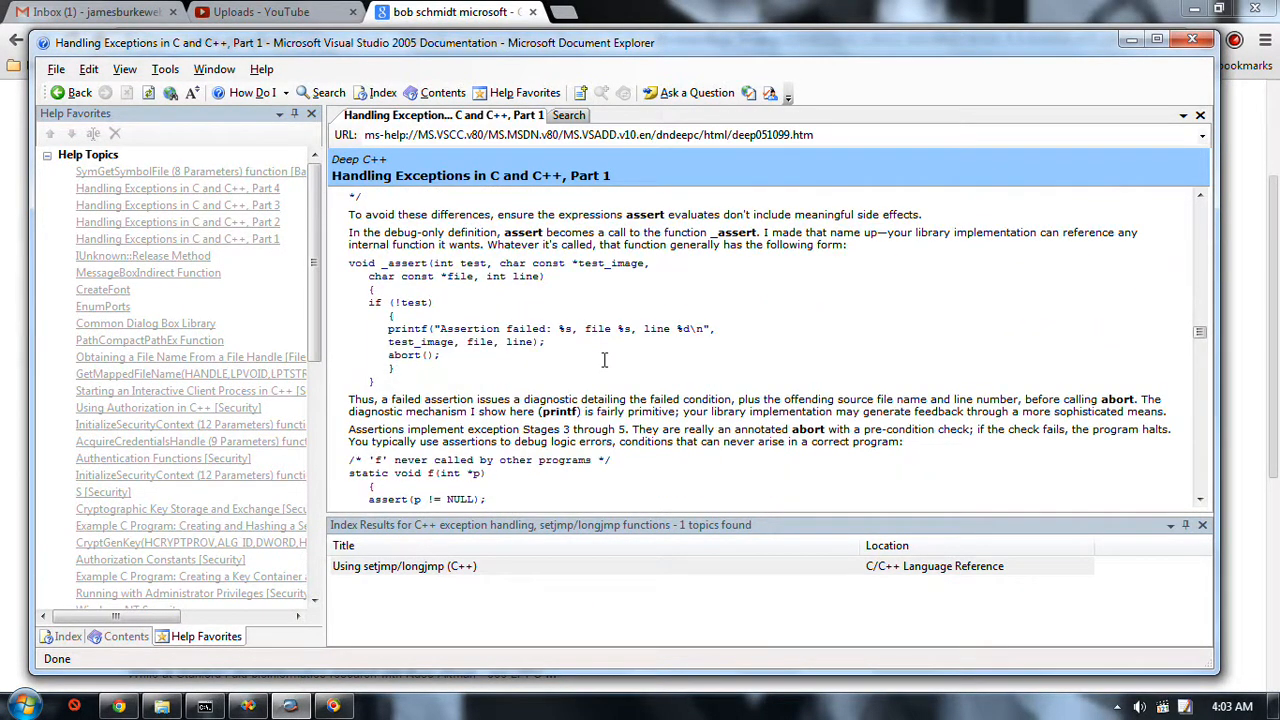
scroll("down", 3)
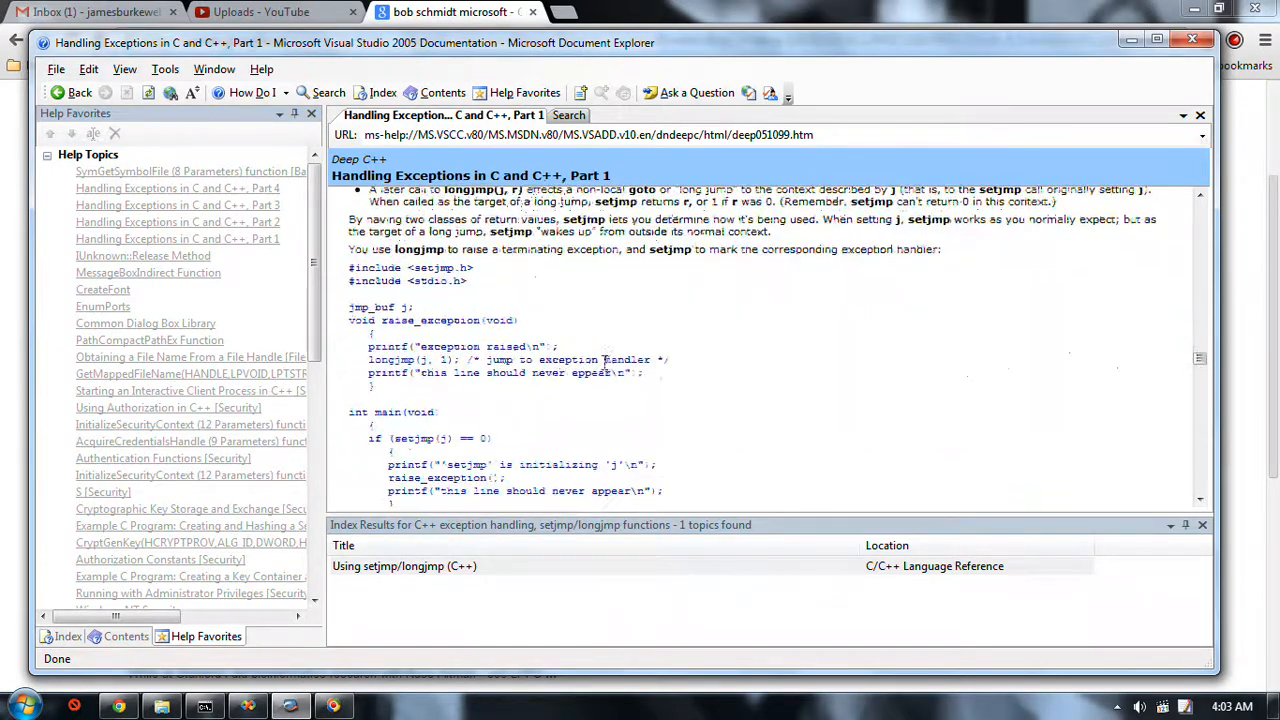
scroll("down", 3)
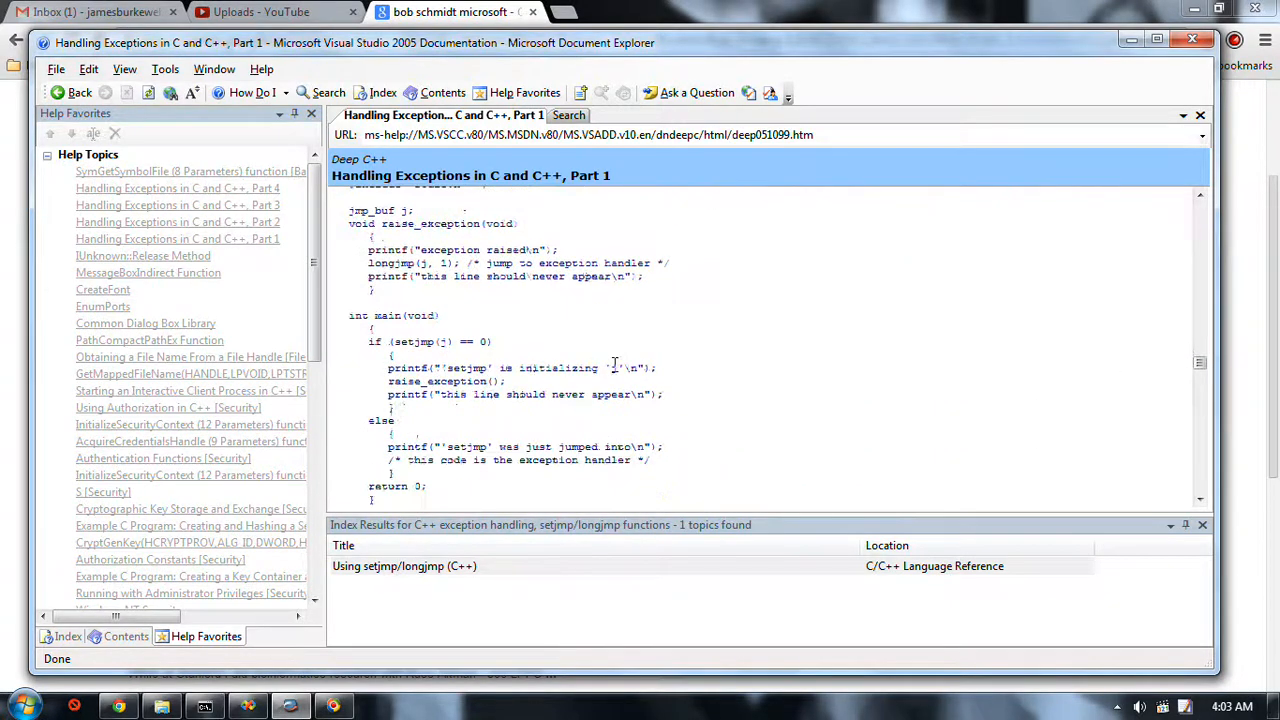
Step: Scroll the article to the logic-error longjmp example and the Signals heading
scroll("down", 3)
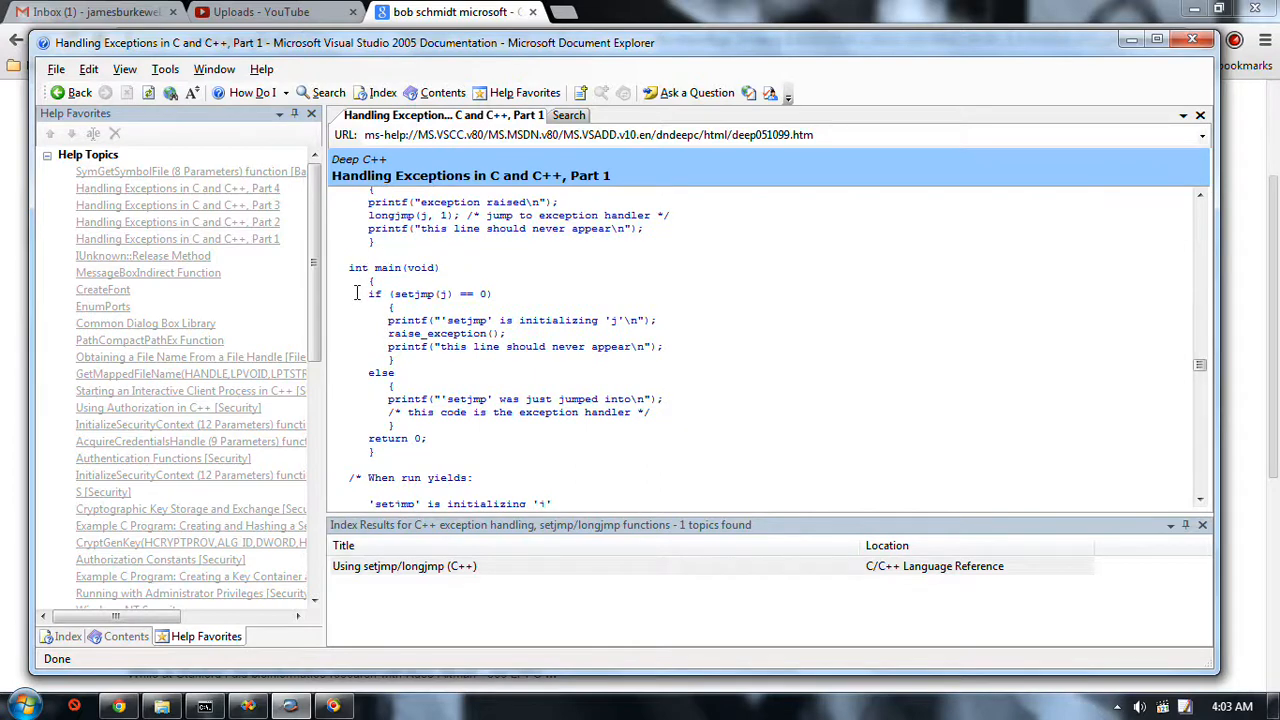
mouse_move(410, 292)
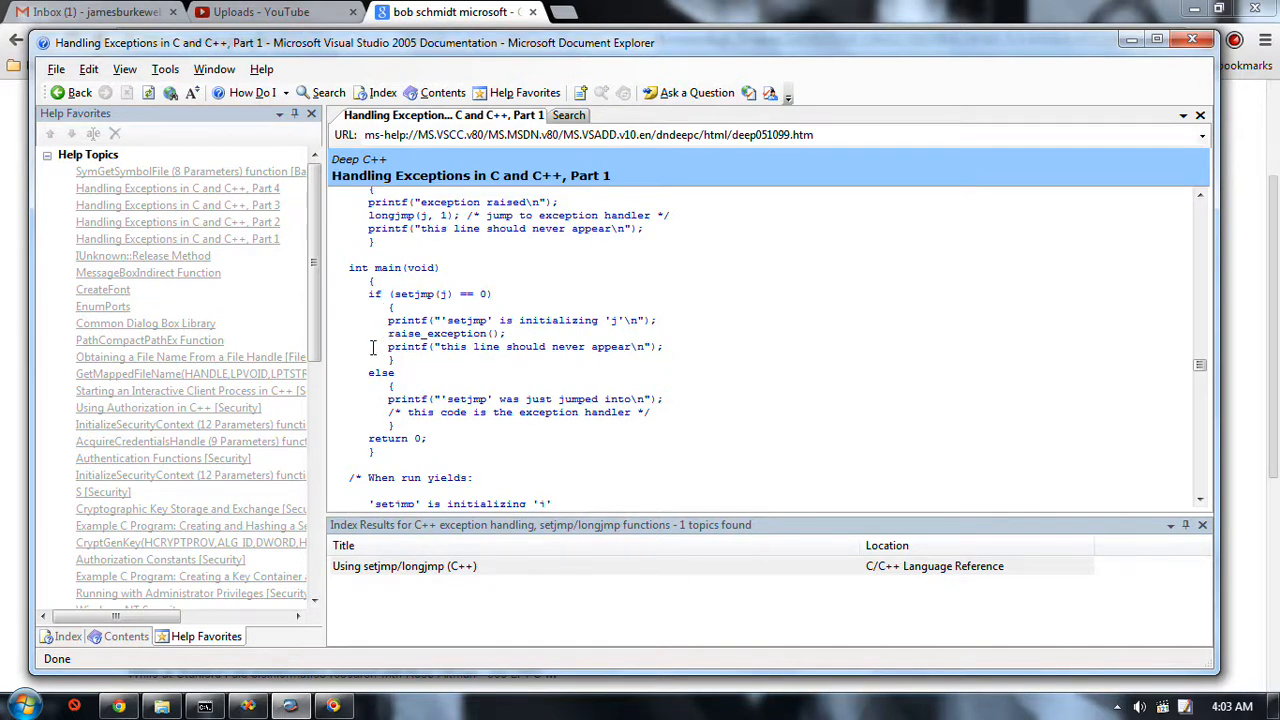
scroll("down", 3)
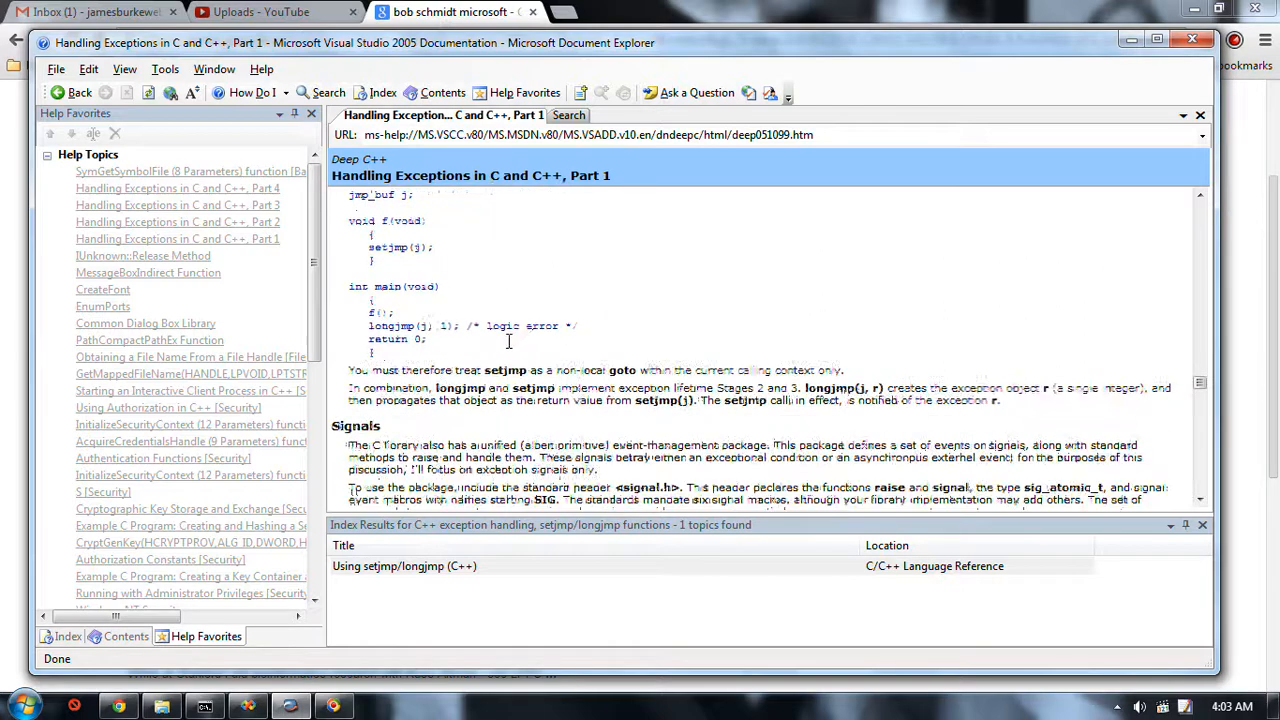
Step: Scroll through the Signals section to the Global Variables heading and errno example code
scroll("down", 3)
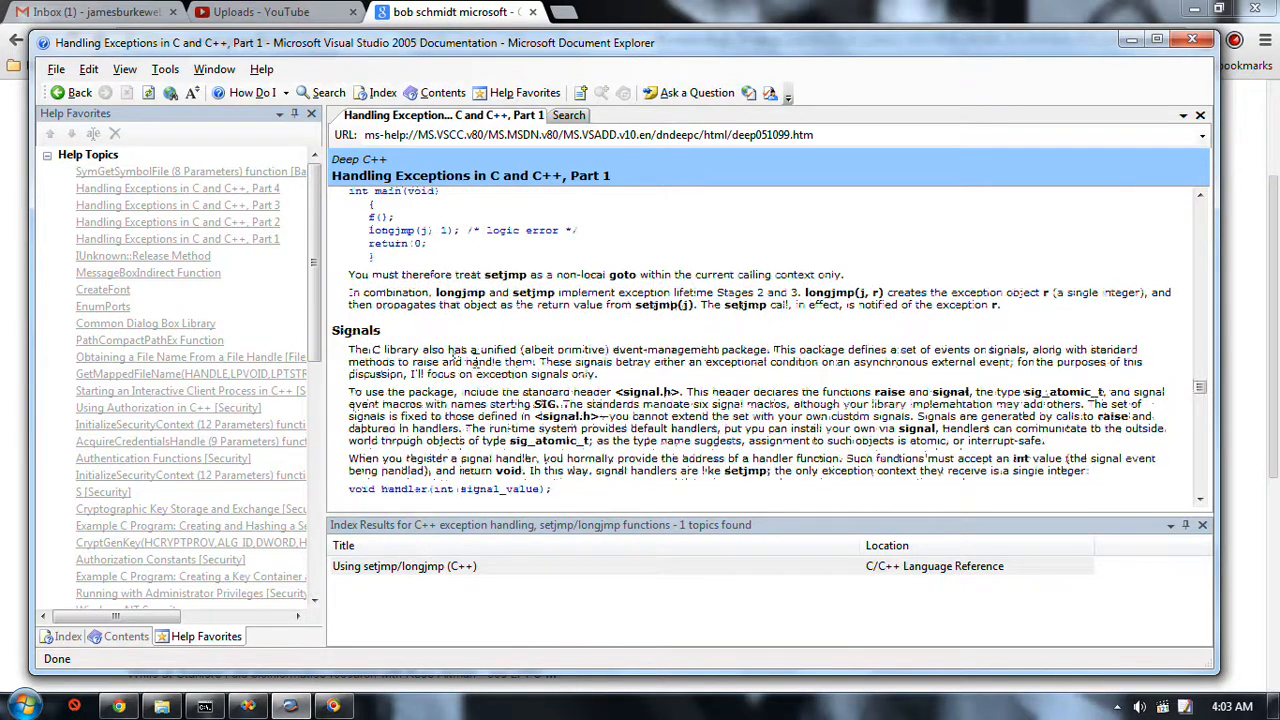
scroll("down", 3)
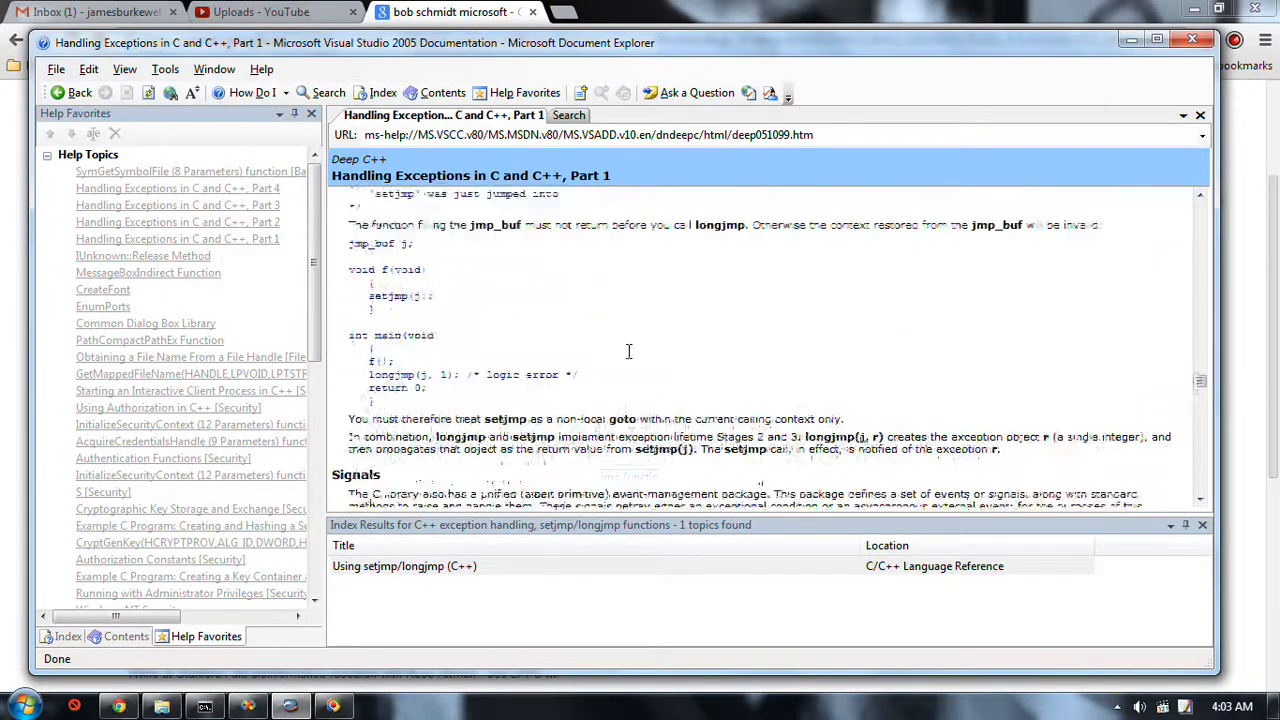
scroll("down", 3)
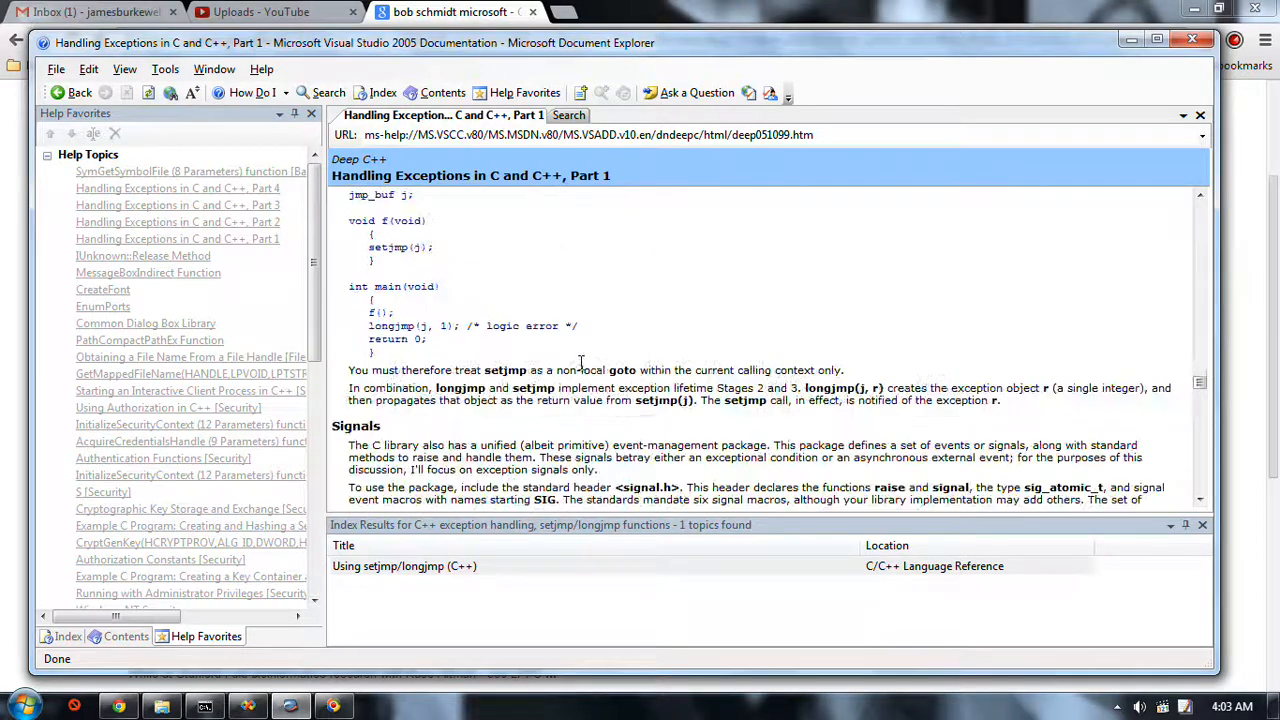
scroll("down", 3)
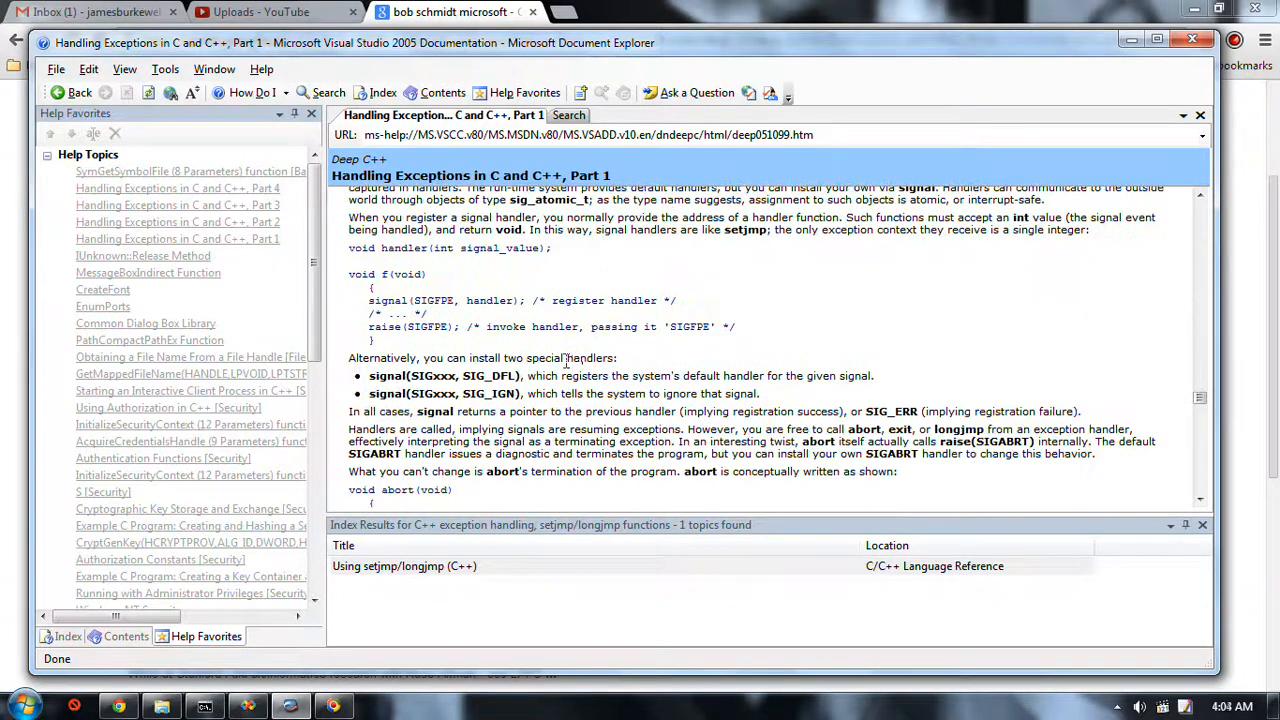
scroll("down", 3)
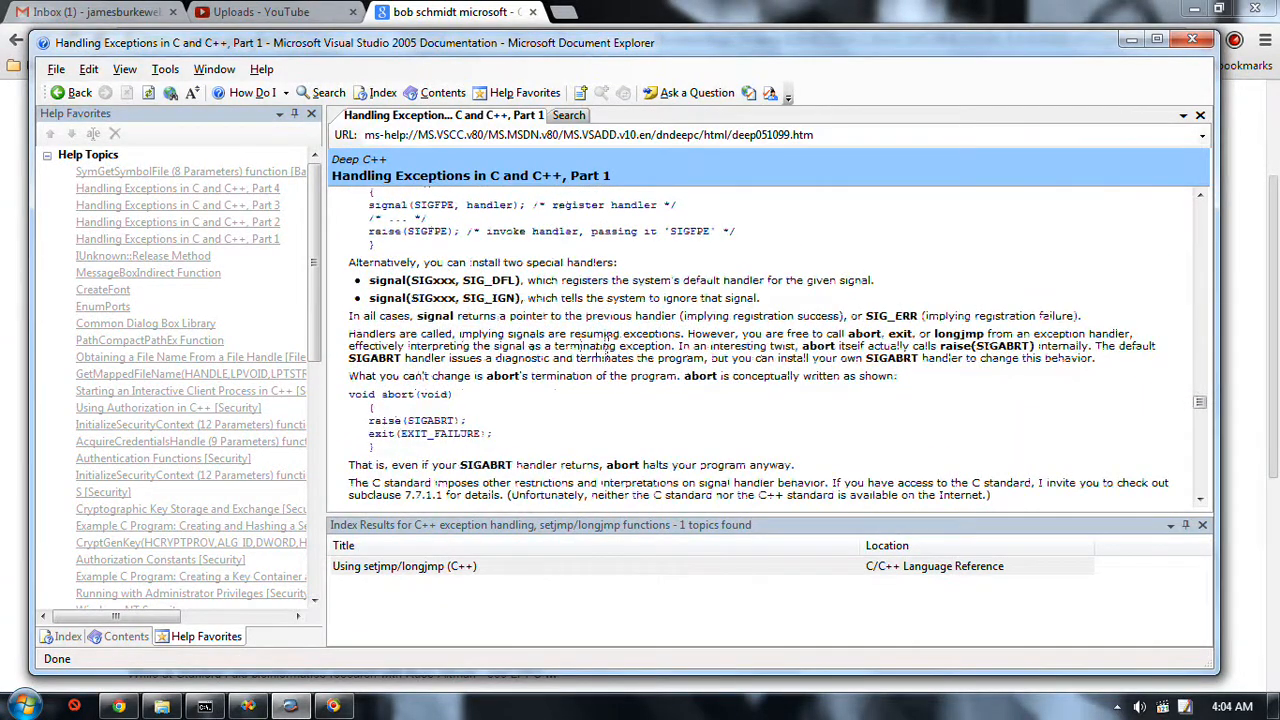
scroll("down", 3)
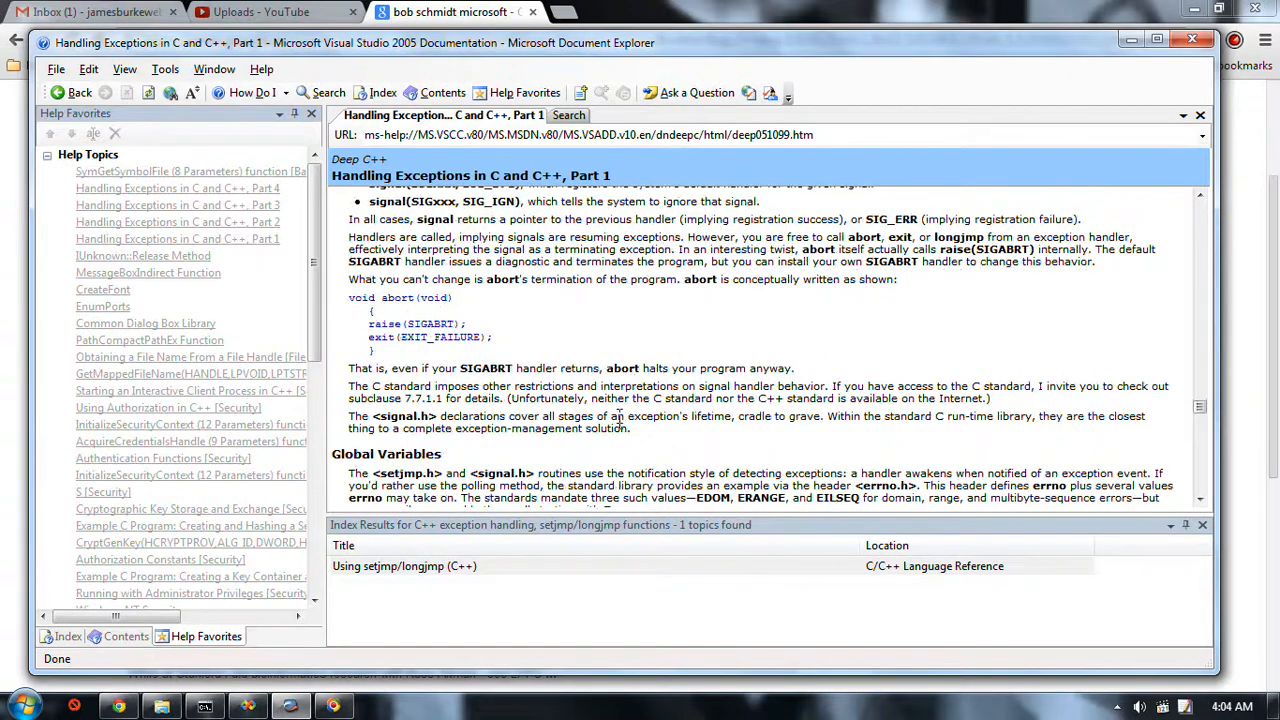
scroll("down", 3)
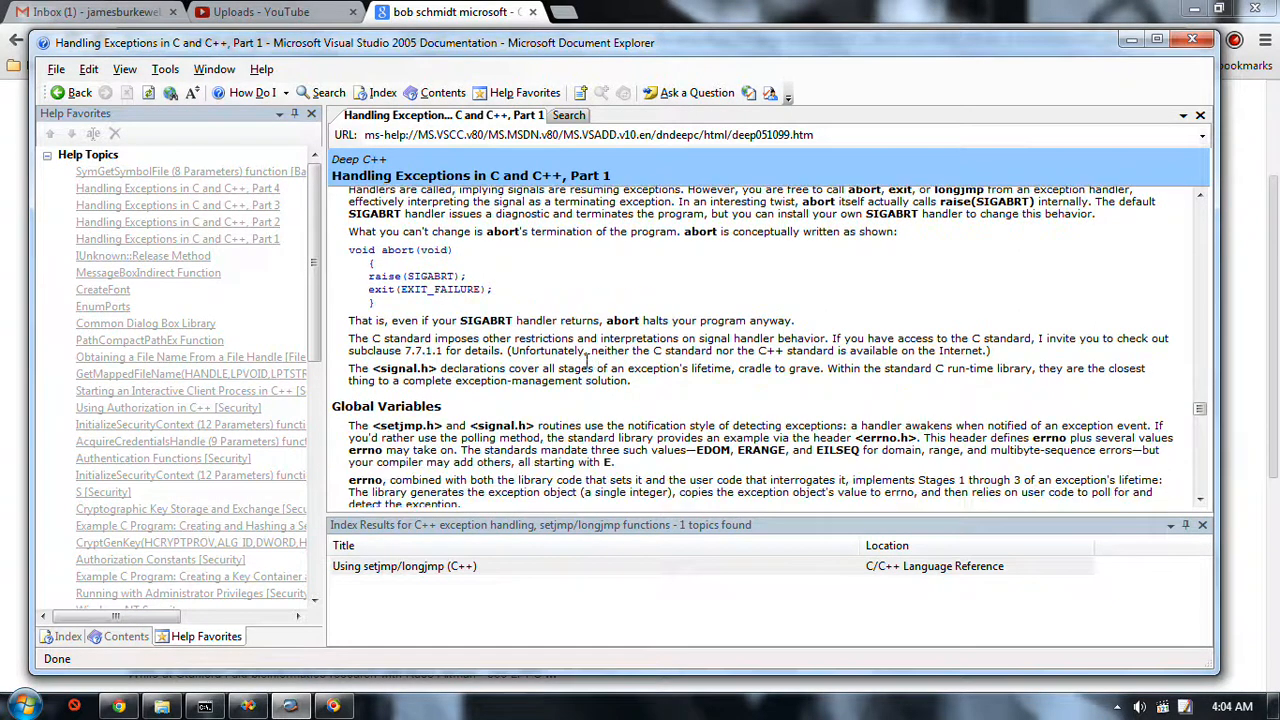
mouse_move(642, 308)
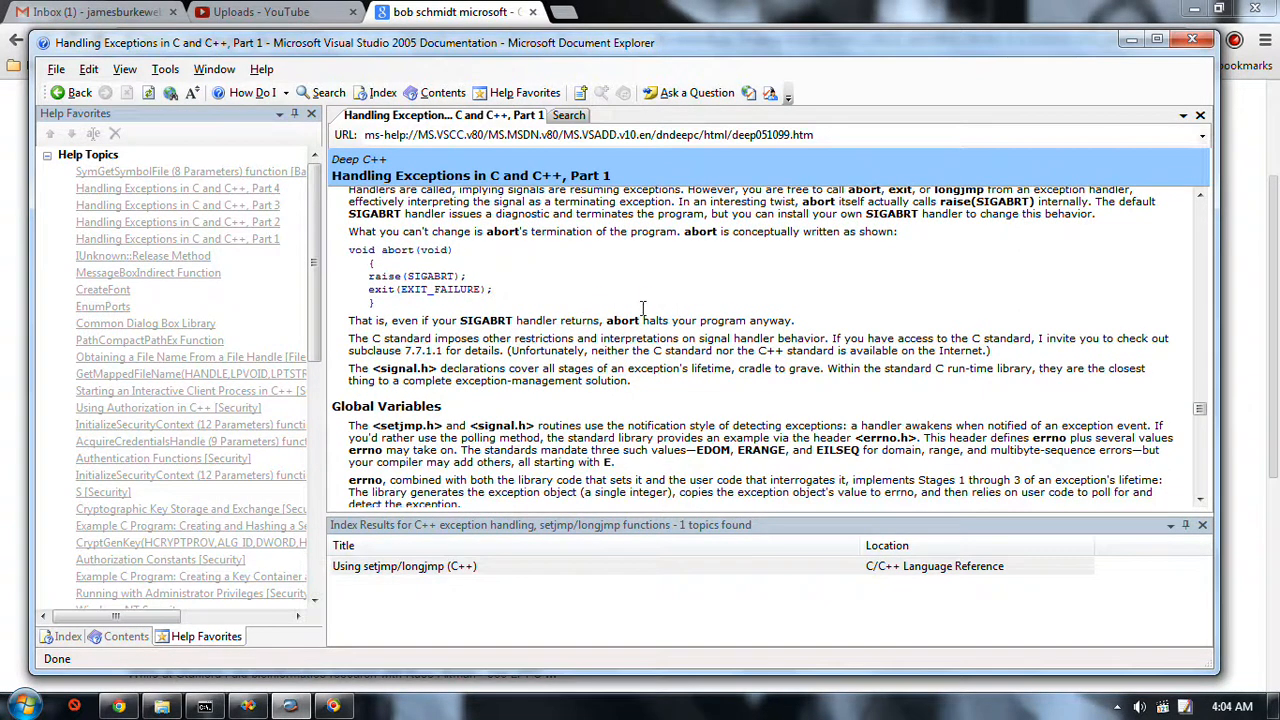
scroll("down", 3)
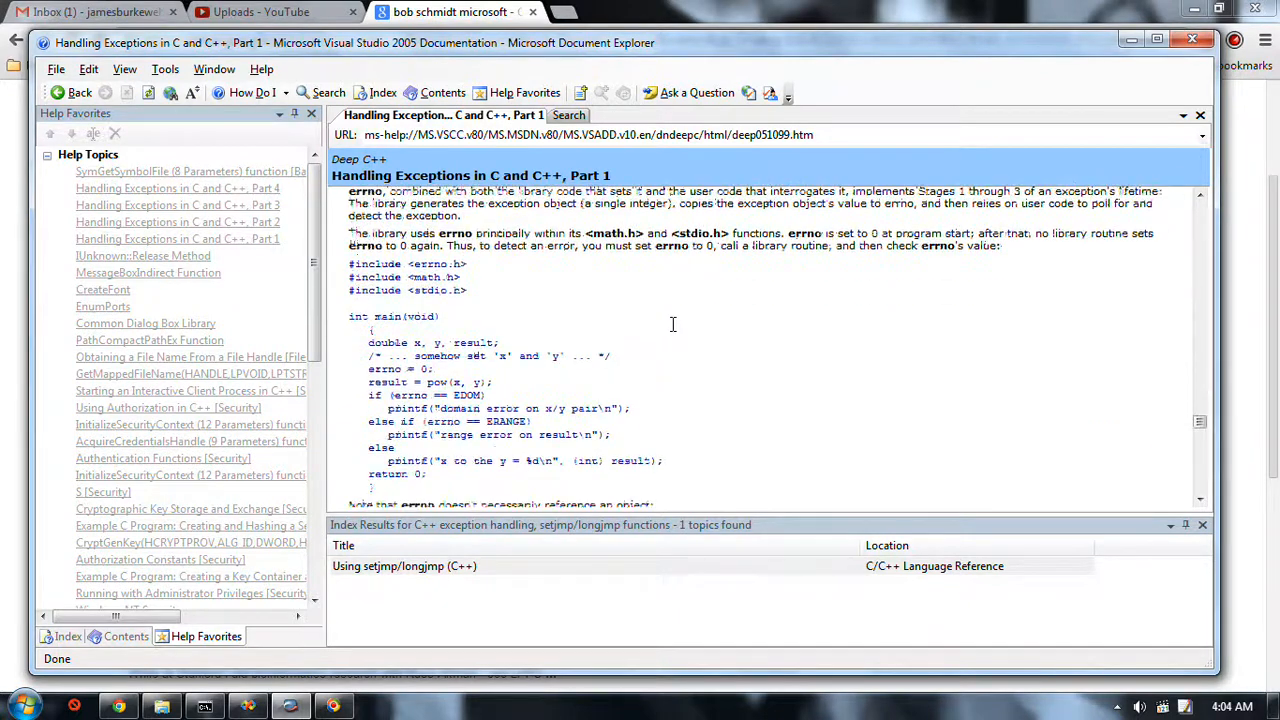
scroll("down", 3)
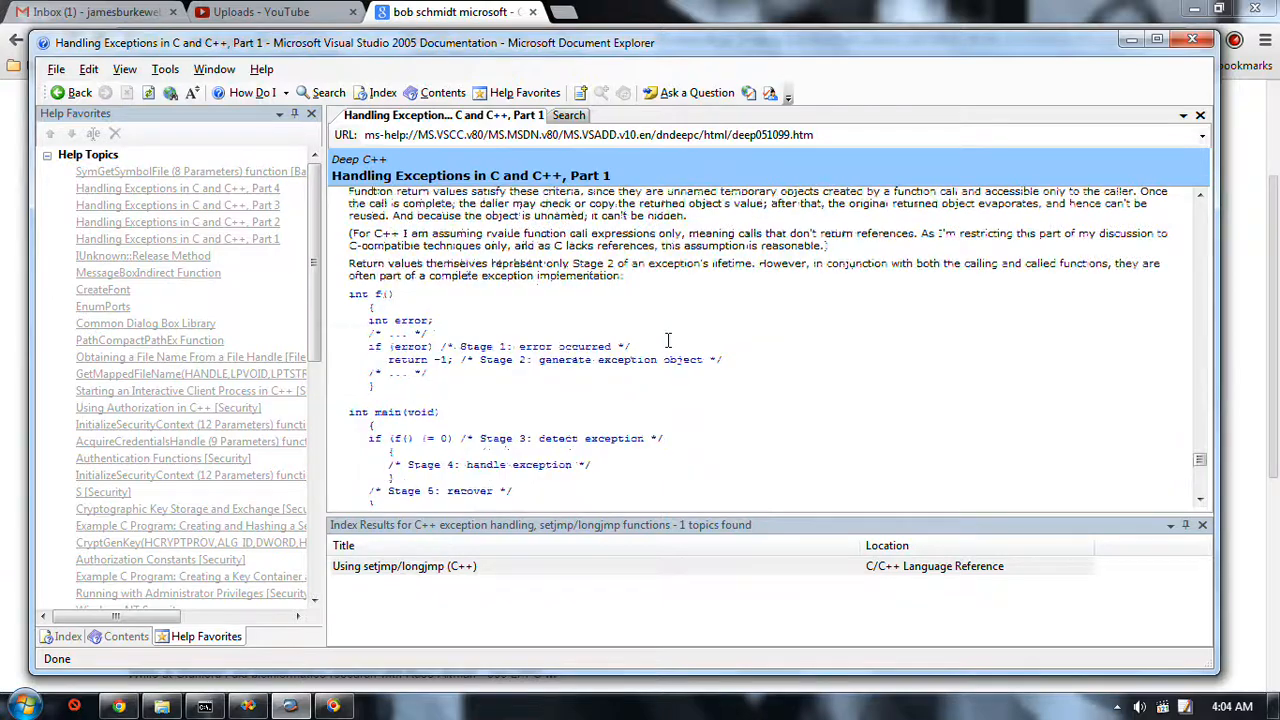
scroll("down", 3)
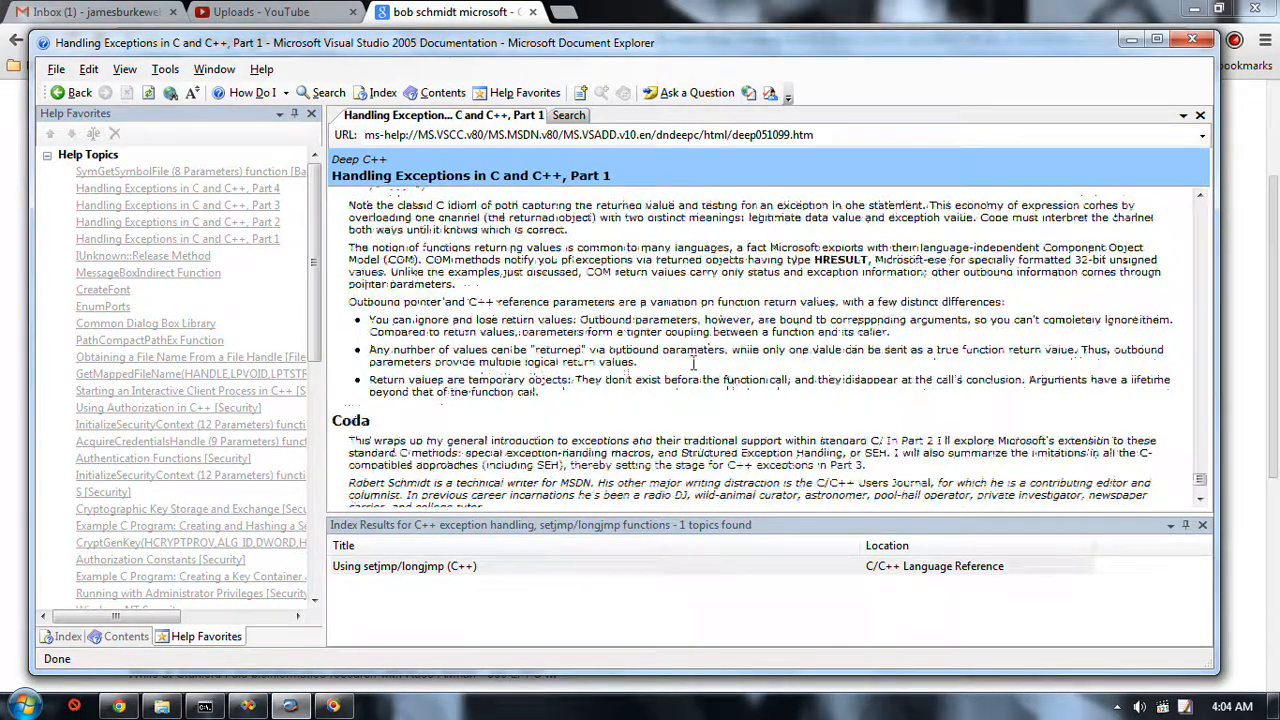
scroll("down", 3)
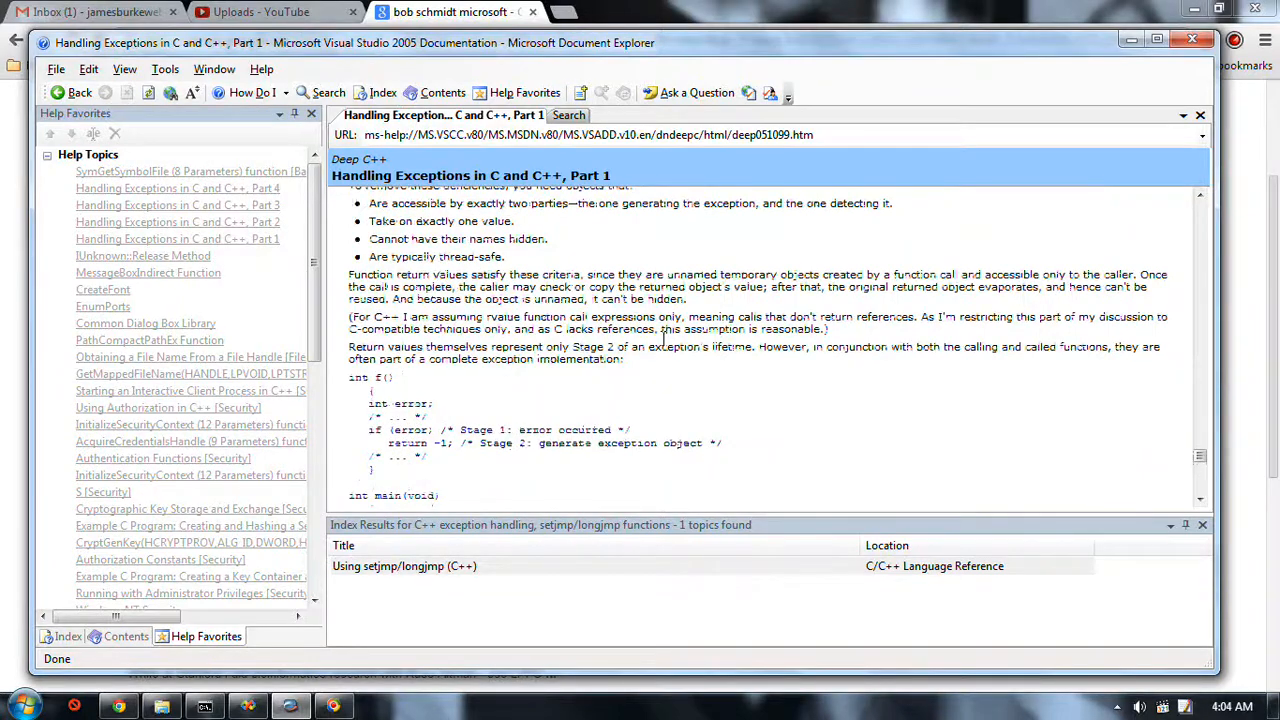
scroll("down", 3)
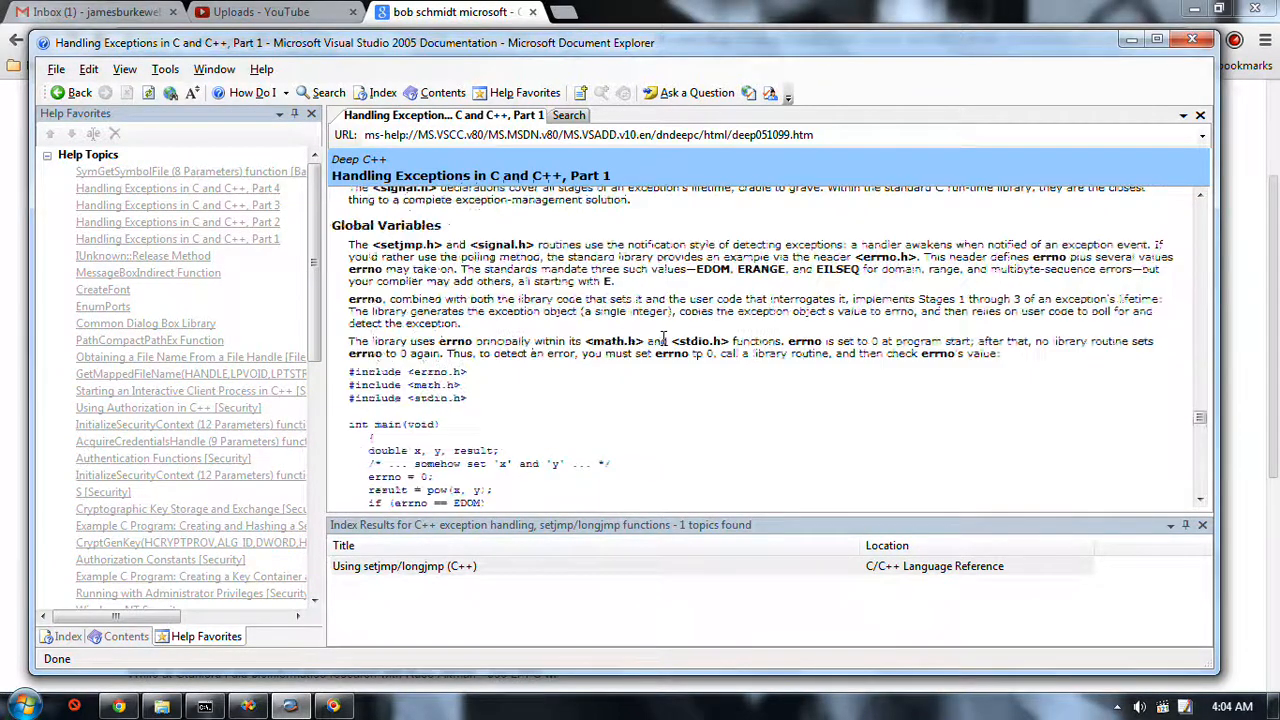
Step: Scroll the article on past errno through the Return Values and Parameters sections
scroll("down", 3)
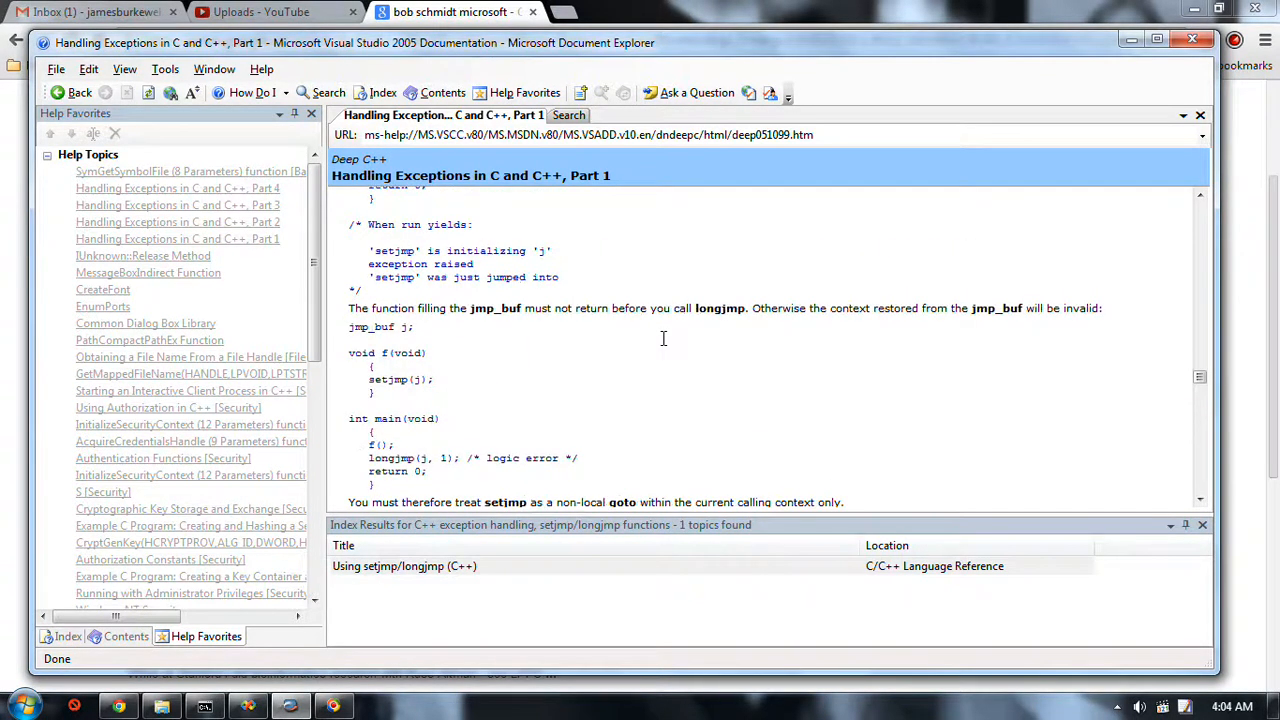
scroll("down", 3)
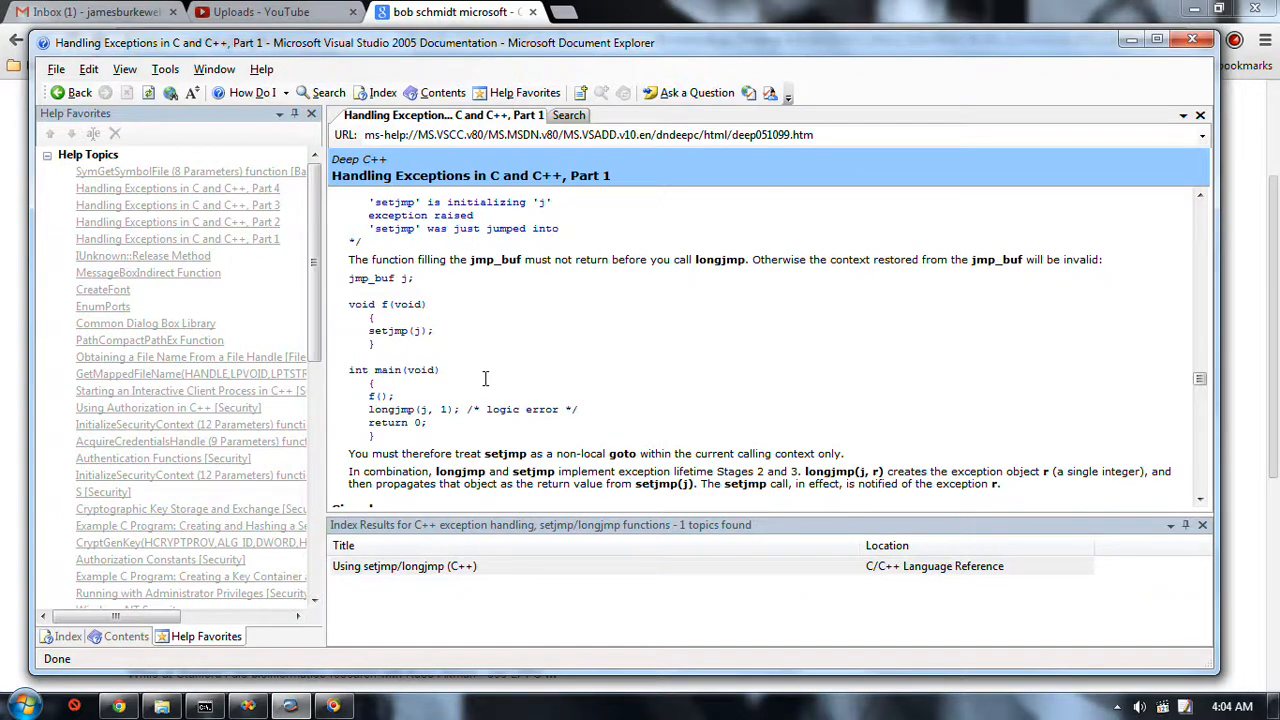
scroll("down", 3)
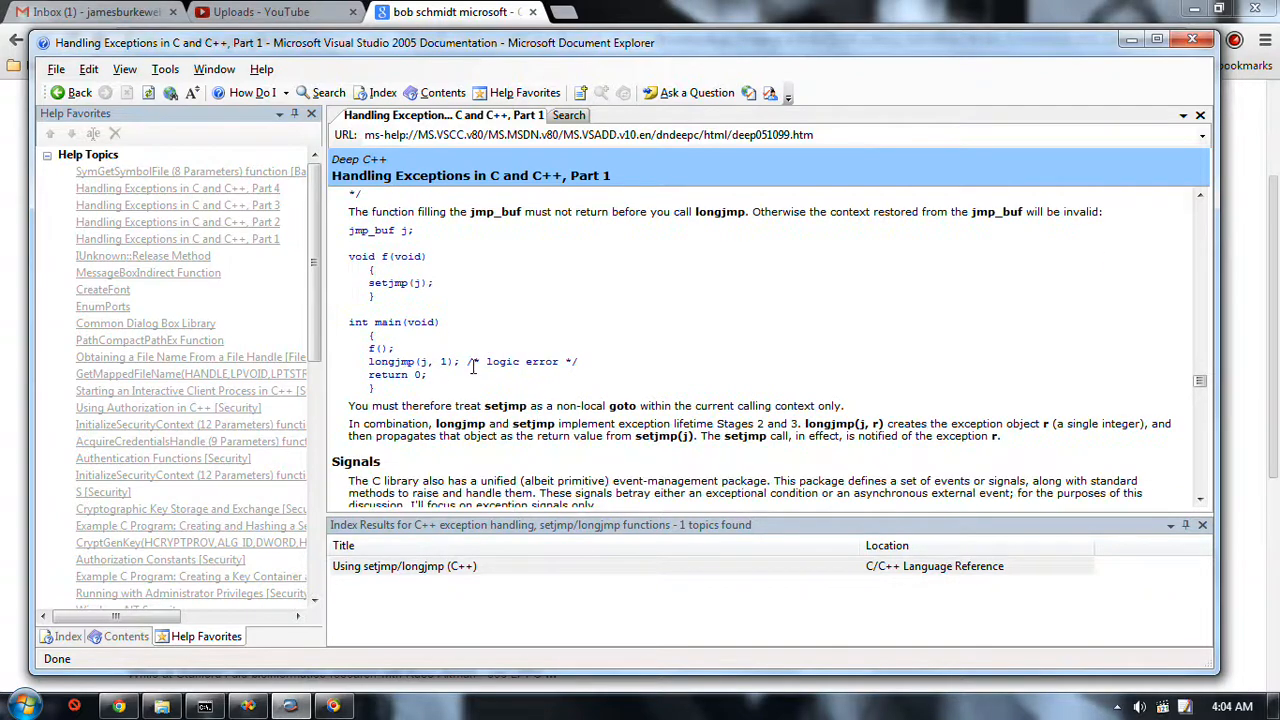
scroll("down", 3)
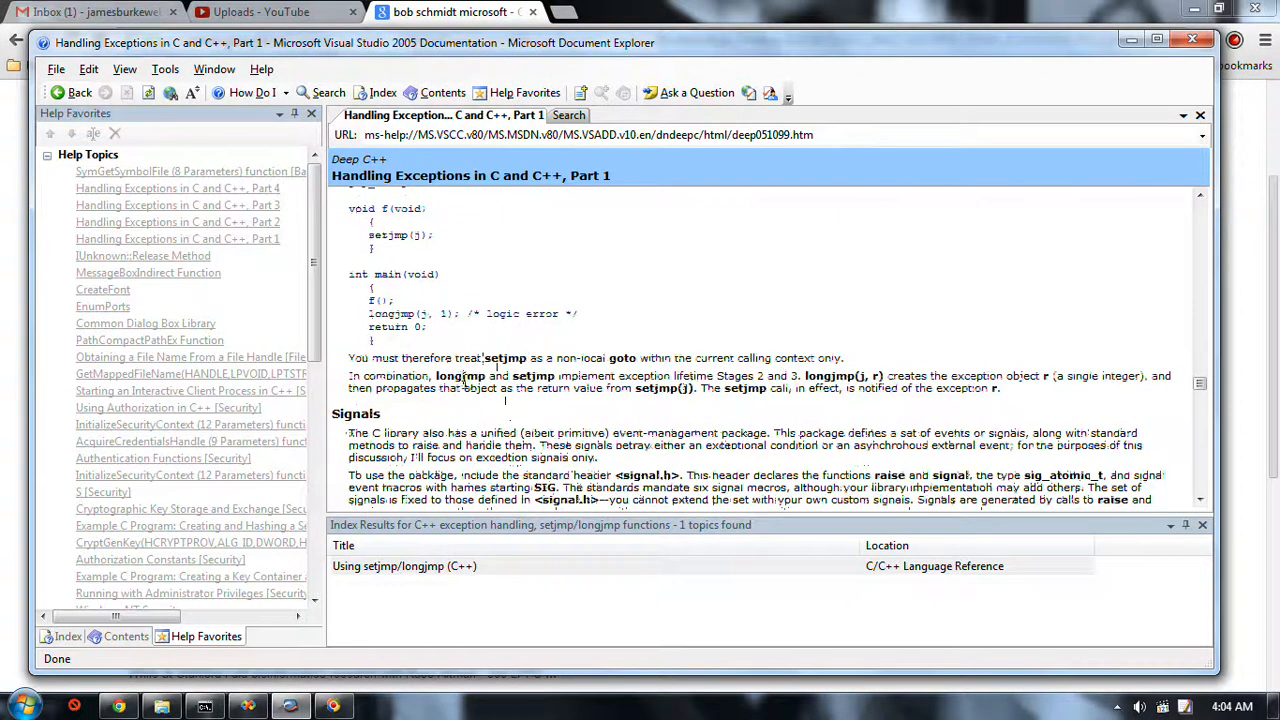
scroll("down", 3)
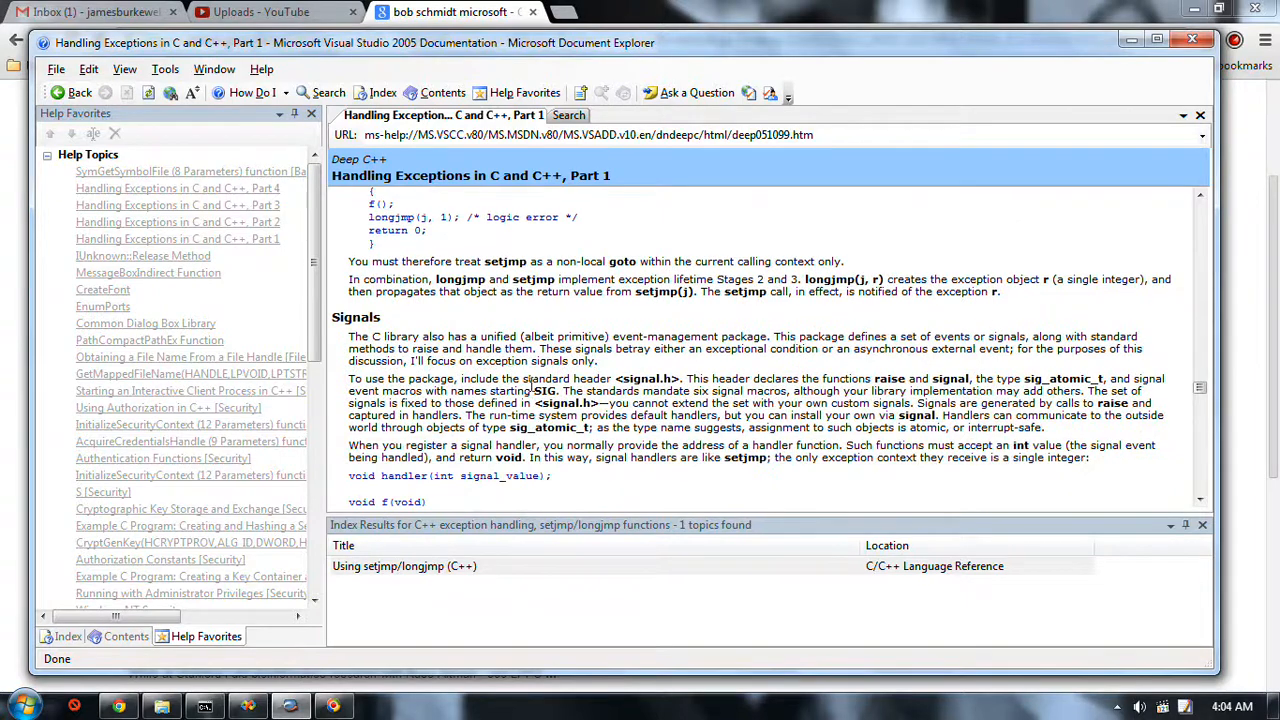
scroll("down", 3)
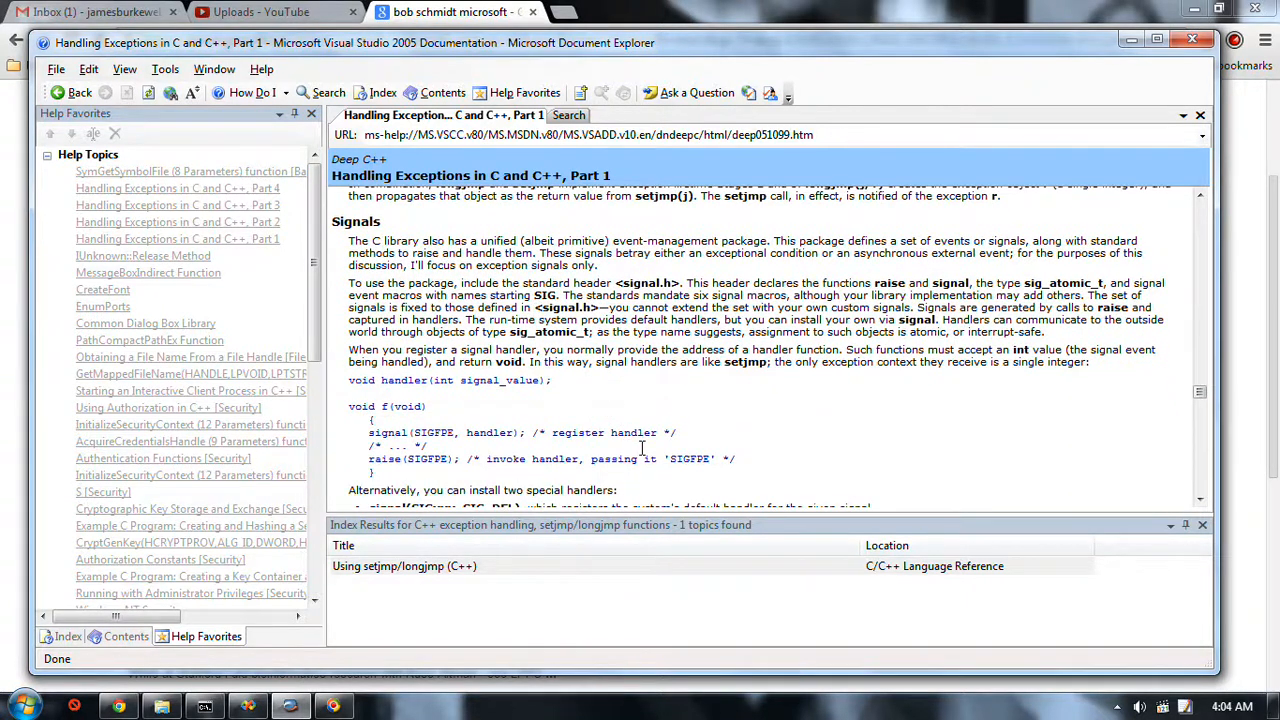
scroll("down", 3)
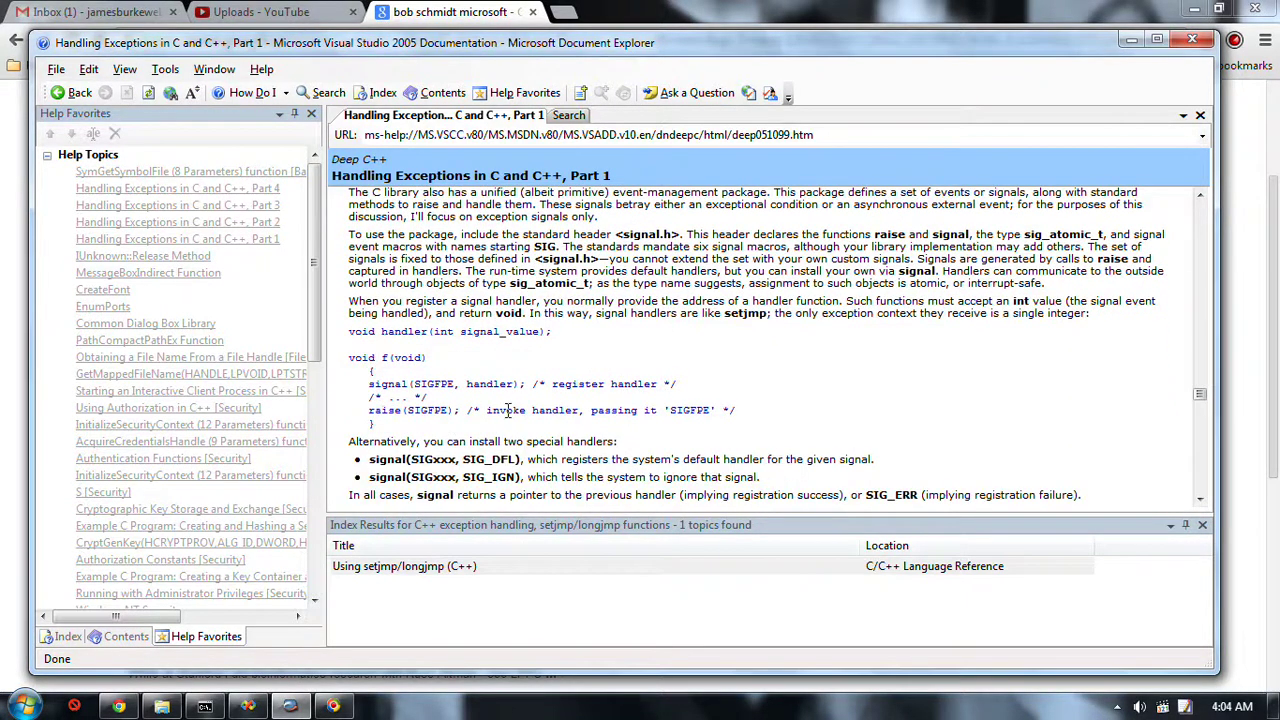
mouse_move(432, 430)
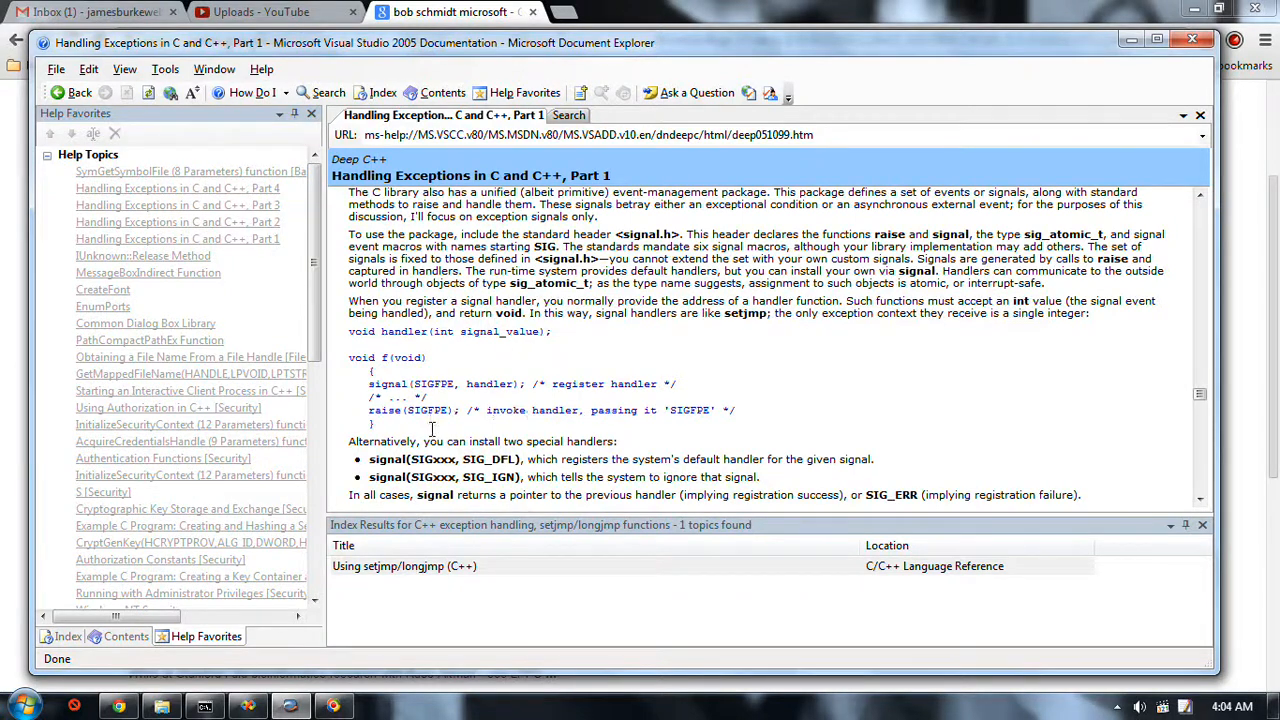
scroll("down", 3)
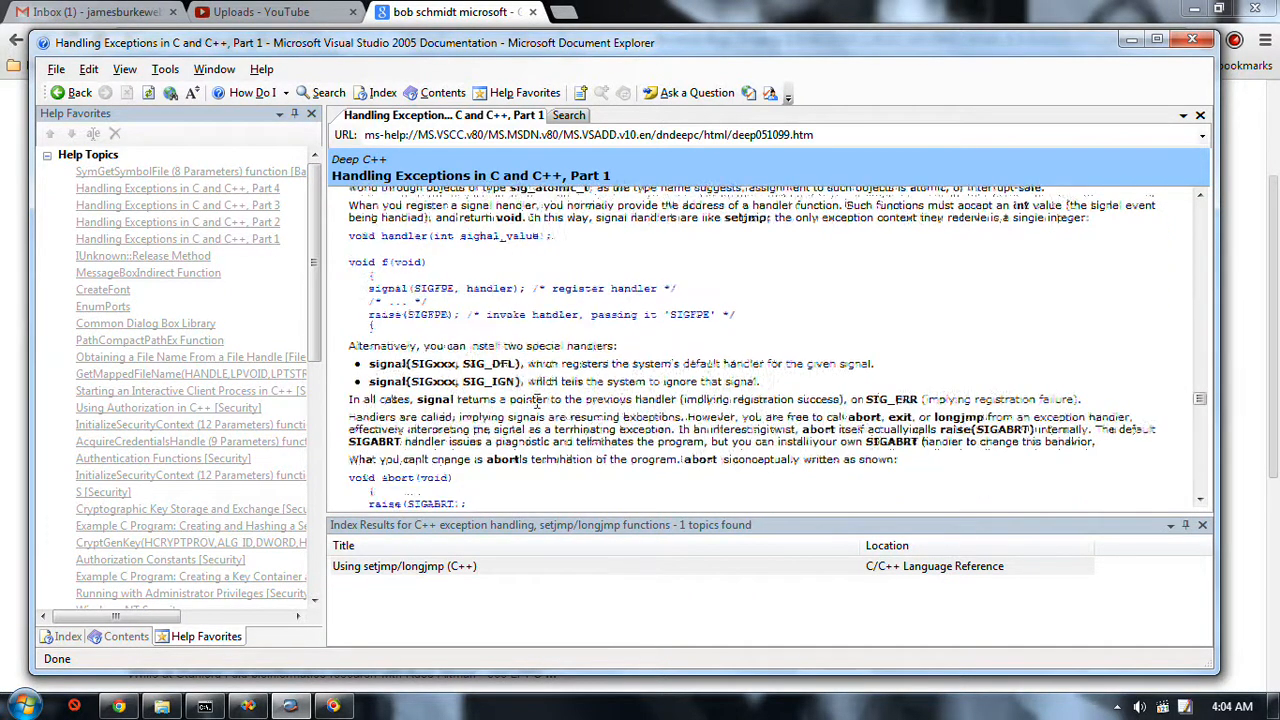
scroll("down", 3)
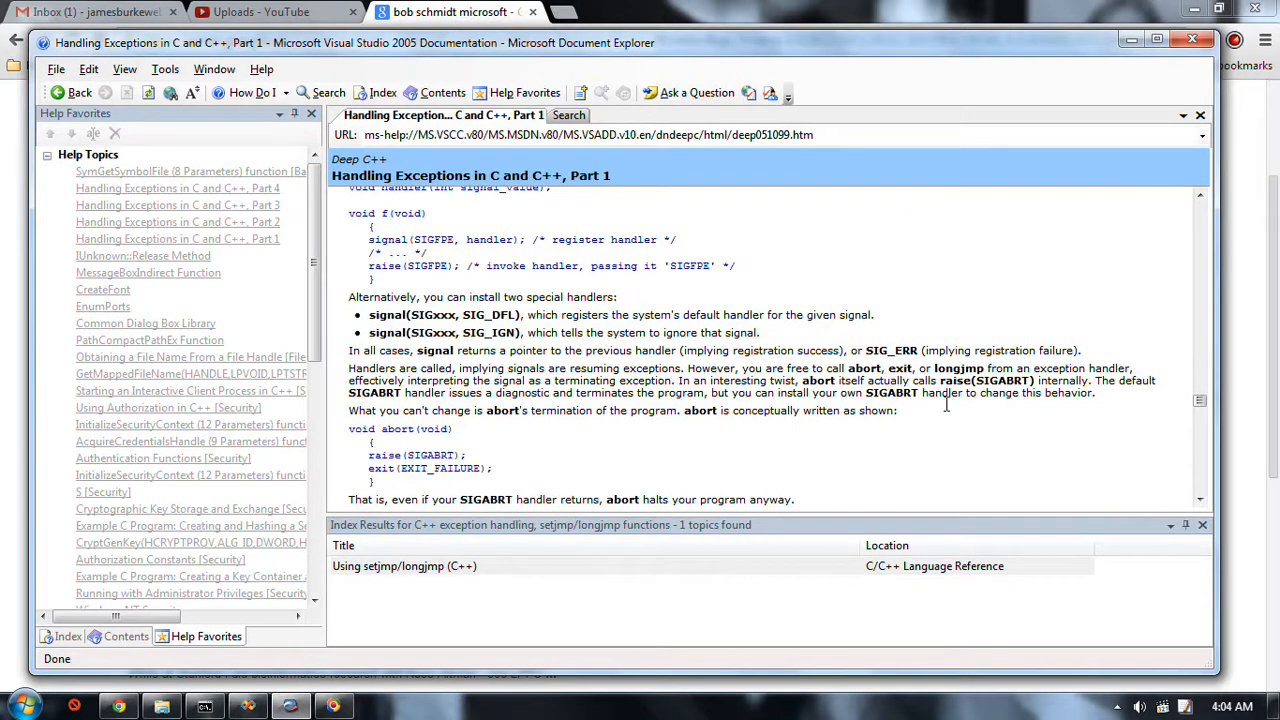
scroll("down", 3)
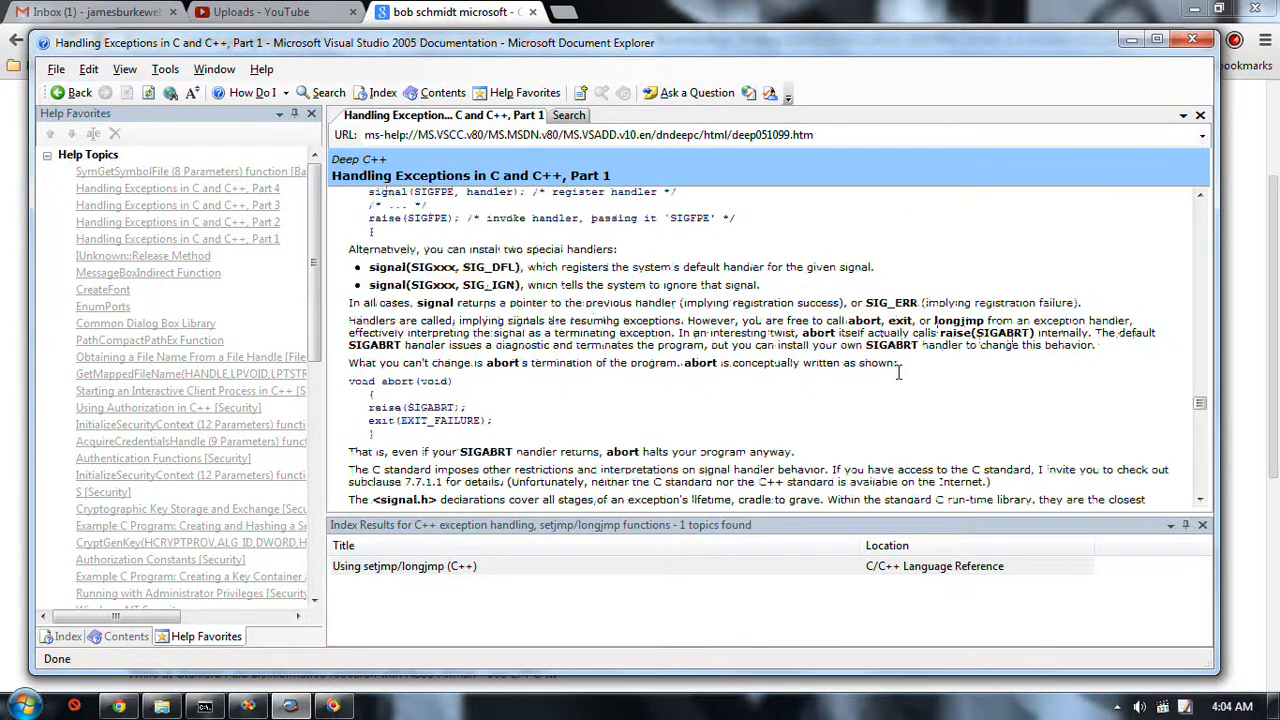
Step: Scroll on to the closing Coda, then back to the Stage 1–5 return-value code example
scroll("down", 3)
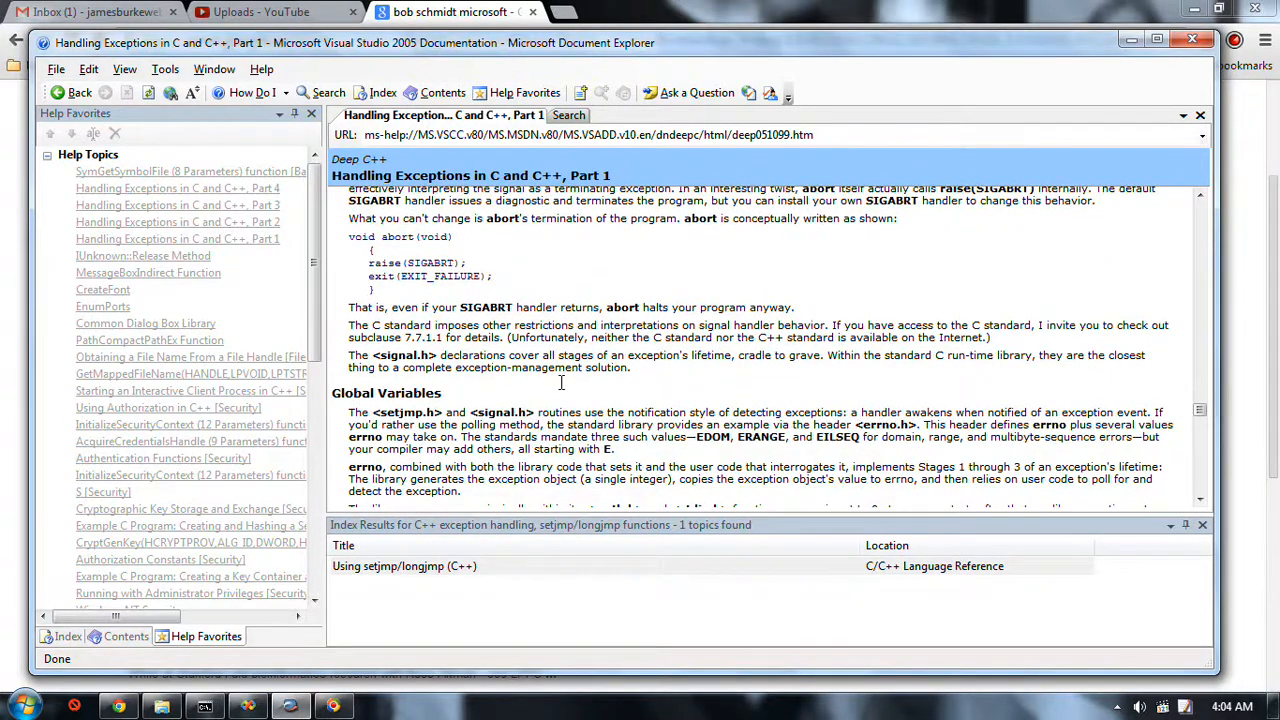
scroll("down", 3)
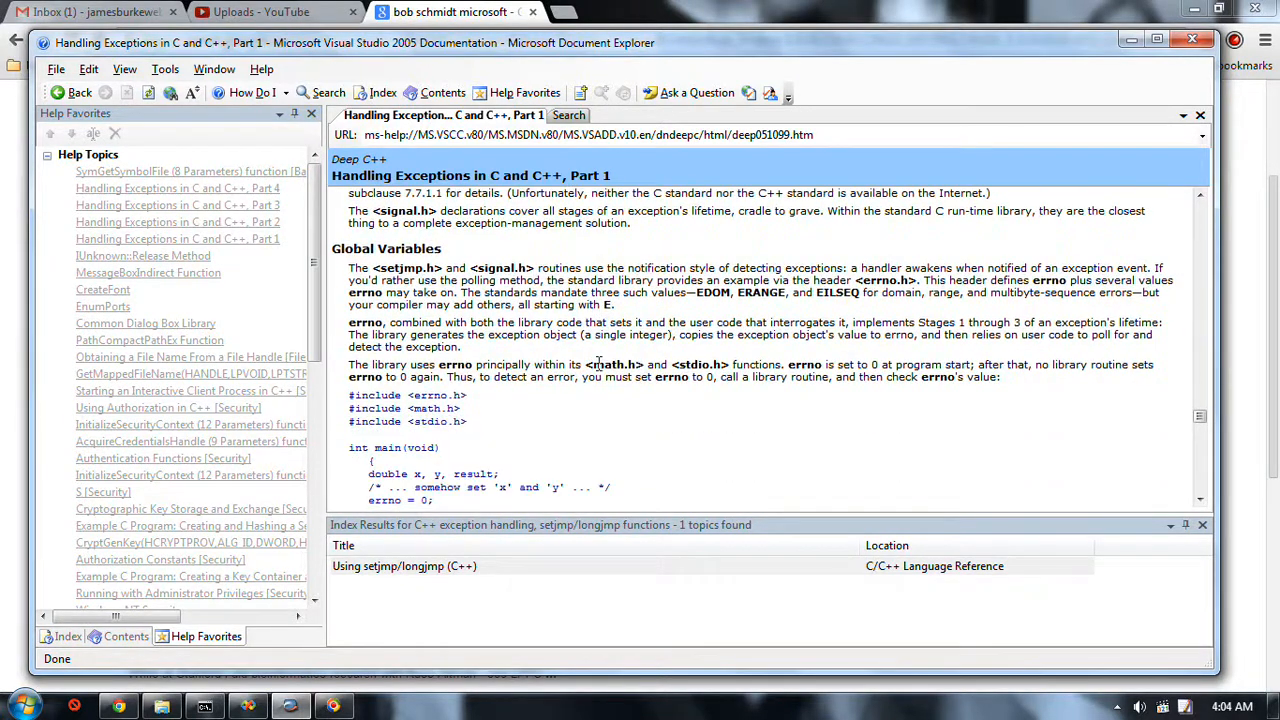
scroll("down", 3)
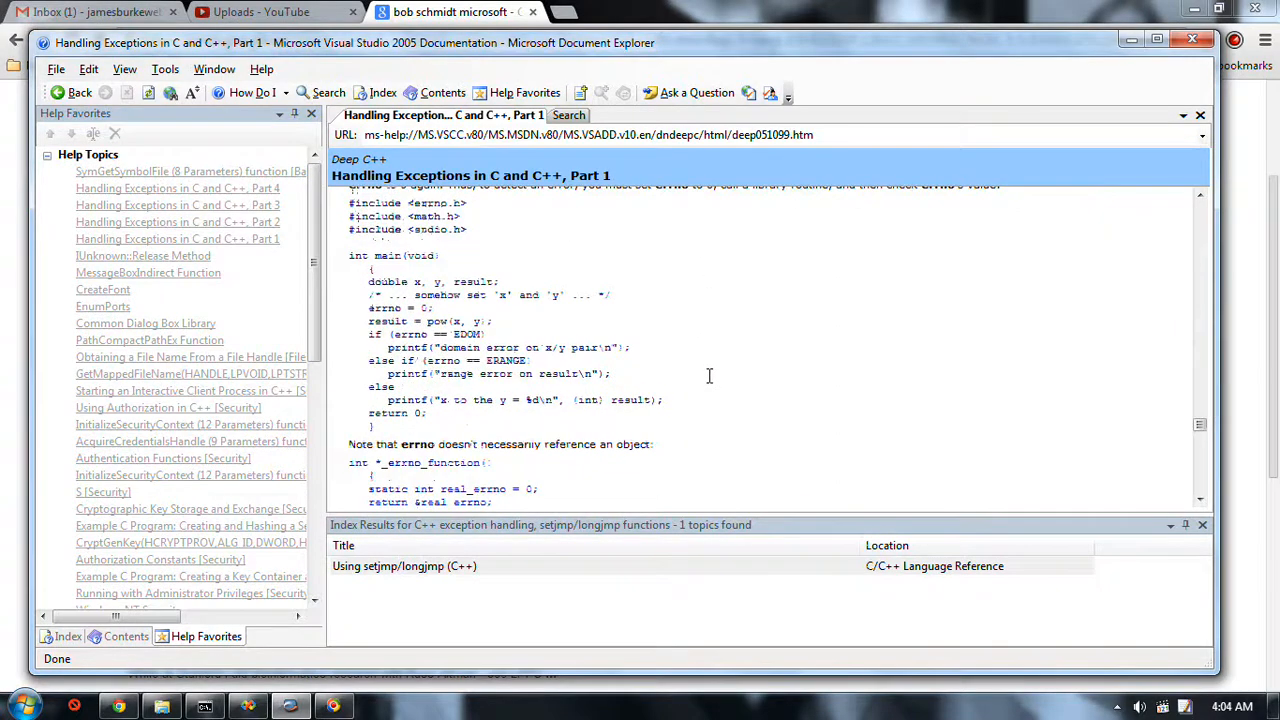
scroll("down", 3)
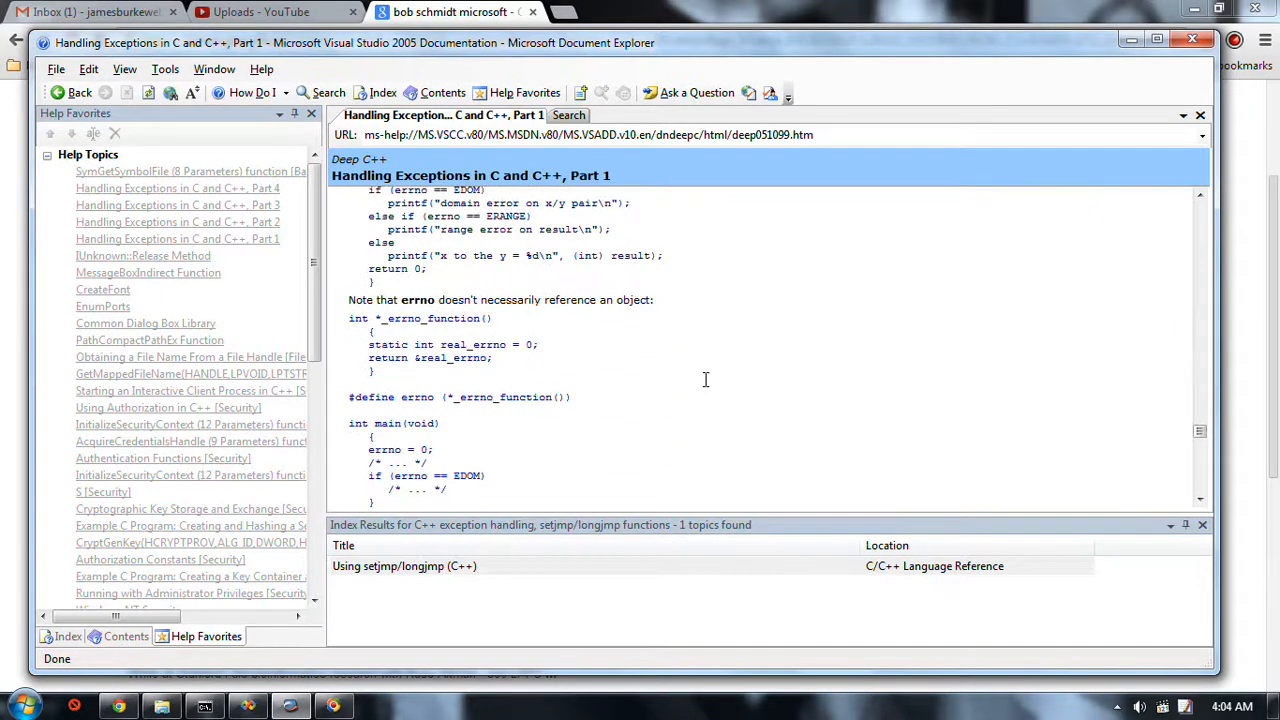
scroll("down", 3)
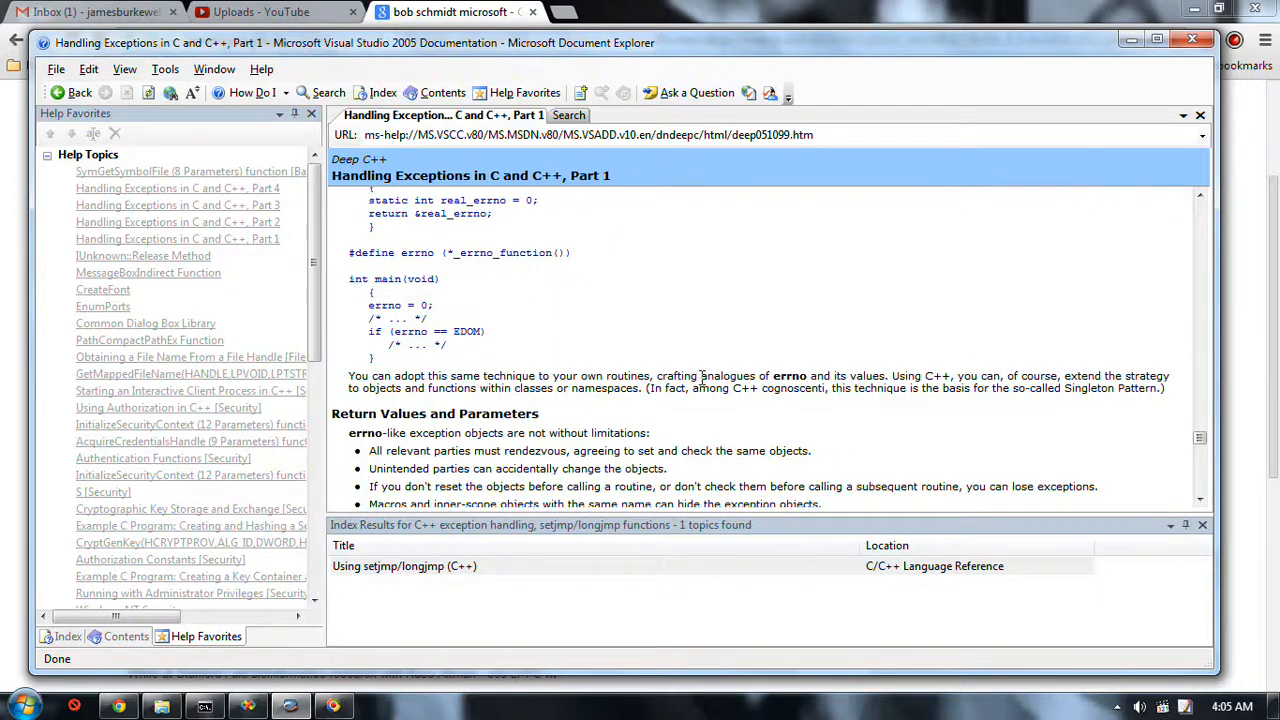
scroll("down", 3)
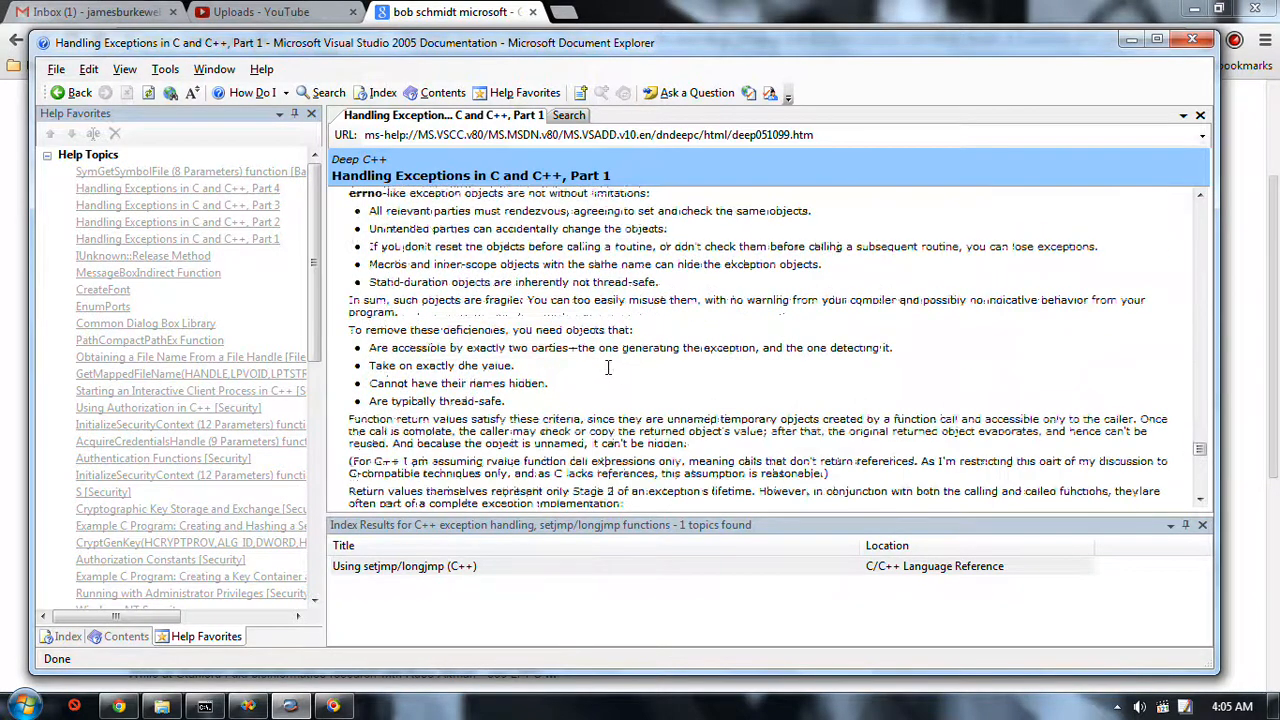
scroll("down", 3)
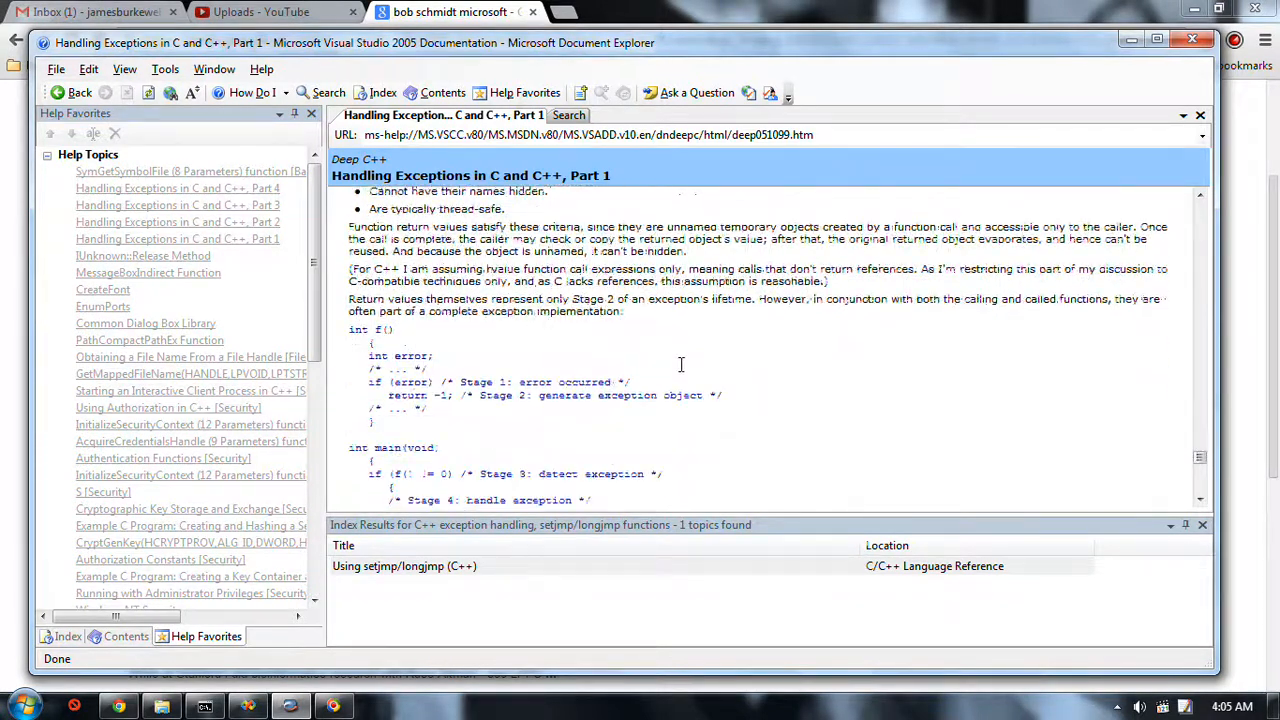
scroll("down", 3)
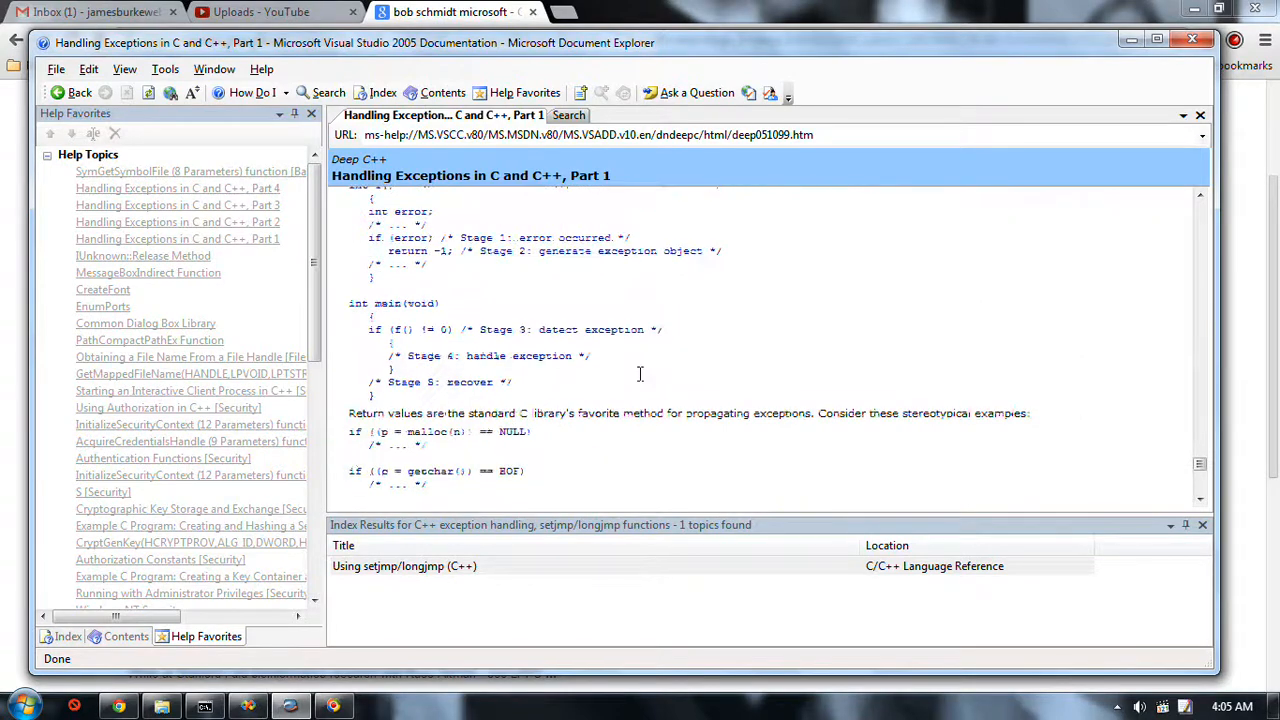
scroll("down", 3)
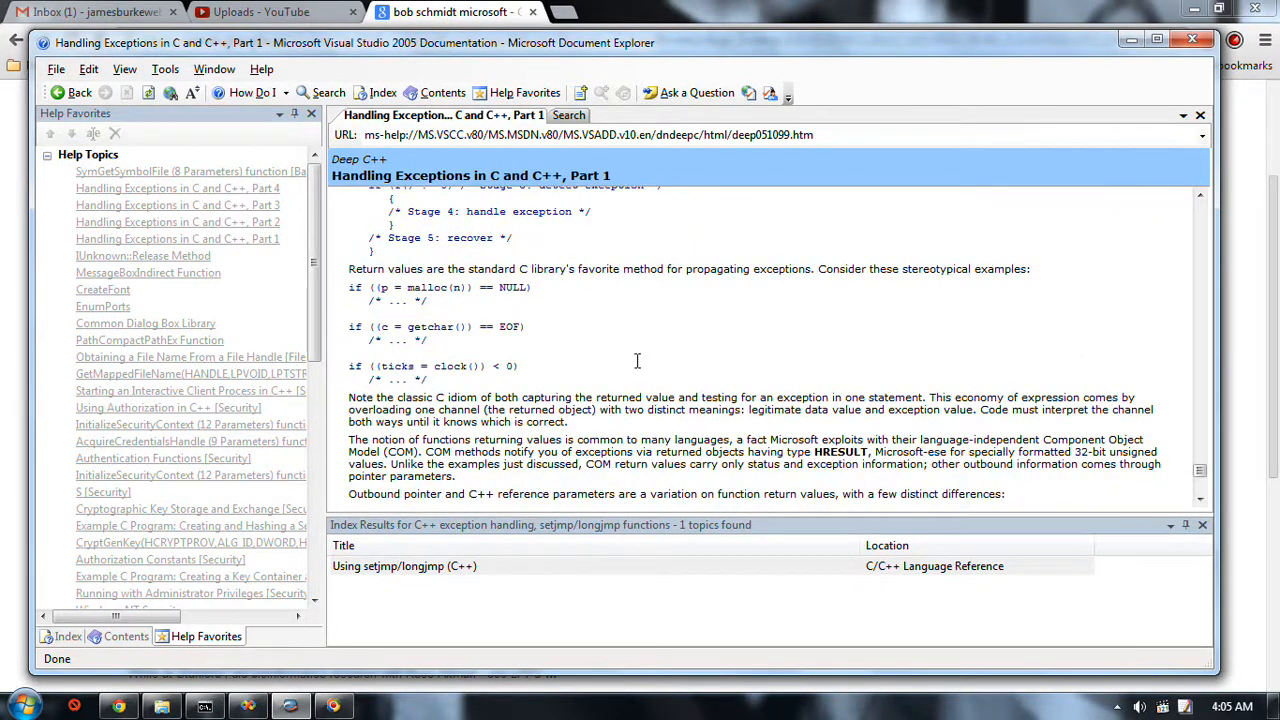
scroll("down", 3)
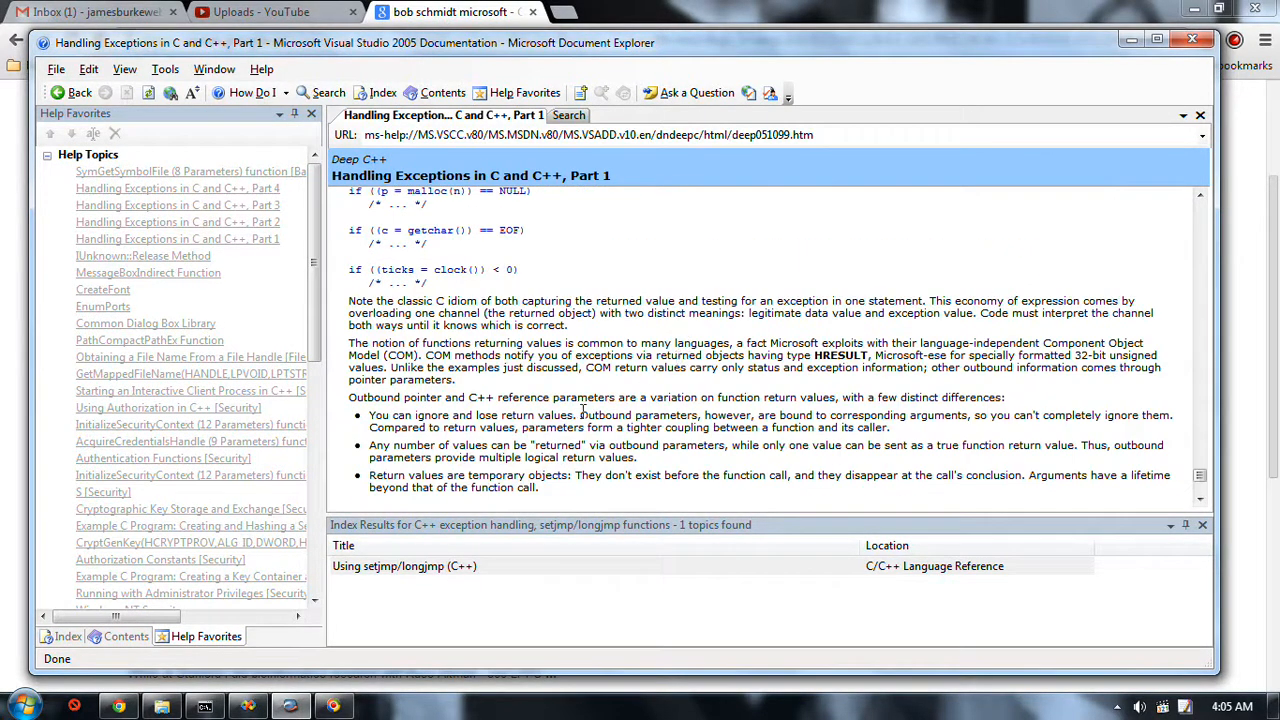
mouse_move(916, 432)
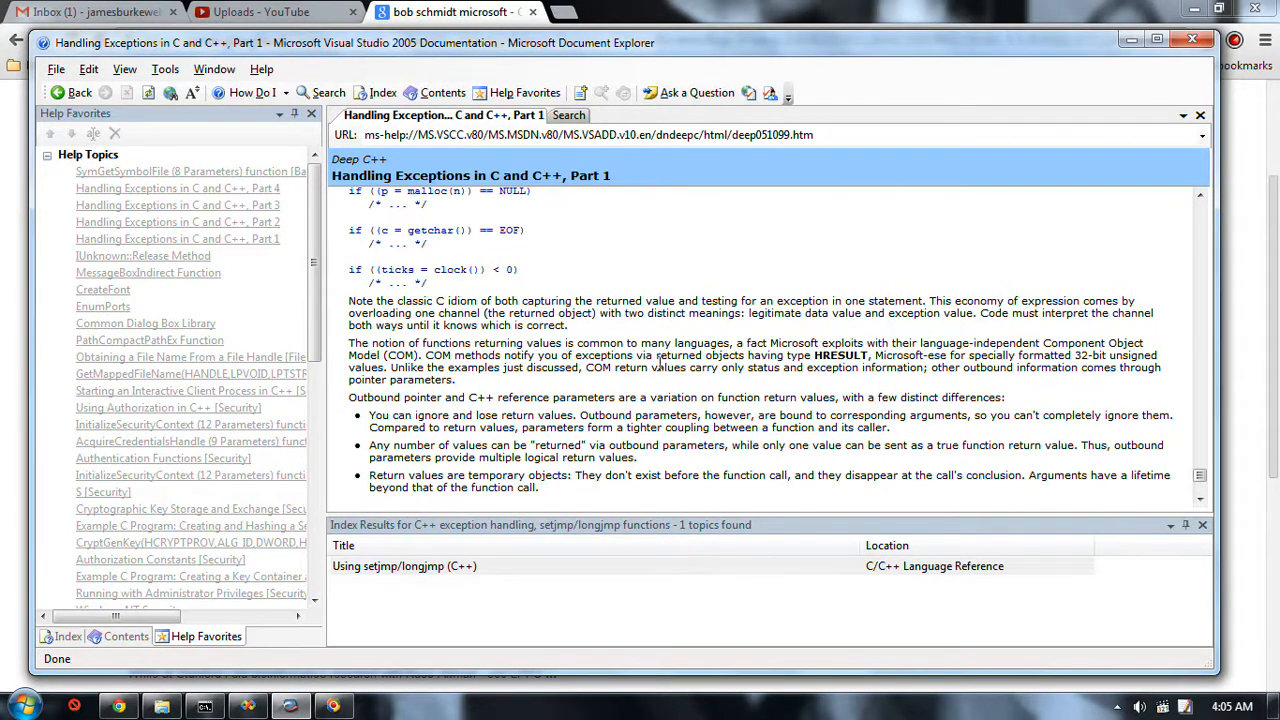
scroll("down", 3)
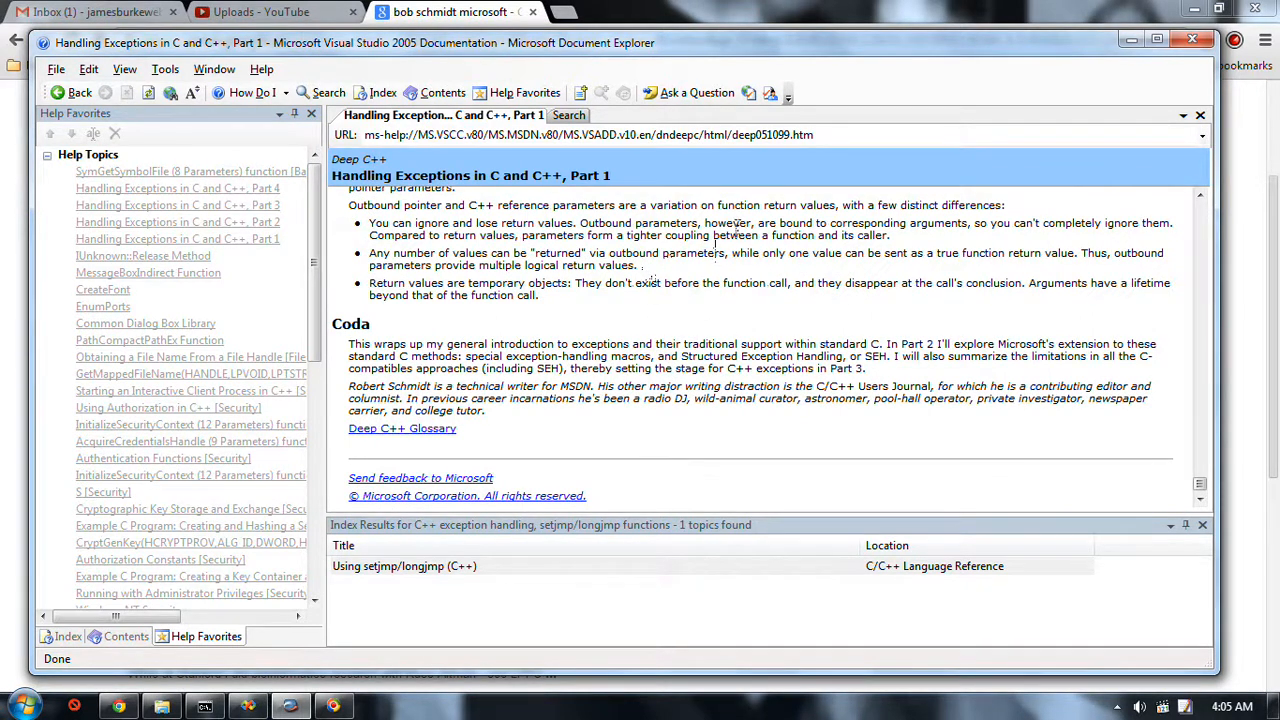
mouse_move(748, 252)
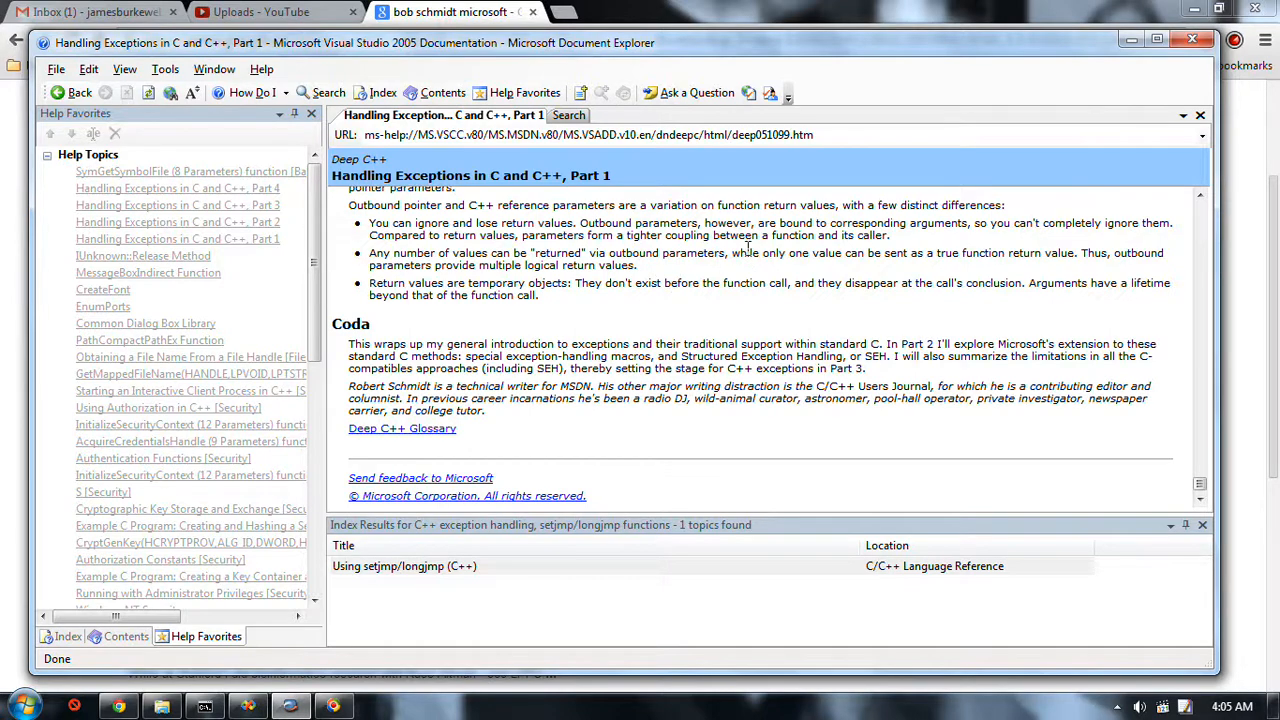
mouse_move(600, 356)
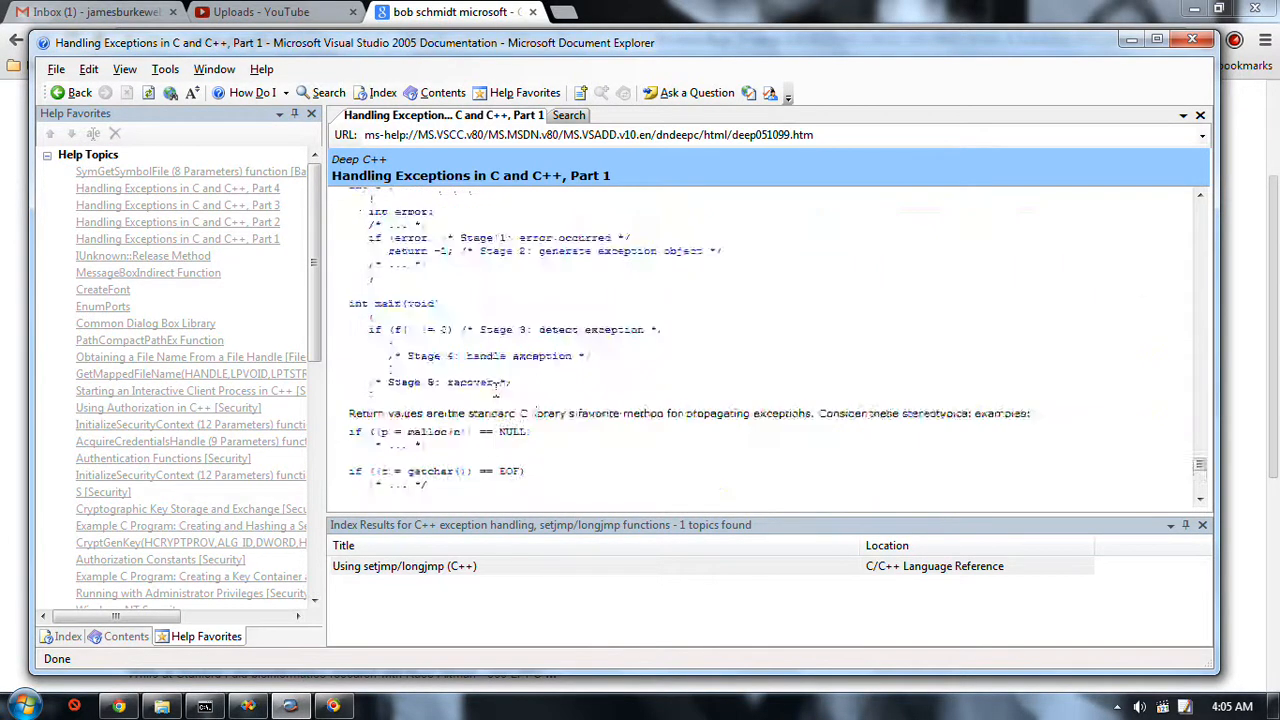
Step: Scroll back to the setjmp/longjmp example program and mark the setjmp call in its if statement
scroll("down", 3)
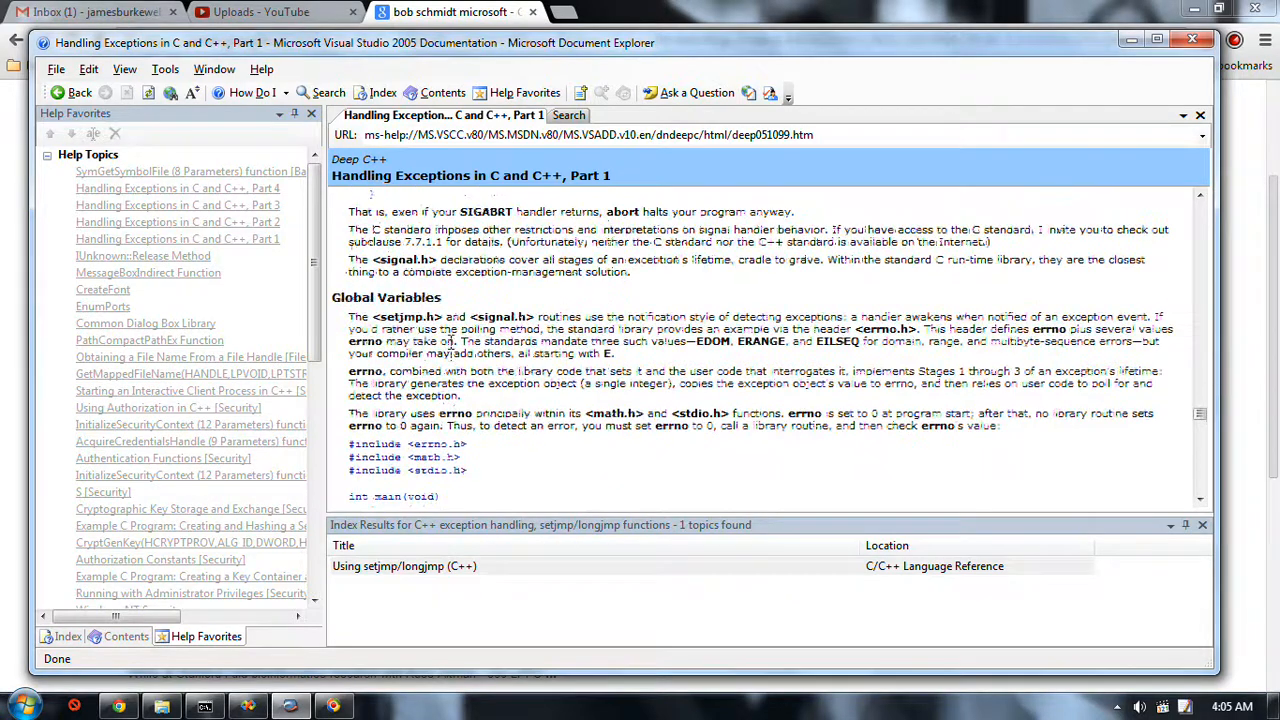
scroll("down", 3)
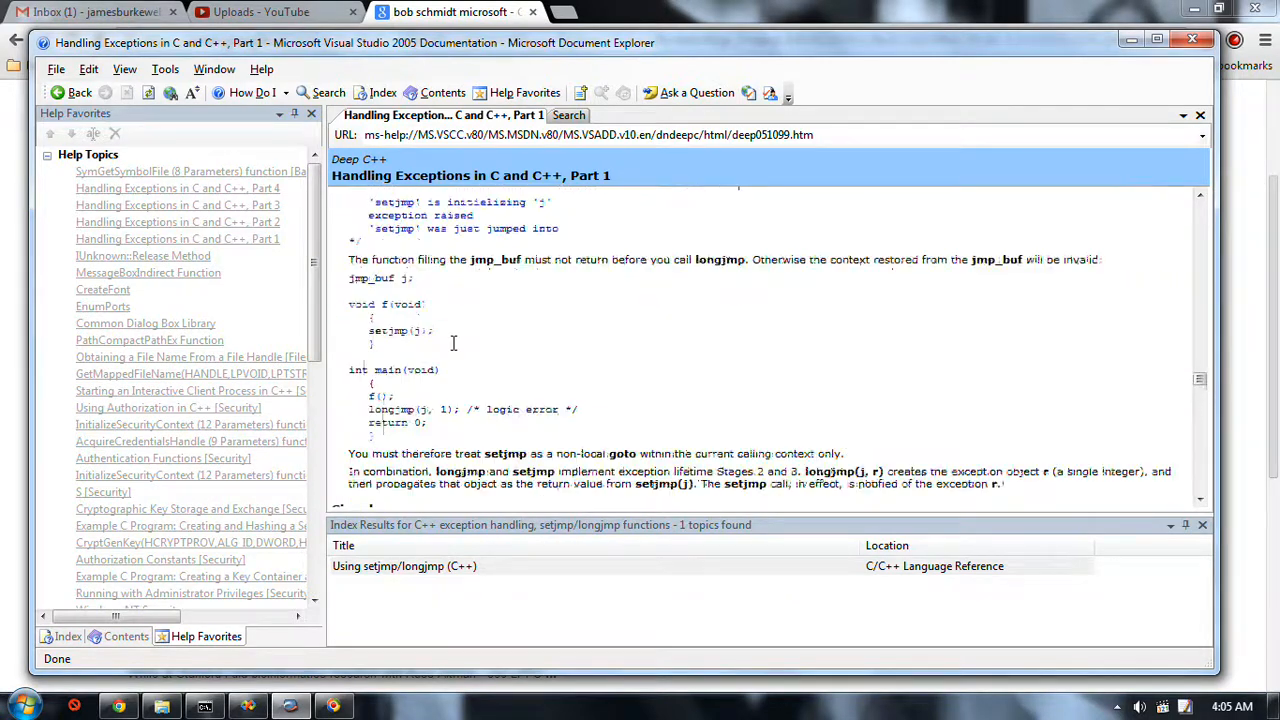
scroll("down", 3)
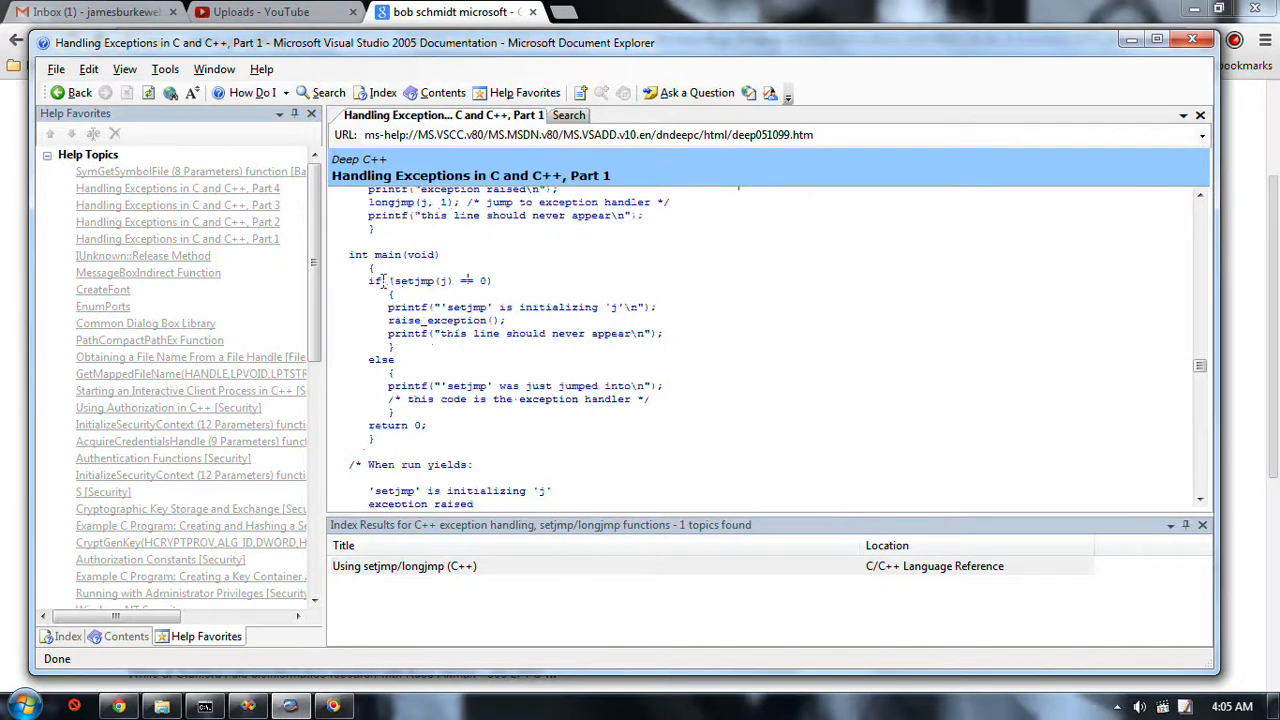
double_click(412, 280)
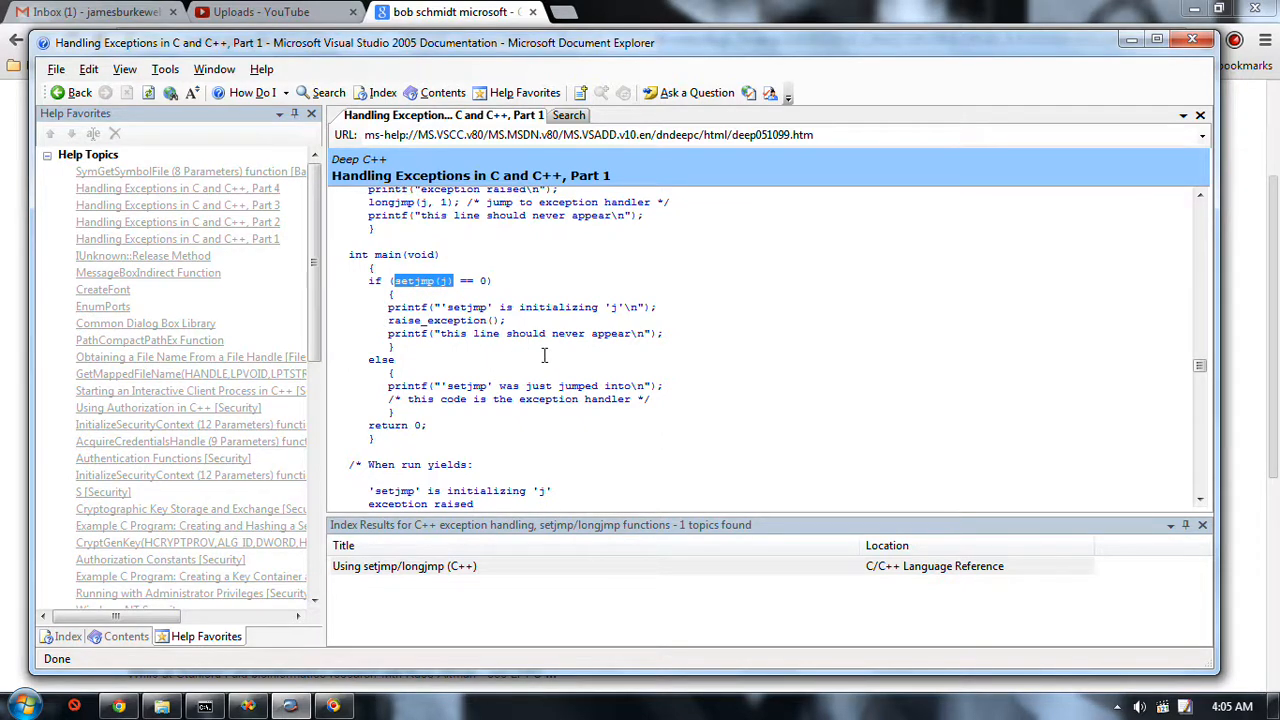
mouse_move(572, 344)
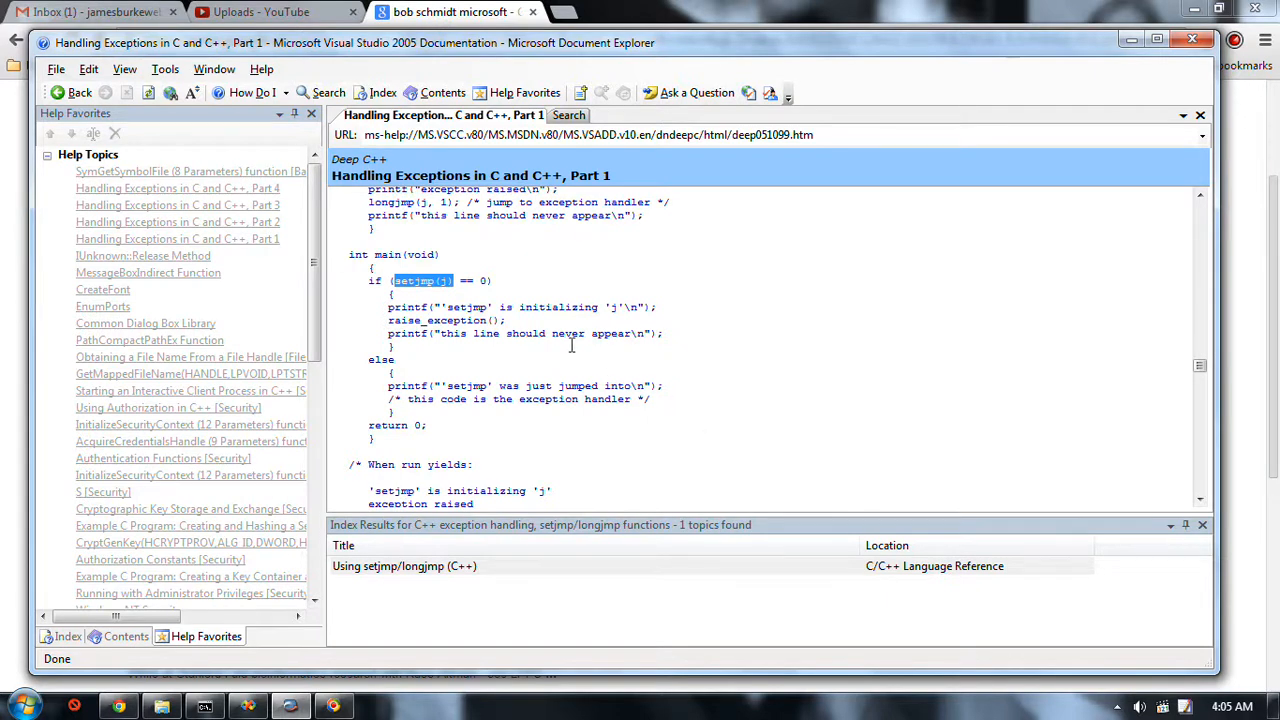
mouse_move(488, 300)
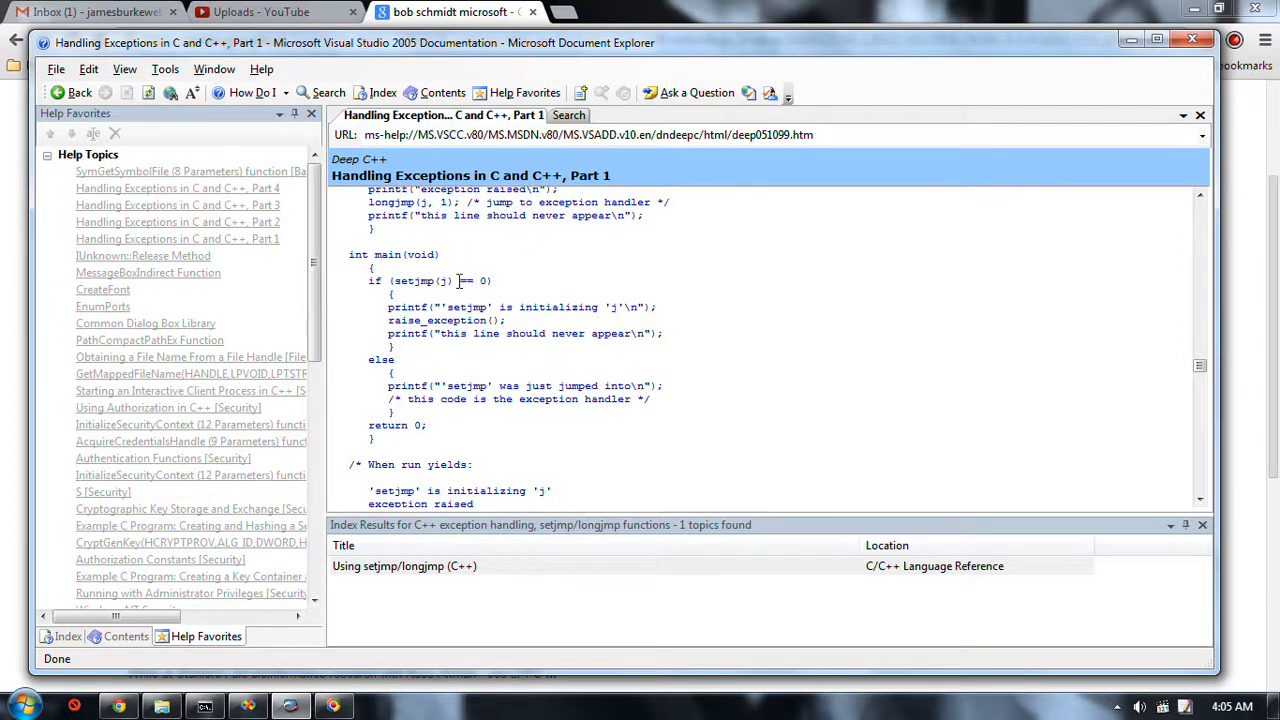
mouse_move(400, 312)
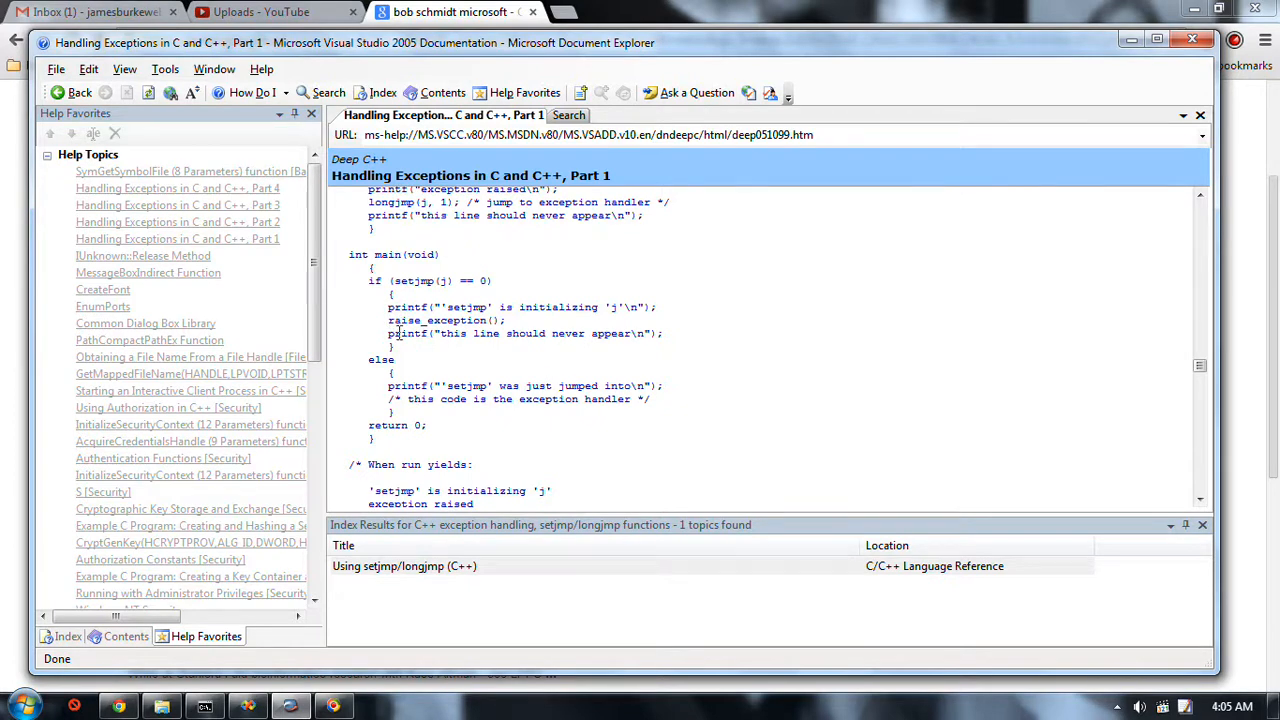
mouse_move(416, 320)
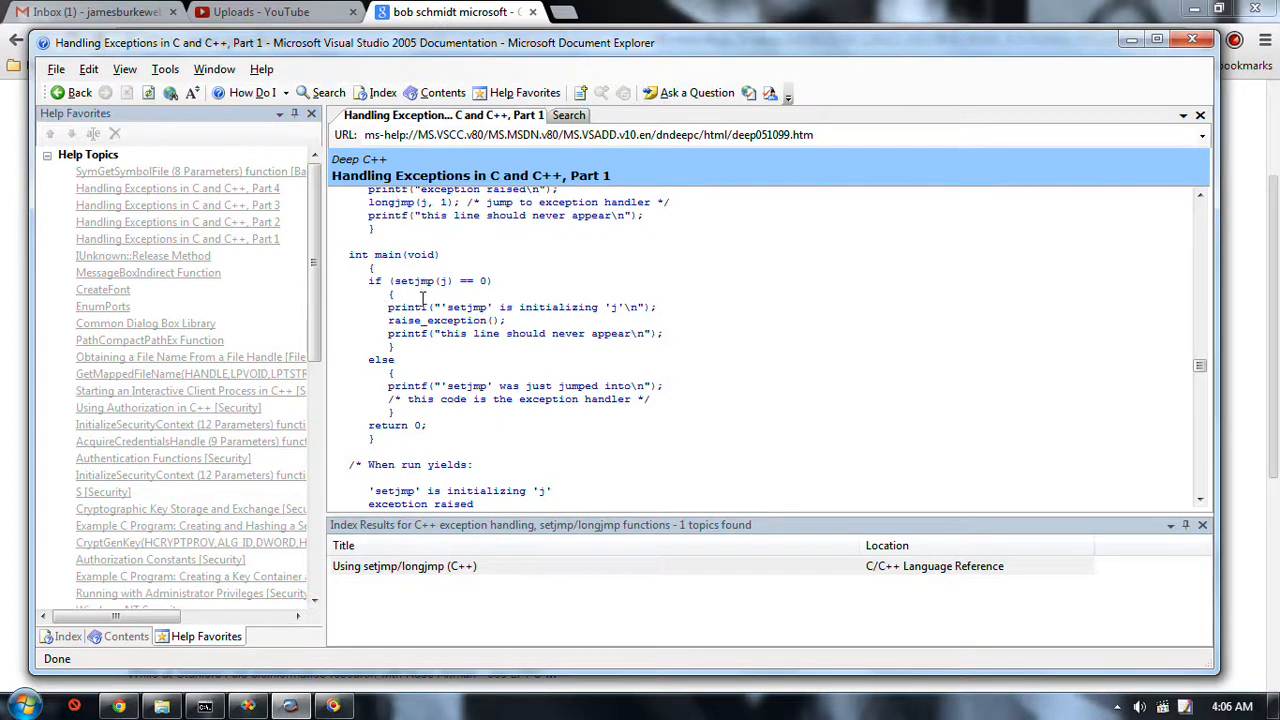
mouse_move(508, 378)
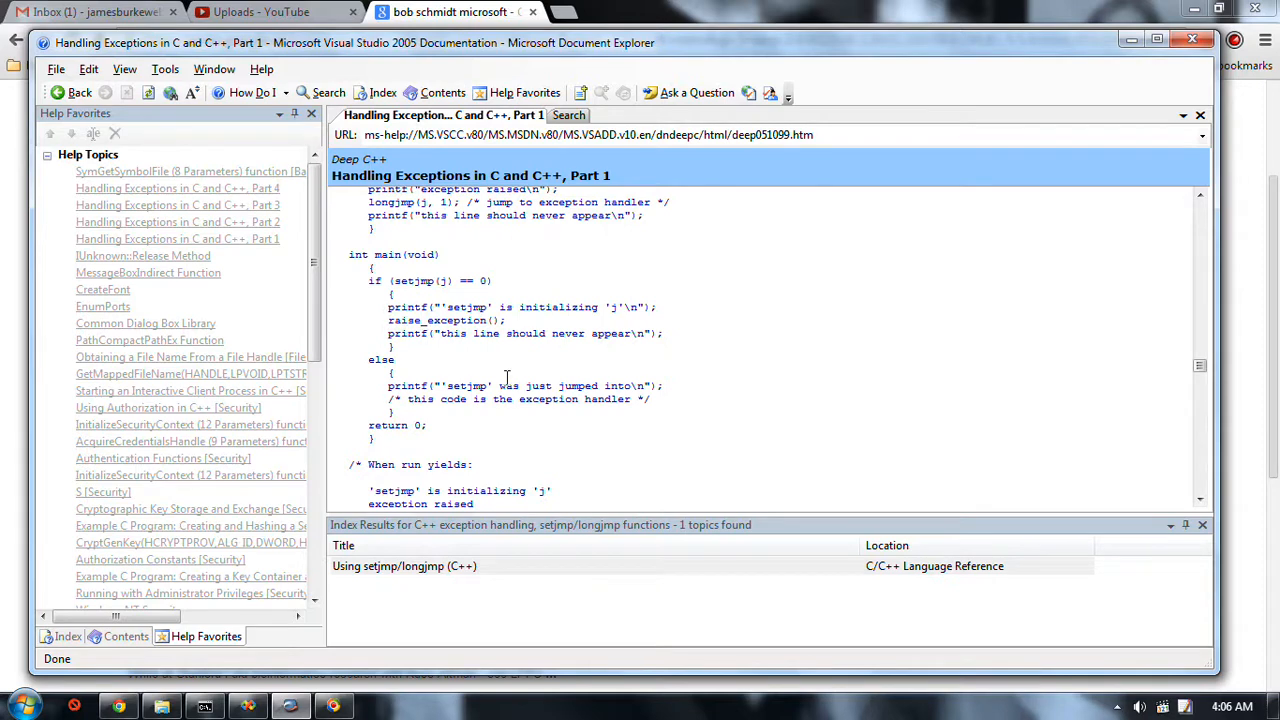
mouse_move(544, 348)
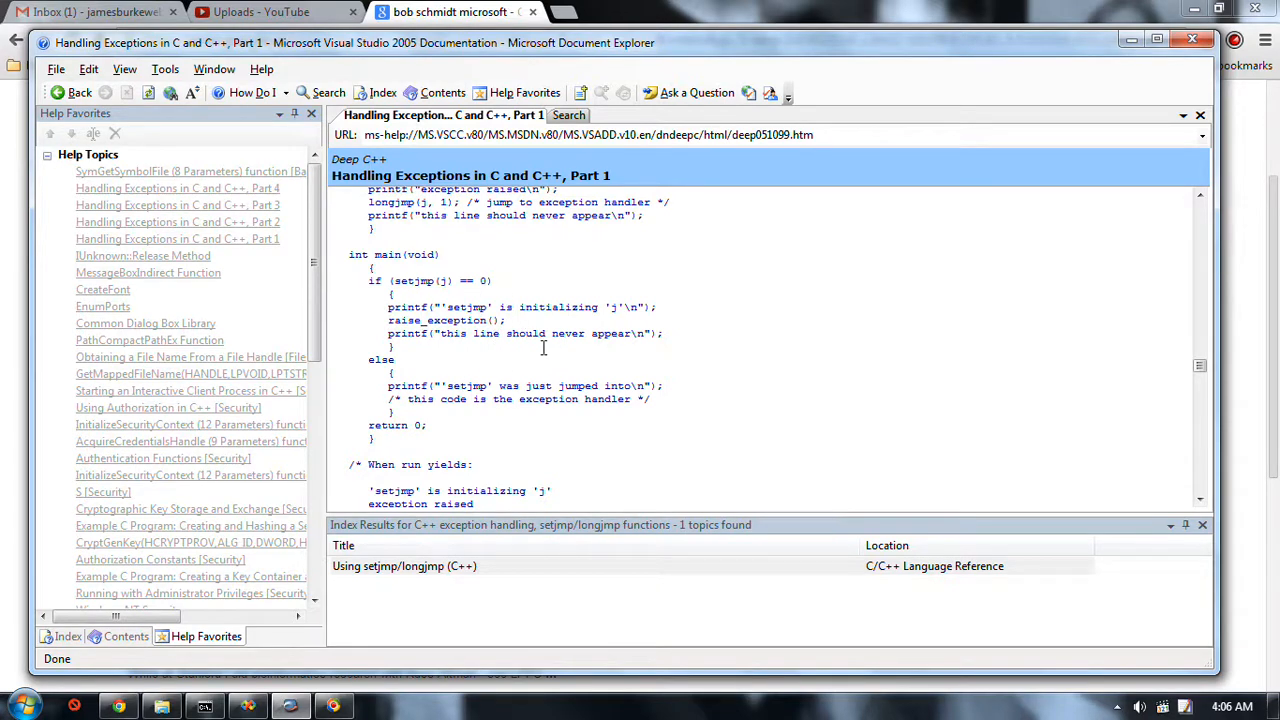
mouse_move(534, 292)
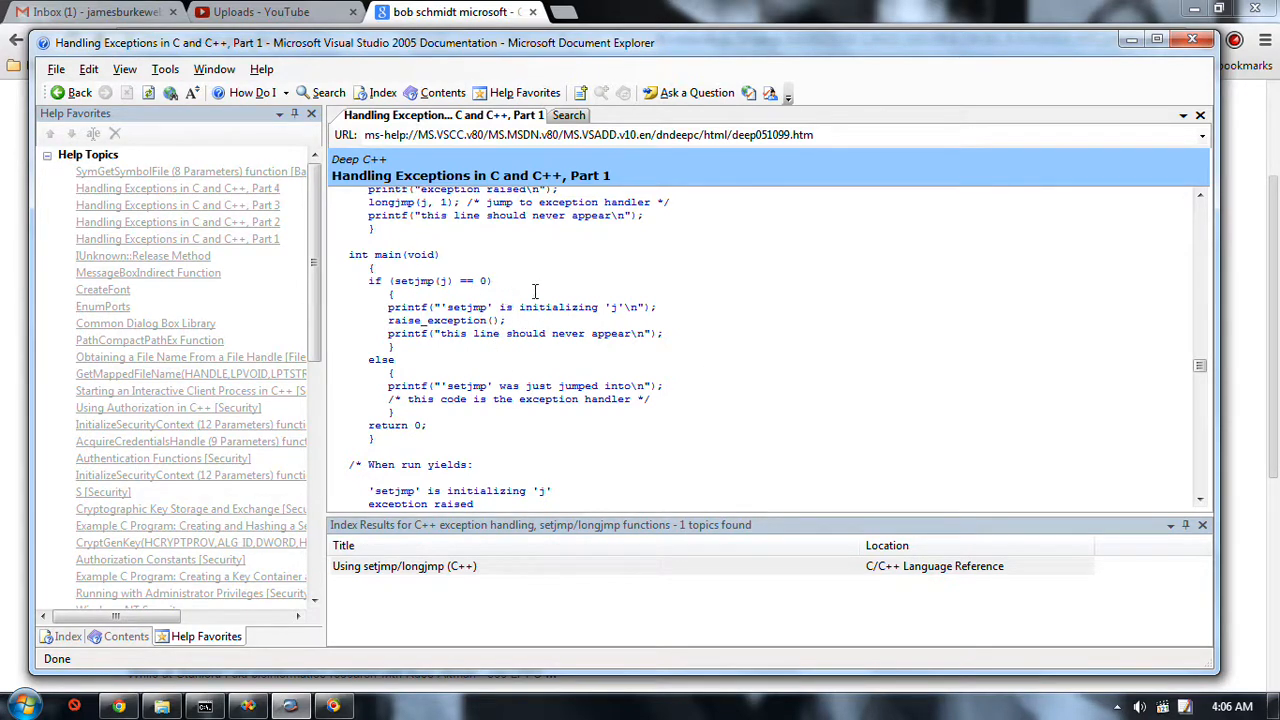
mouse_move(572, 308)
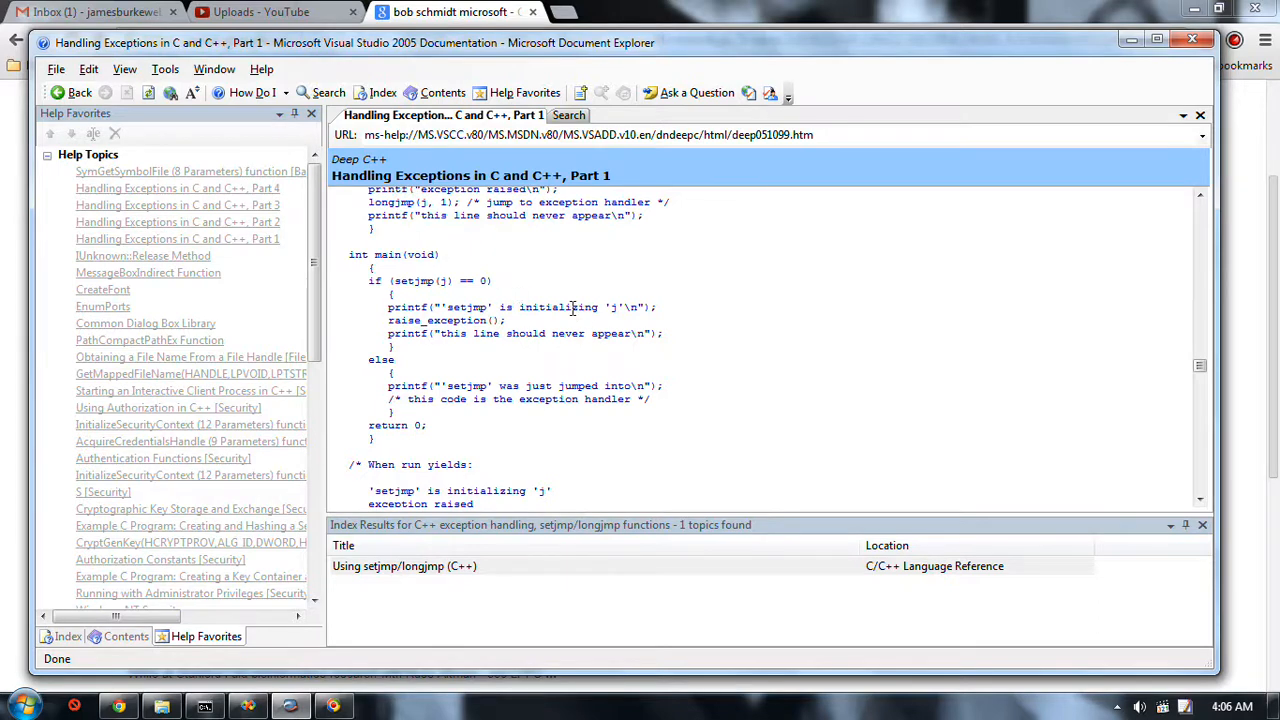
Step: Scroll past the jmp_buf example to the logic-error longjmp example and the Signals heading
scroll("down", 3)
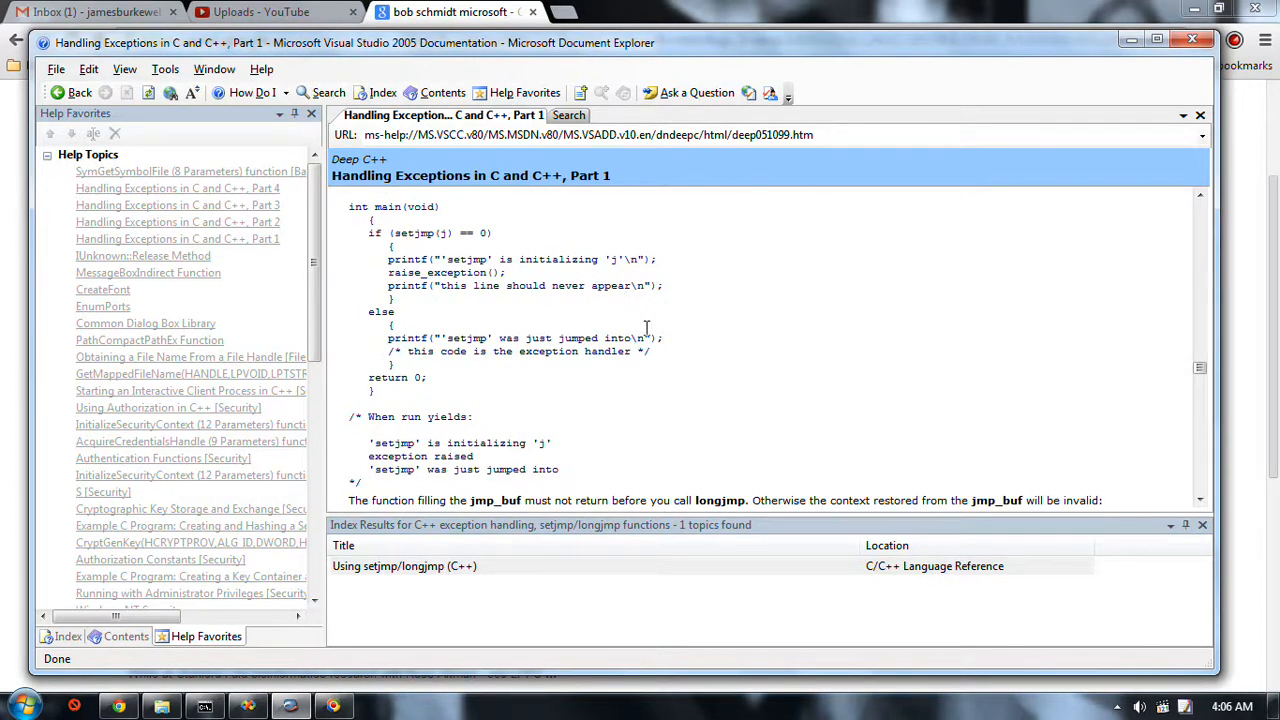
scroll("down", 3)
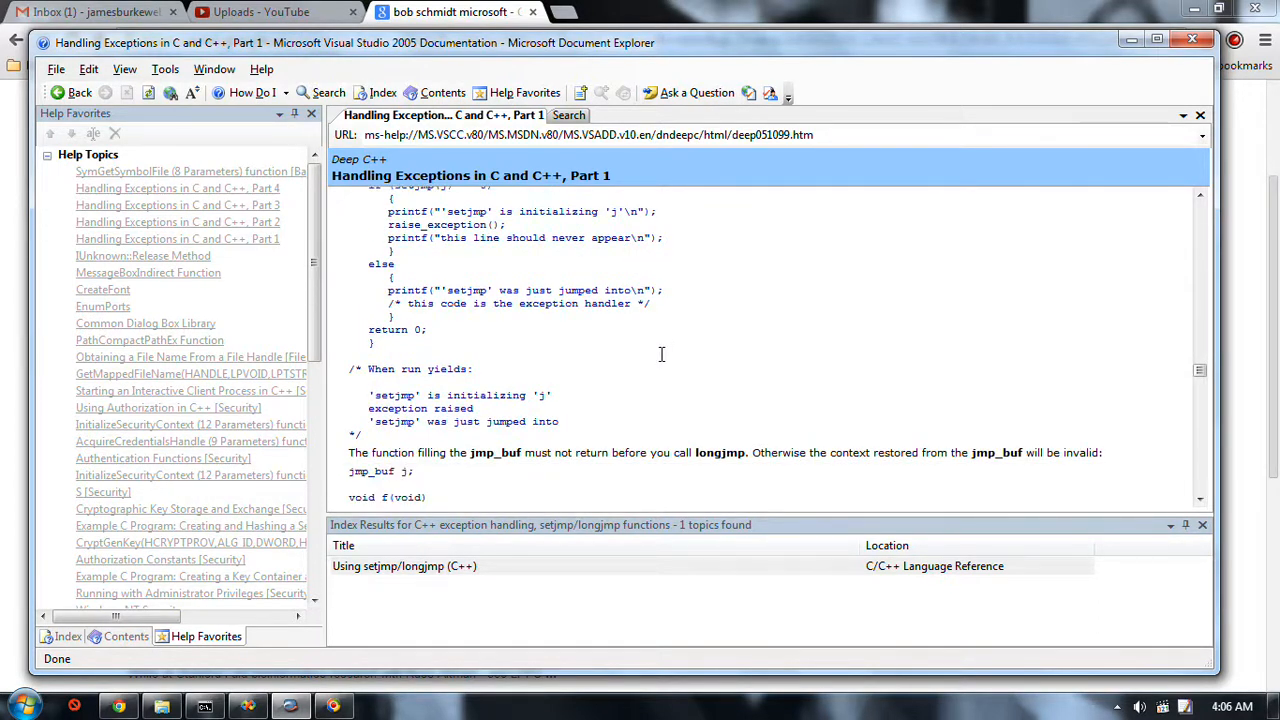
scroll("down", 3)
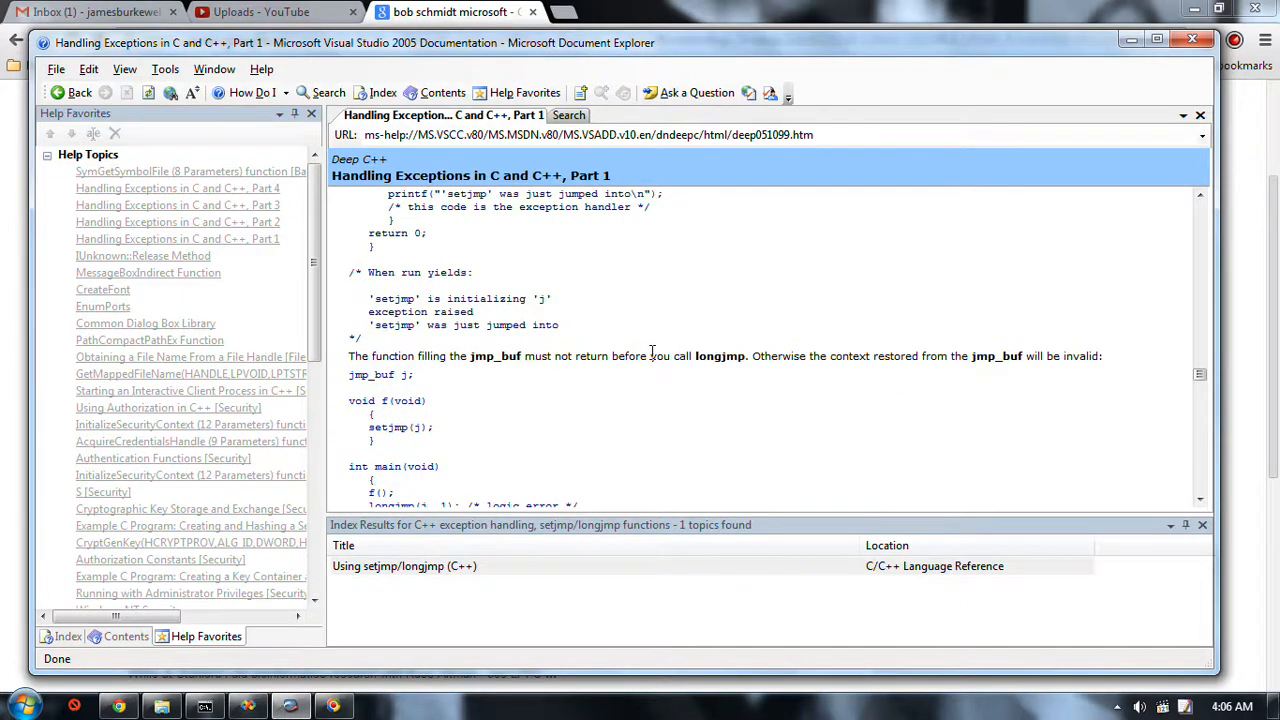
scroll("down", 3)
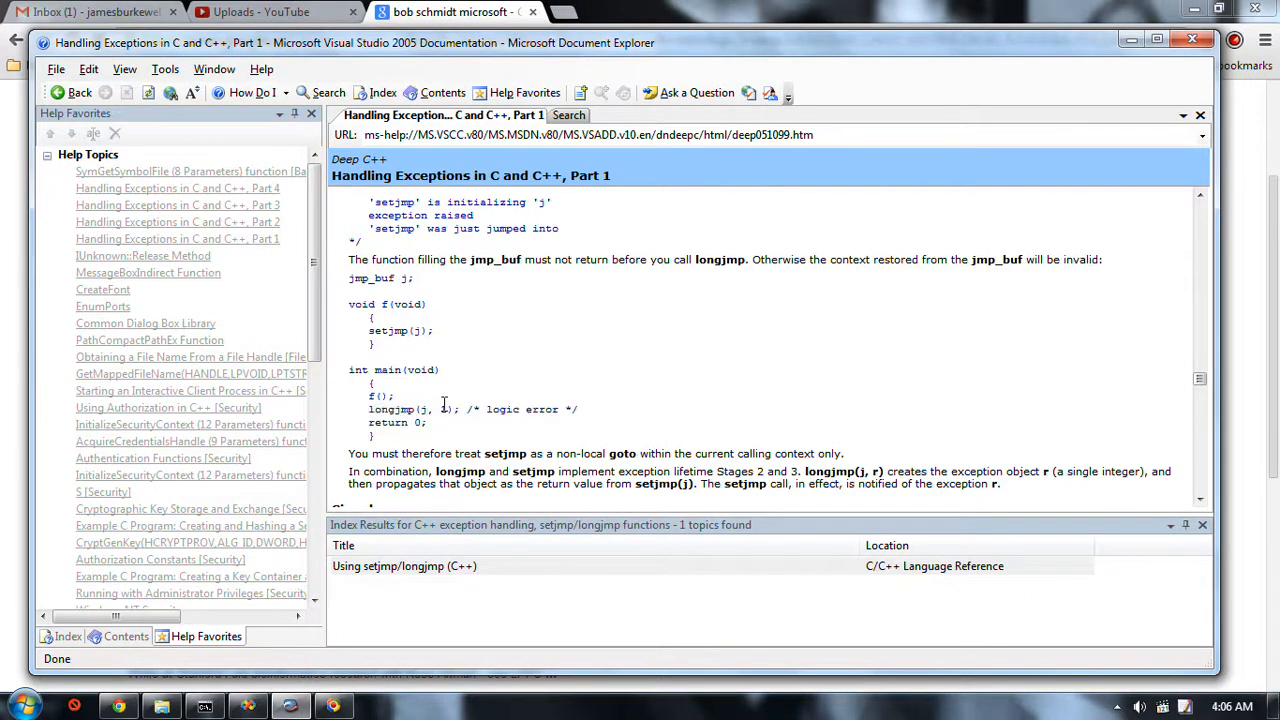
scroll("up", 3)
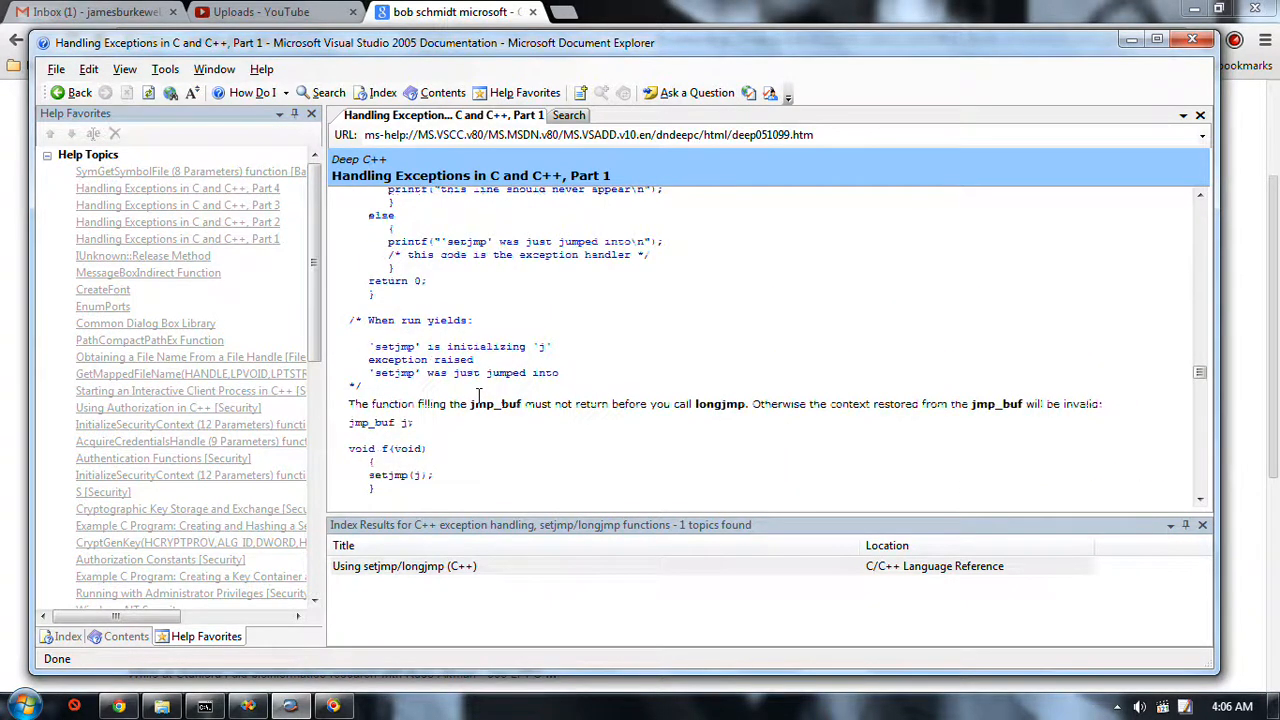
scroll("down", 3)
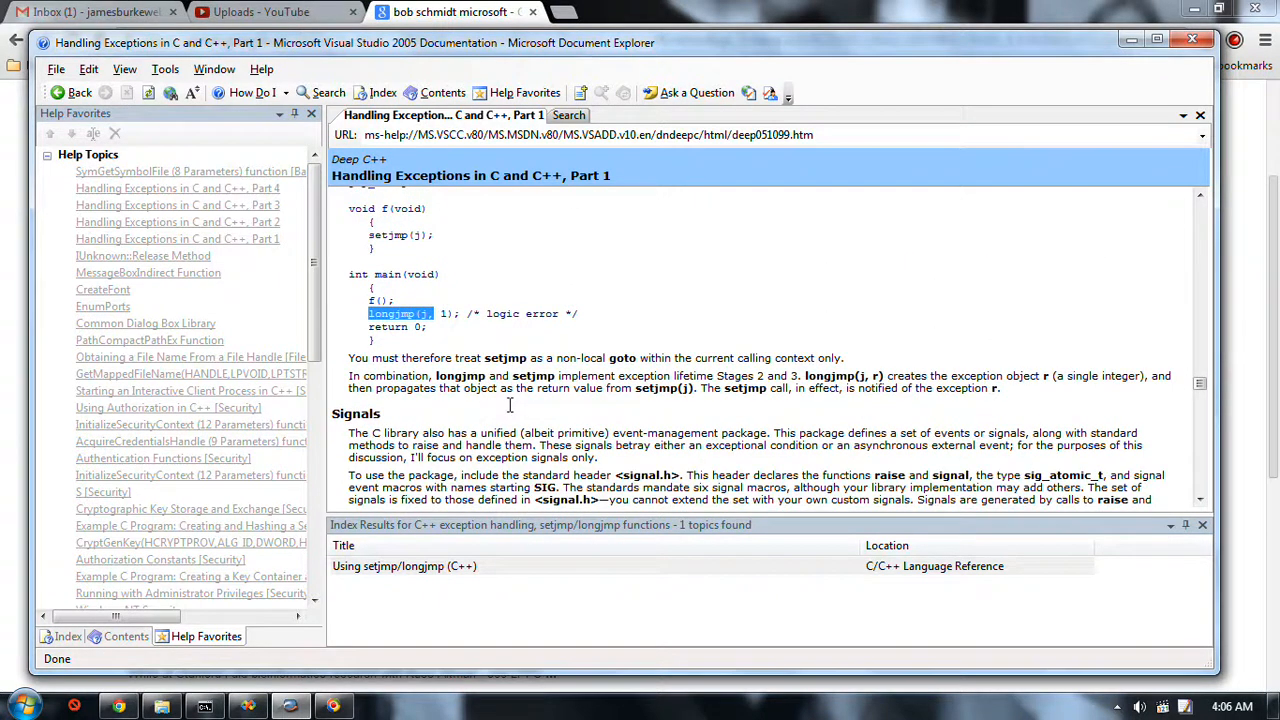
mouse_move(578, 356)
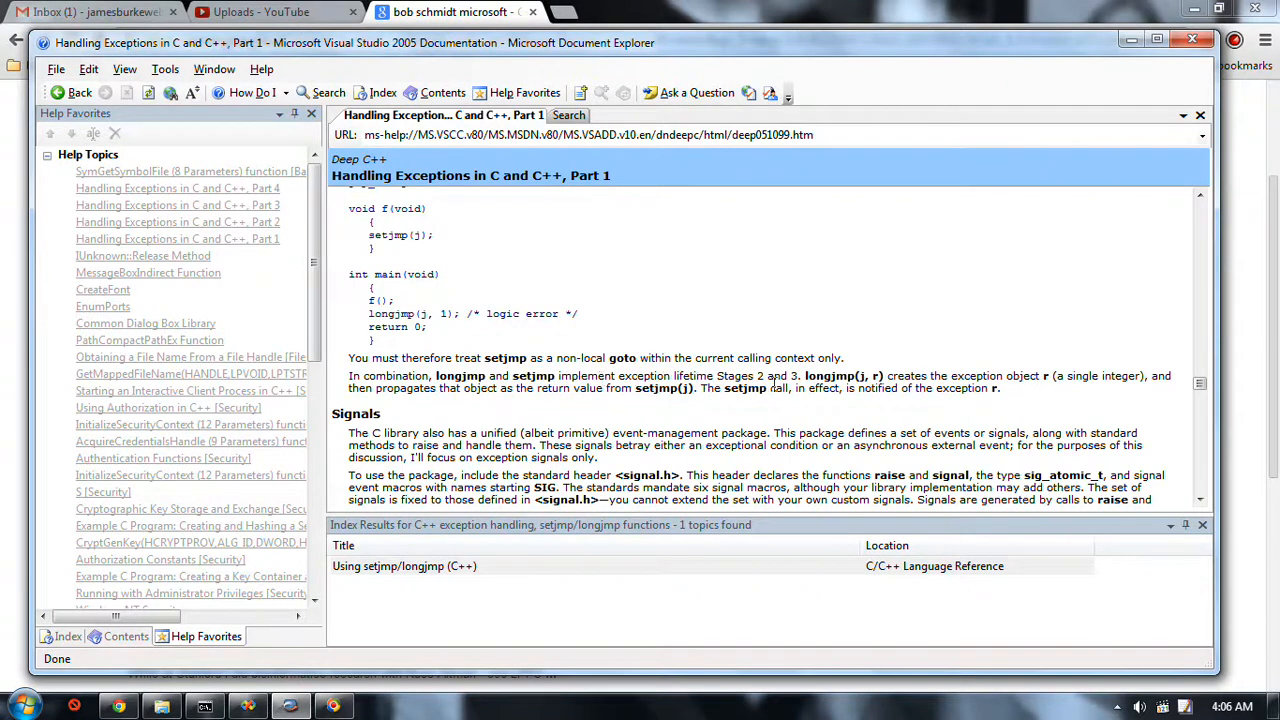
mouse_move(900, 388)
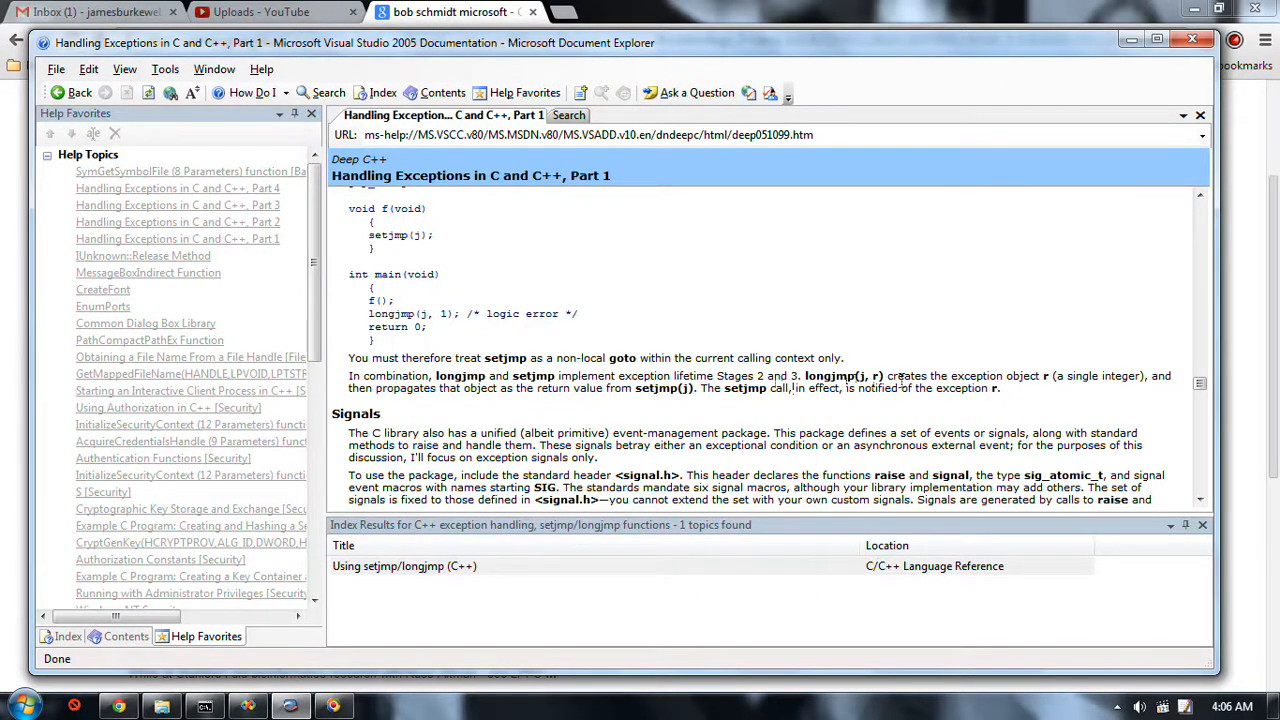
mouse_move(1108, 388)
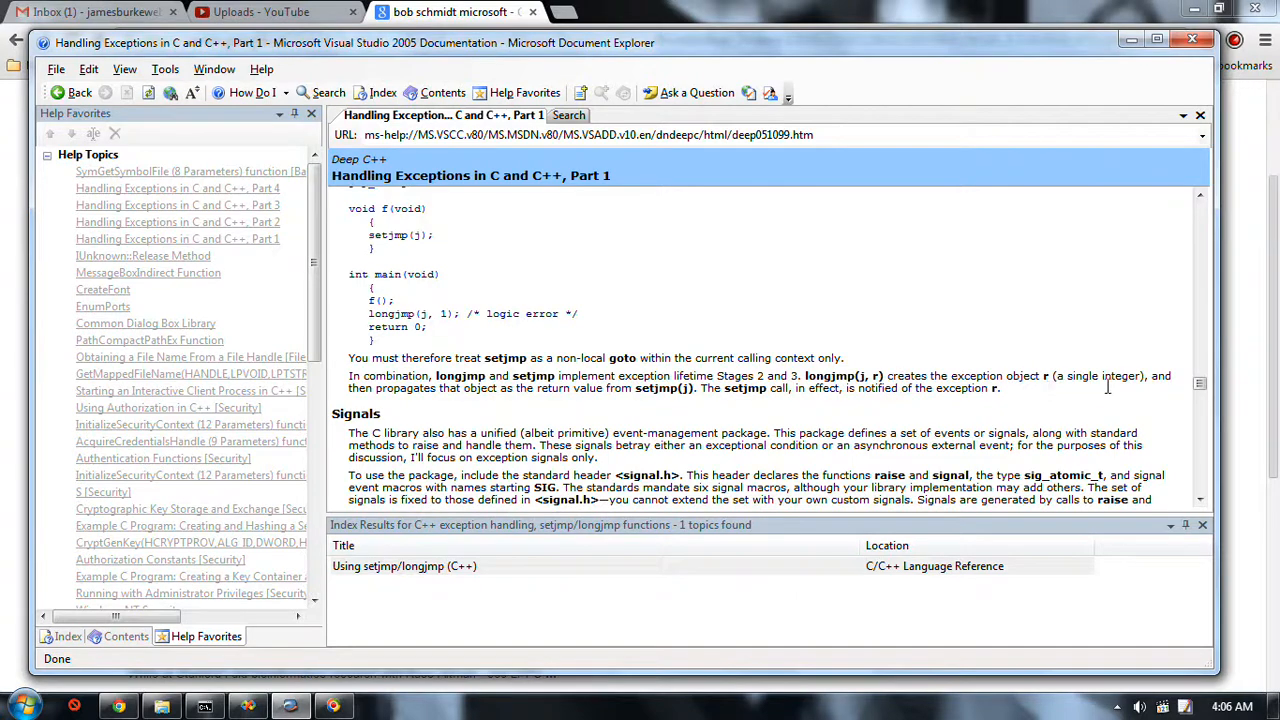
mouse_move(528, 400)
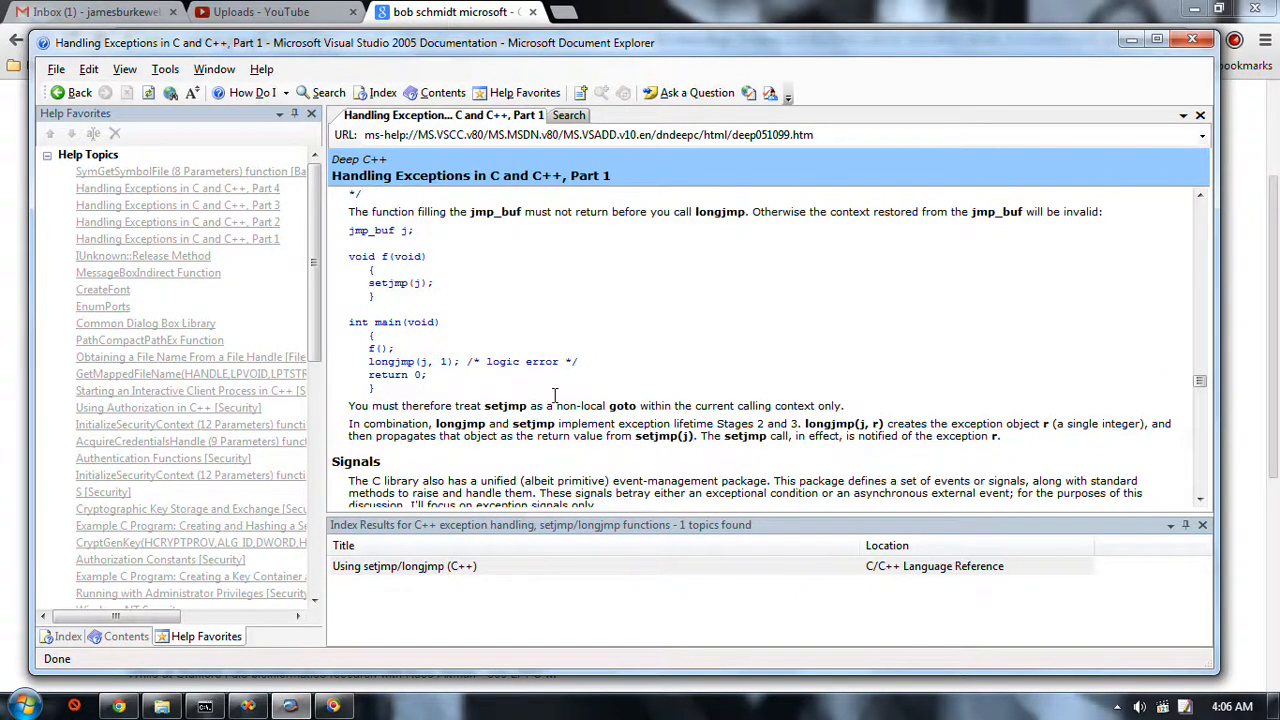
Step: Scroll back to the raise_exception example, clear the longjmp highlight and mark the setjmp(j) == 0 test in main
scroll("down", 3)
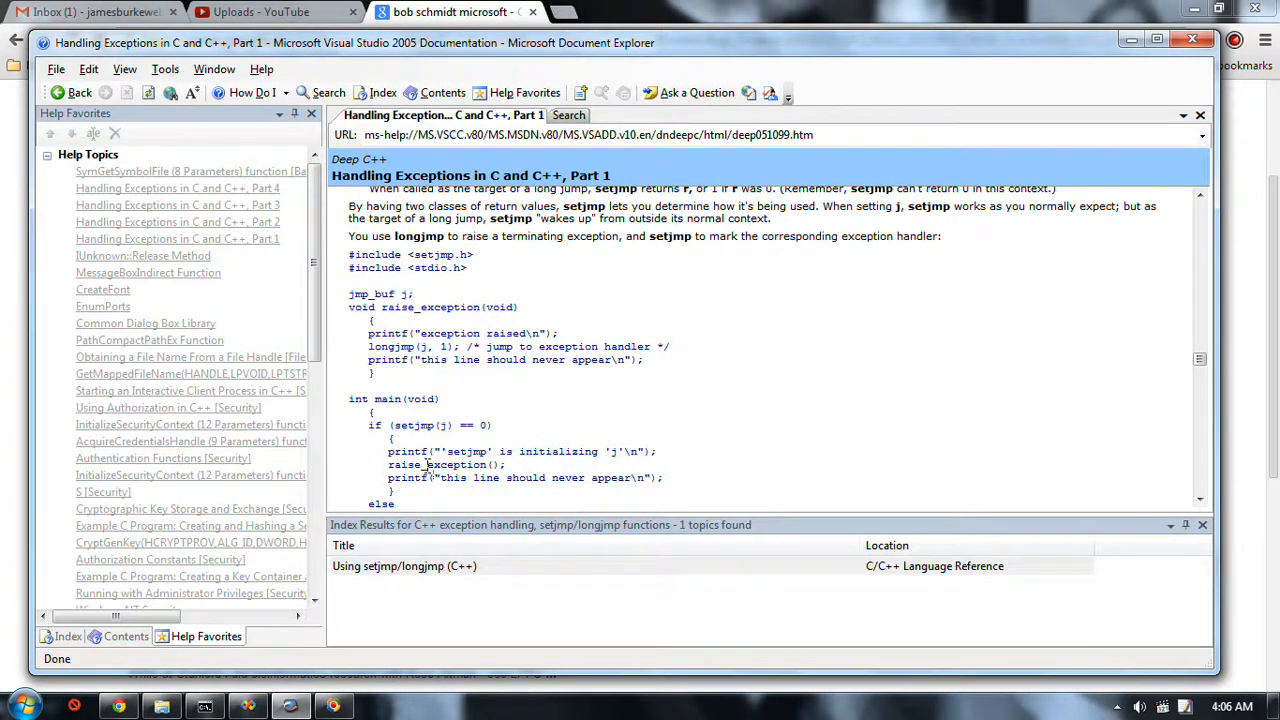
scroll("down", 3)
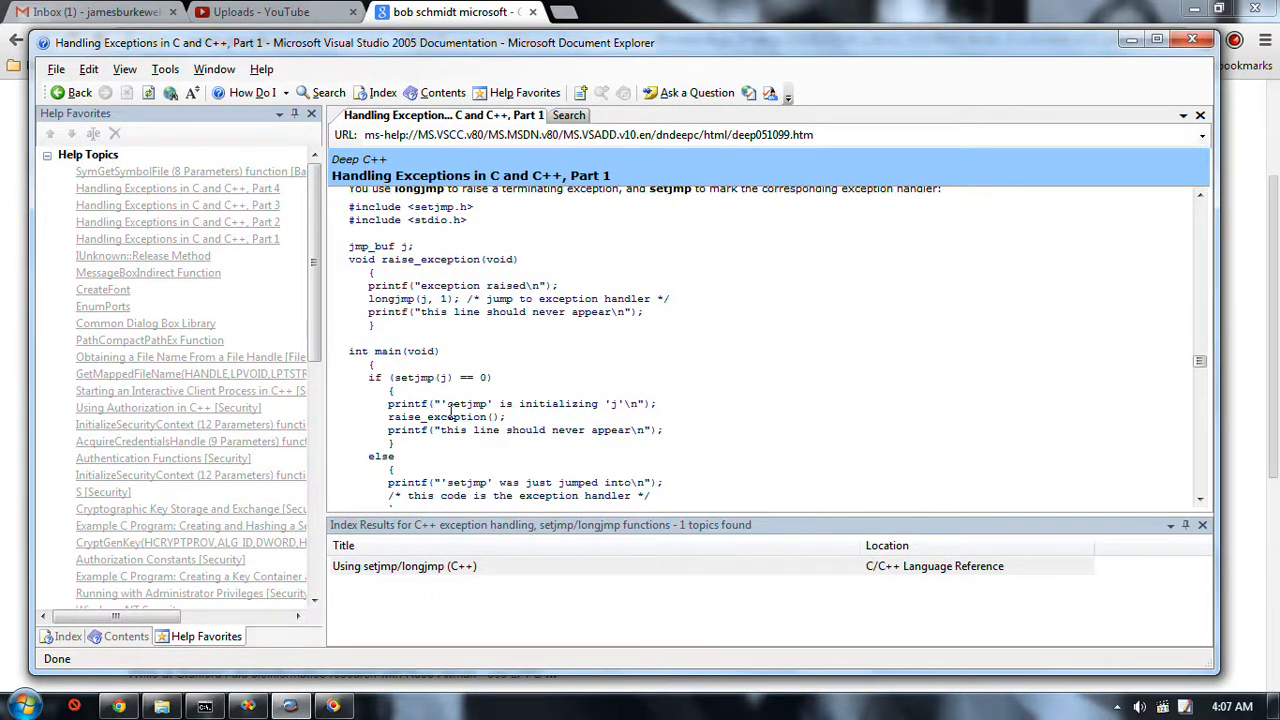
mouse_move(452, 428)
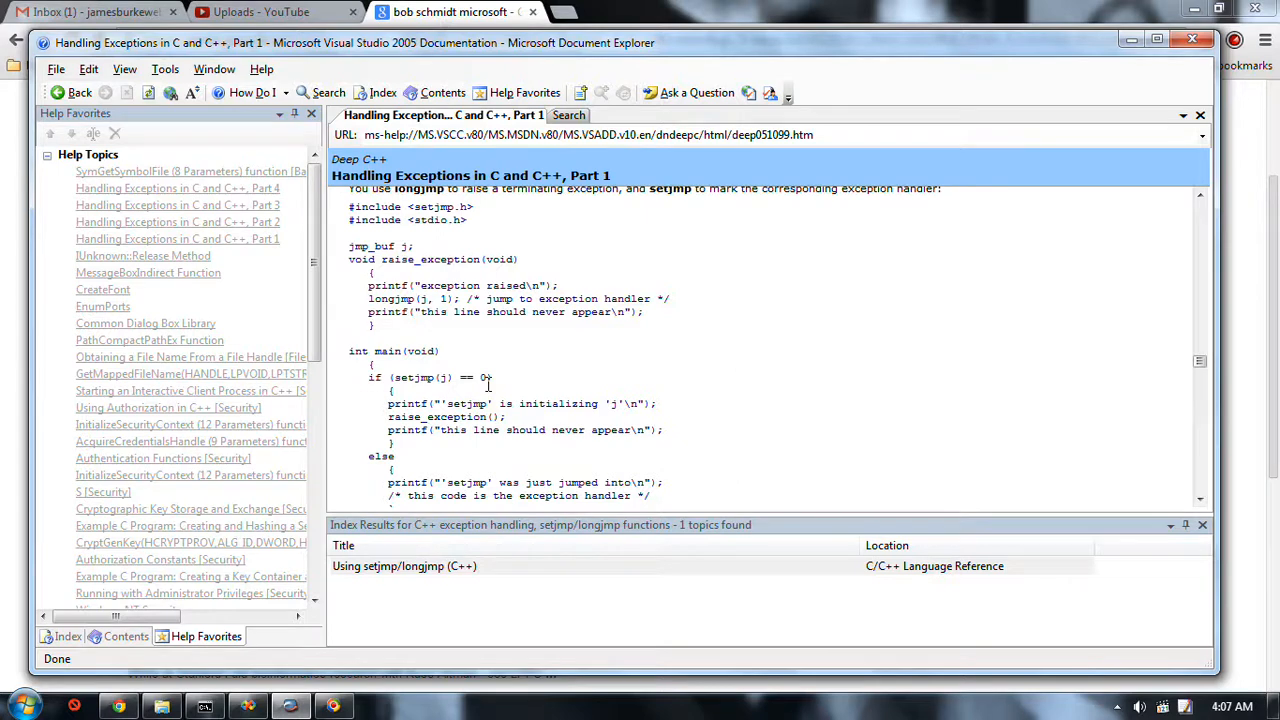
scroll("down", 3)
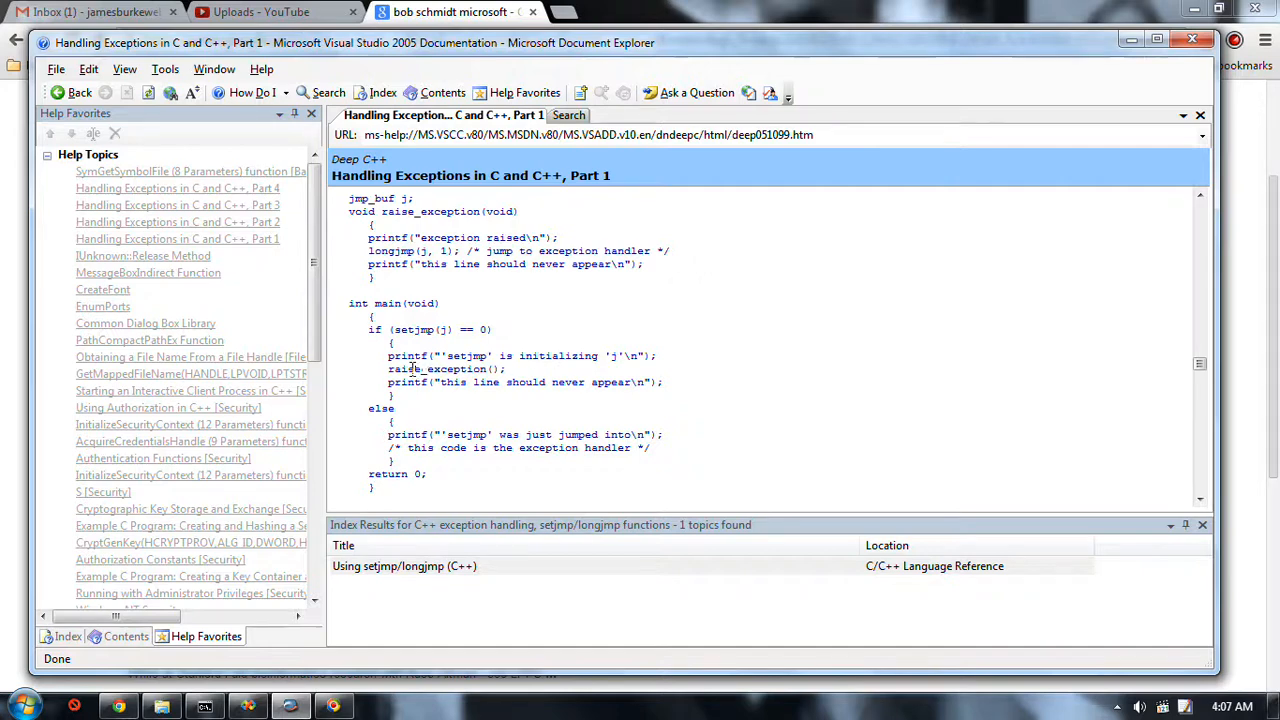
mouse_move(470, 368)
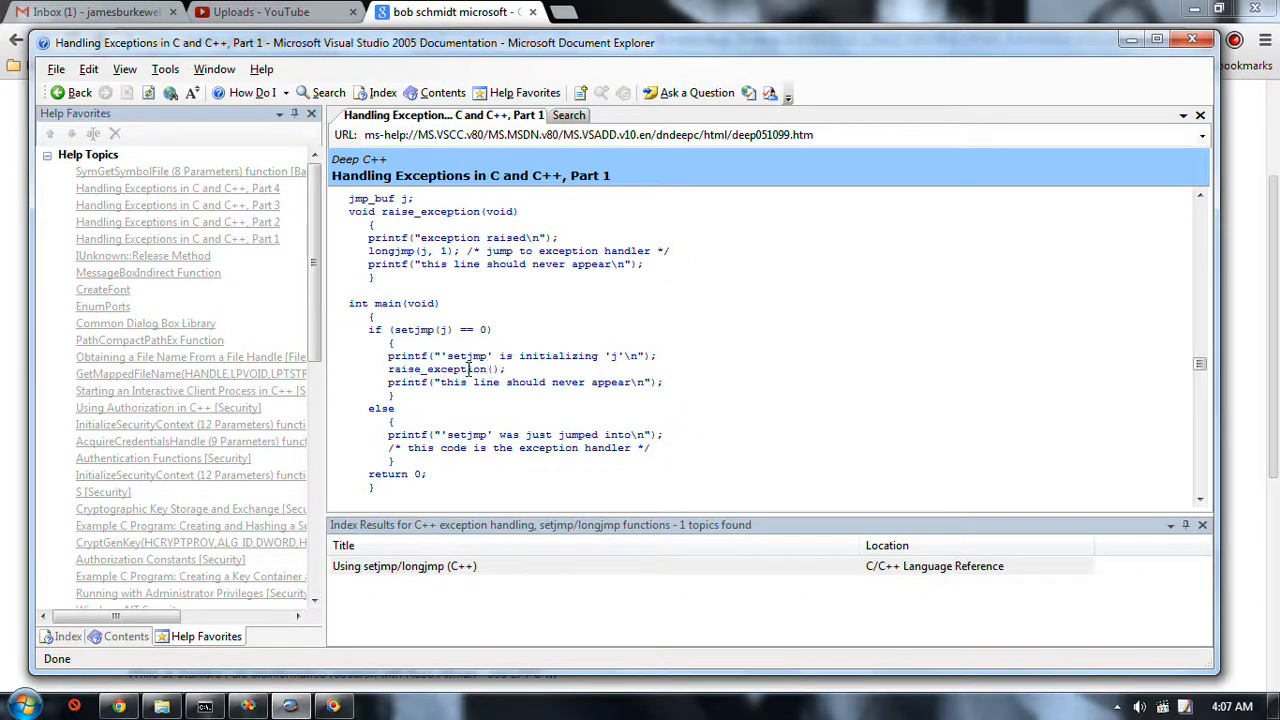
mouse_move(444, 390)
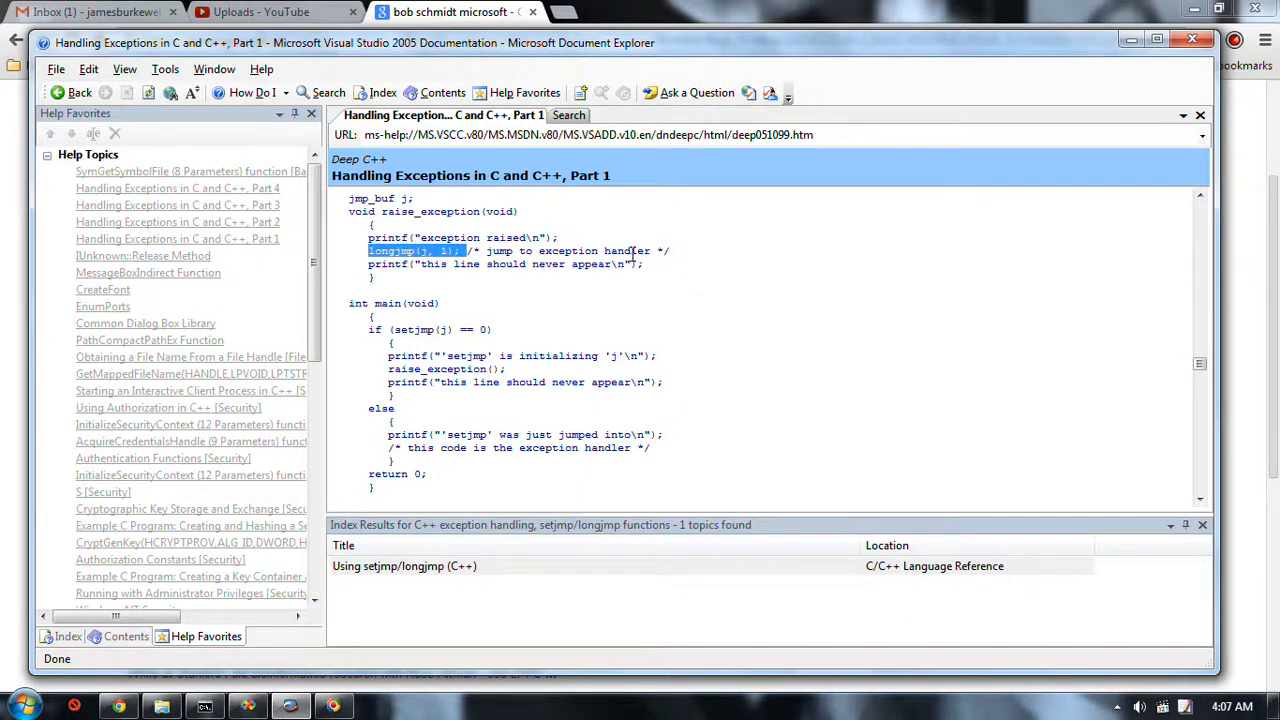
left_click(450, 264)
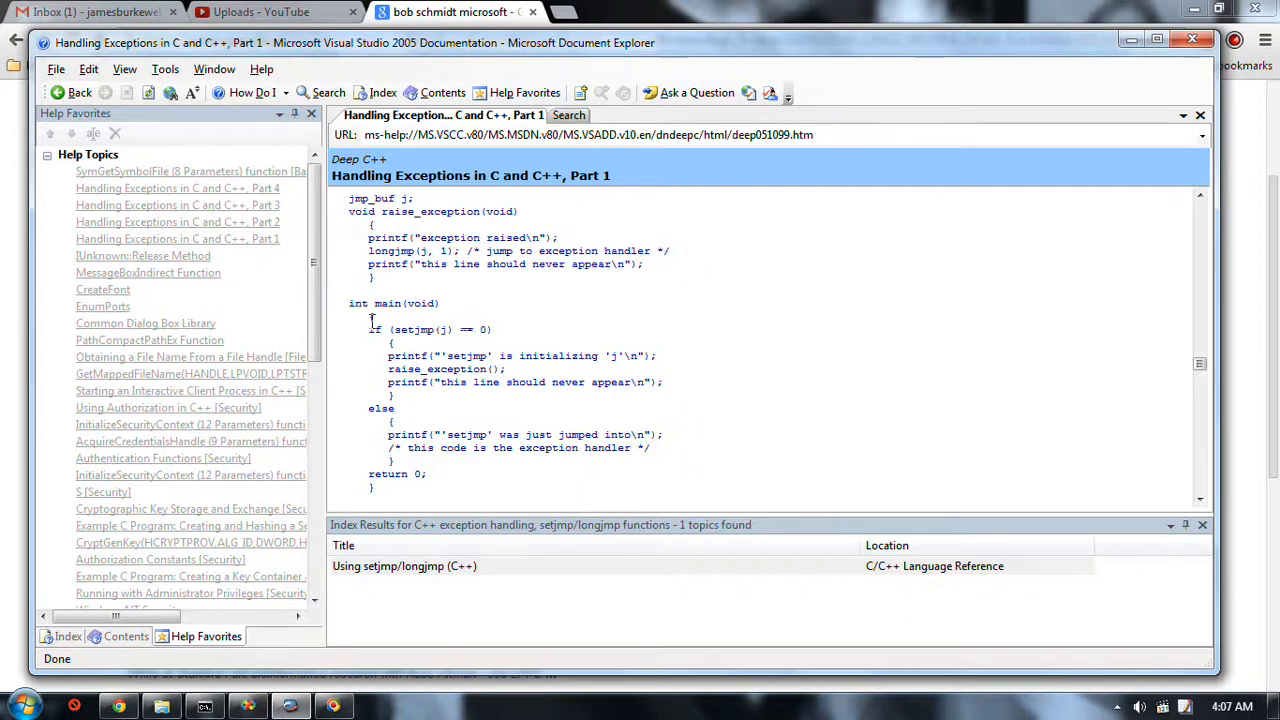
left_click_drag(392, 328, 488, 328)
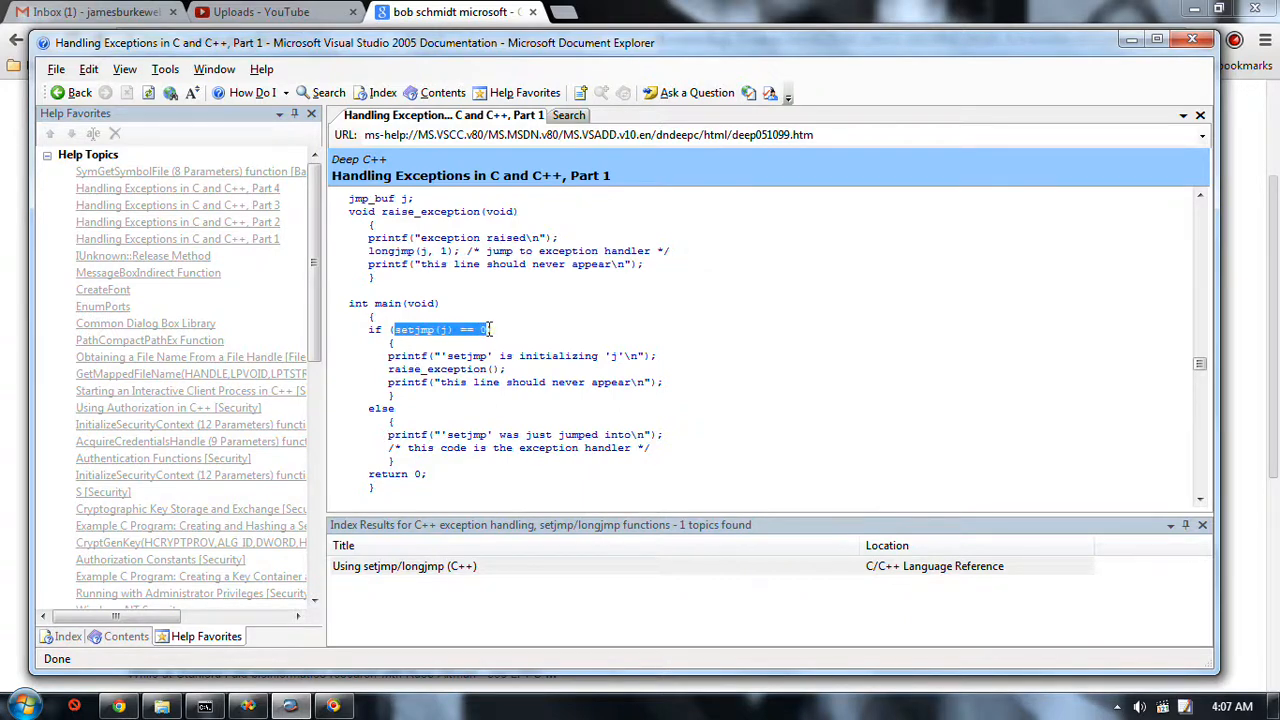
left_click_drag(388, 434, 668, 448)
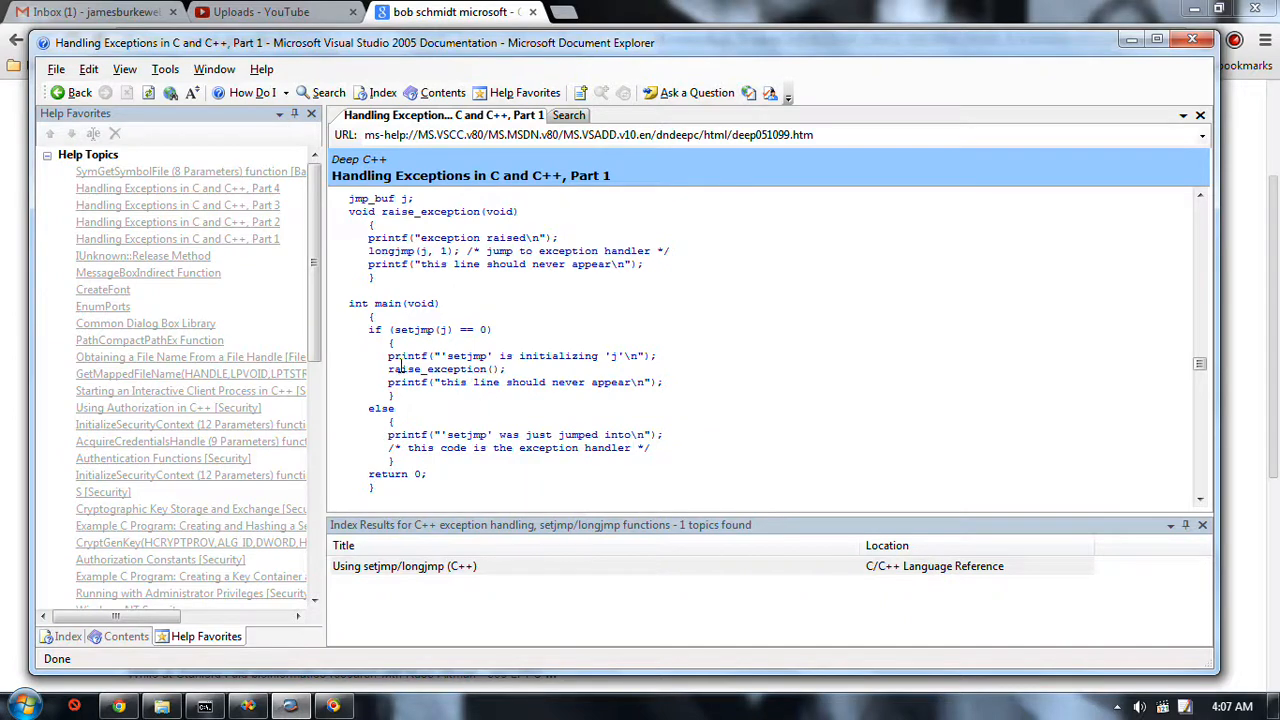
Step: Scroll to main() and its 'When run yields' output, then select the setjmp call in the if test
scroll("down", 3)
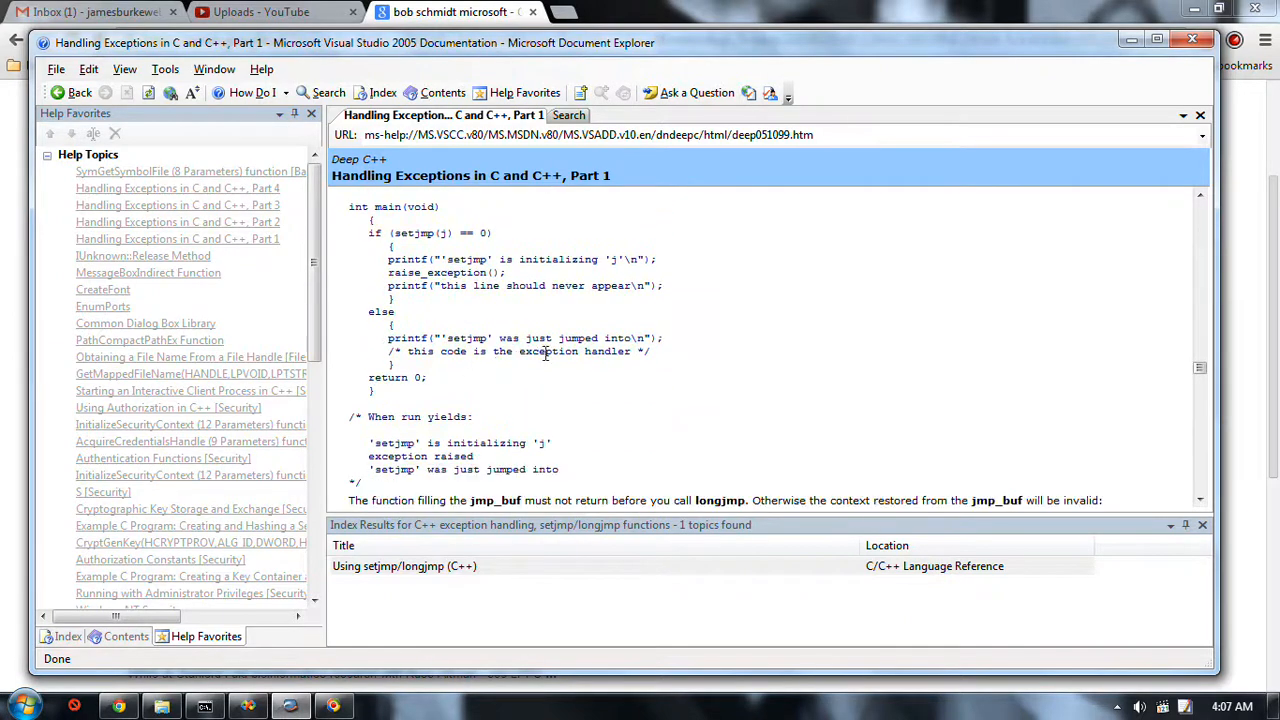
scroll("down", 3)
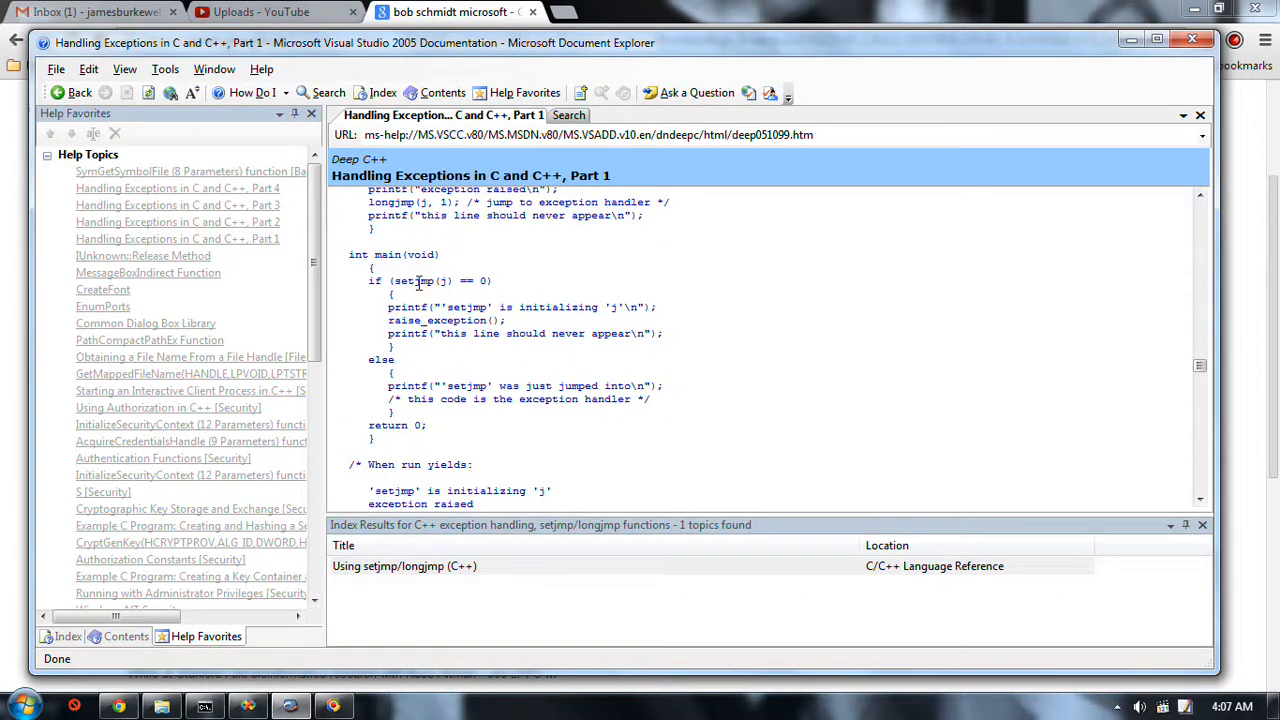
double_click(416, 280)
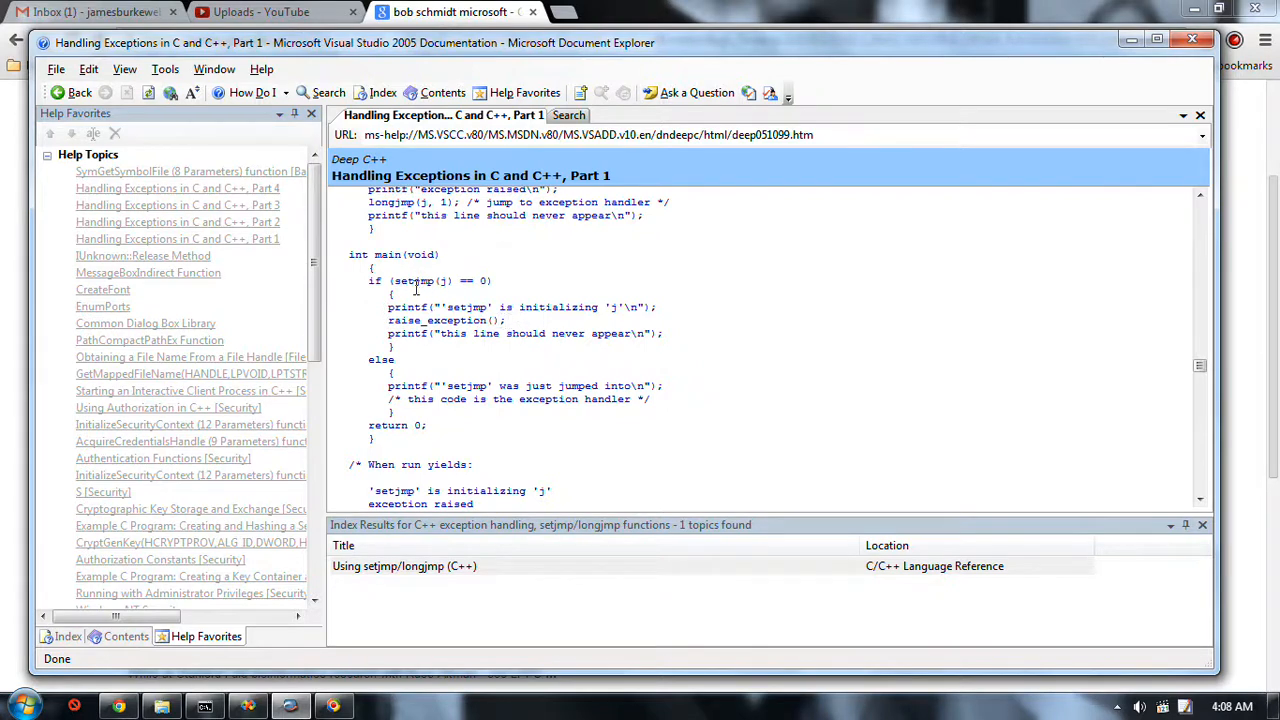
mouse_move(442, 320)
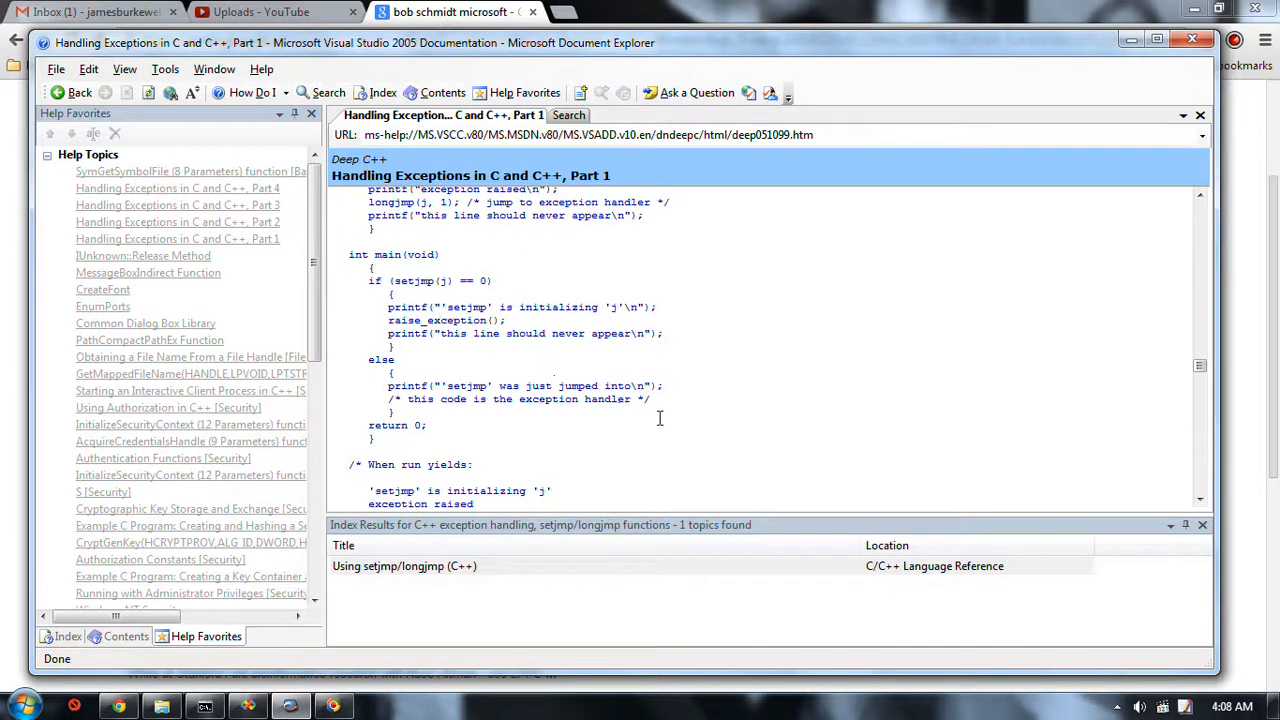
mouse_move(668, 386)
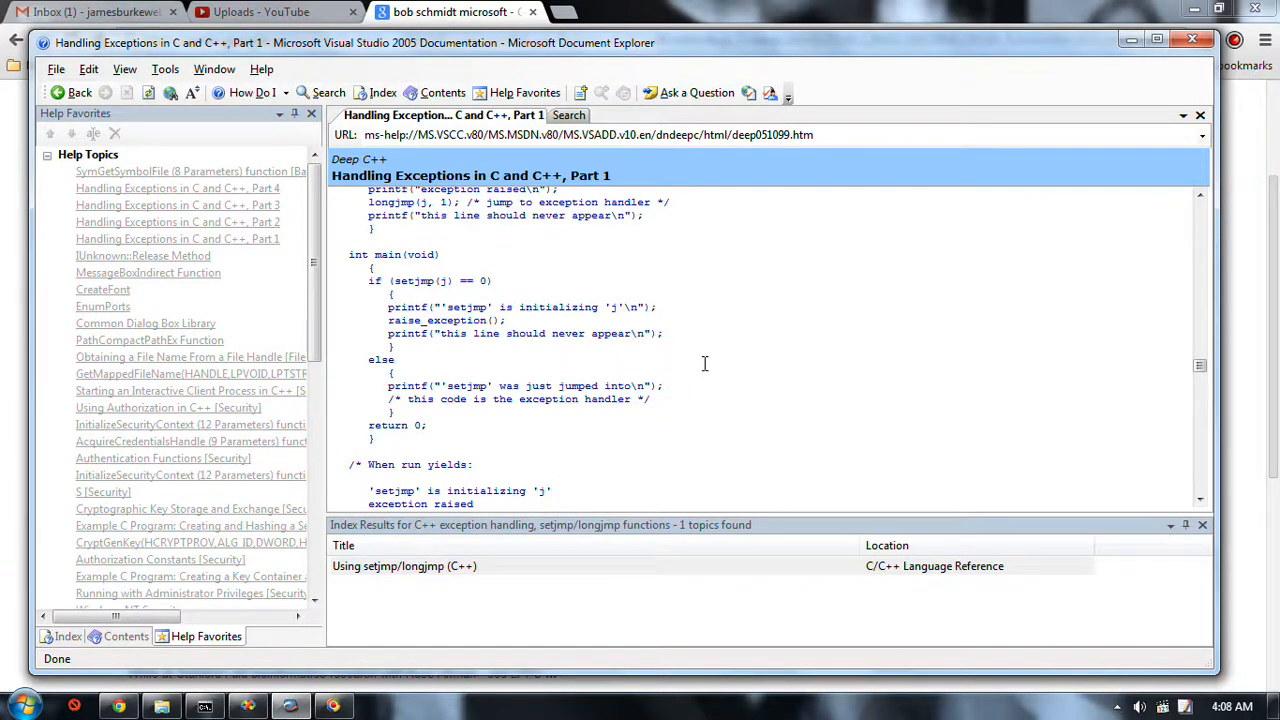
mouse_move(698, 356)
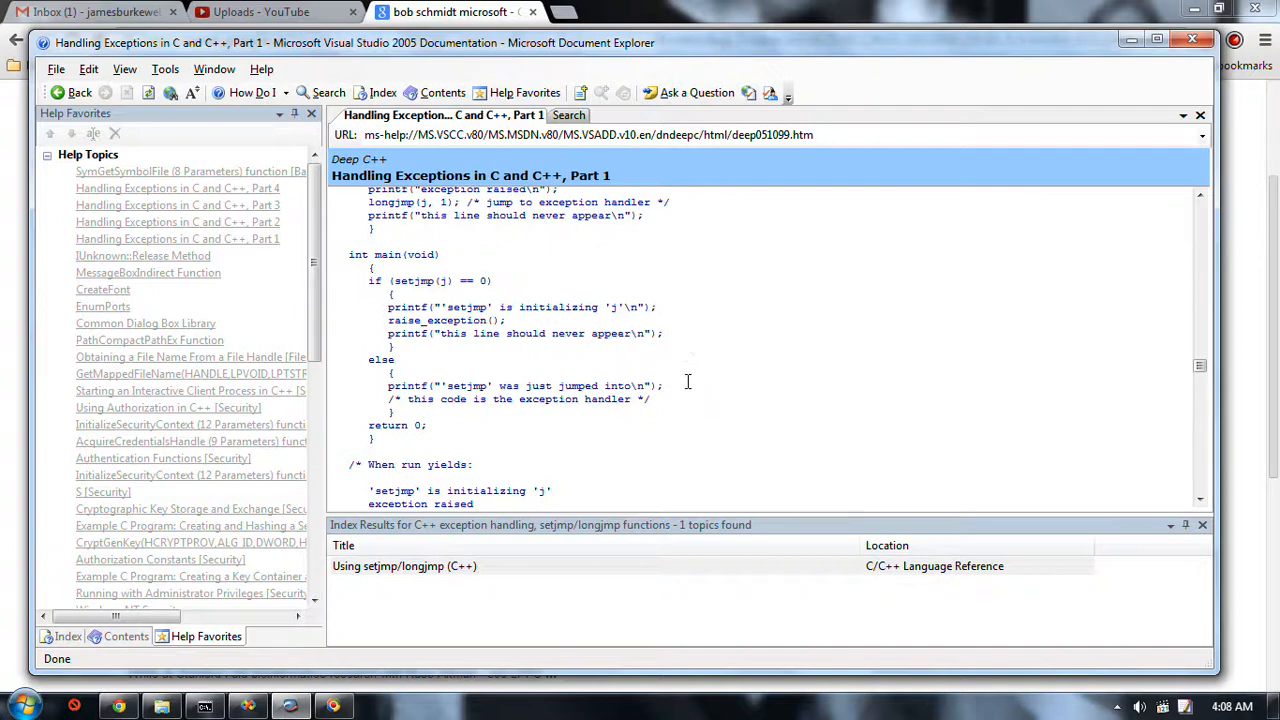
mouse_move(666, 360)
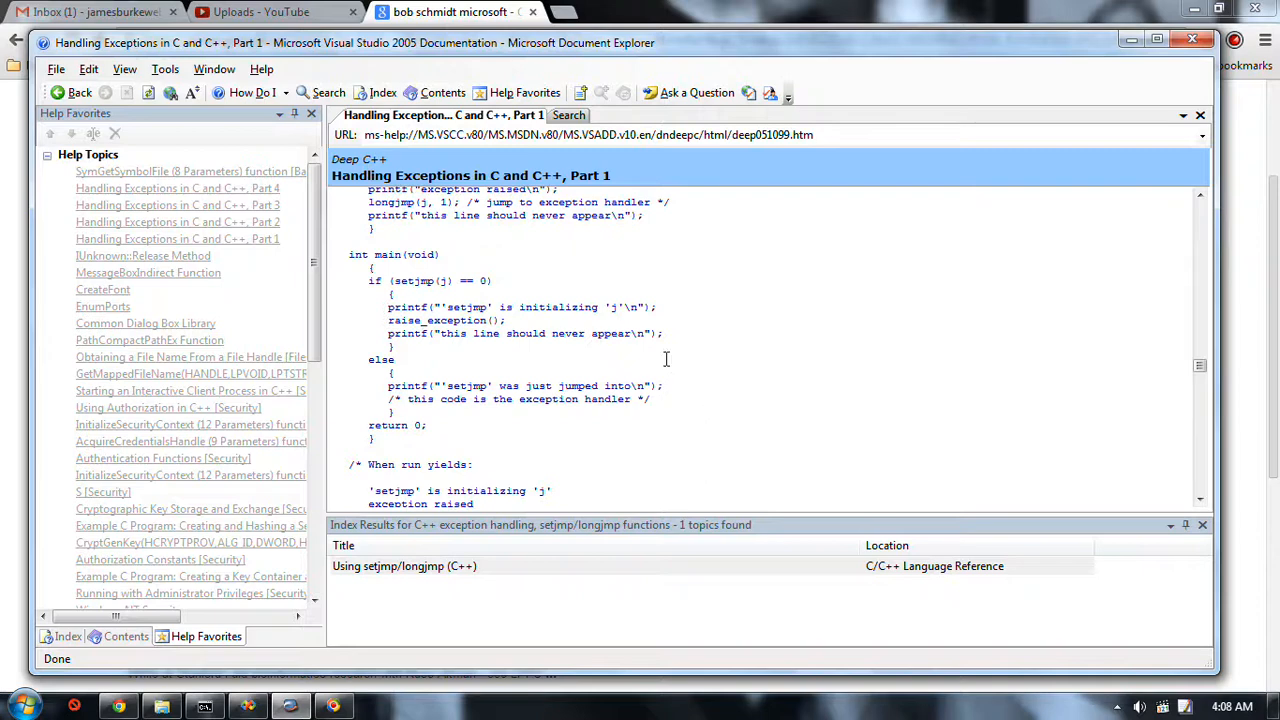
mouse_move(696, 380)
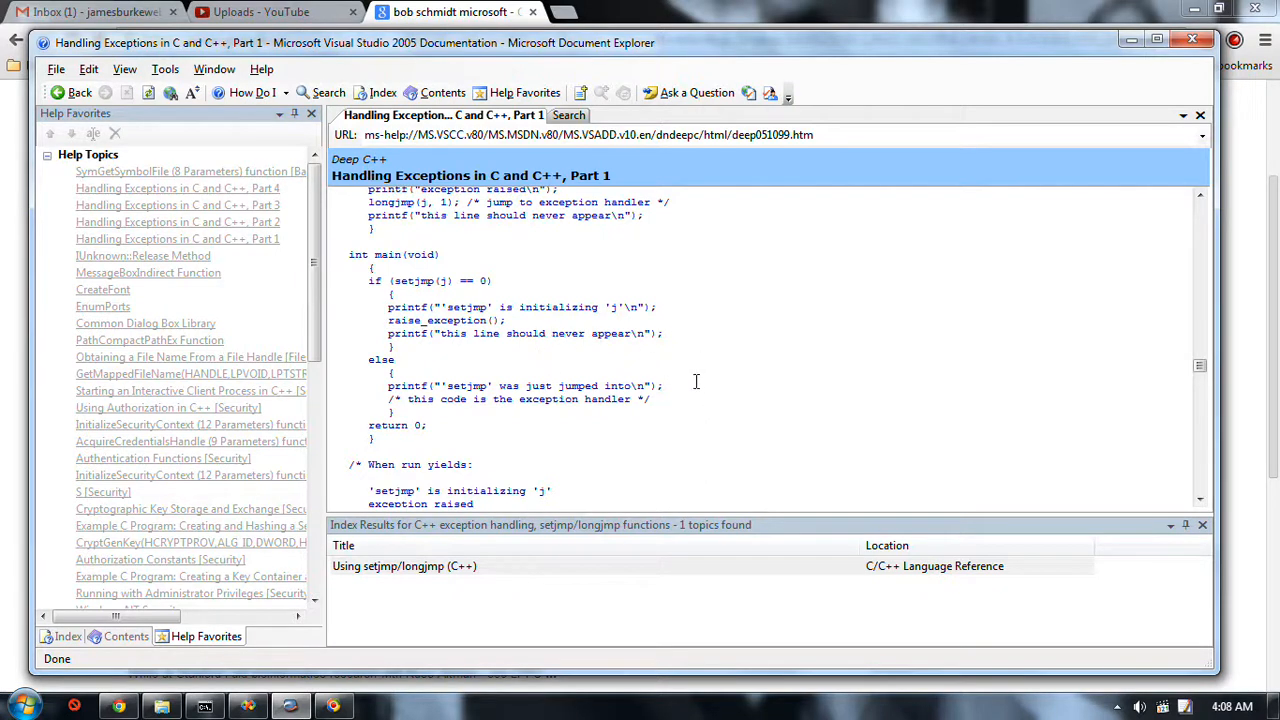
mouse_move(718, 368)
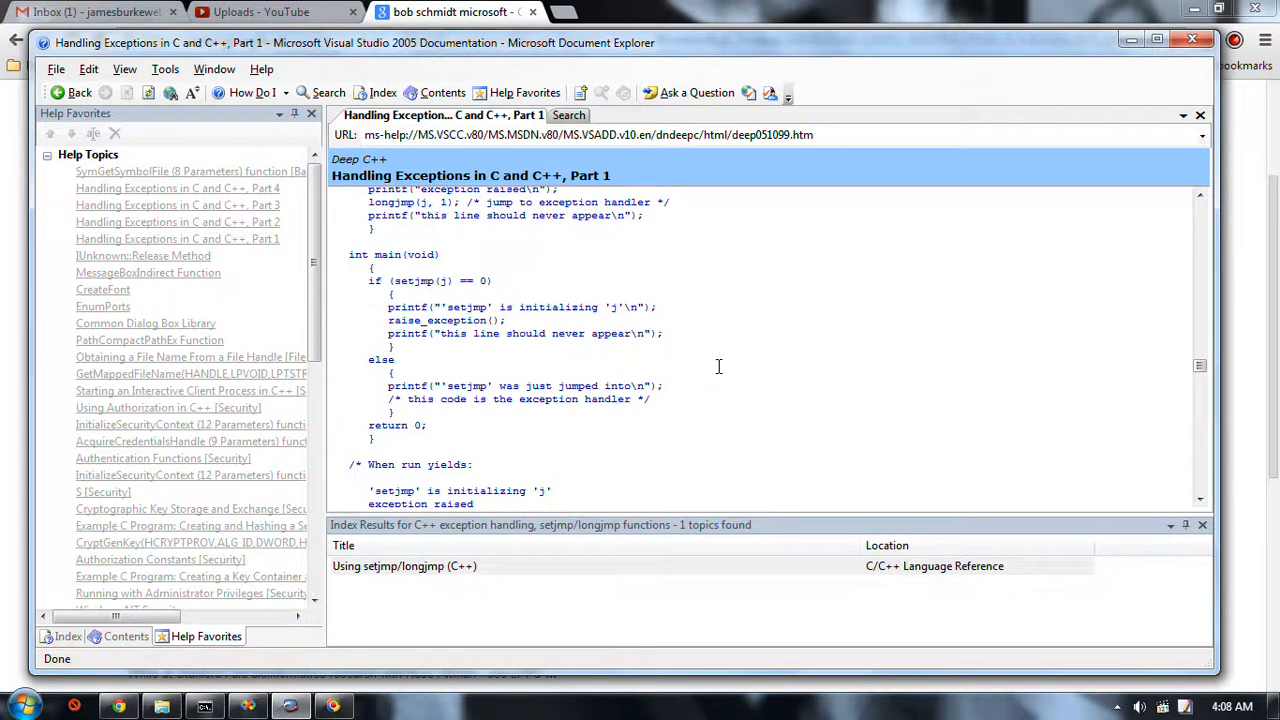
Step: Scroll past the program output into the Signals section's handler registration code
scroll("down", 3)
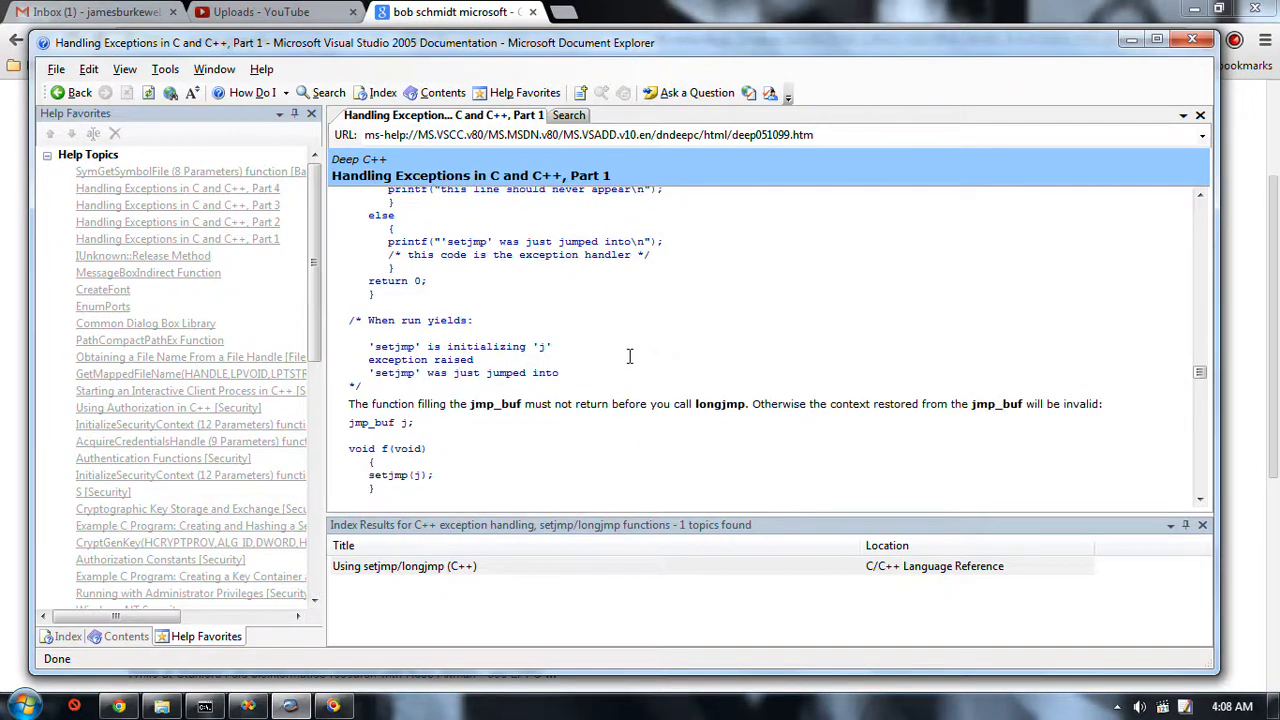
scroll("down", 3)
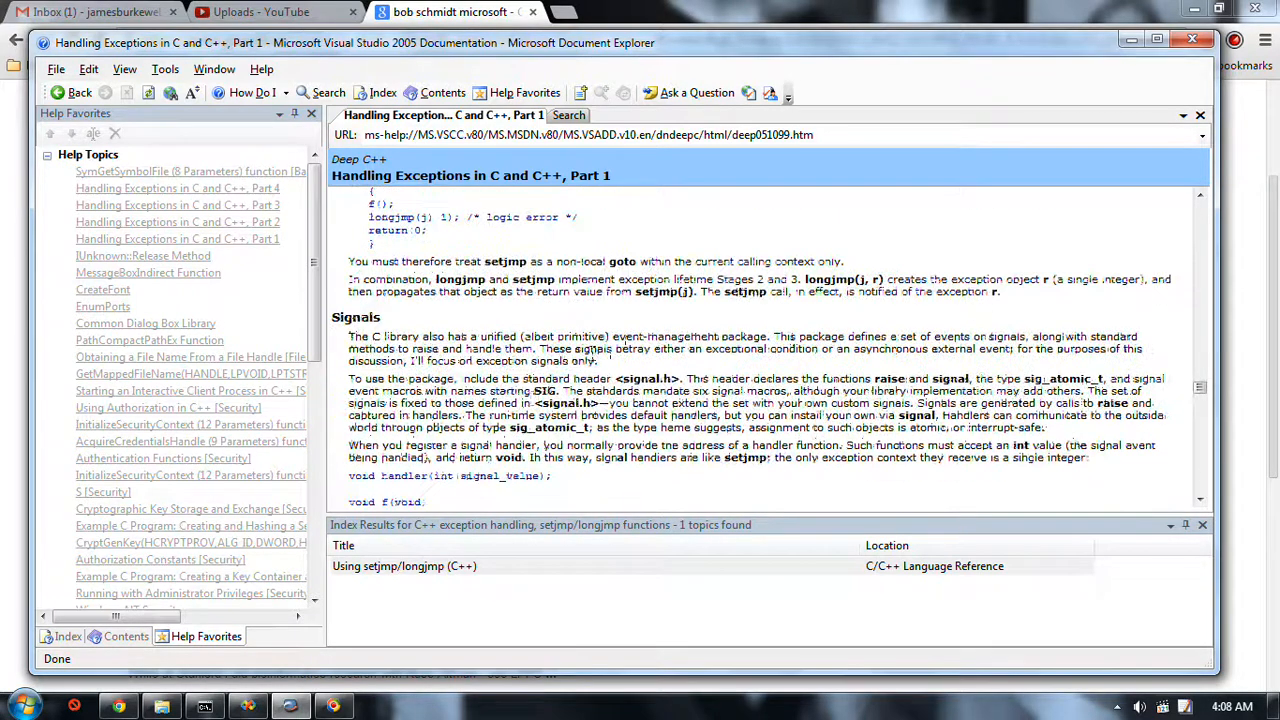
scroll("down", 3)
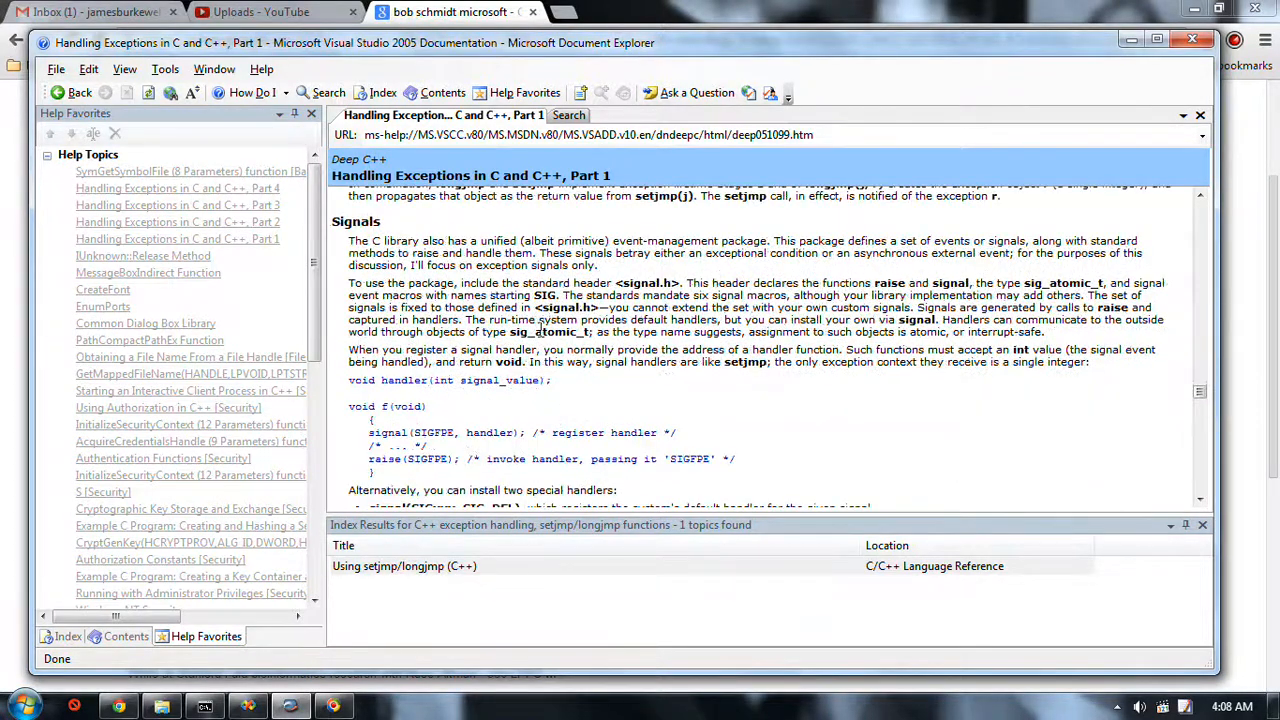
mouse_move(454, 348)
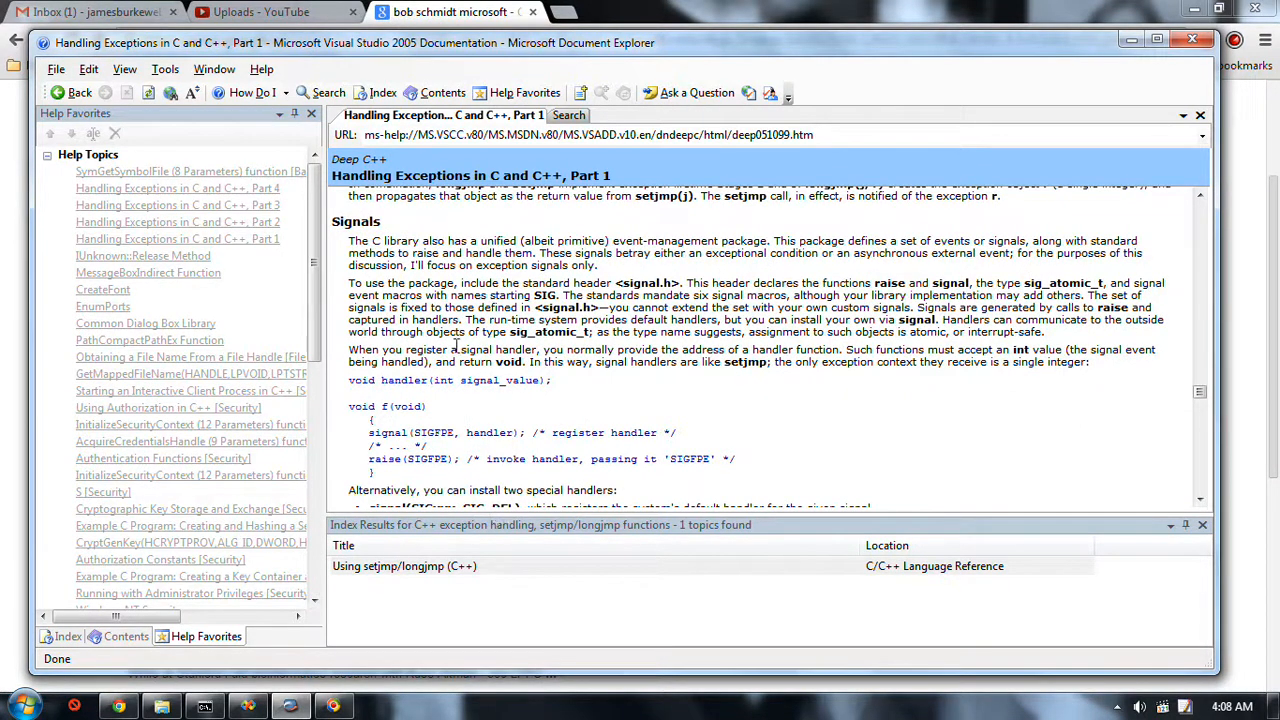
mouse_move(434, 284)
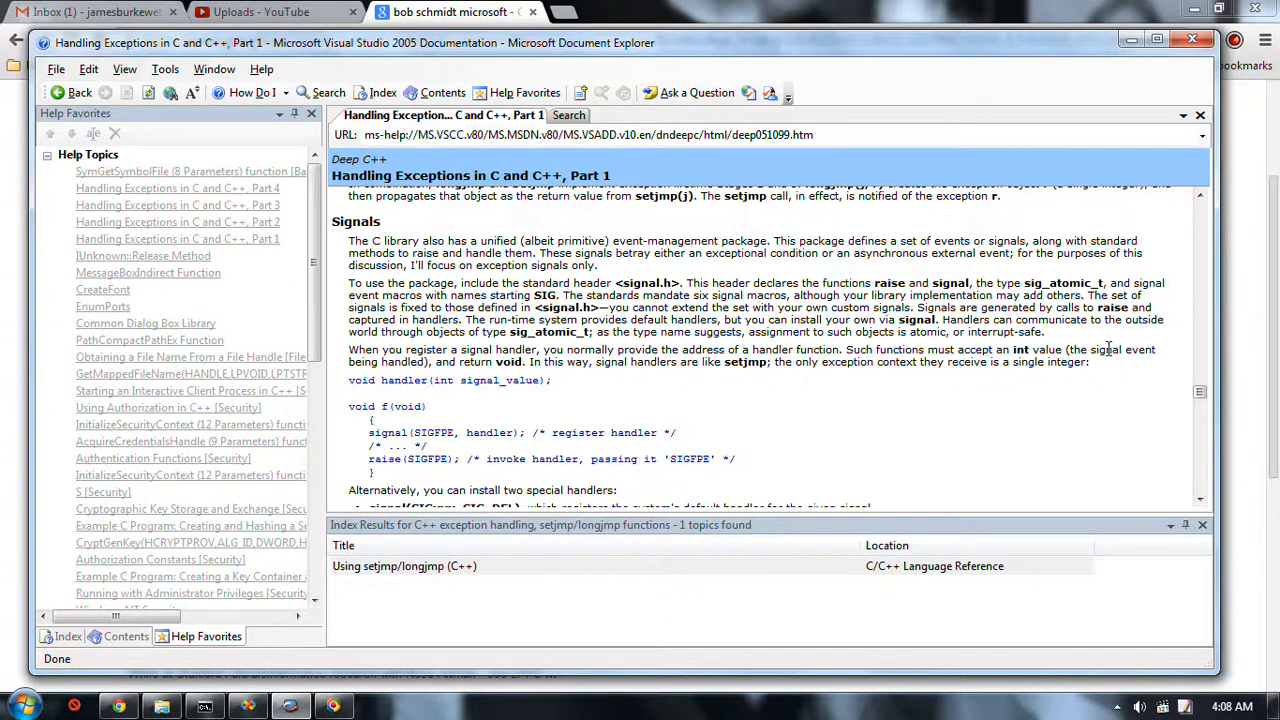
mouse_move(712, 480)
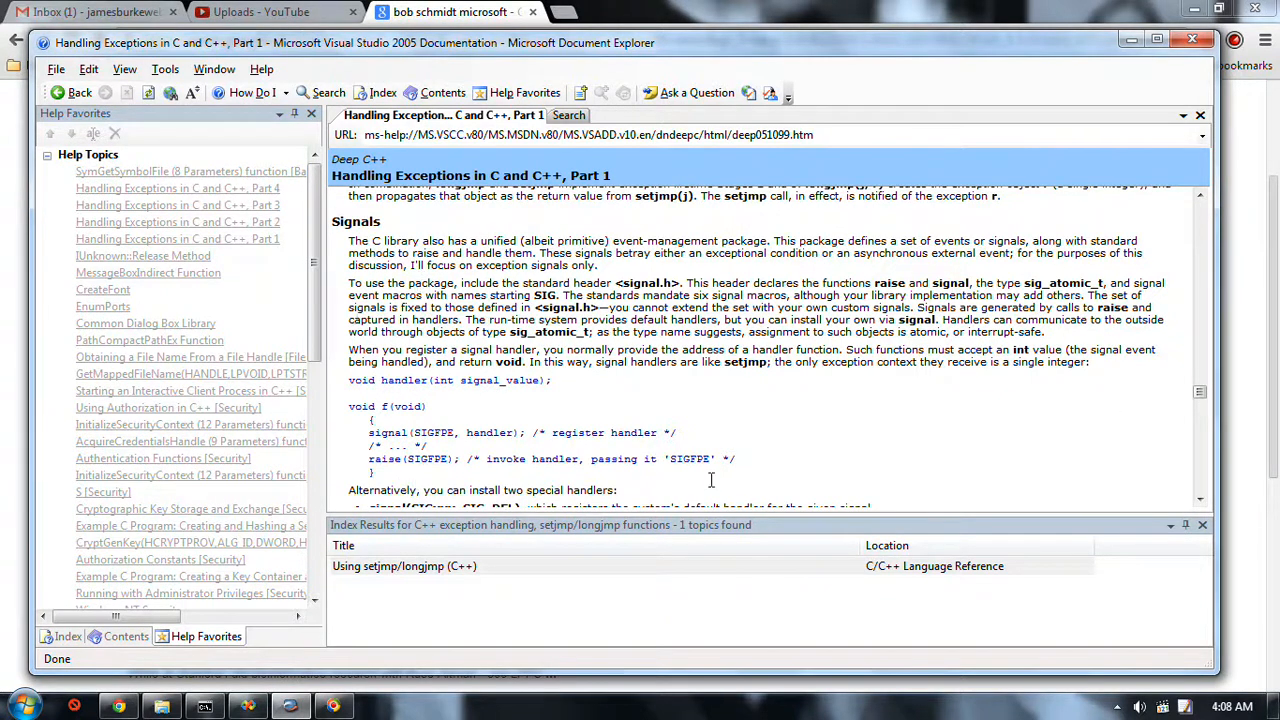
mouse_move(1056, 356)
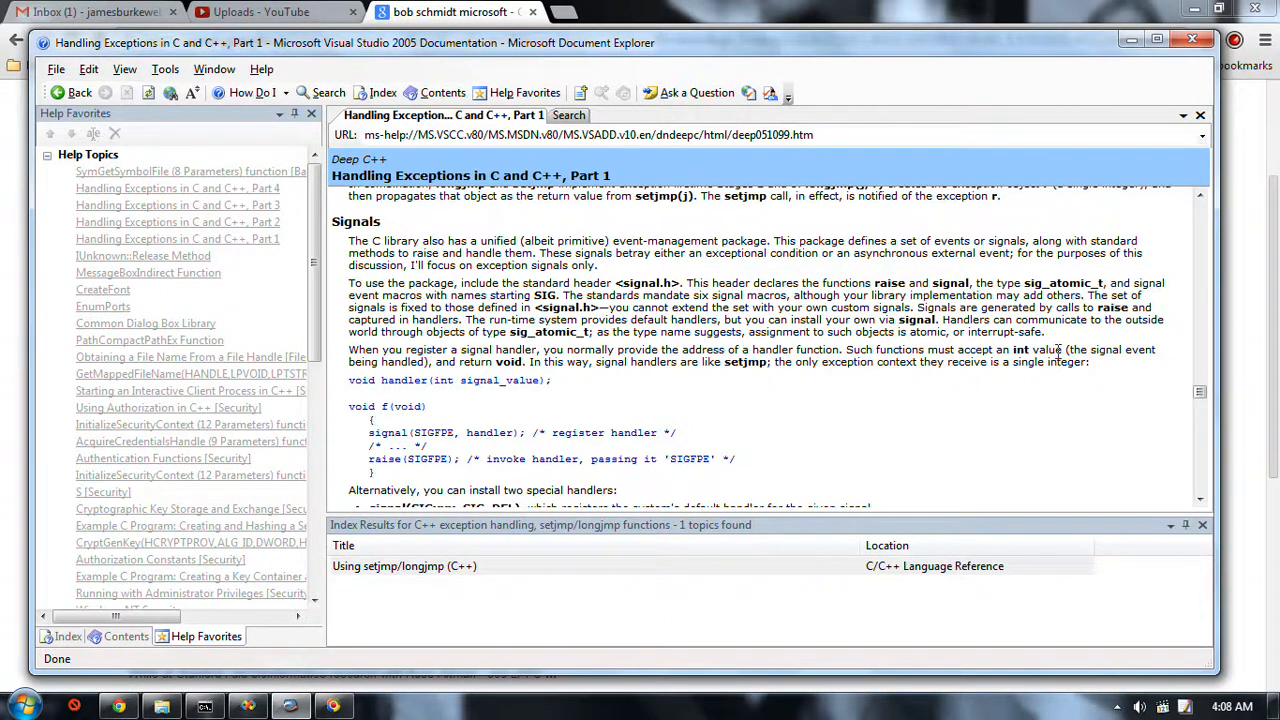
mouse_move(672, 434)
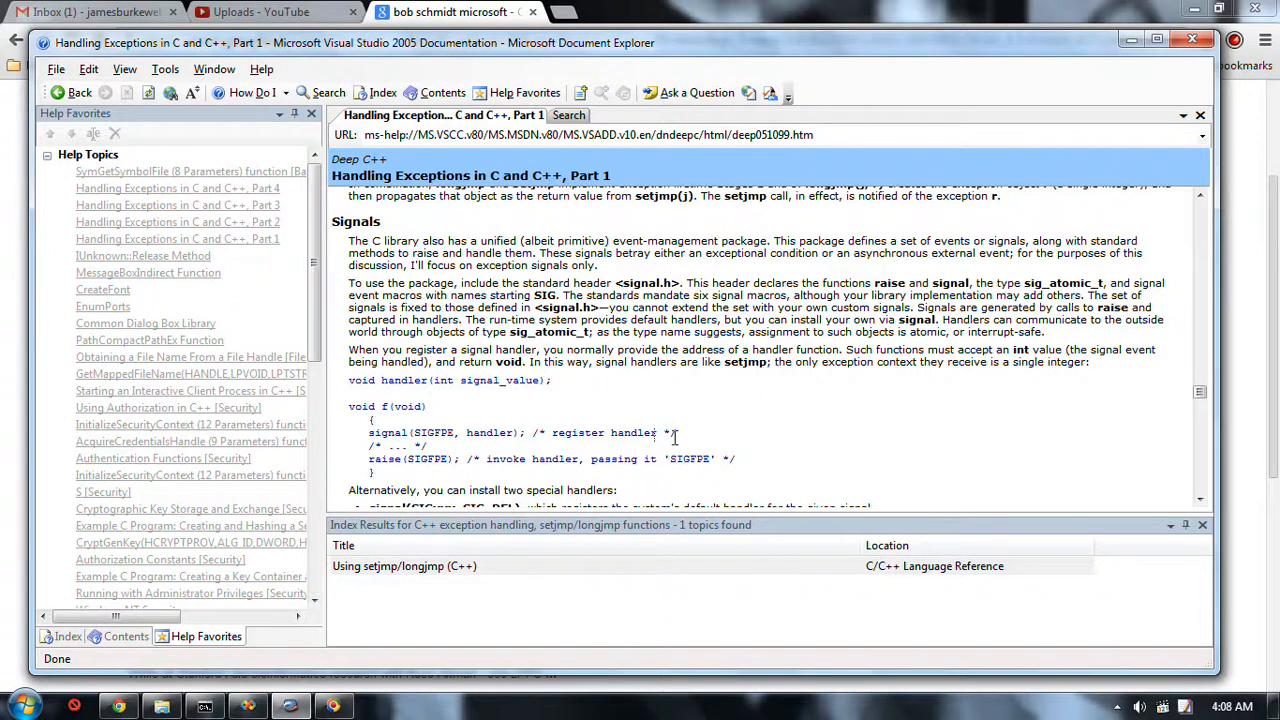
mouse_move(676, 404)
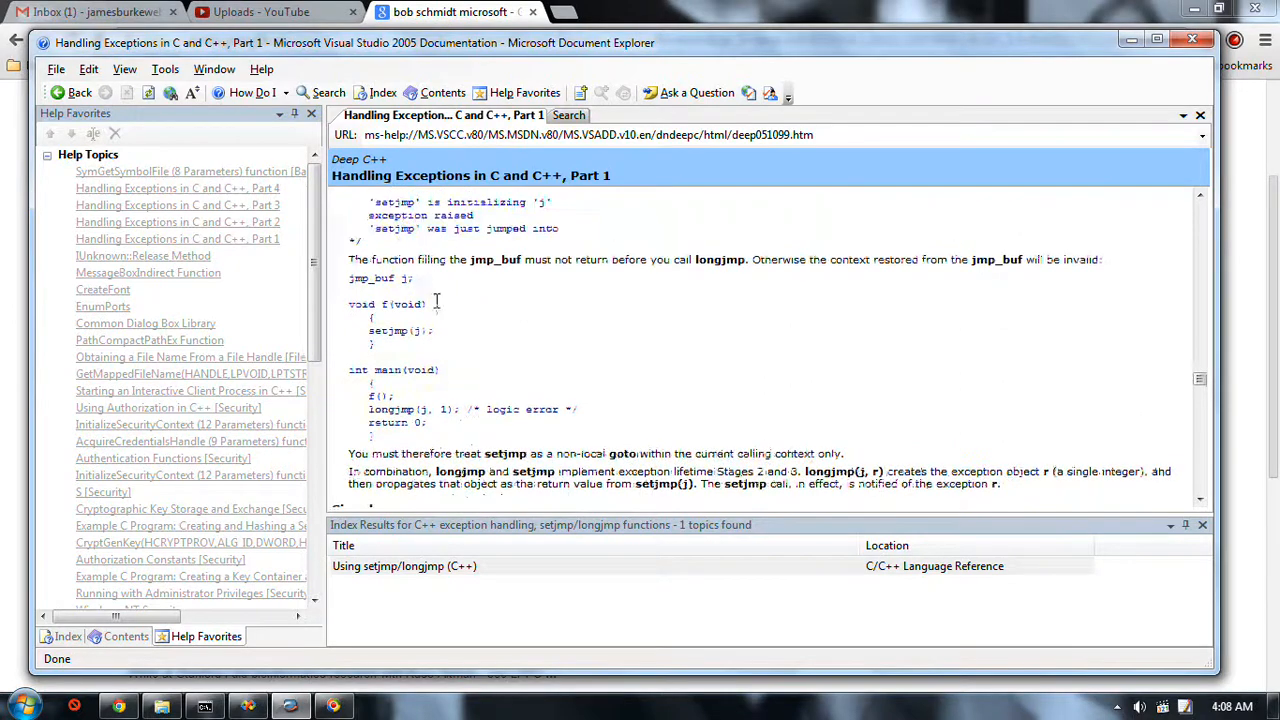
Step: Scroll on to the SIG_DFL and SIG_IGN handlers and the abort / SIGABRT explanation
scroll("down", 3)
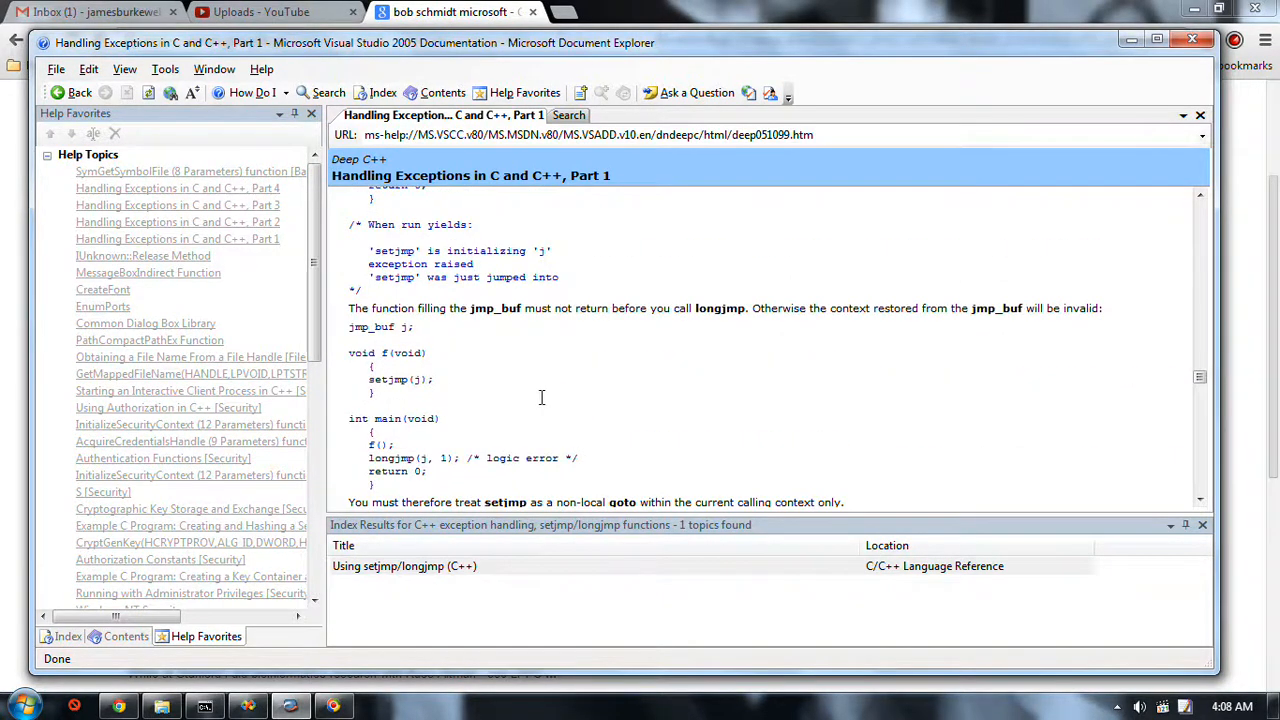
scroll("down", 3)
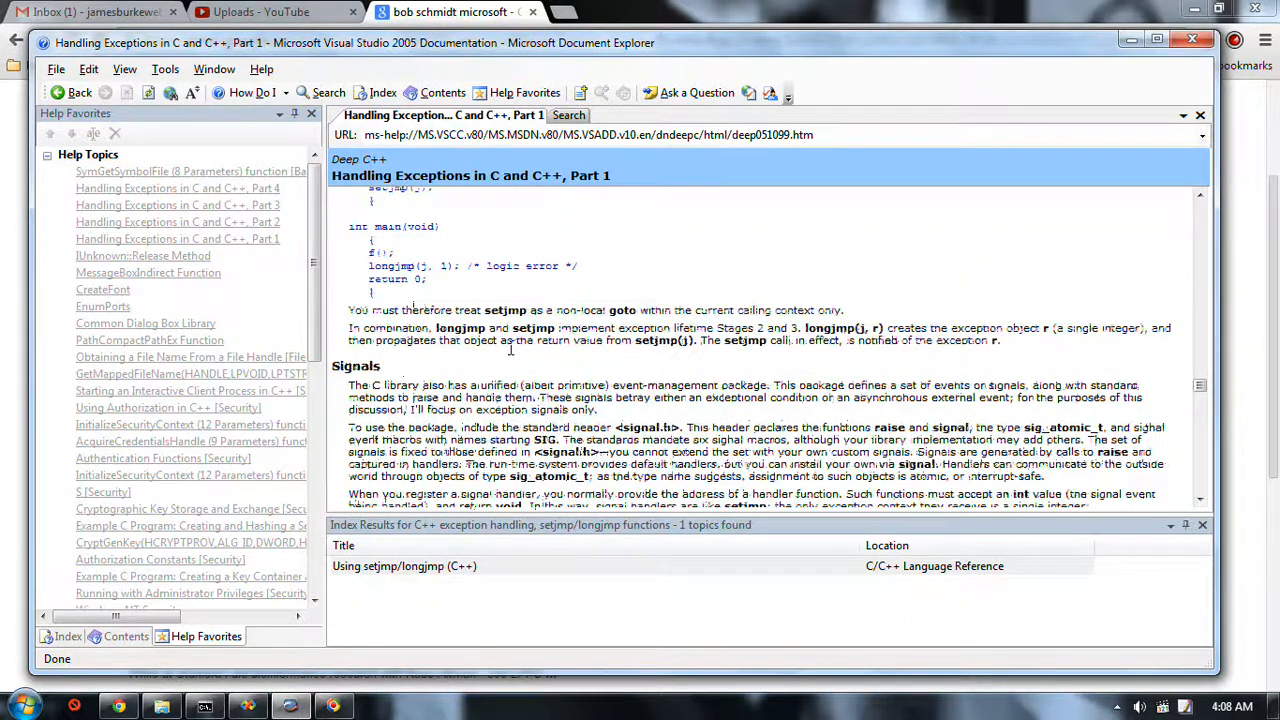
scroll("down", 3)
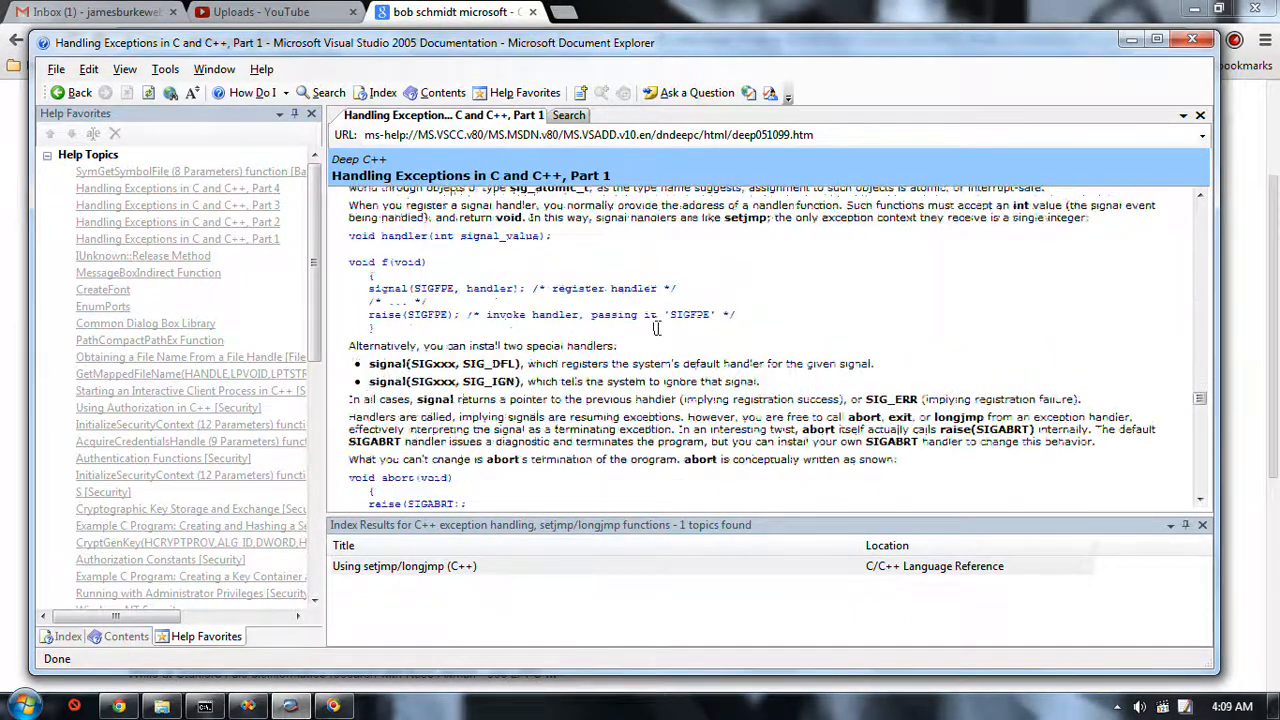
scroll("down", 3)
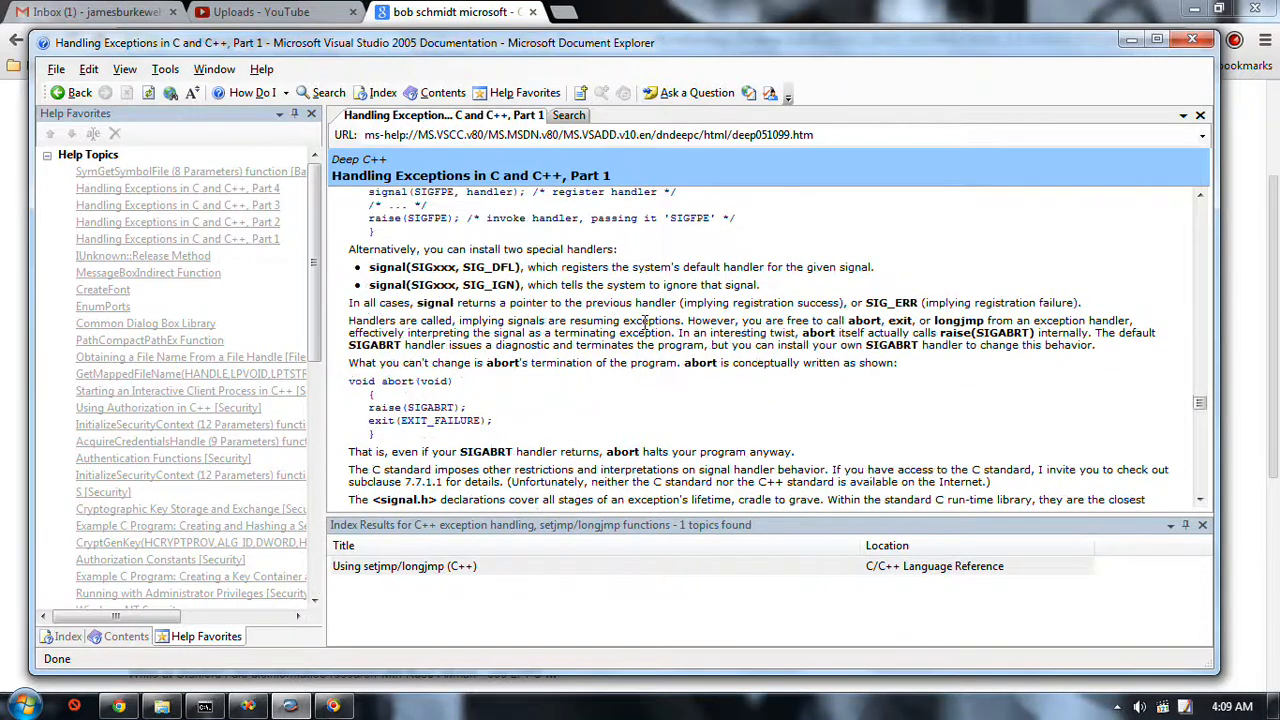
Step: Scroll to the Global Variables heading showing the errno explanation and example program
scroll("down", 3)
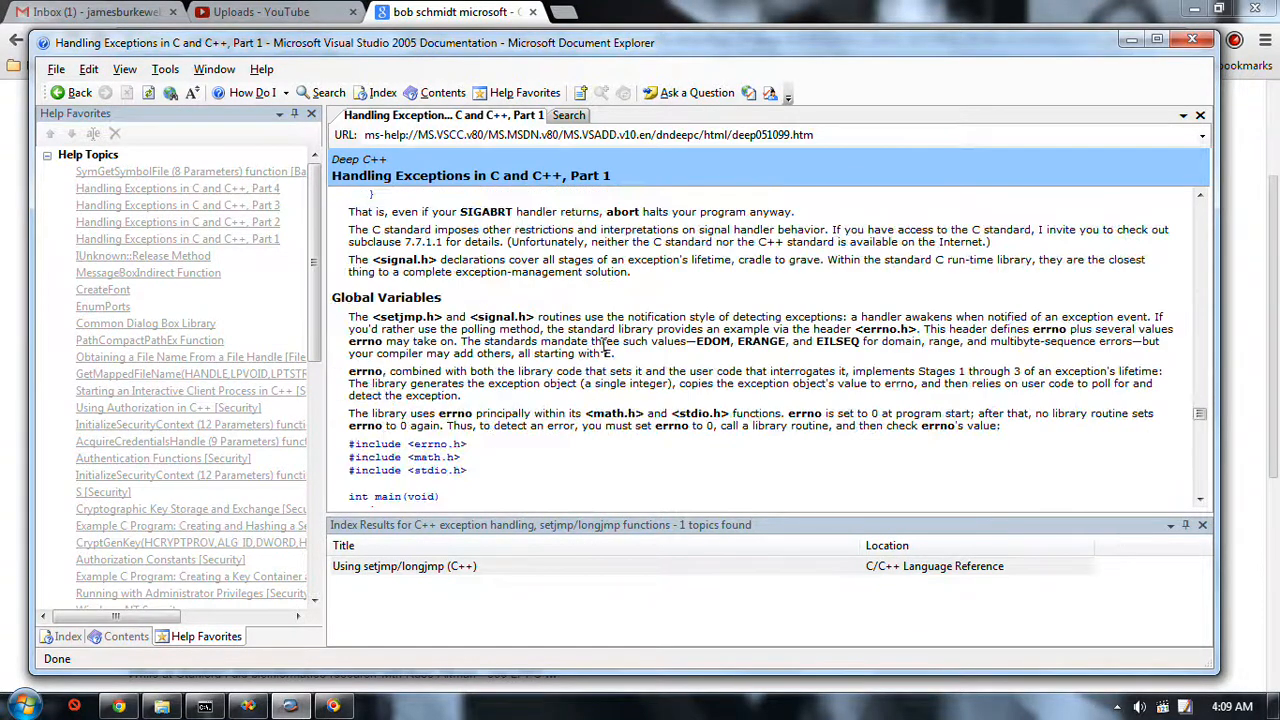
scroll("down", 3)
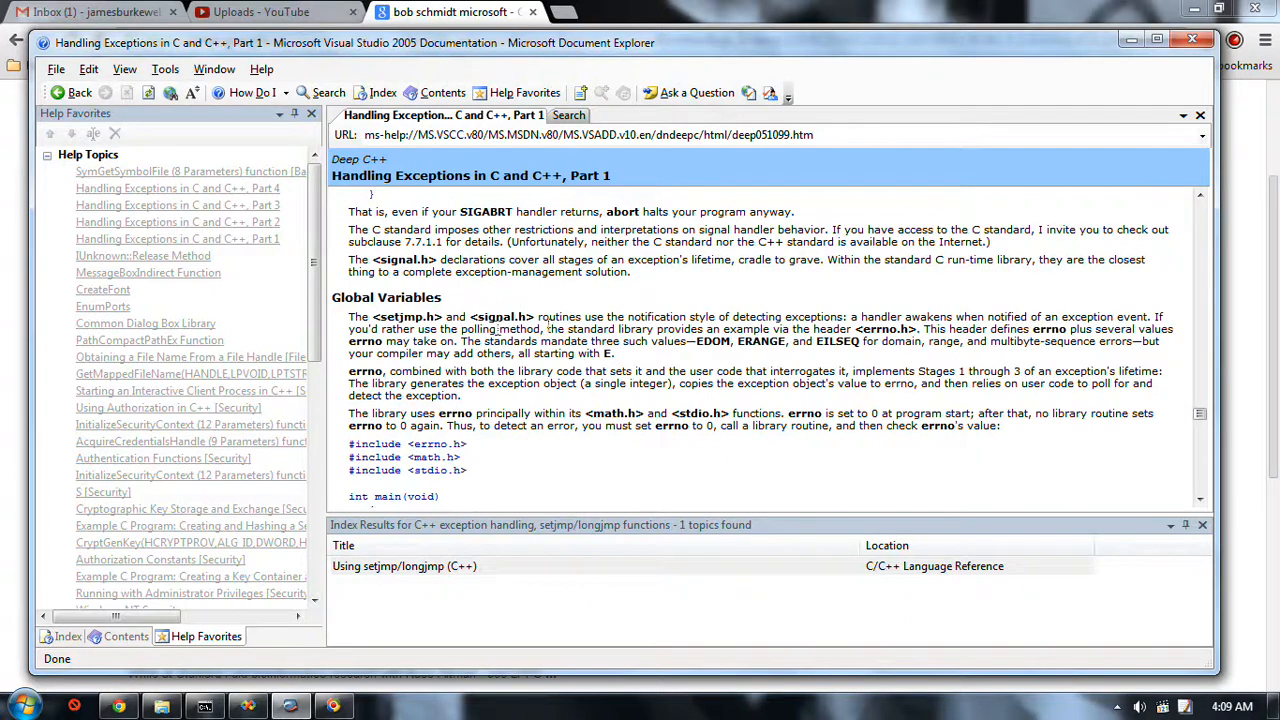
scroll("down", 3)
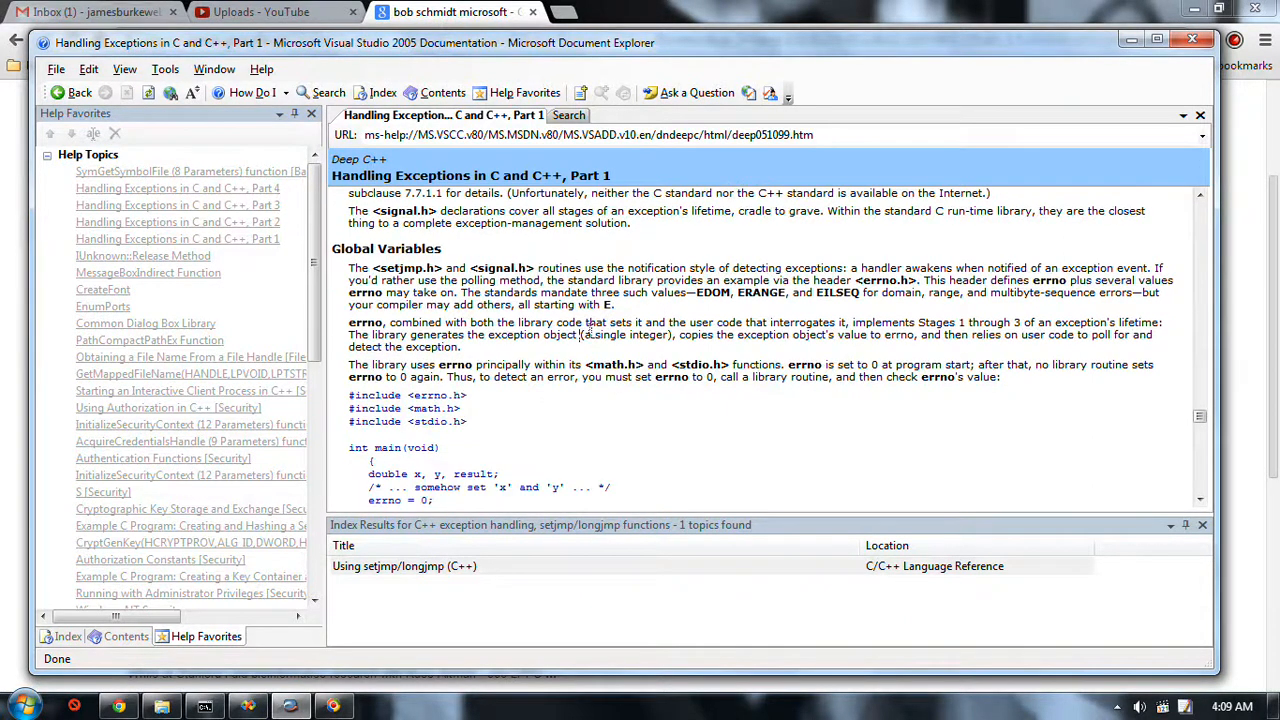
scroll("down", 3)
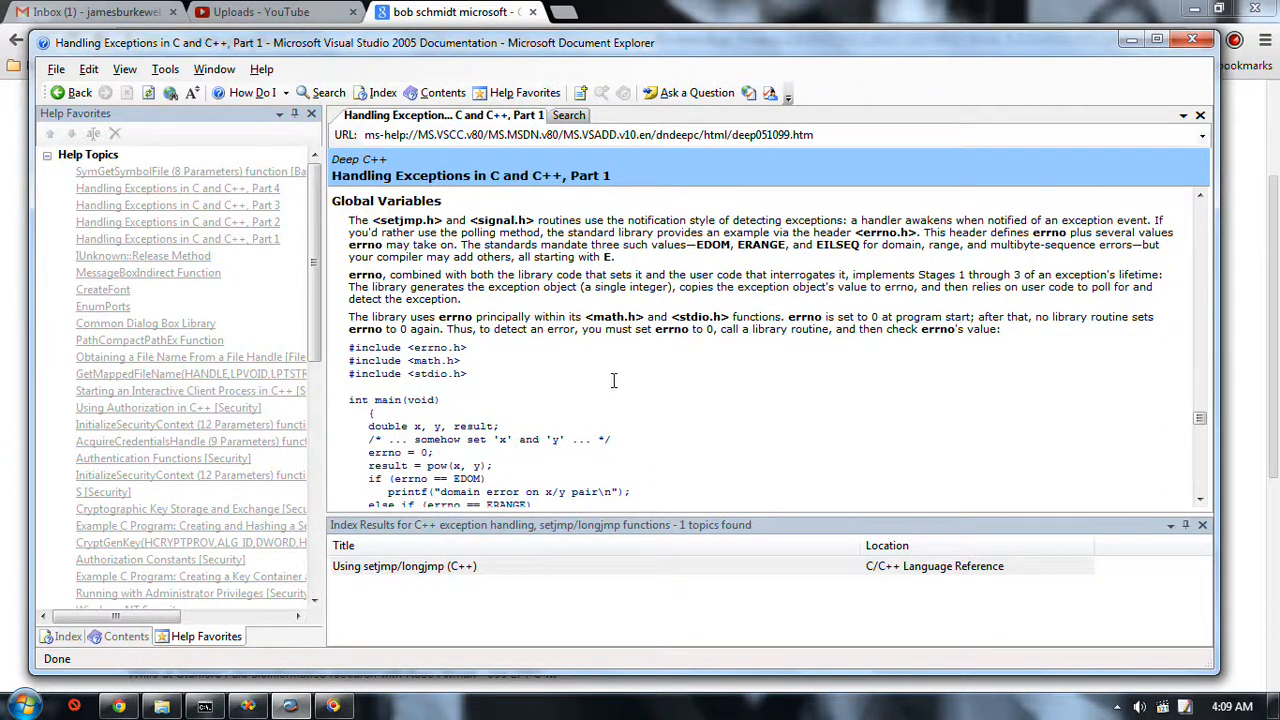
mouse_move(604, 236)
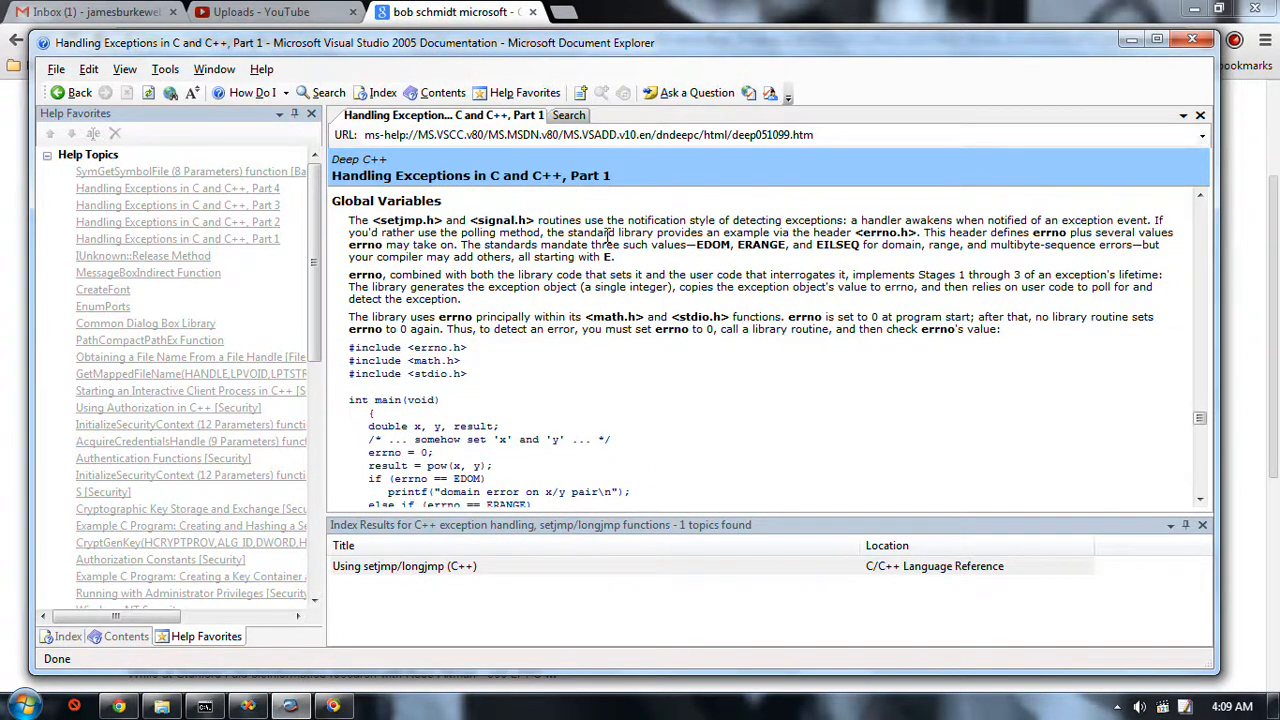
mouse_move(604, 374)
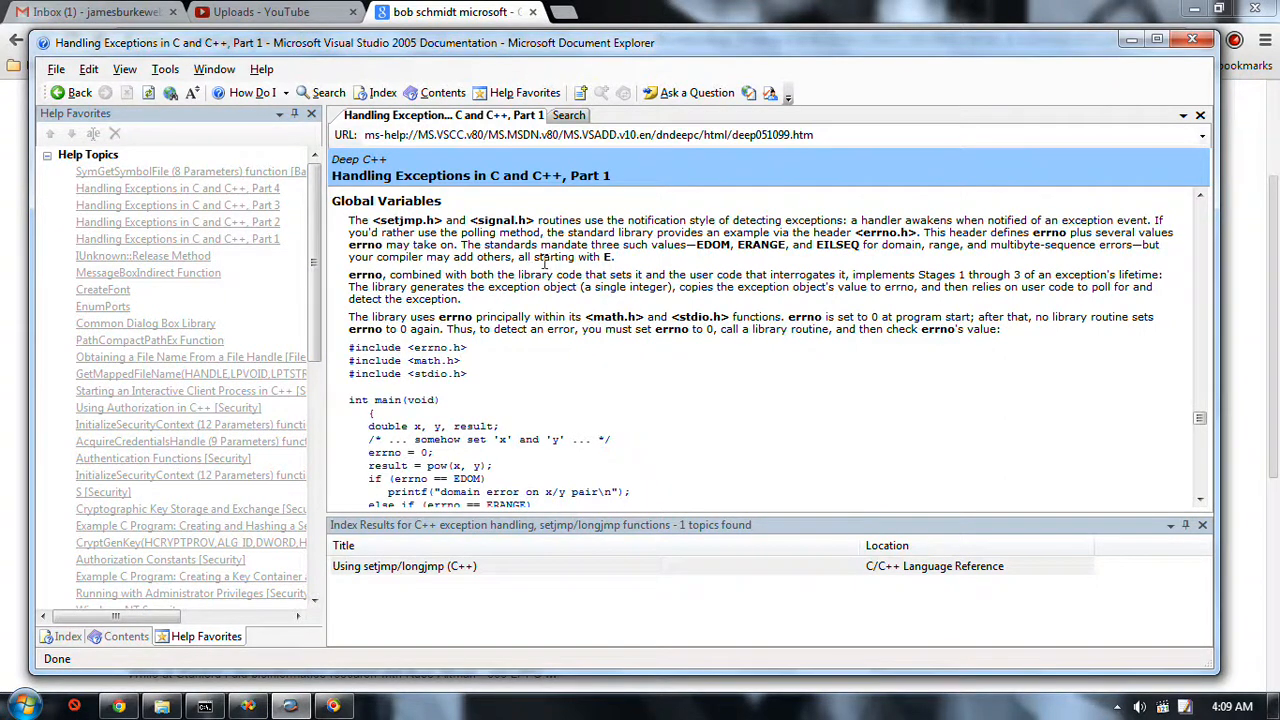
mouse_move(688, 300)
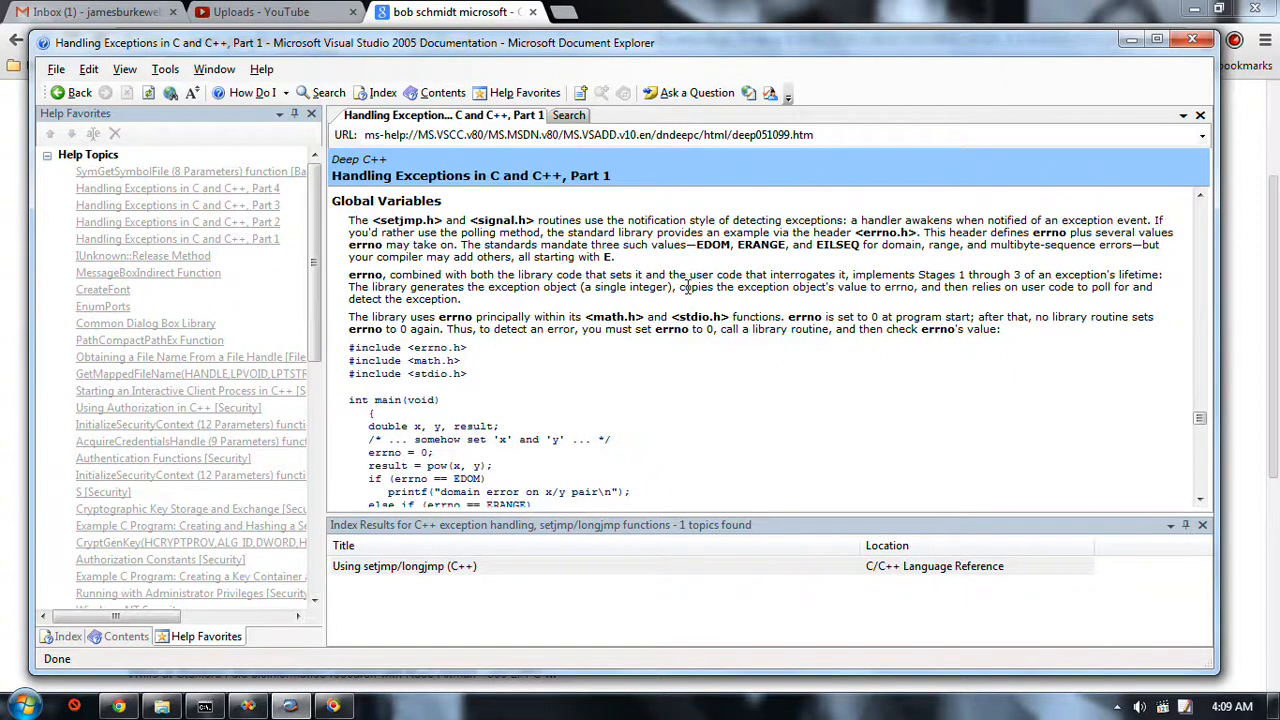
mouse_move(588, 302)
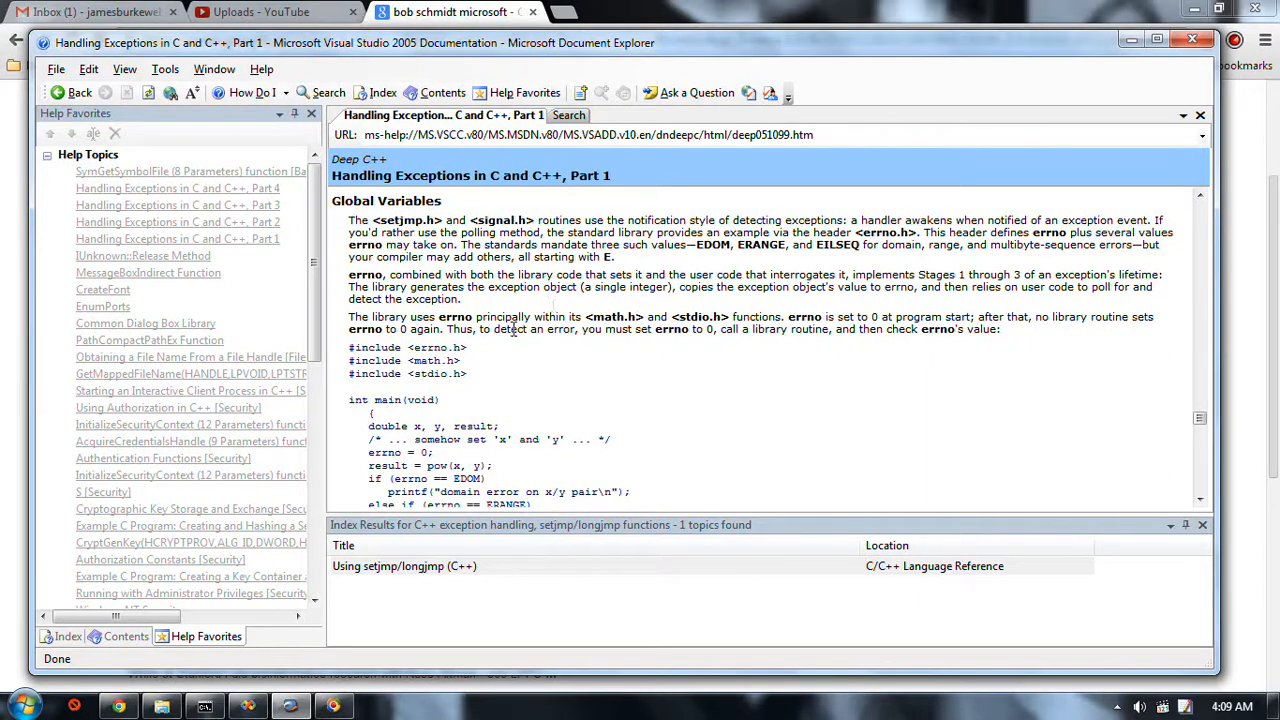
mouse_move(516, 316)
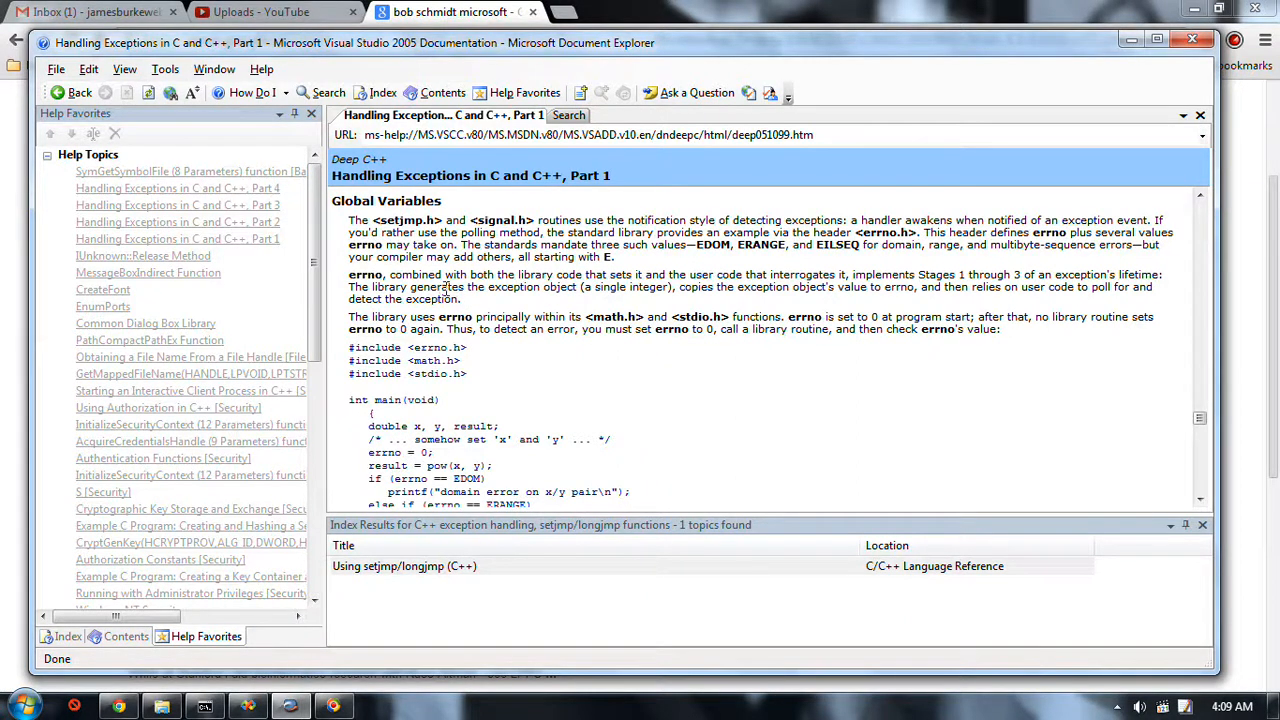
mouse_move(540, 310)
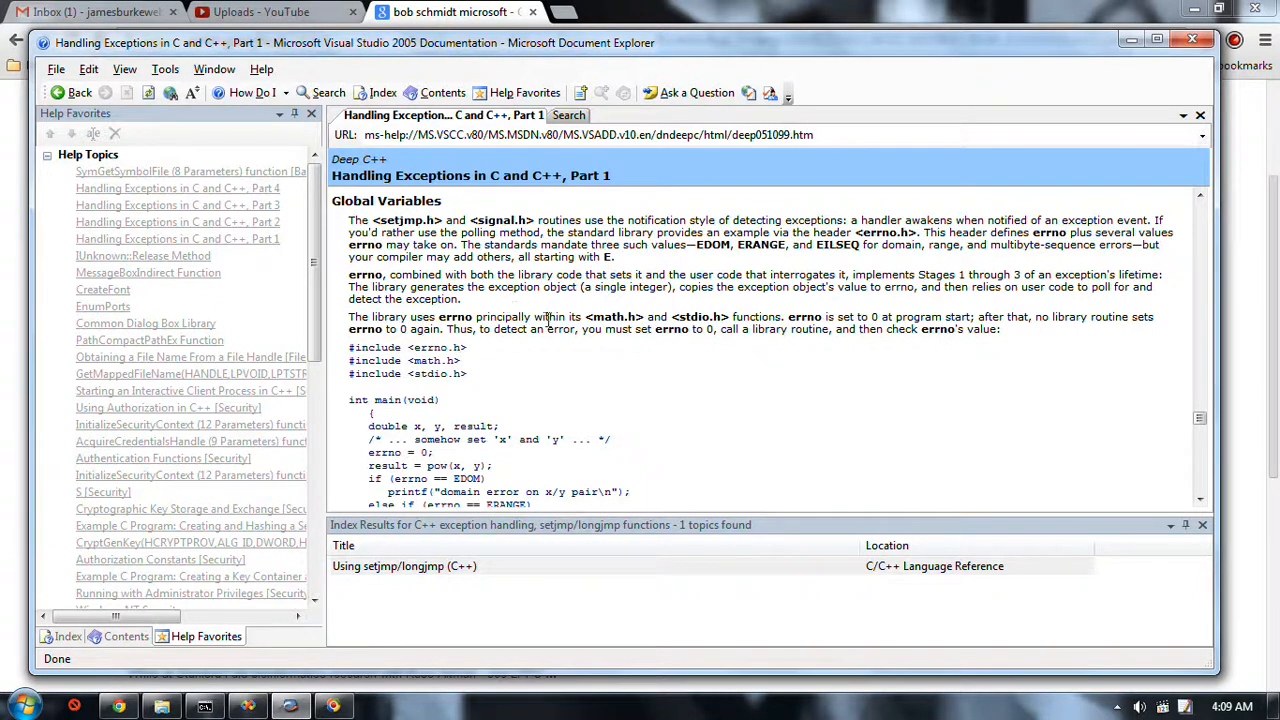
mouse_move(528, 308)
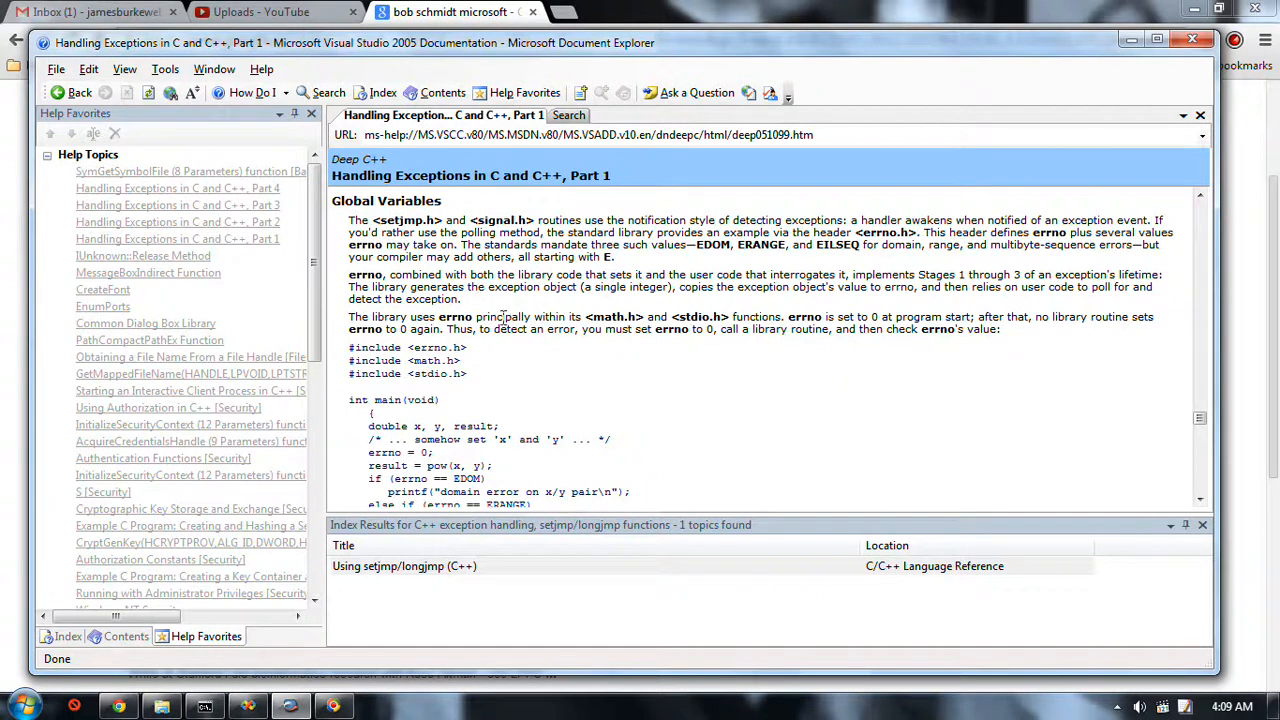
mouse_move(508, 316)
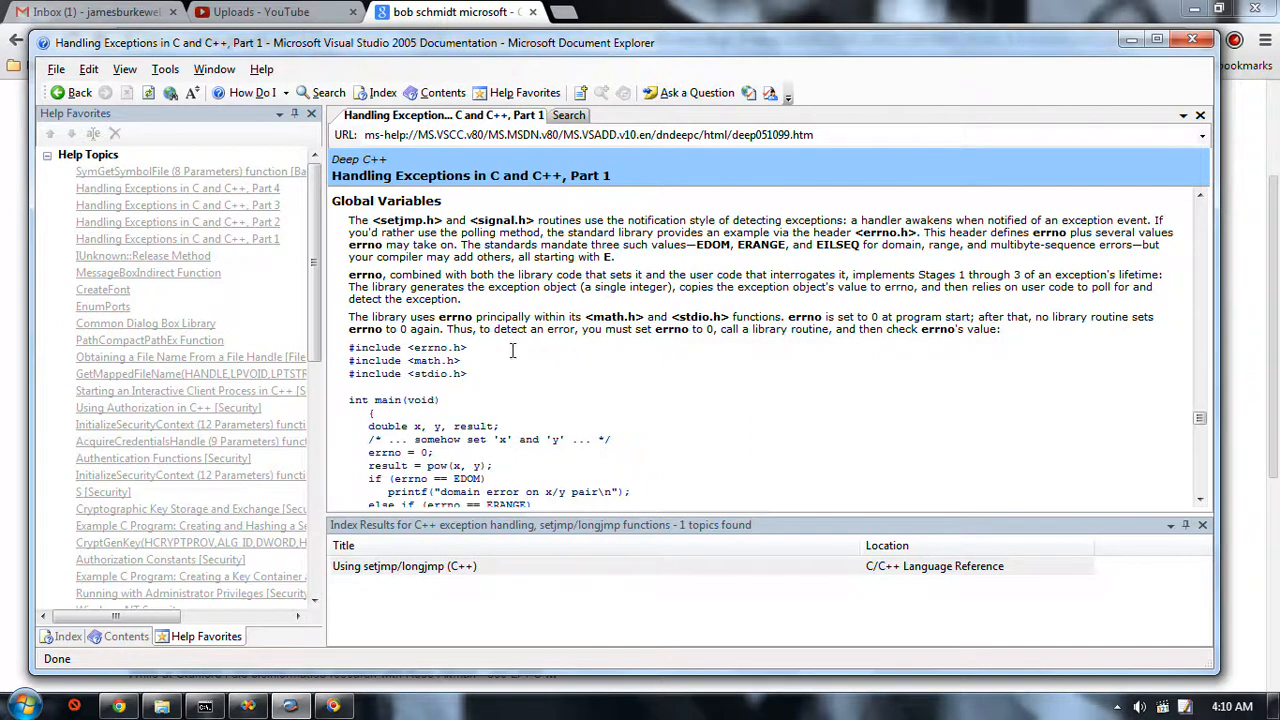
mouse_move(510, 336)
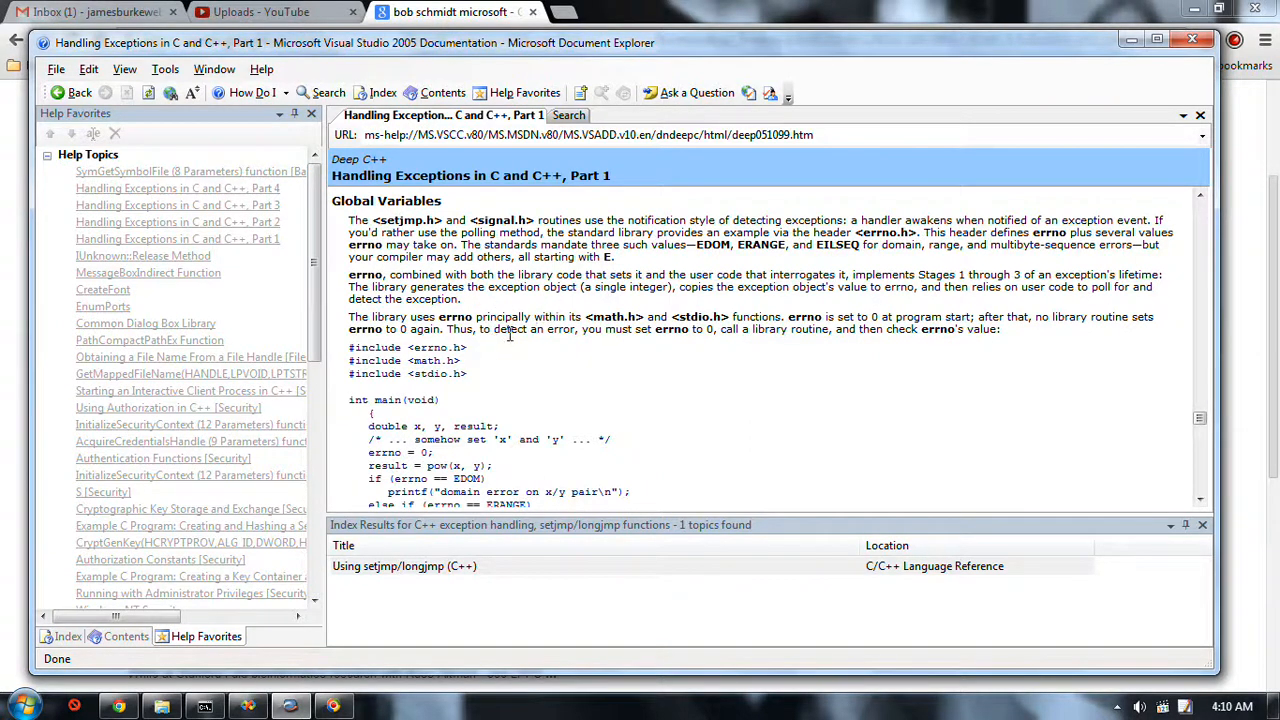